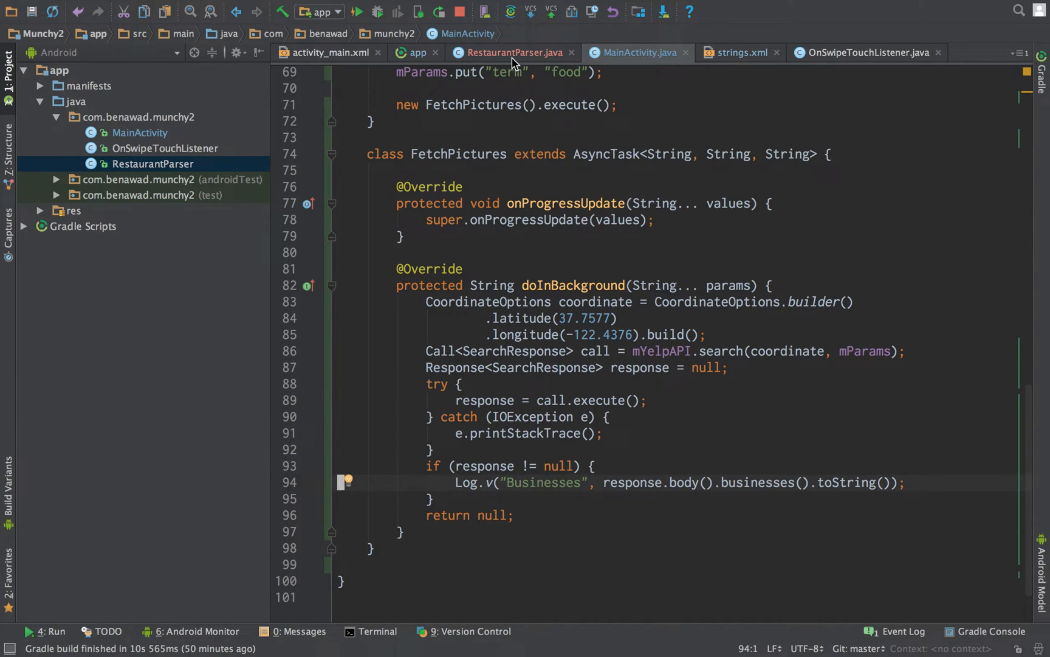
# Add a new Java class named Restaurant to the com.benawad.munchy2 package.
pyautogui.click(512, 52)
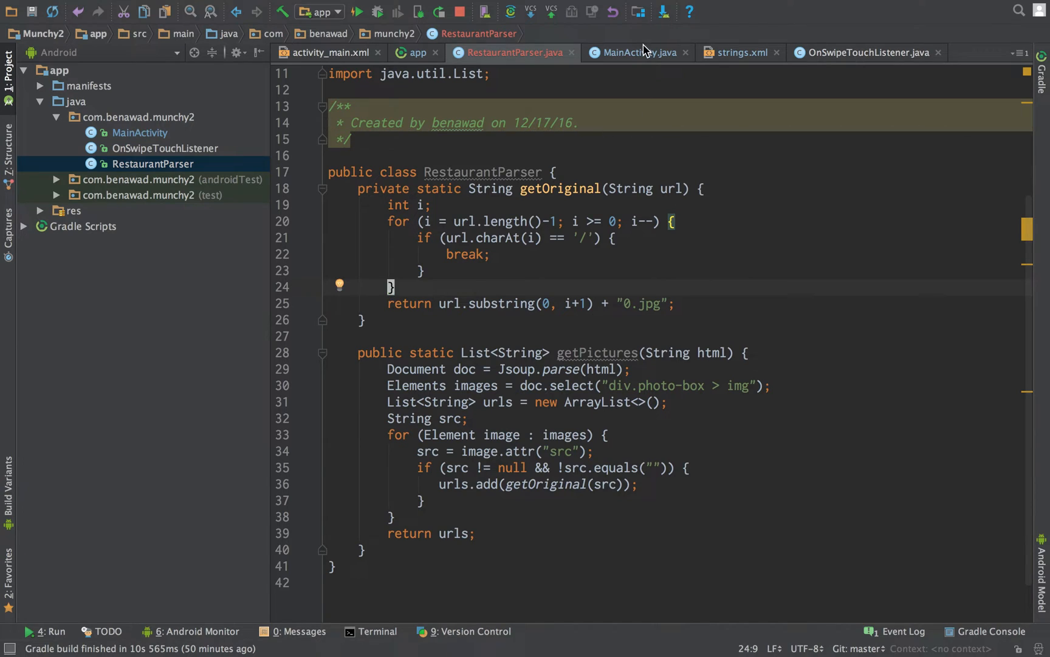
pyautogui.click(635, 52)
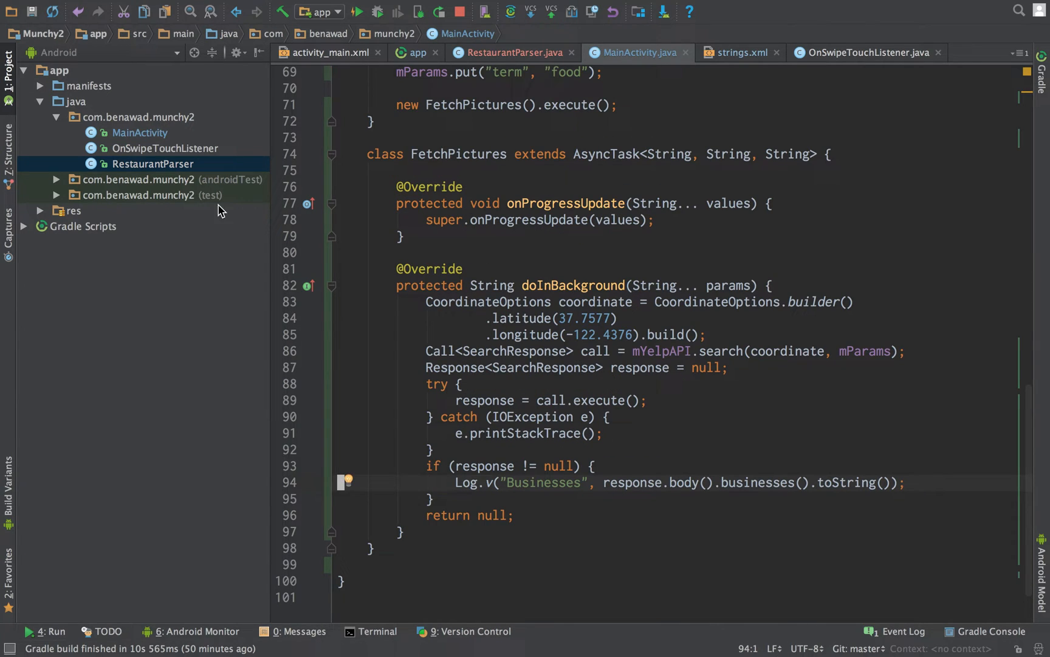
pyautogui.rightClick(153, 163)
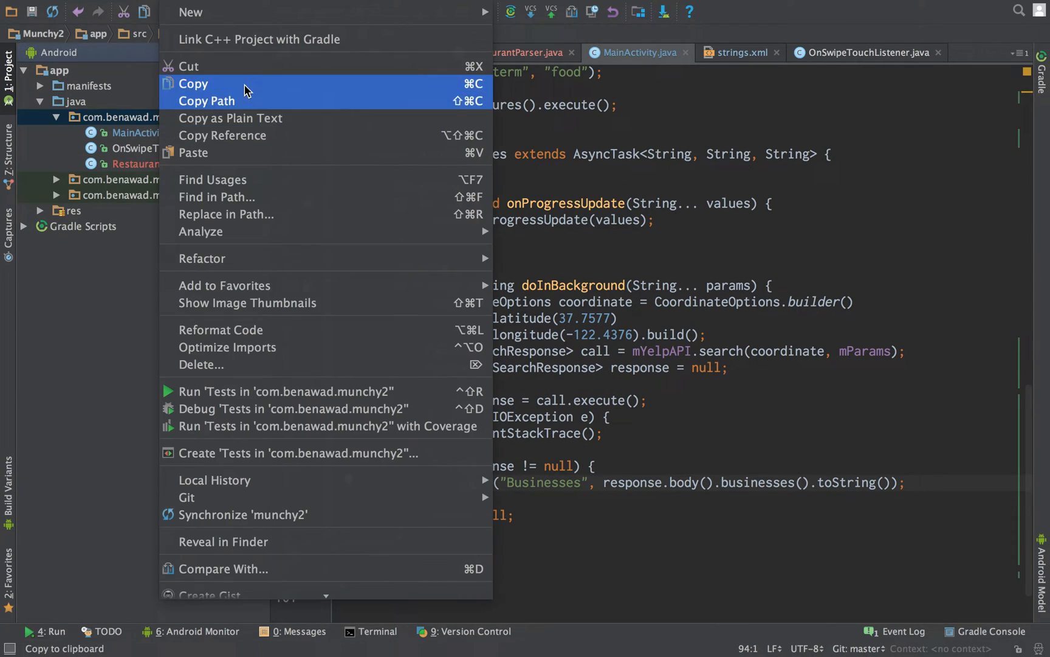
pyautogui.click(190, 13)
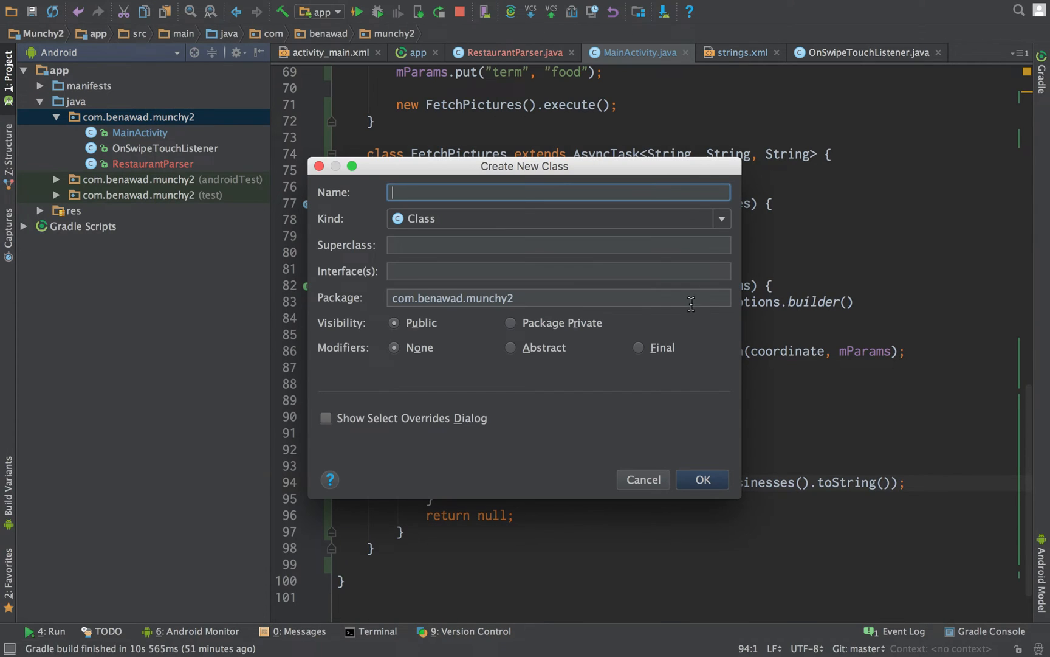
pyautogui.write('Rest')
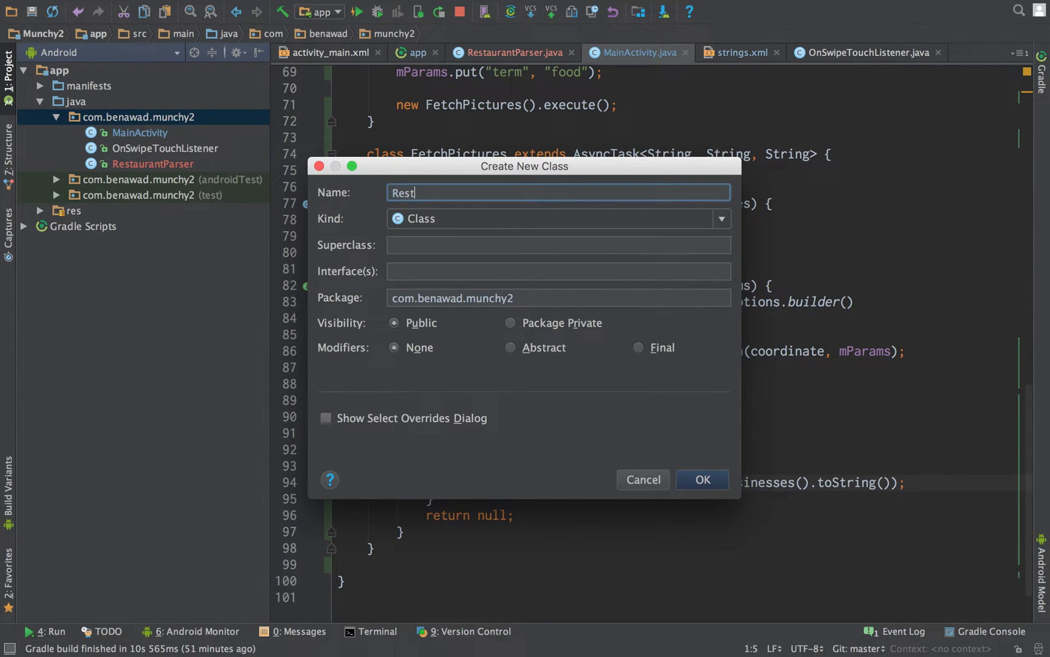
pyautogui.write('aurant')
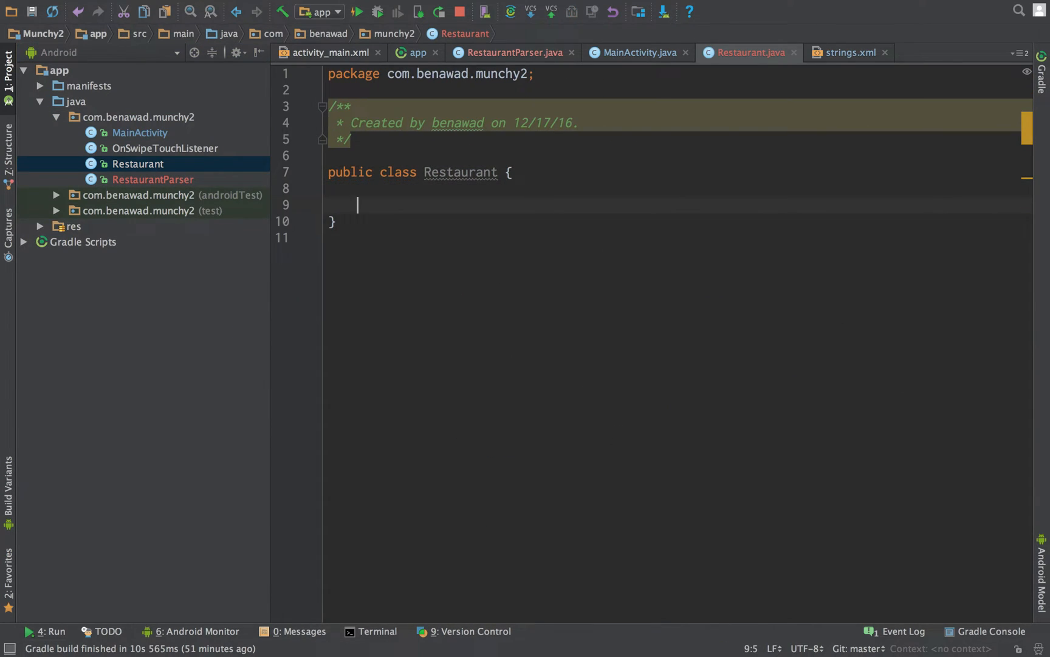
# Declare private String fields name and mainUrl in Restaurant.
pyautogui.press('enter')
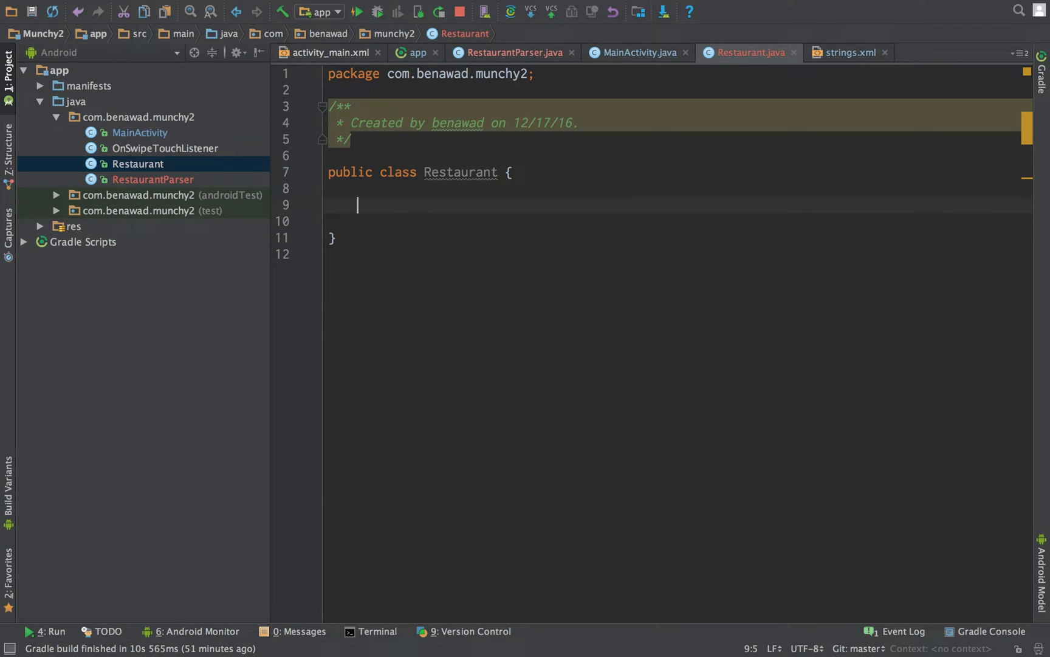
pyautogui.write('p')
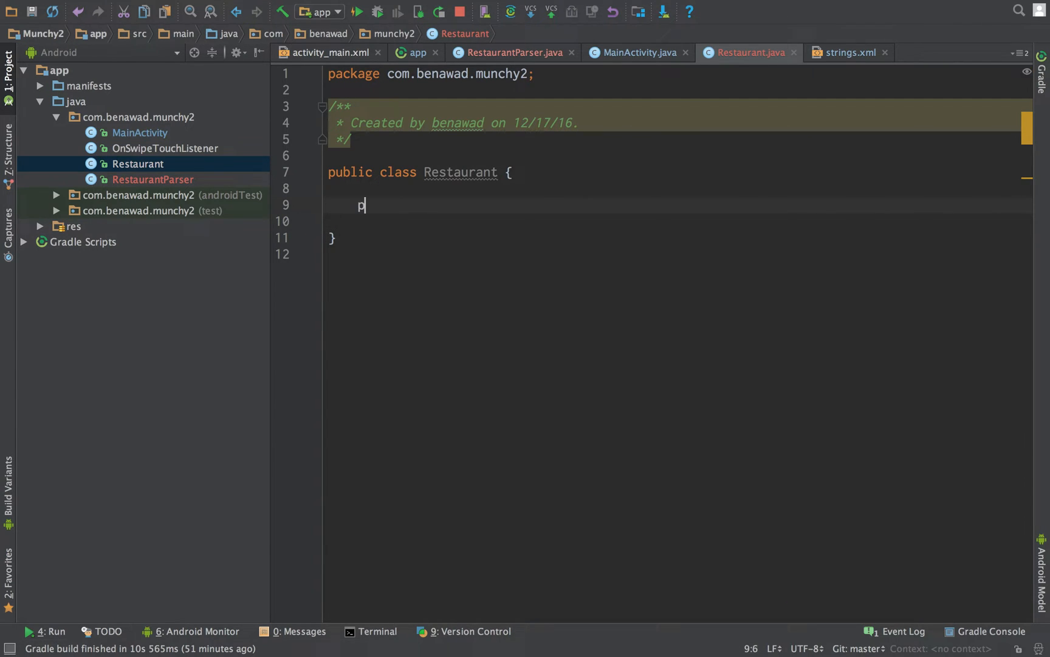
pyautogui.write('rivate')
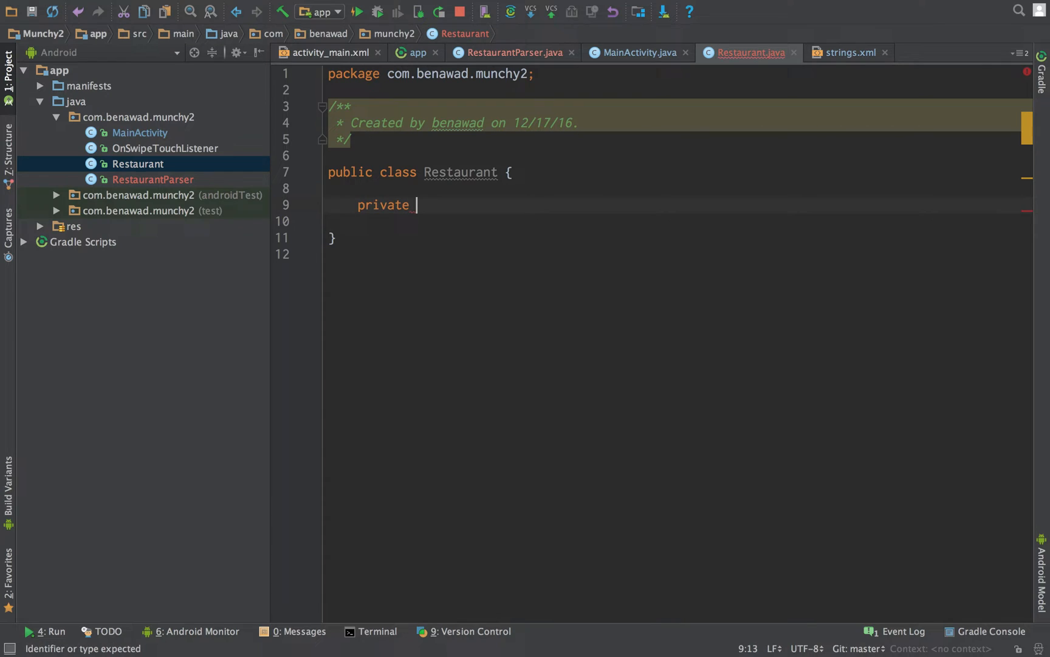
pyautogui.write('String t')
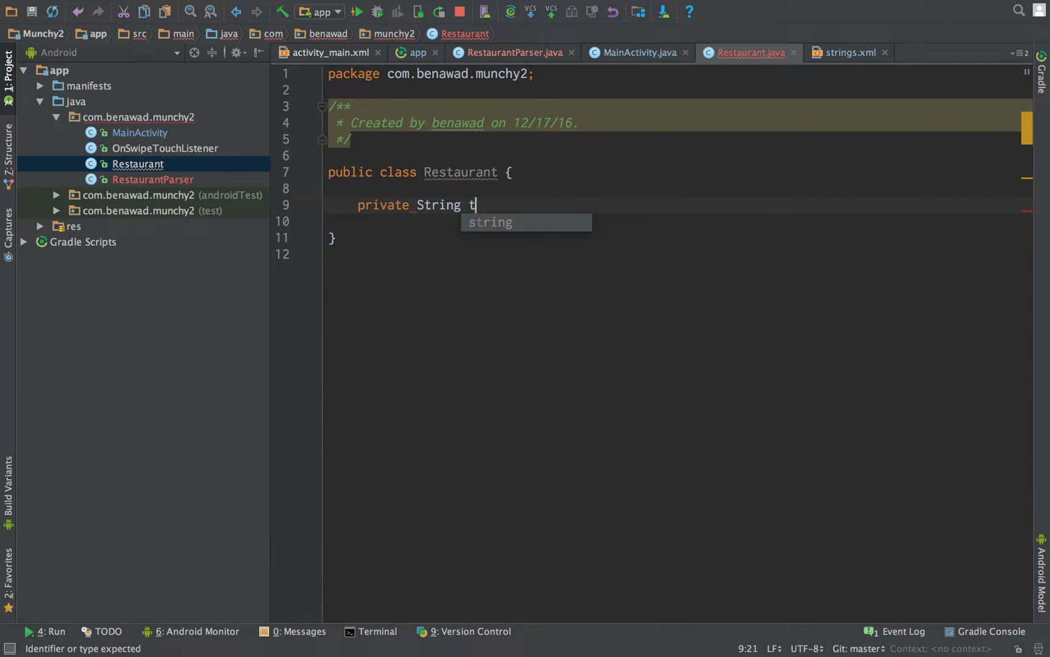
pyautogui.write('name;')
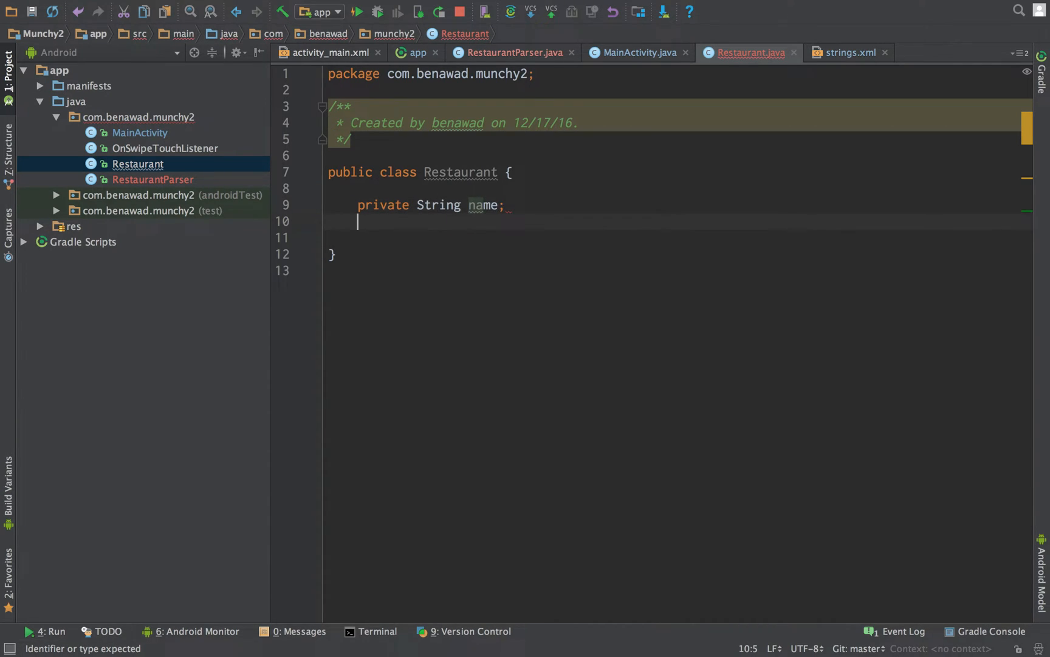
pyautogui.write('pr')
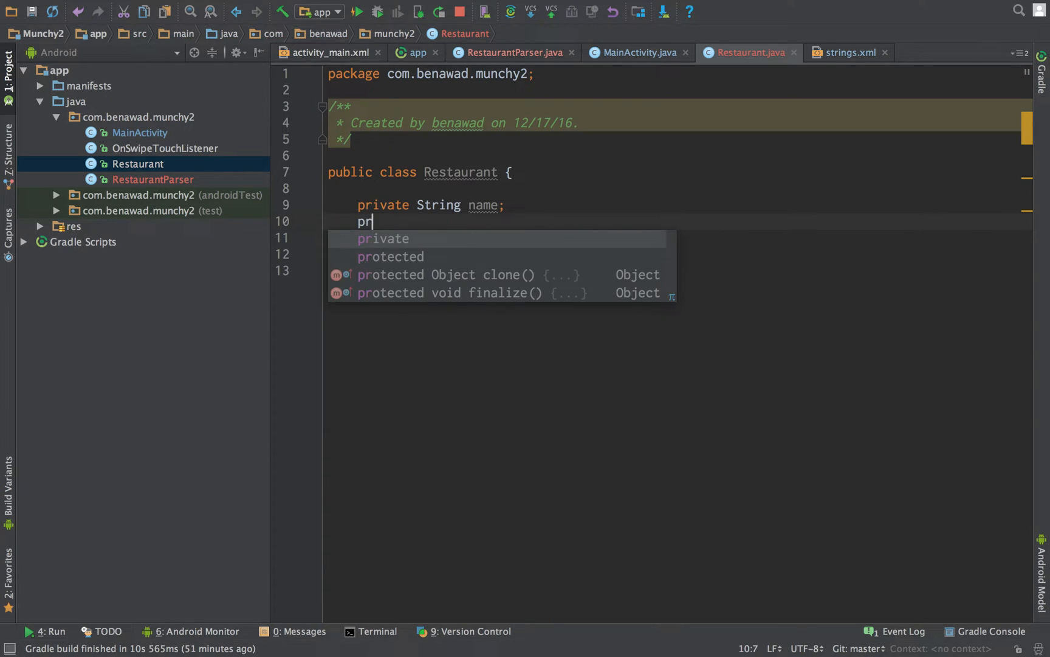
pyautogui.write('ivate String mainUrl;')
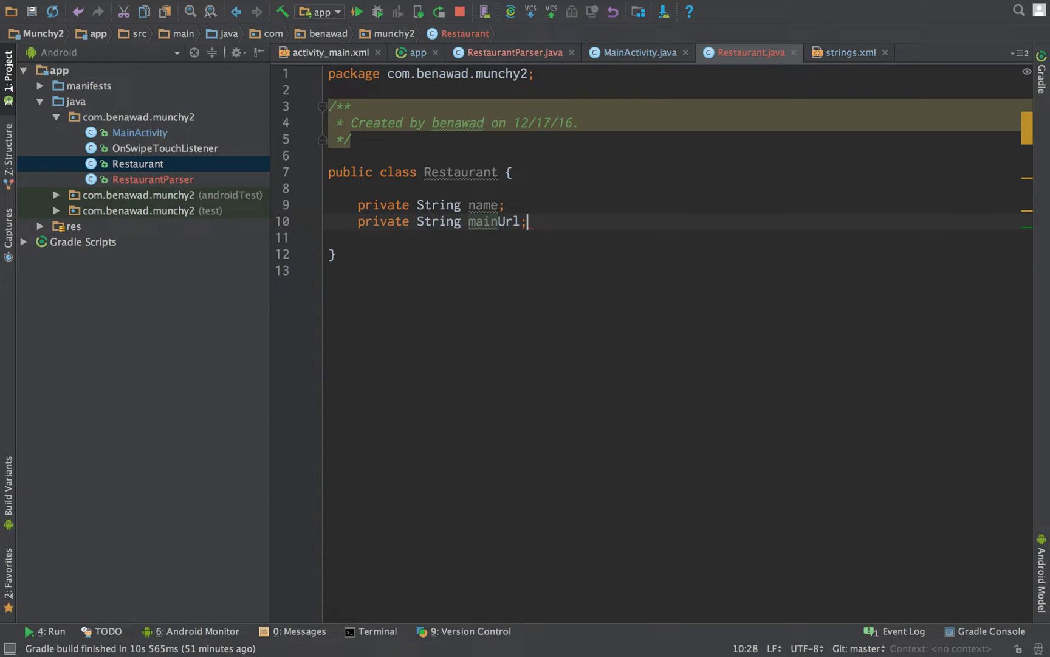
# Declare private String picUrl and begin a fourth private String field.
pyautogui.write('private')
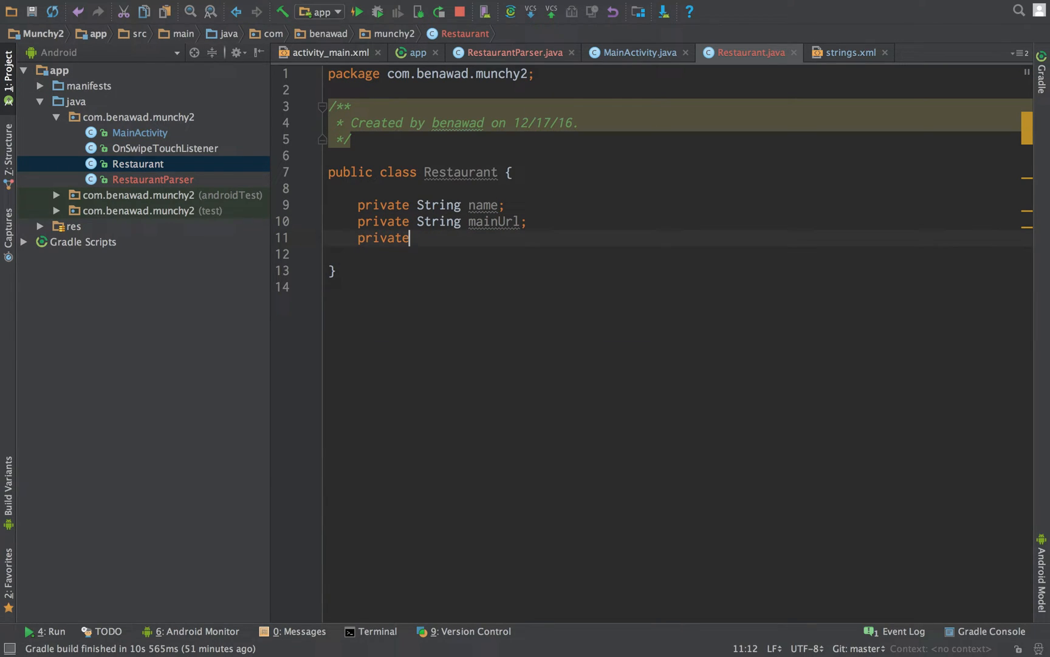
pyautogui.write('String picU')
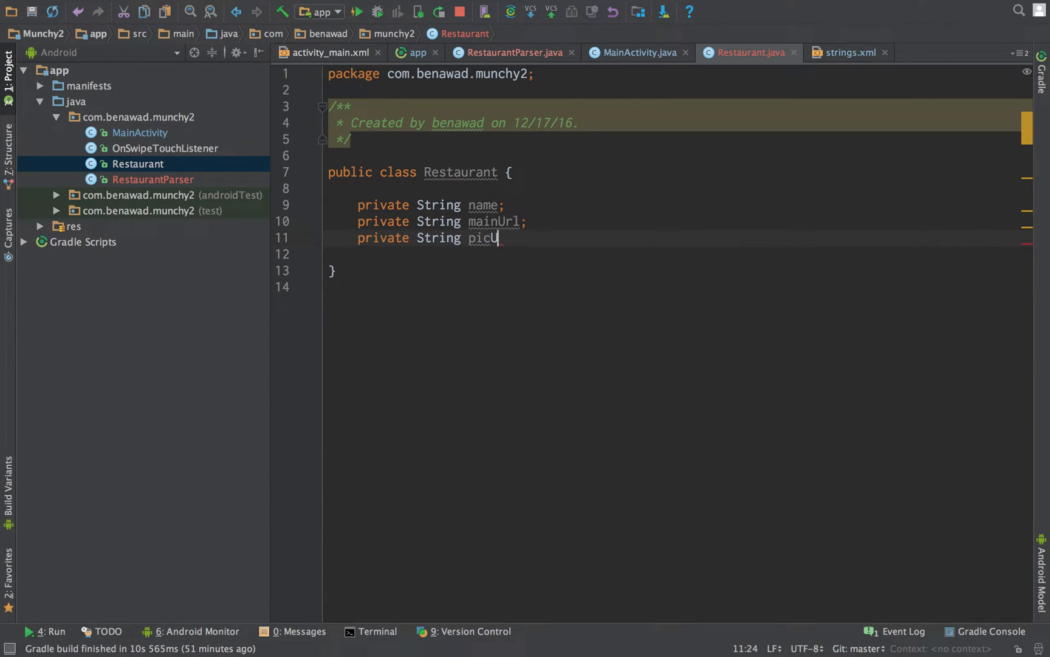
pyautogui.write('rl;')
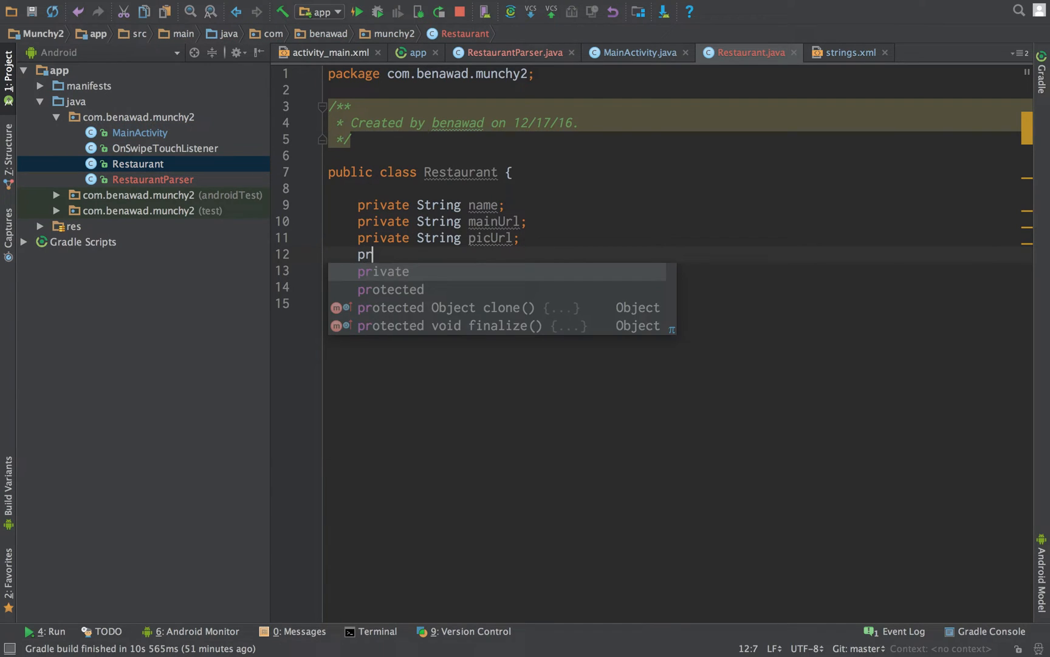
pyautogui.write('ivate Str')
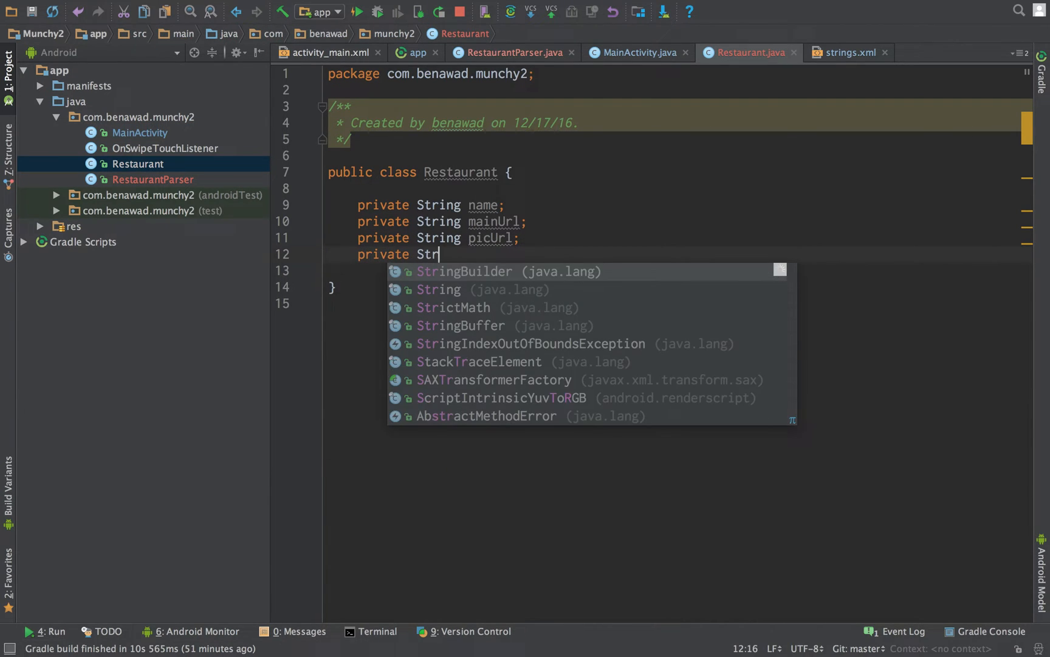
pyautogui.click(357, 11)
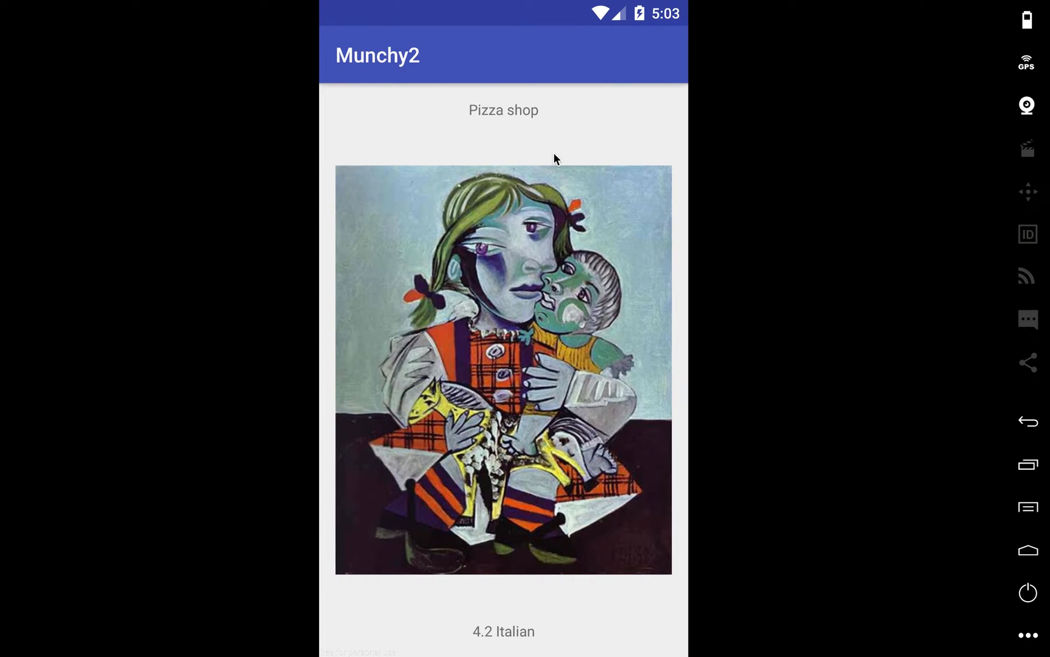
pyautogui.moveTo(617, 275)
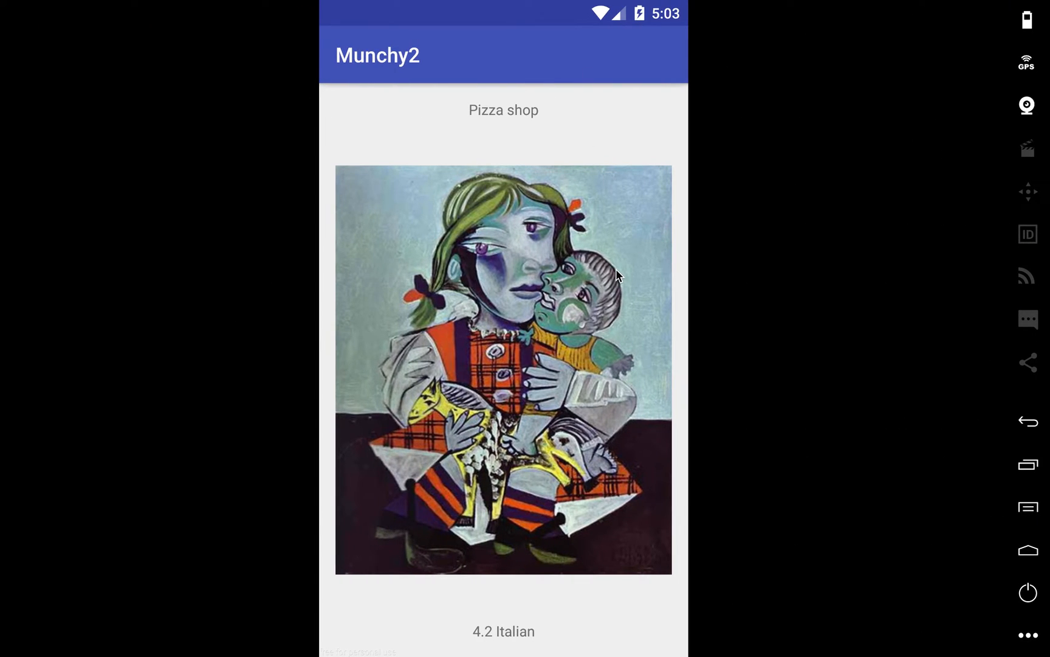
pyautogui.moveTo(550, 213)
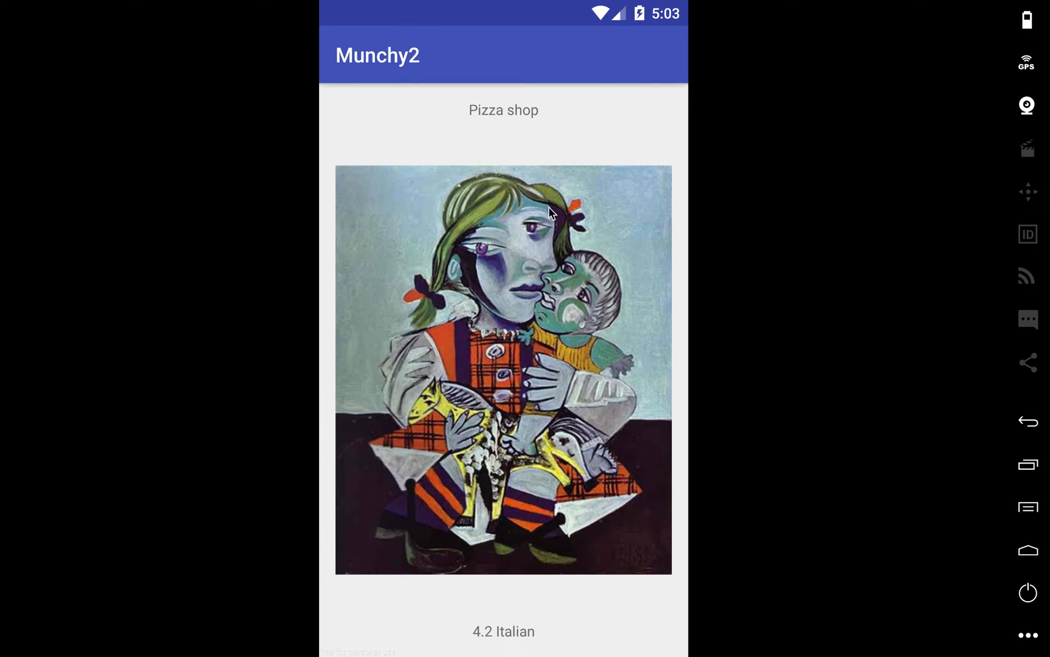
pyautogui.moveTo(556, 151)
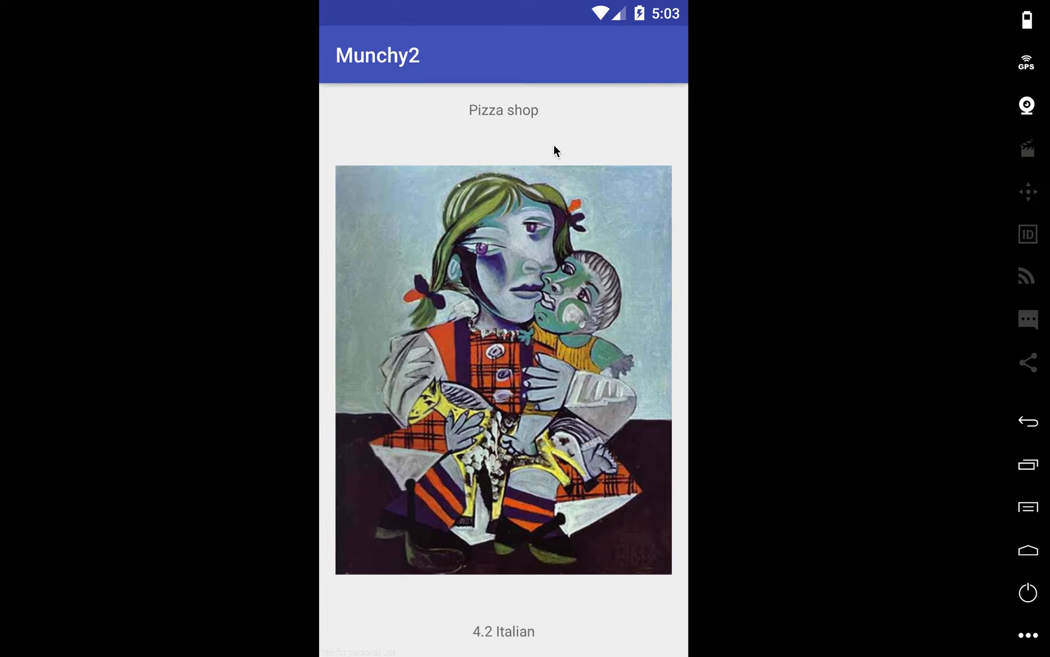
pyautogui.moveTo(488, 214)
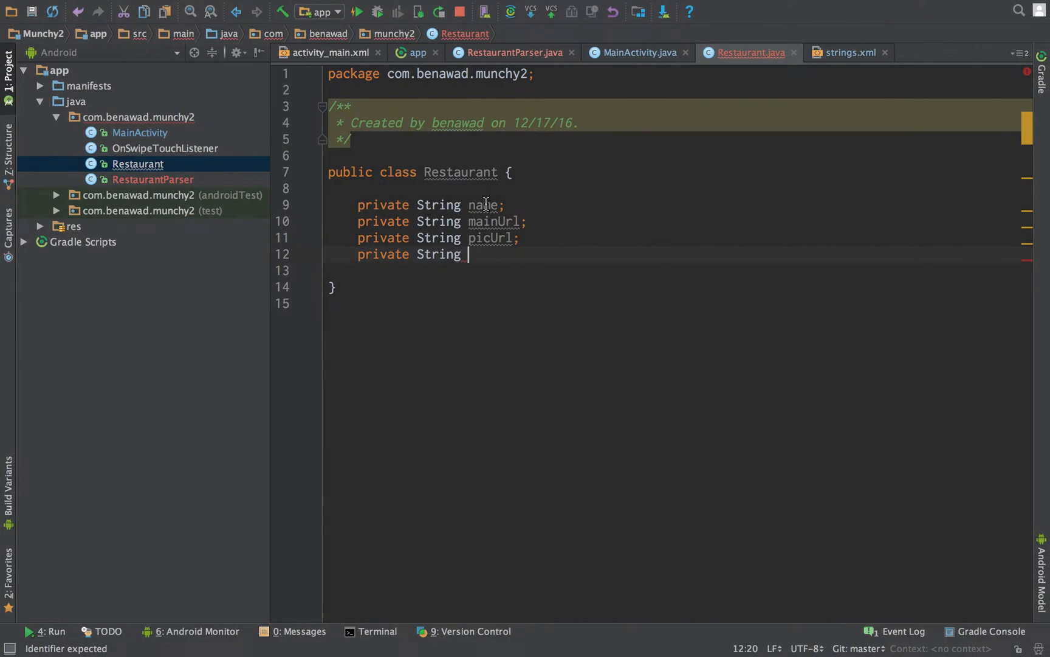
# Change the fourth field to List<String> pictures, importing java.util.List.
pyautogui.write('List<')
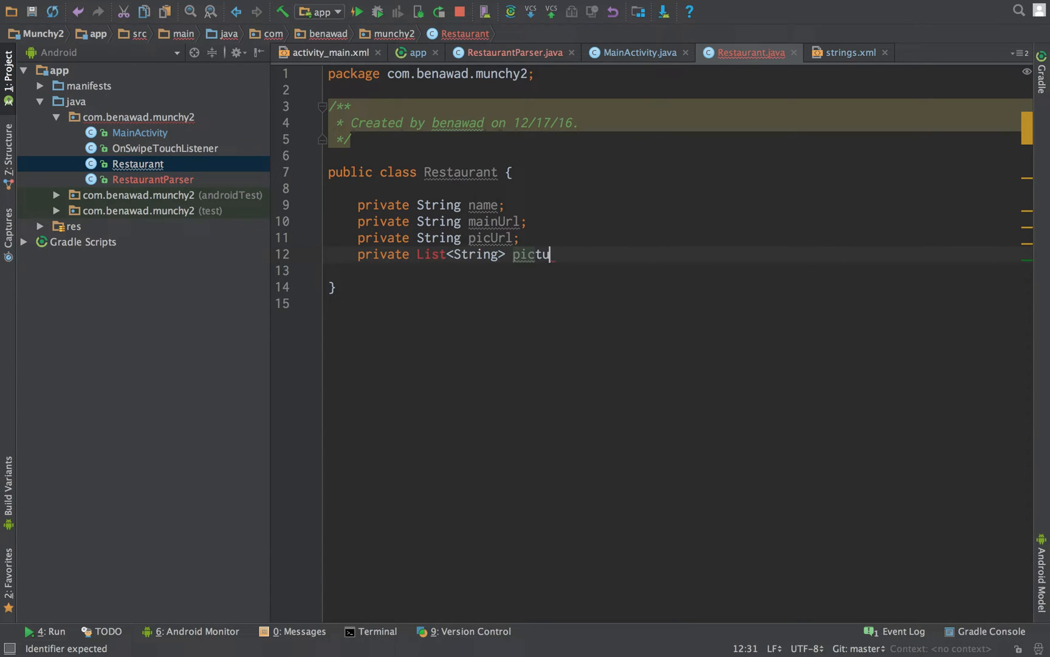
pyautogui.write('res;')
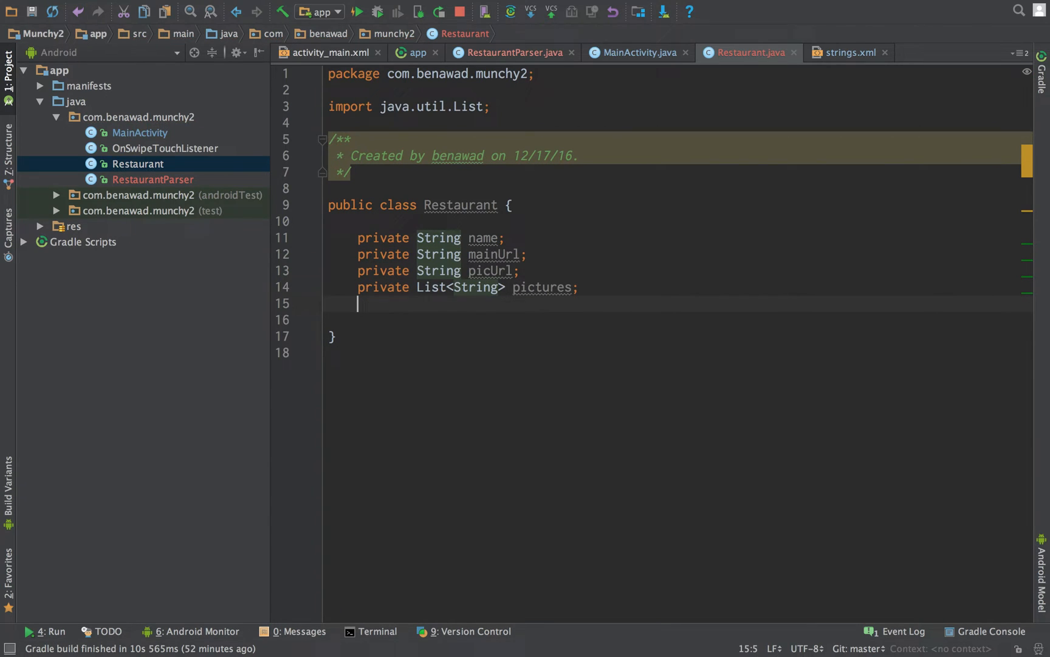
pyautogui.click(358, 12)
pyautogui.write('privat')
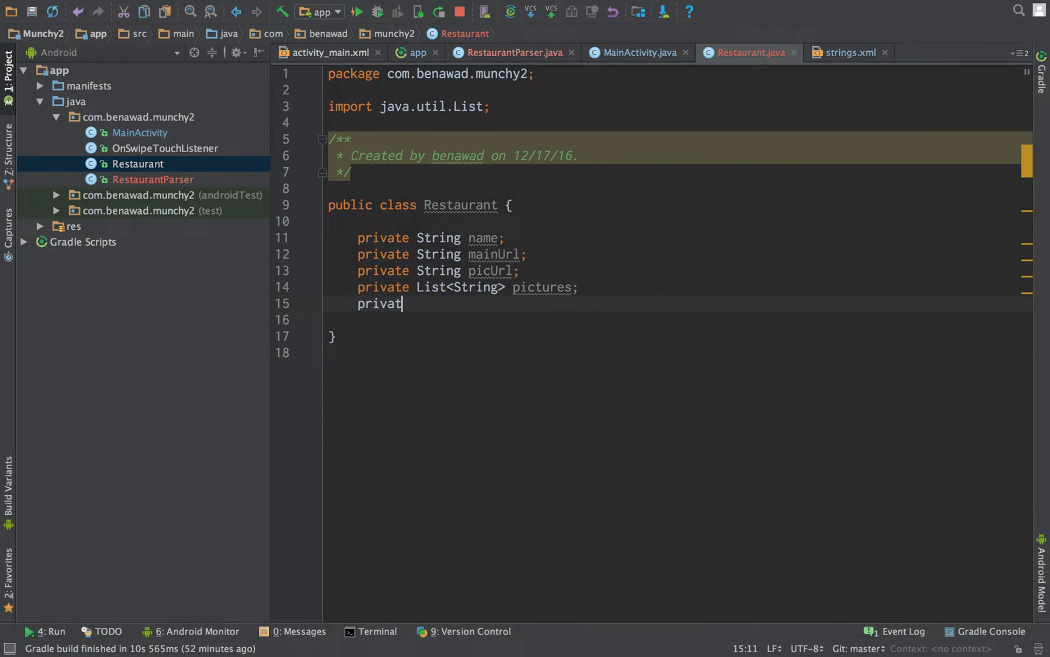
# Add a private String rateCat field below pictures.
pyautogui.write('e String')
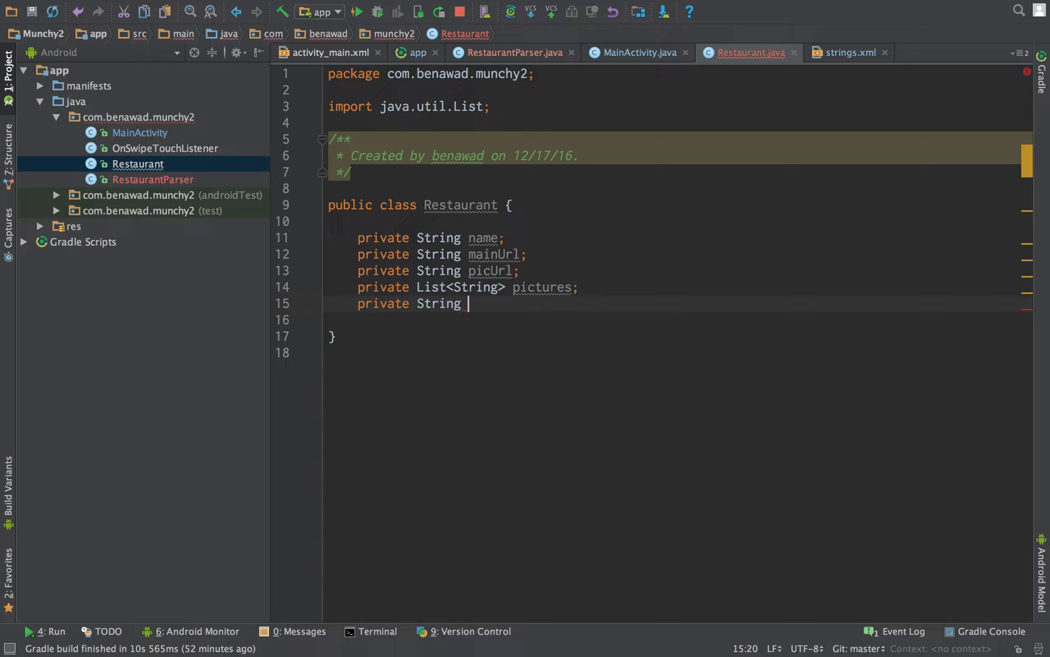
pyautogui.write('rat')
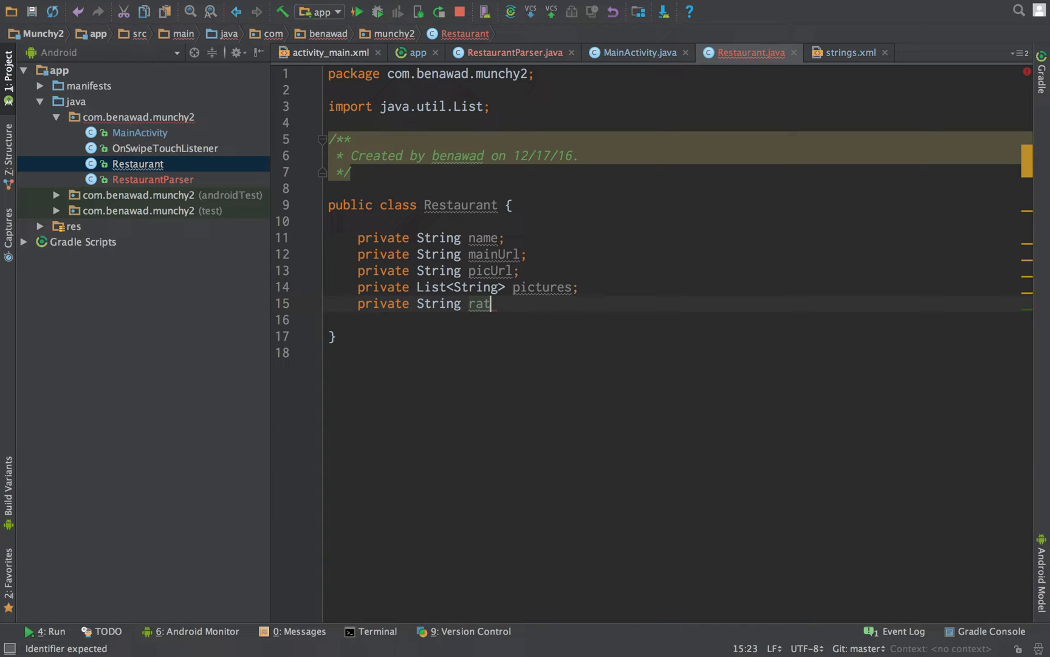
pyautogui.write('e')
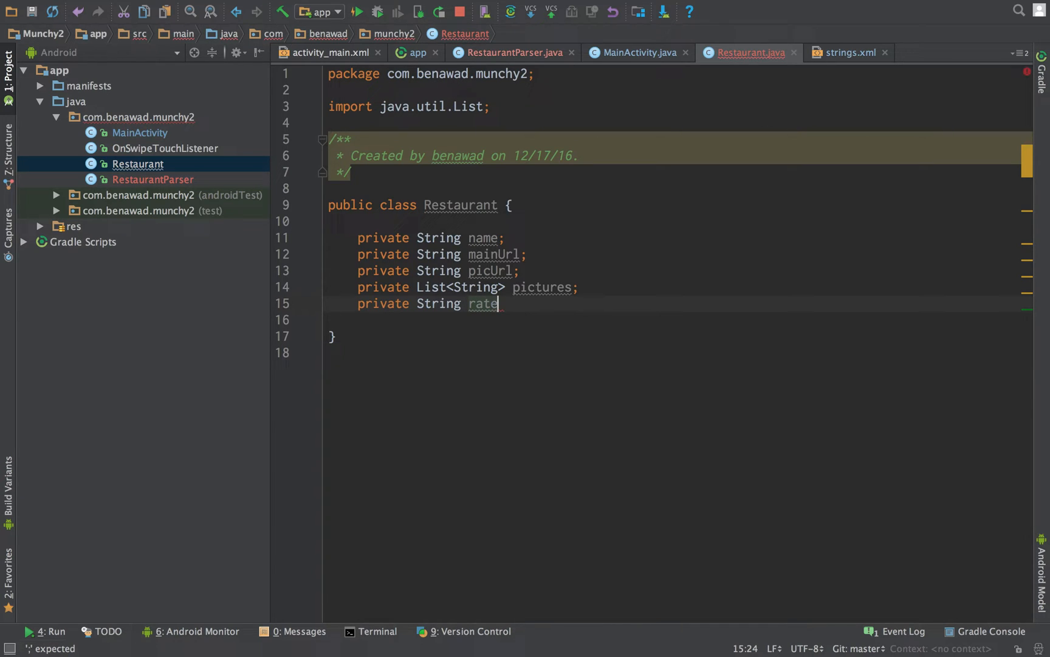
pyautogui.write('Cat;')
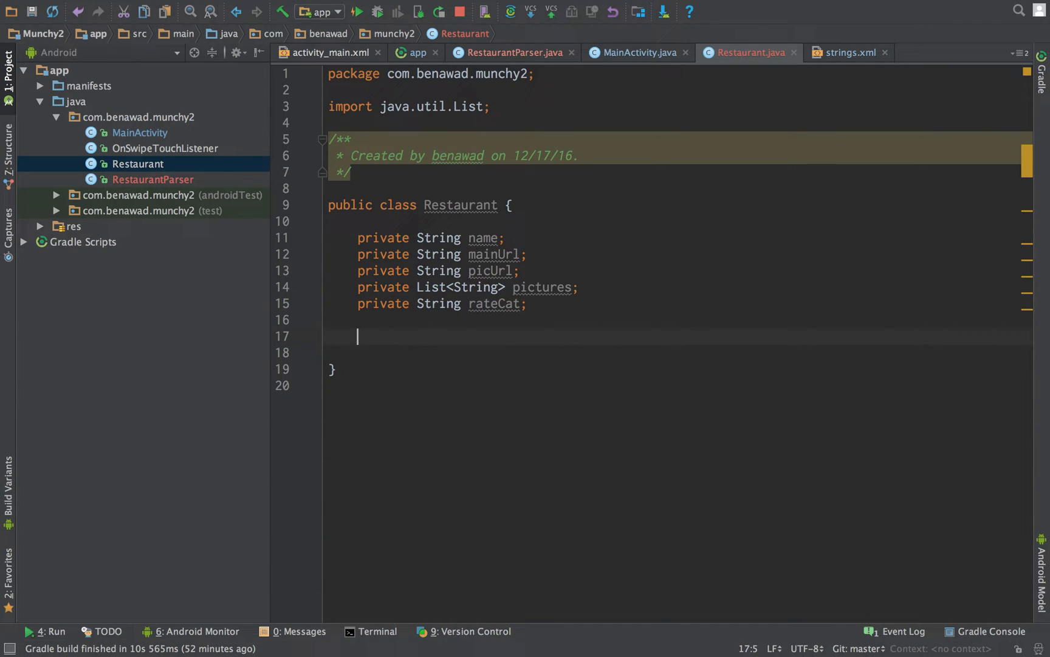
# Generate getters and setters for every Restaurant field via Generate > Getter and Setter.
pyautogui.rightClick(399, 338)
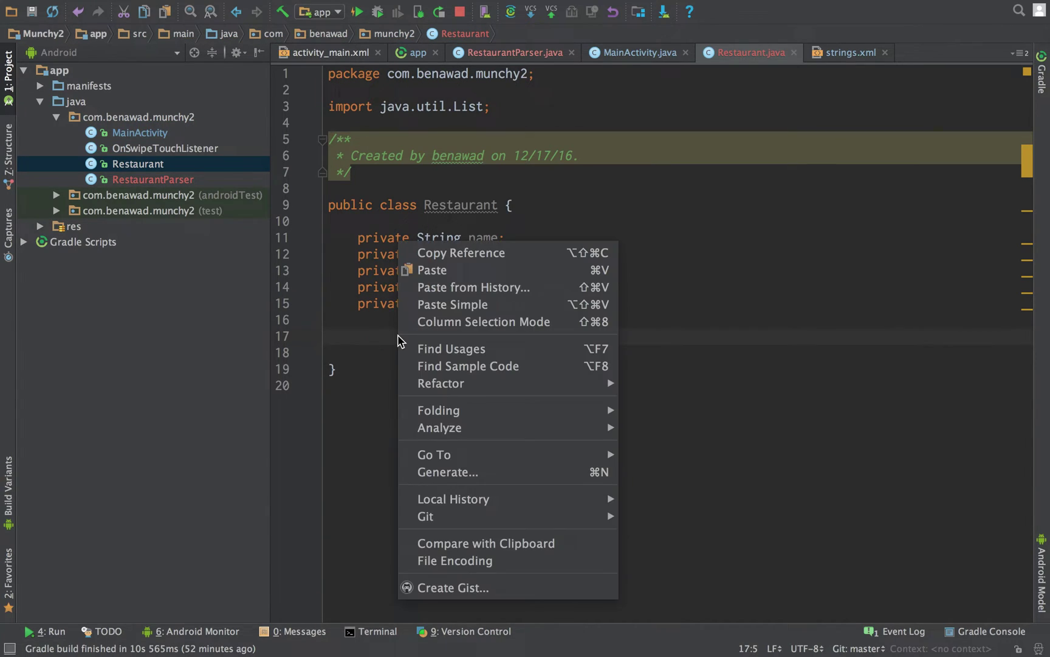
pyautogui.moveTo(468, 366)
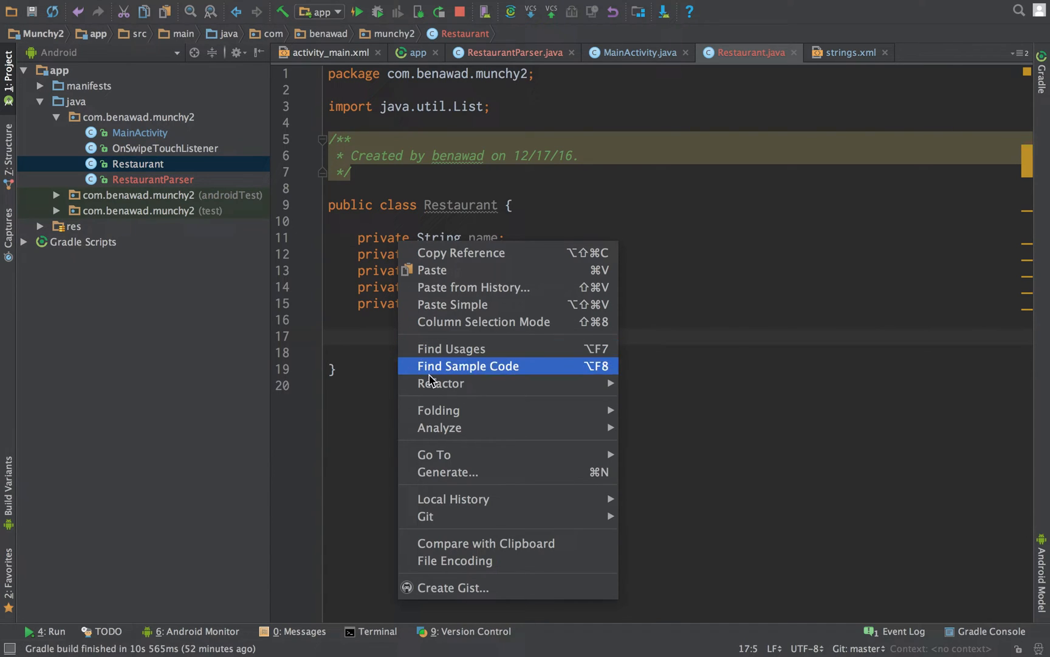
pyautogui.moveTo(460, 471)
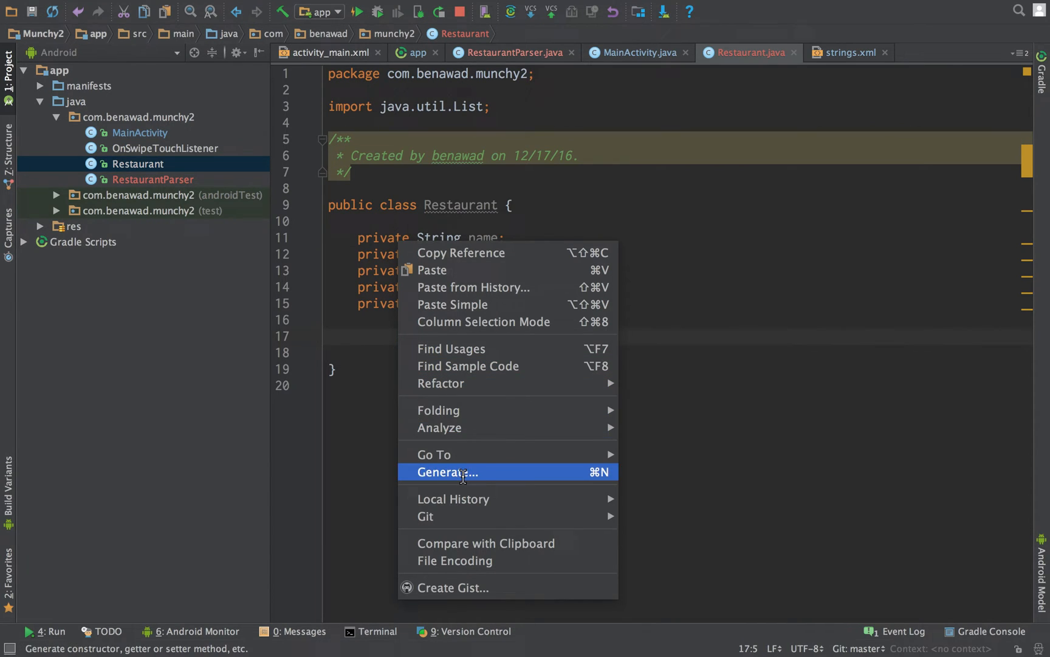
pyautogui.click(447, 472)
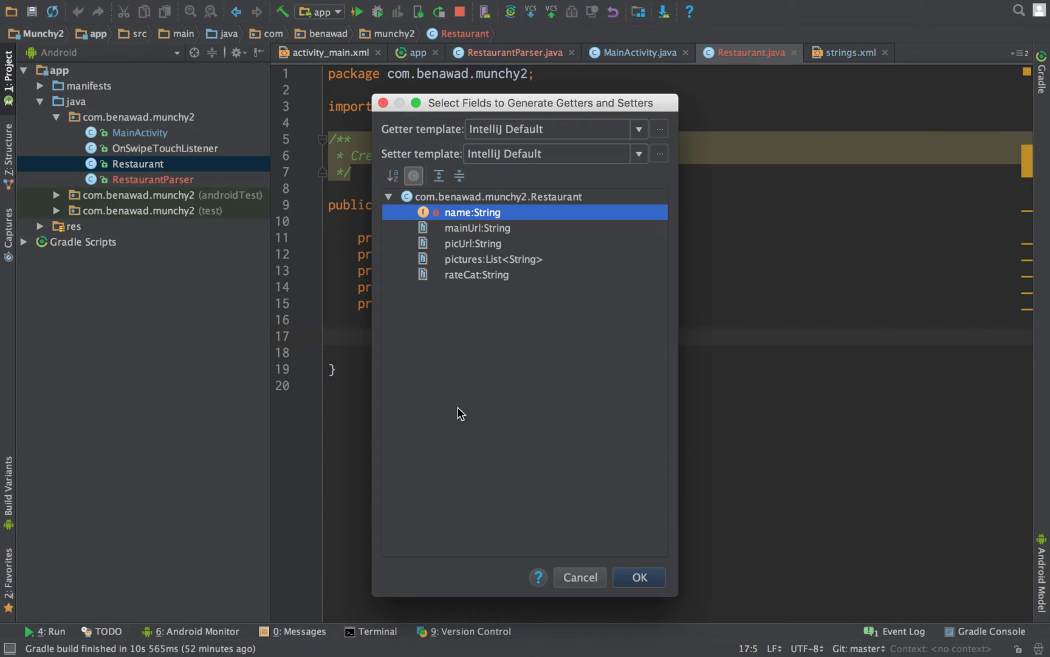
pyautogui.click(578, 577)
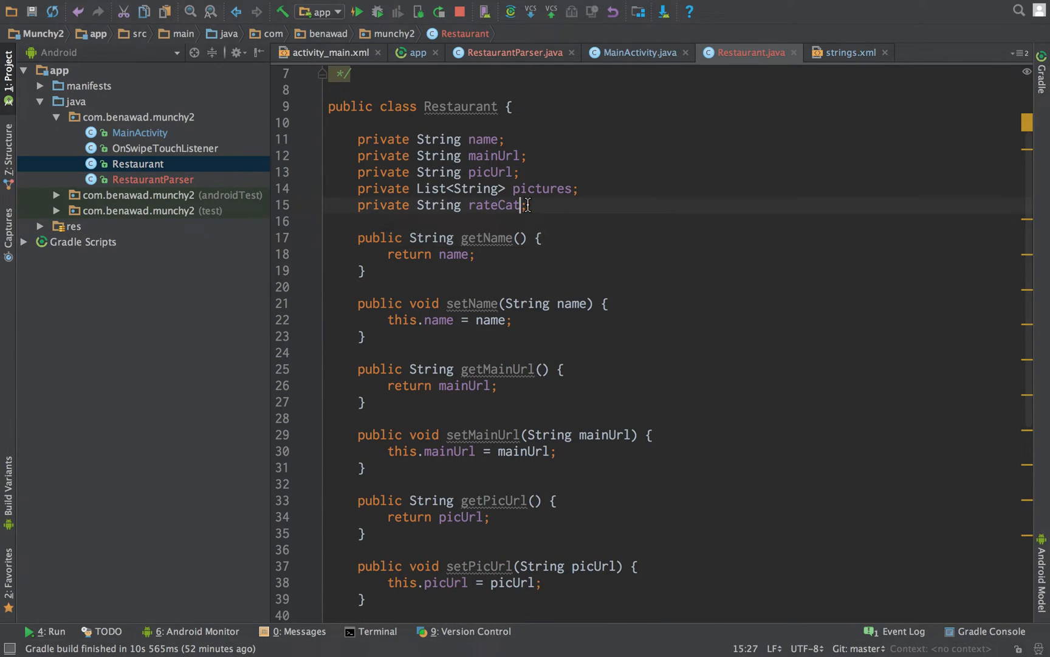
pyautogui.press('enter')
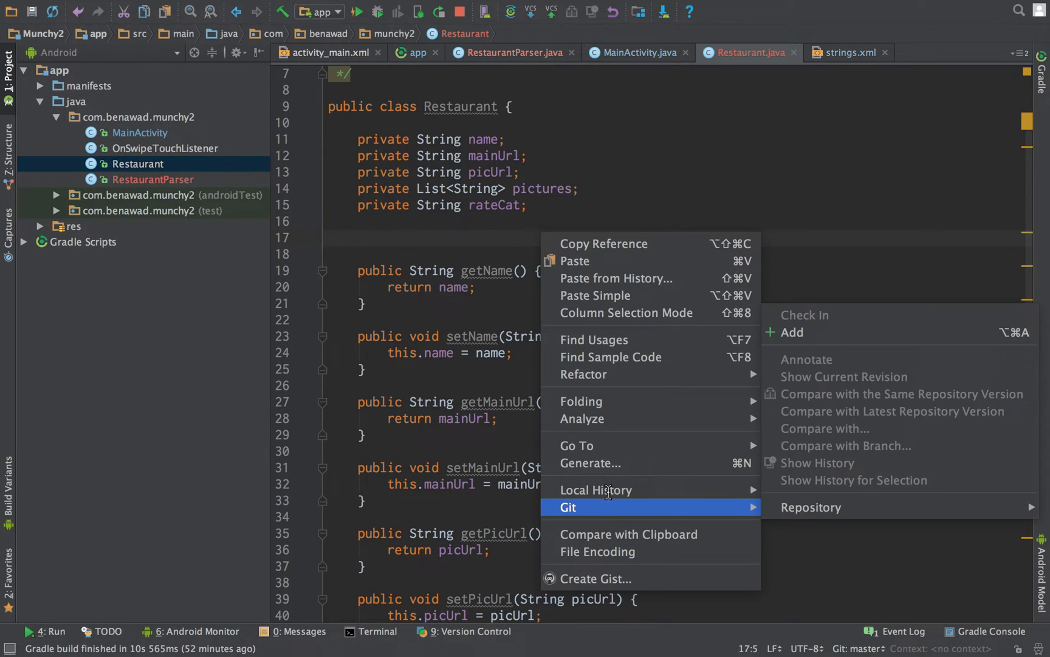
# Generate a Restaurant constructor taking name and mainUrl.
pyautogui.click(589, 463)
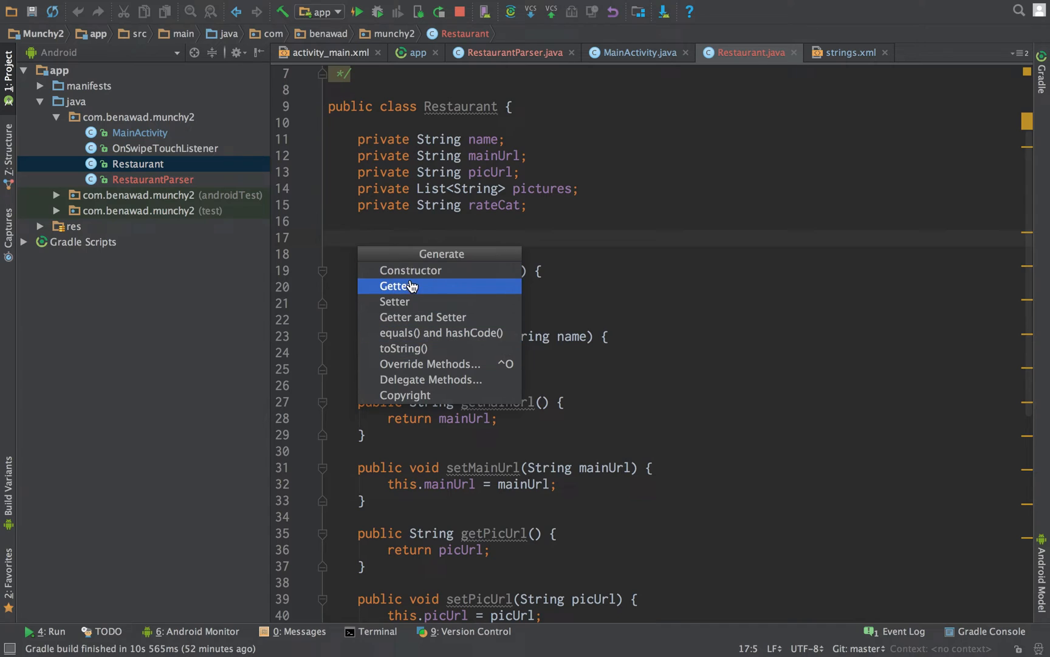
pyautogui.click(411, 270)
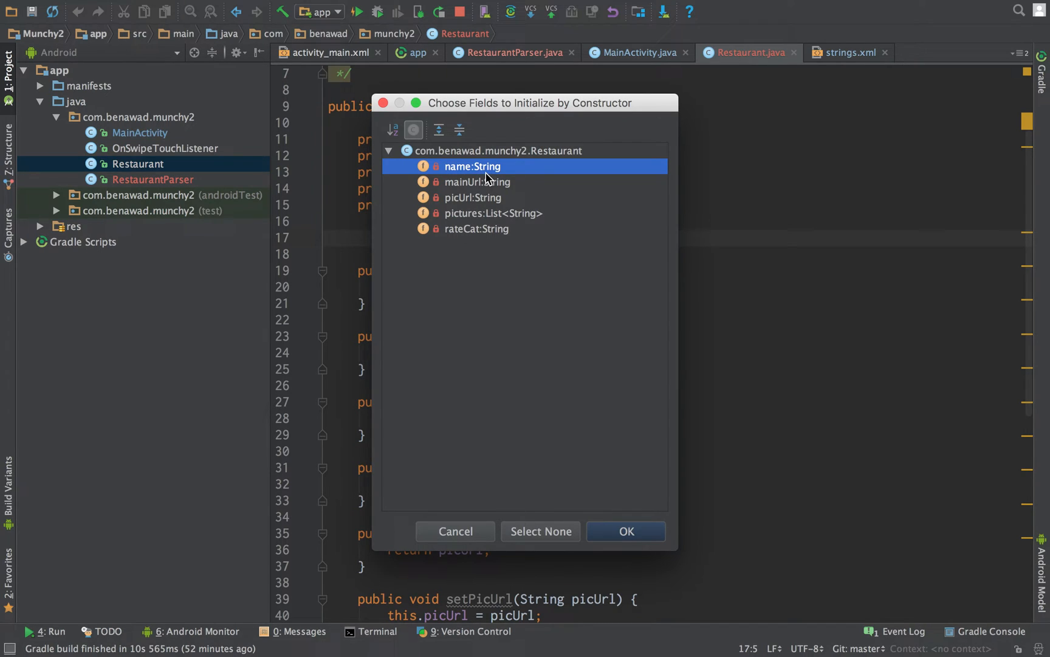
pyautogui.moveTo(490, 194)
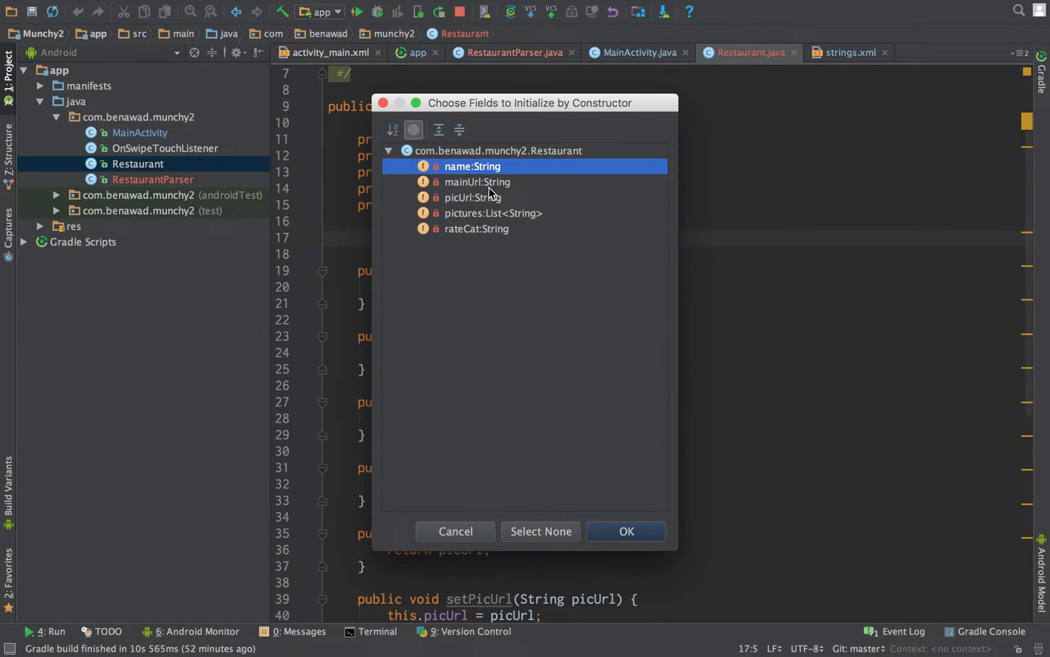
pyautogui.click(476, 182)
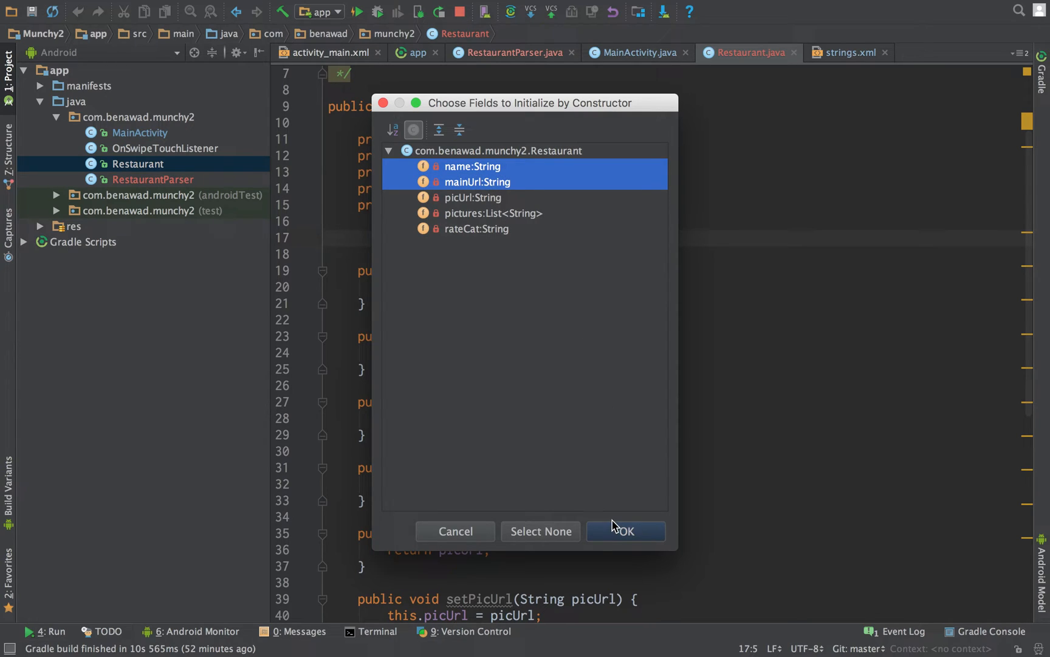
pyautogui.click(624, 530)
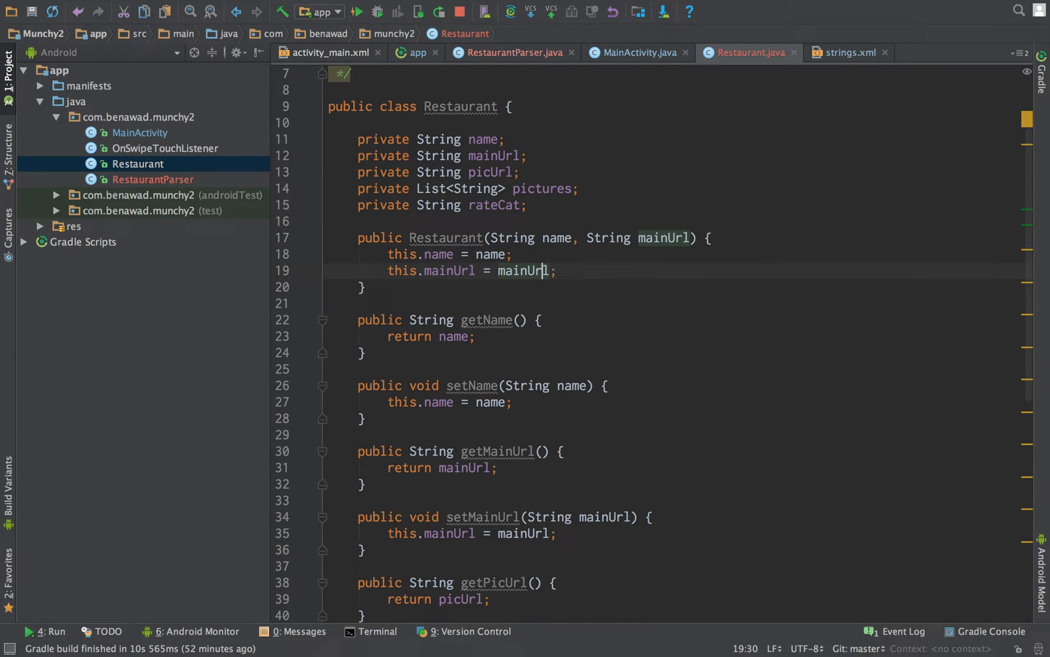
# Have the constructor set the URL through setMainUrl(mainUrl).
pyautogui.press('enter')
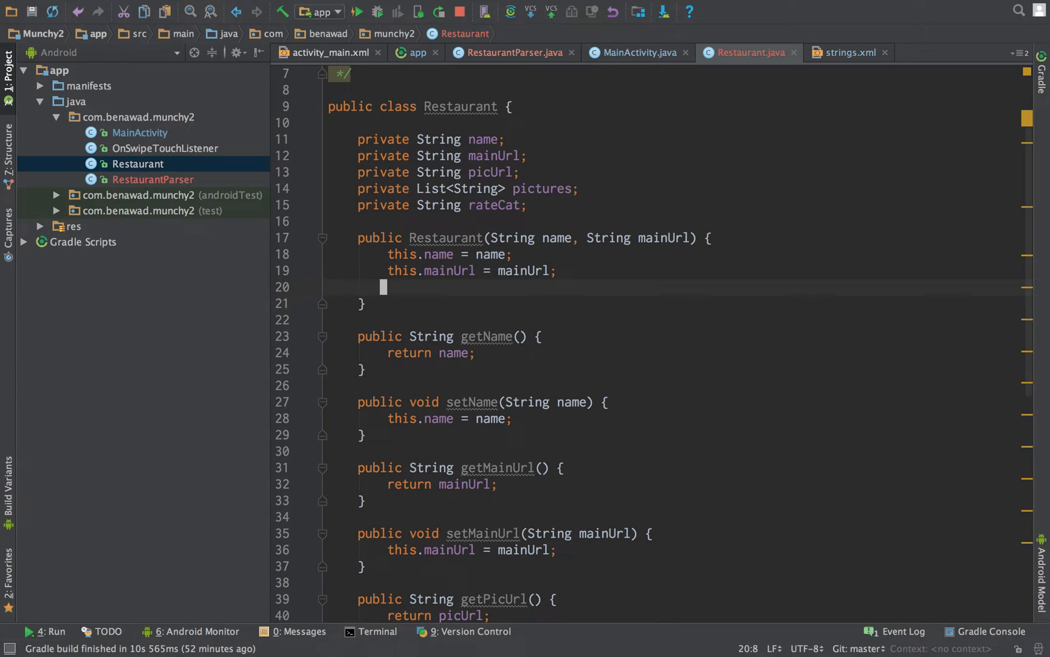
pyautogui.press('enter')
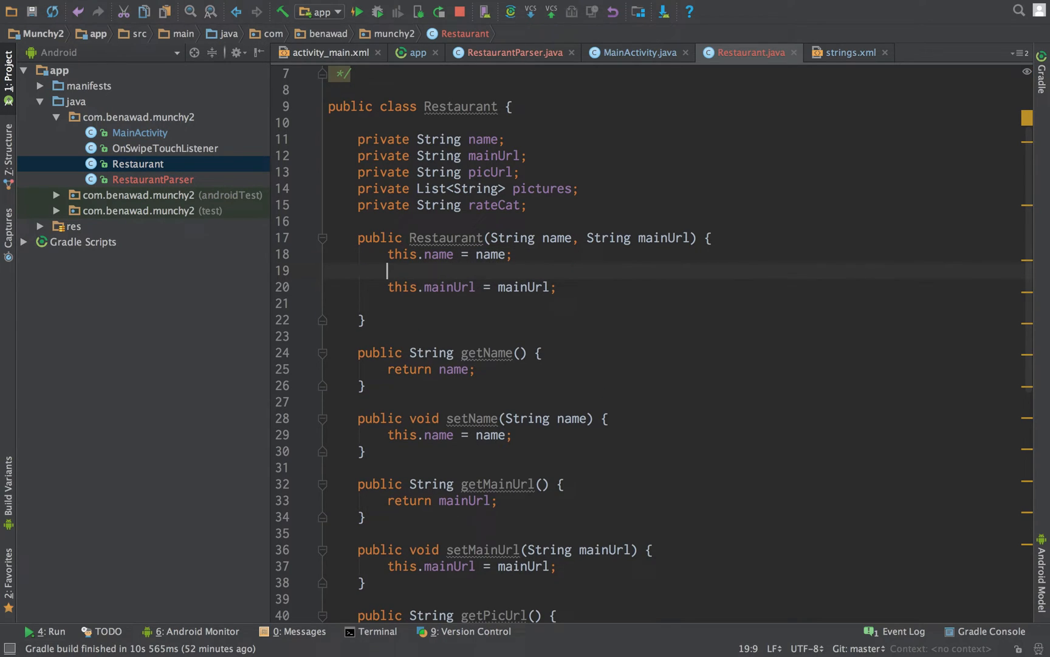
pyautogui.write('setMainUrl();')
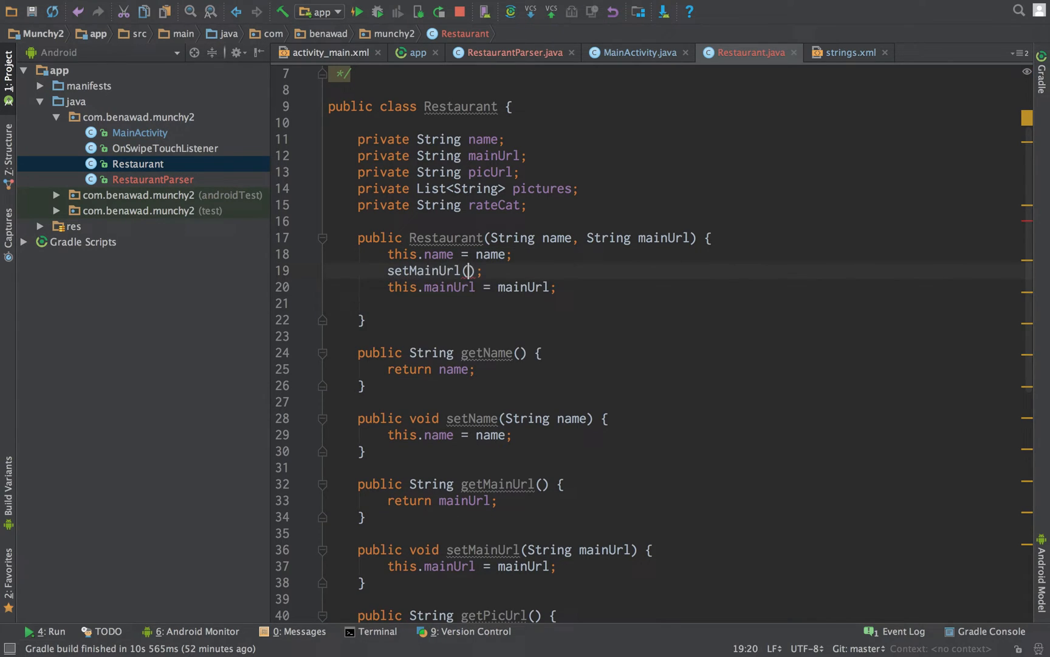
pyautogui.write('mainUrl')
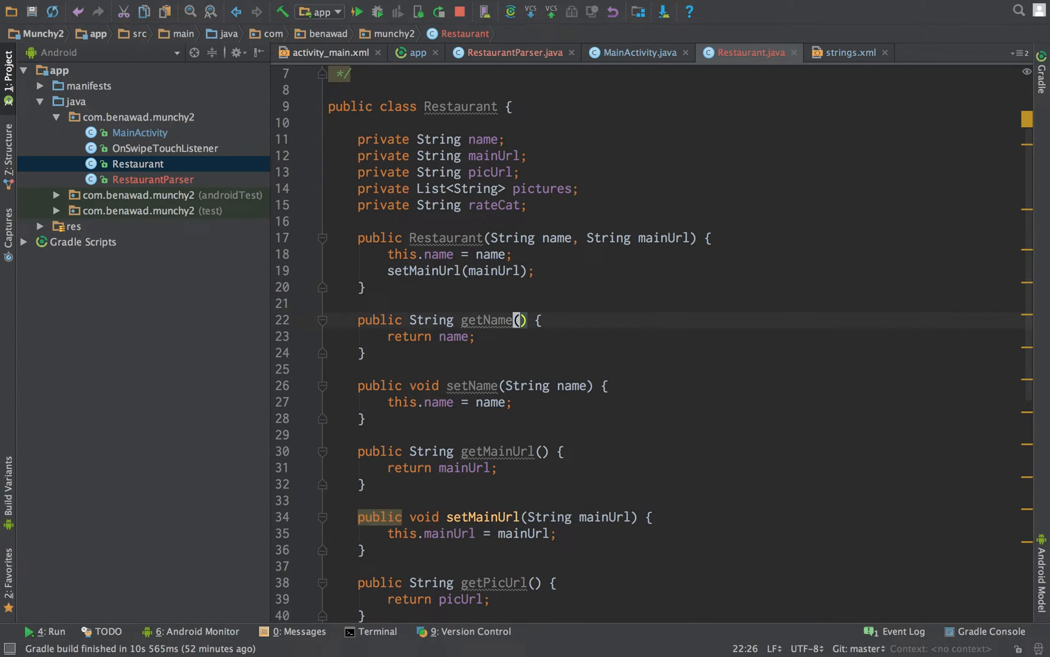
pyautogui.click(513, 532)
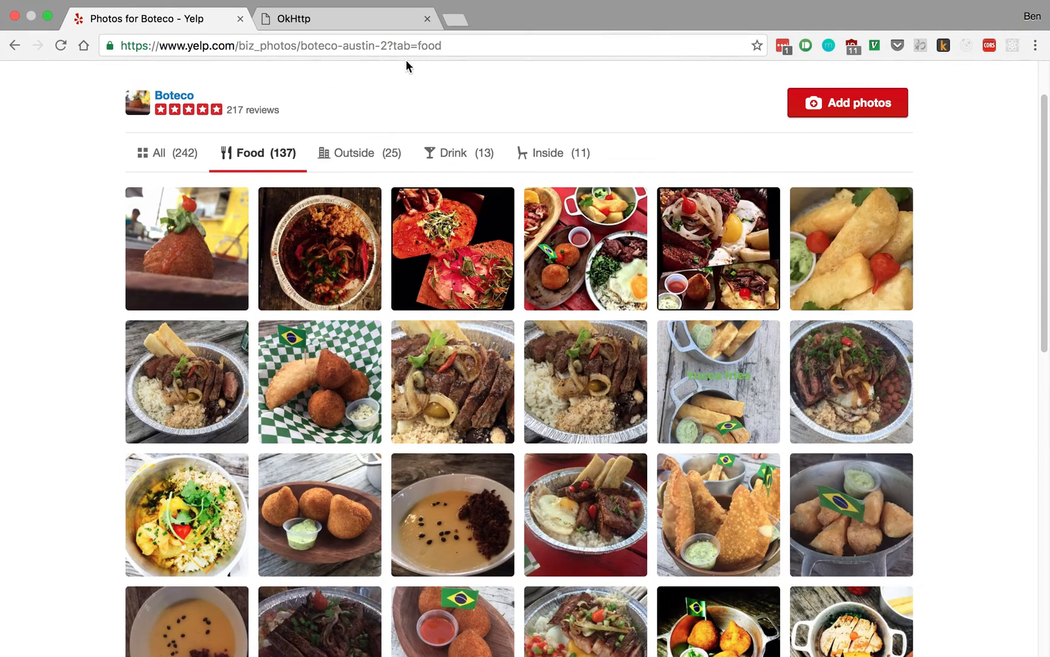
pyautogui.moveTo(253, 41)
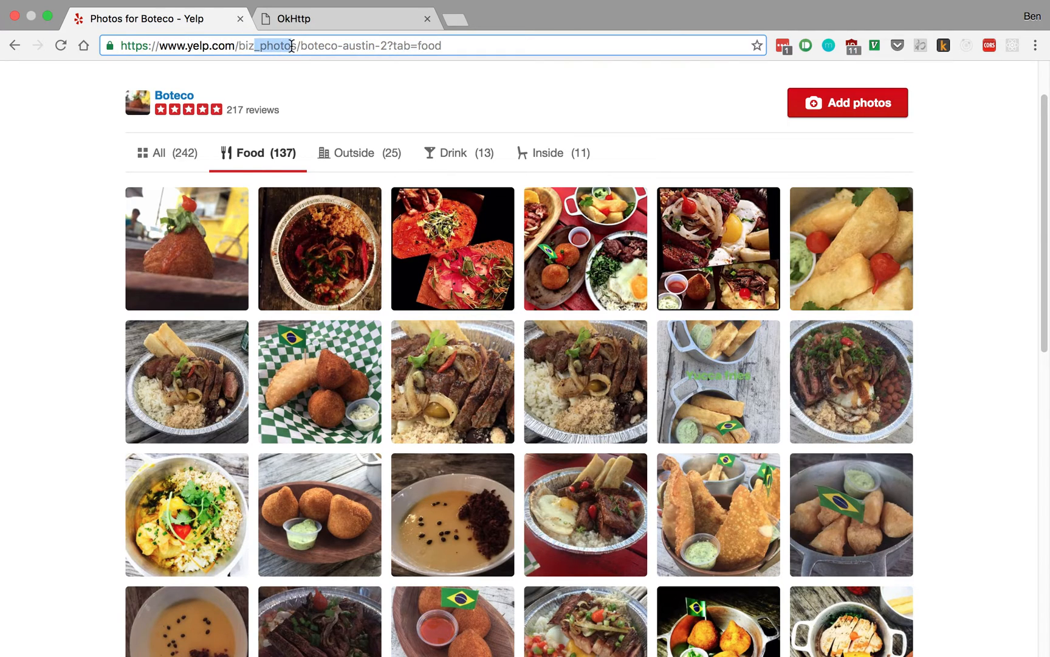
pyautogui.press('Return')
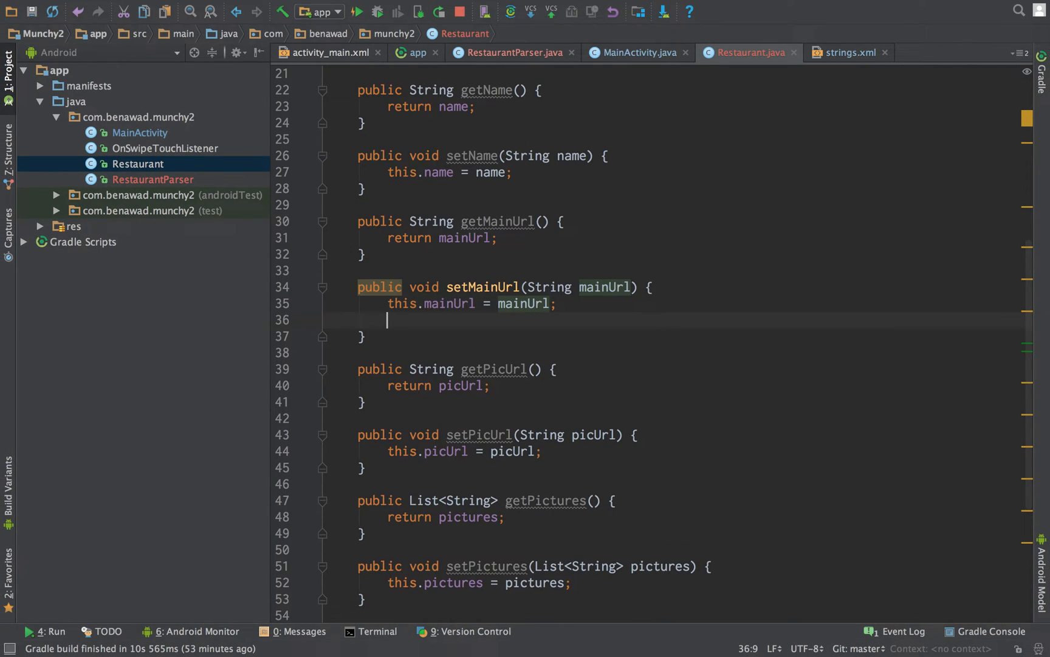
# In setMainUrl, set this.picUrl to mainUrl.replace("/biz/", "/biz_photos/").
pyautogui.write('String pi')
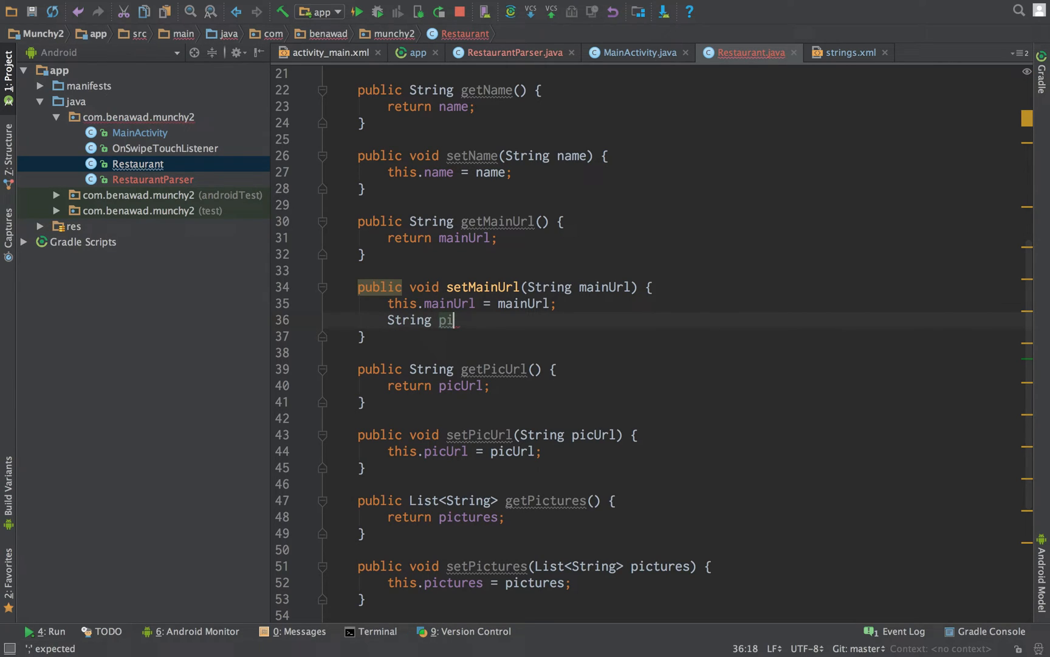
pyautogui.press('backspace')
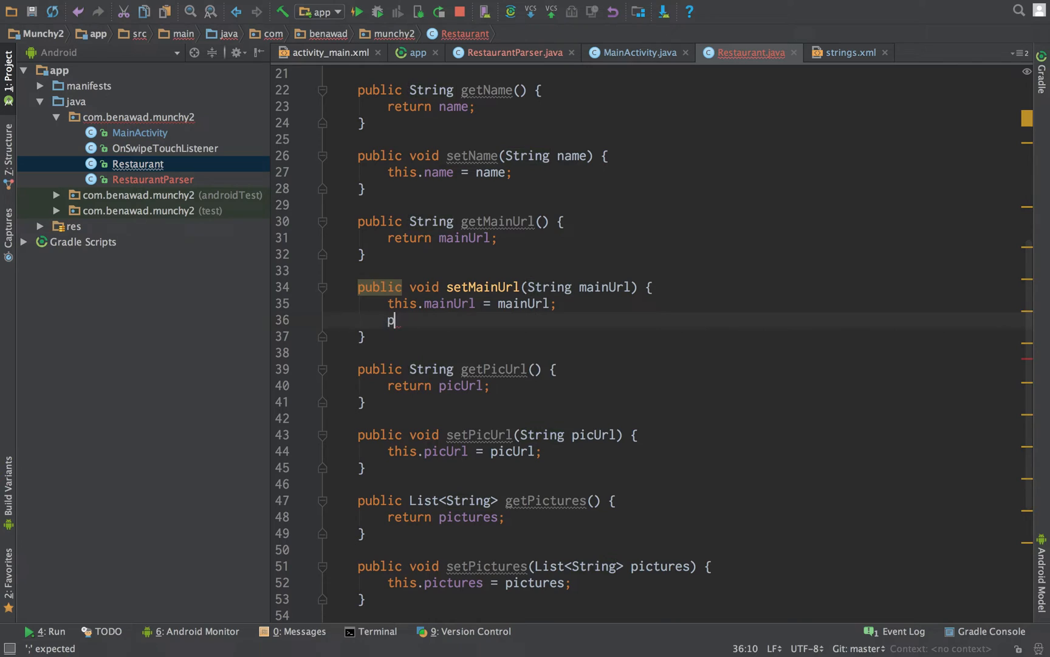
pyautogui.write('ic')
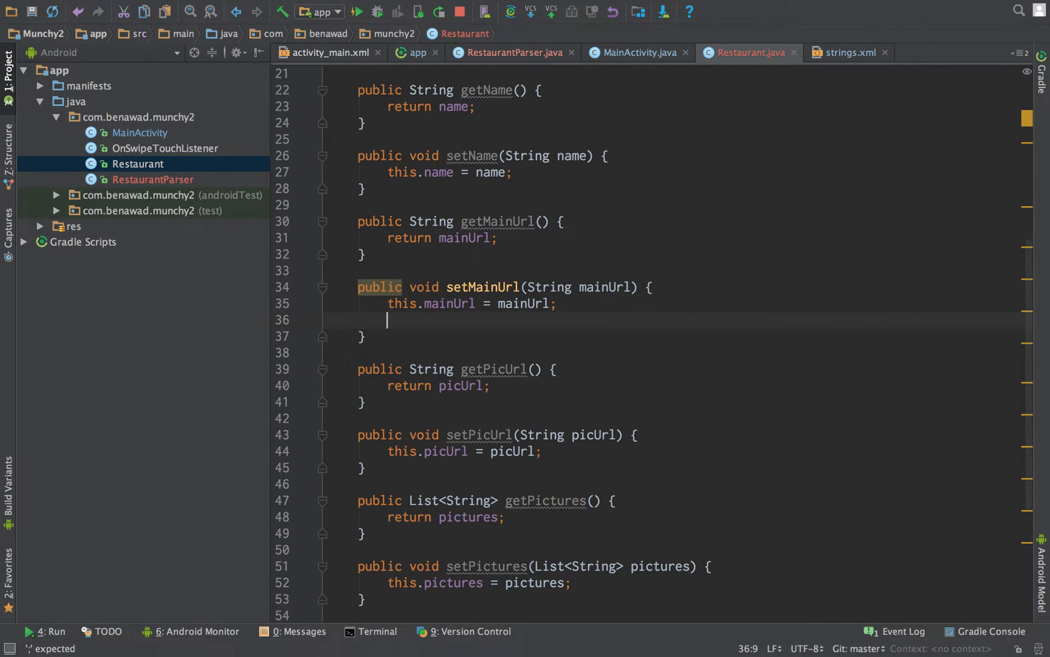
pyautogui.write('this.picUrl =')
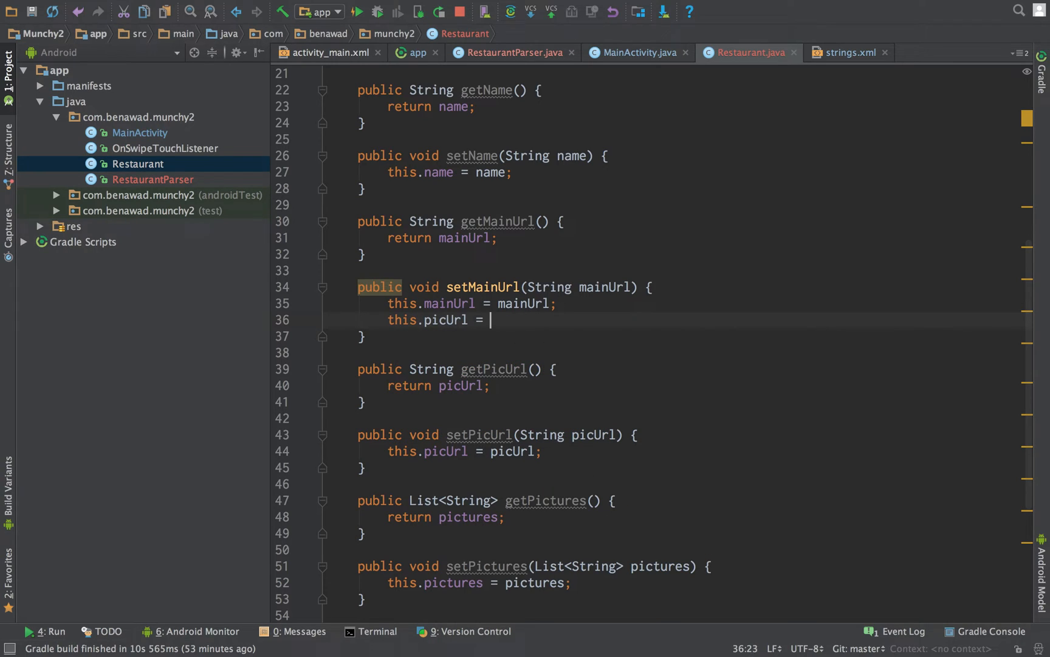
pyautogui.write('mainUrl.rep')
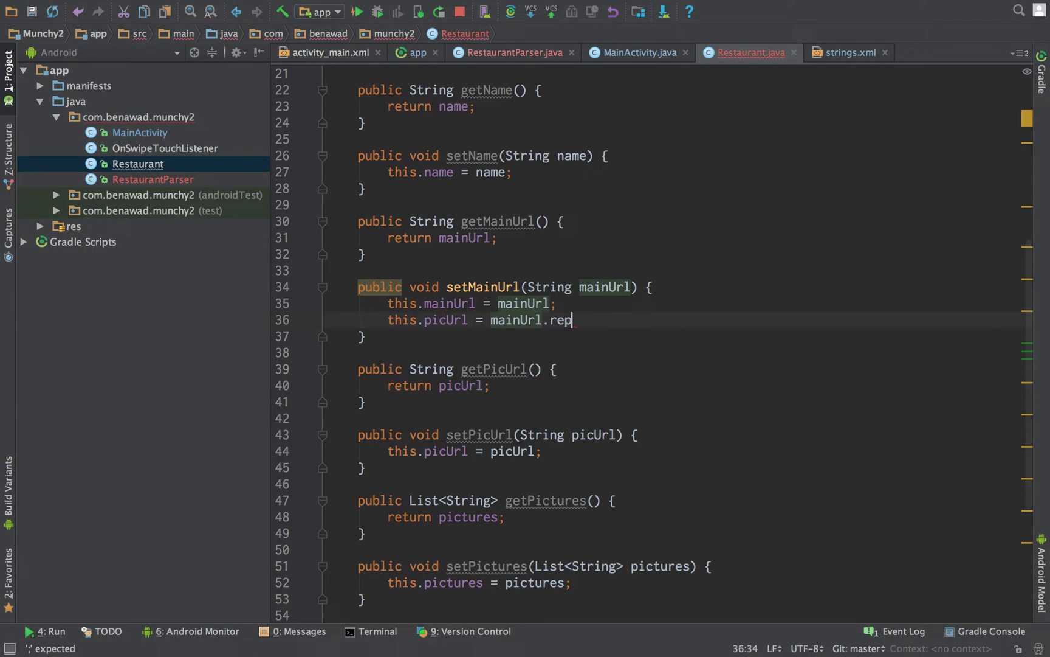
pyautogui.write('lace("/"')
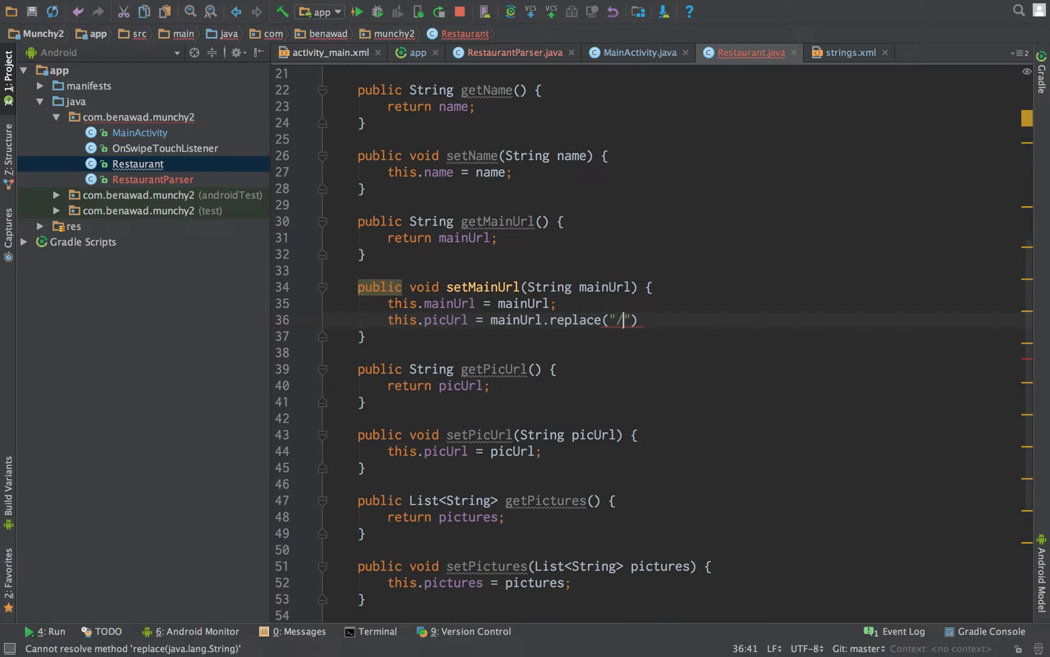
pyautogui.write('biz/", "/biz')
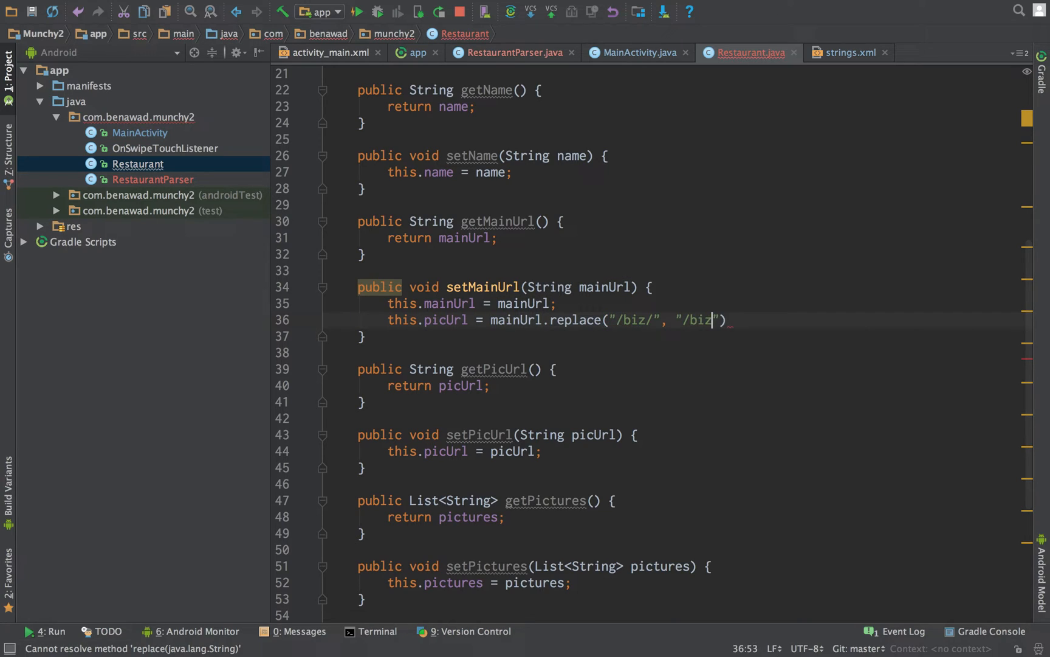
pyautogui.write('_photos/')
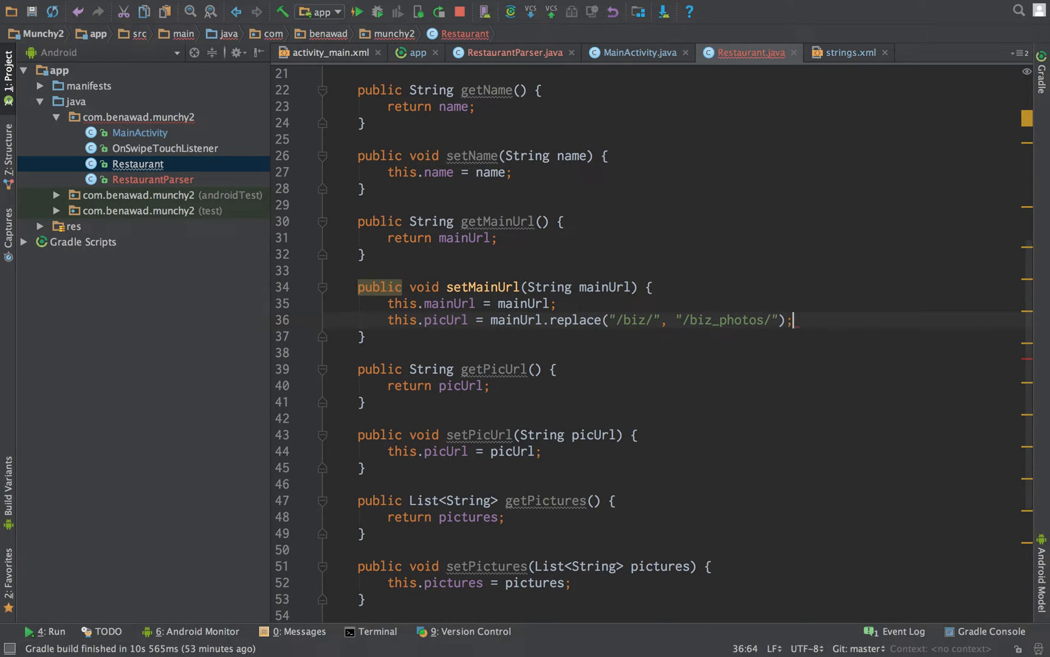
# Start a this.picUrl += line for a further URL suffix.
pyautogui.write('this.')
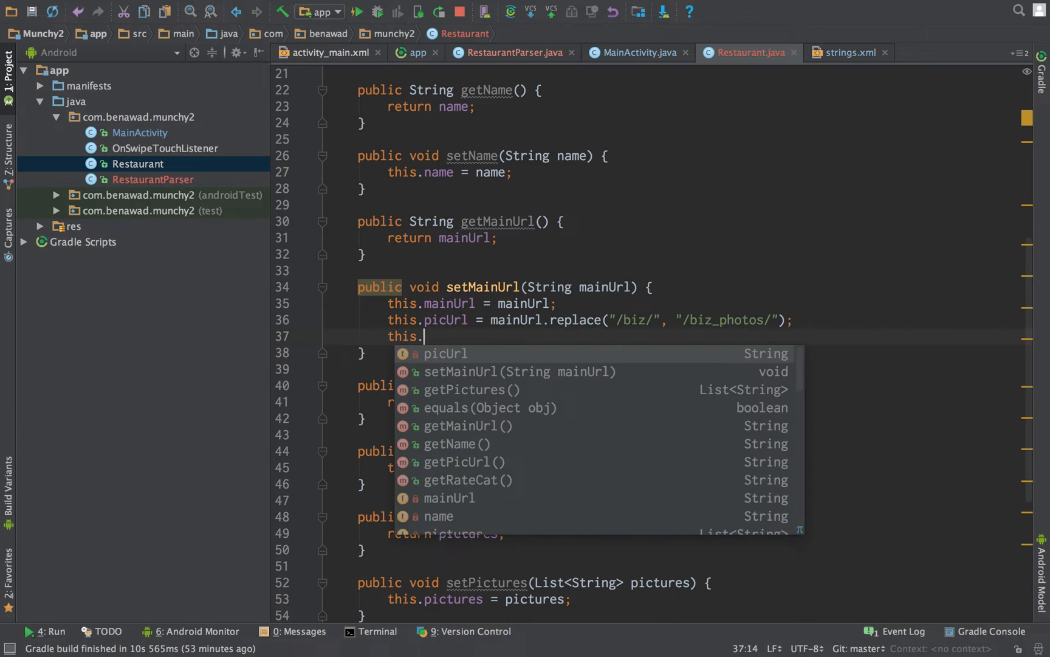
pyautogui.write('picUrl +=')
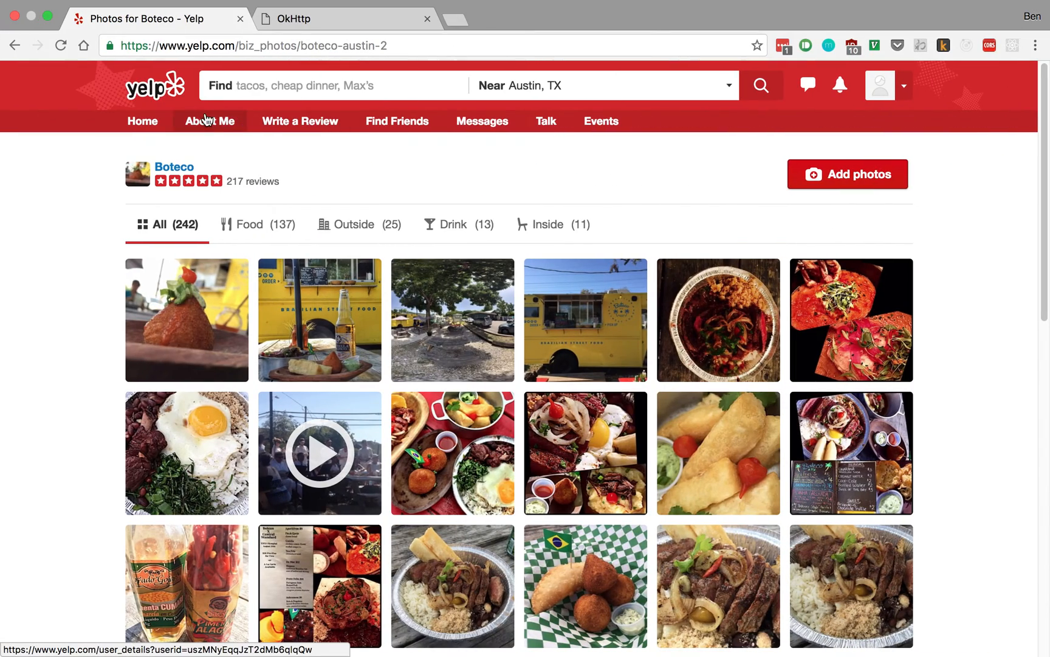
pyautogui.moveTo(209, 146)
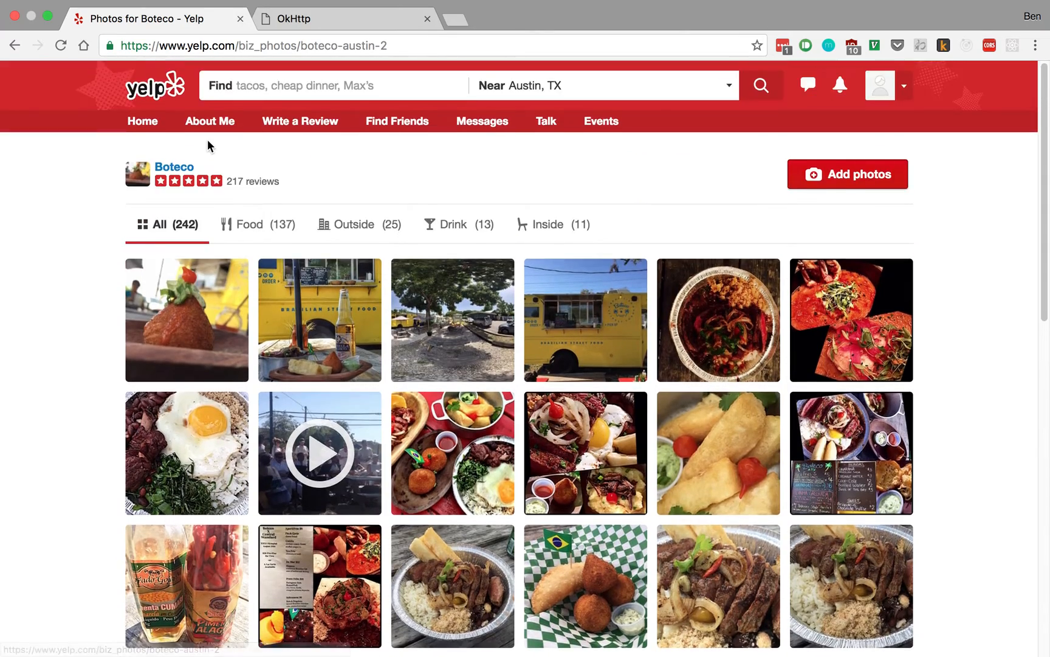
# On Boteco's Yelp photos page, filter to Food photos to inspect the URL.
pyautogui.scroll(-3)
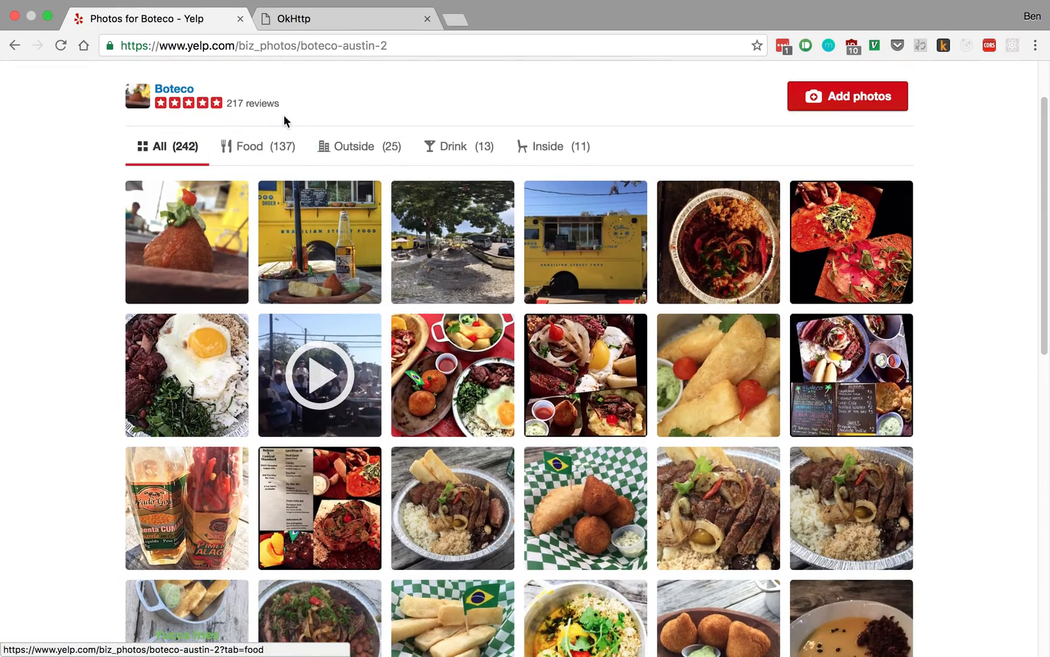
pyautogui.scroll(3)
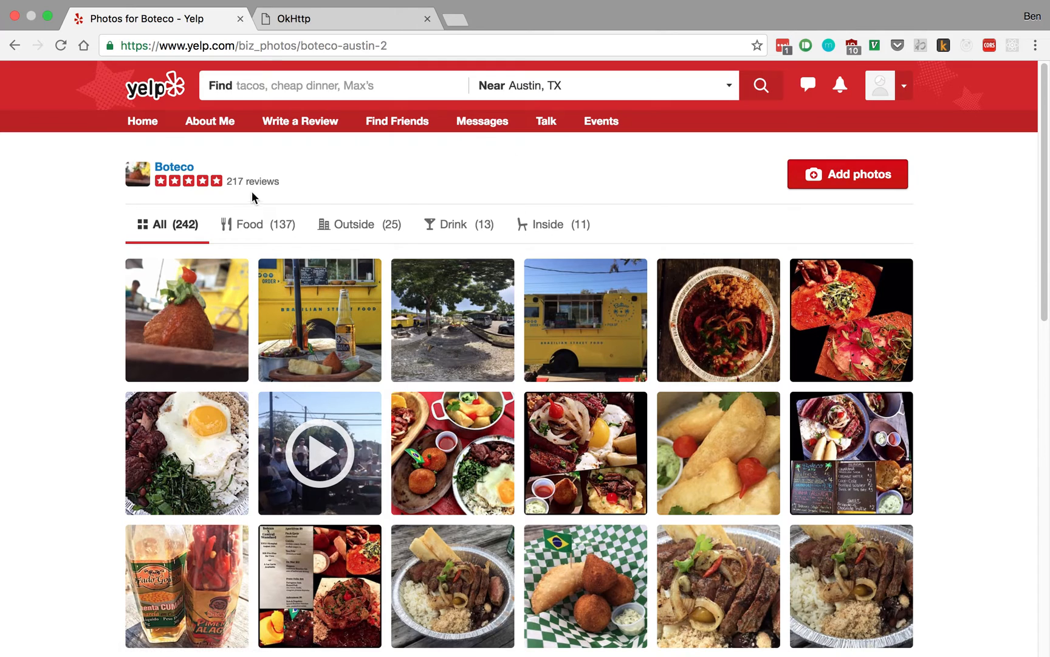
pyautogui.click(257, 224)
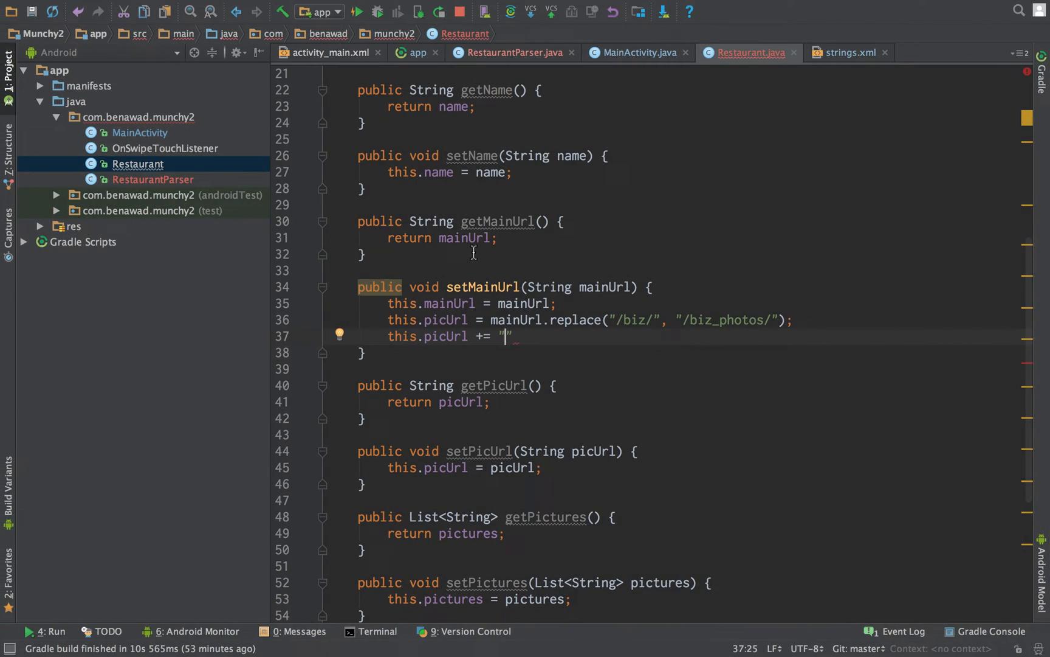
# Append "?tab=food" to picUrl at the end of setMainUrl.
pyautogui.write('?tab=food')
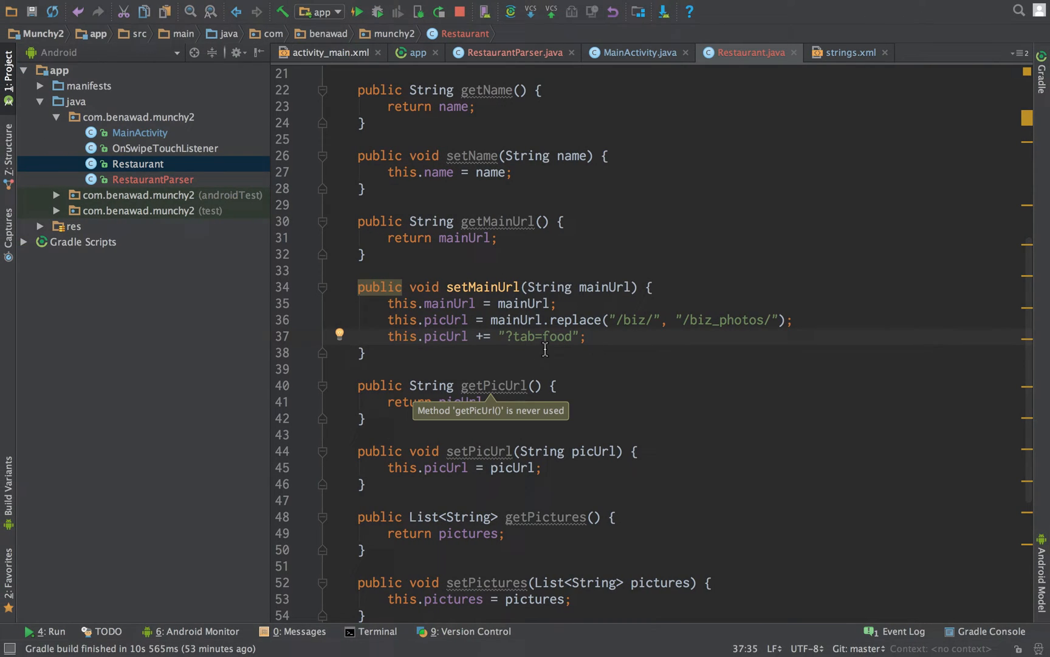
pyautogui.scroll(3)
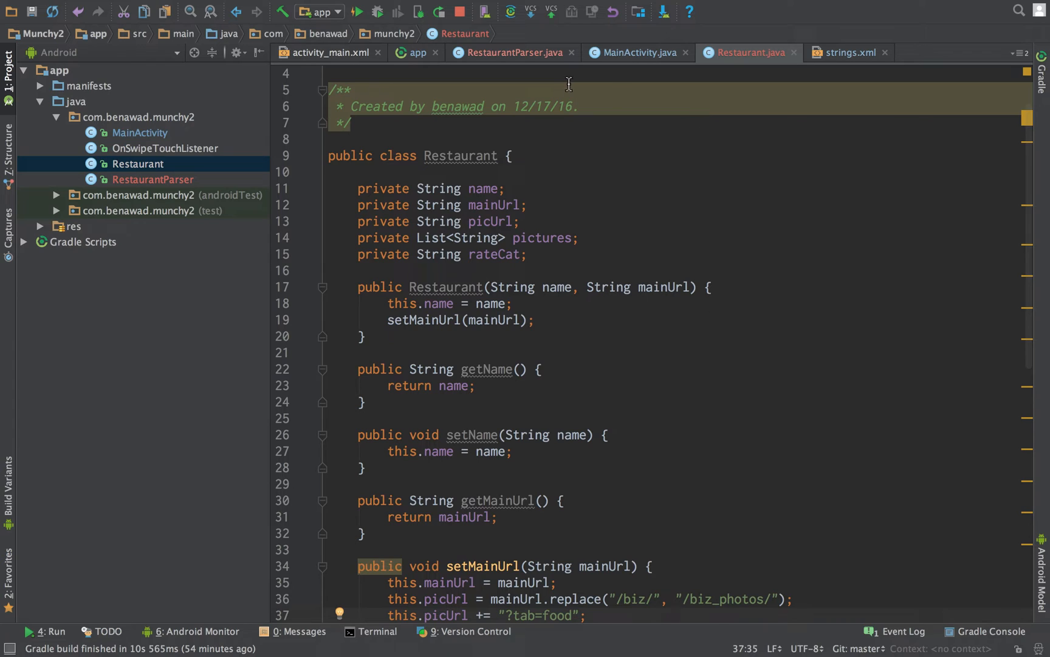
# In MainActivity doInBackground, store response.body().businesses() in List<Business> businessList, replacing the log line.
pyautogui.click(634, 52)
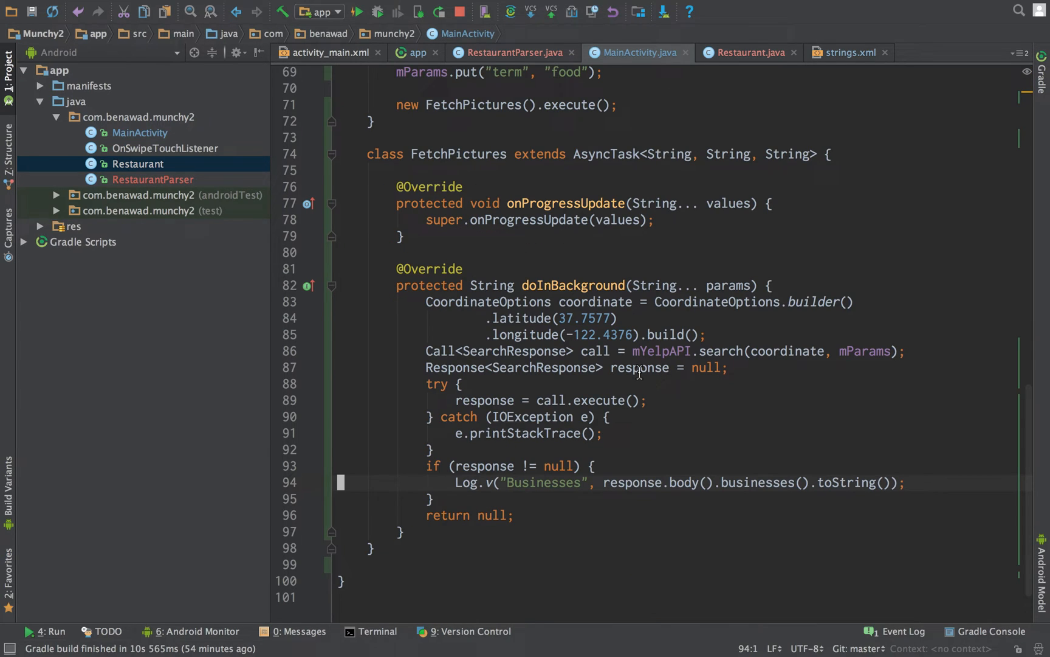
pyautogui.scroll(3)
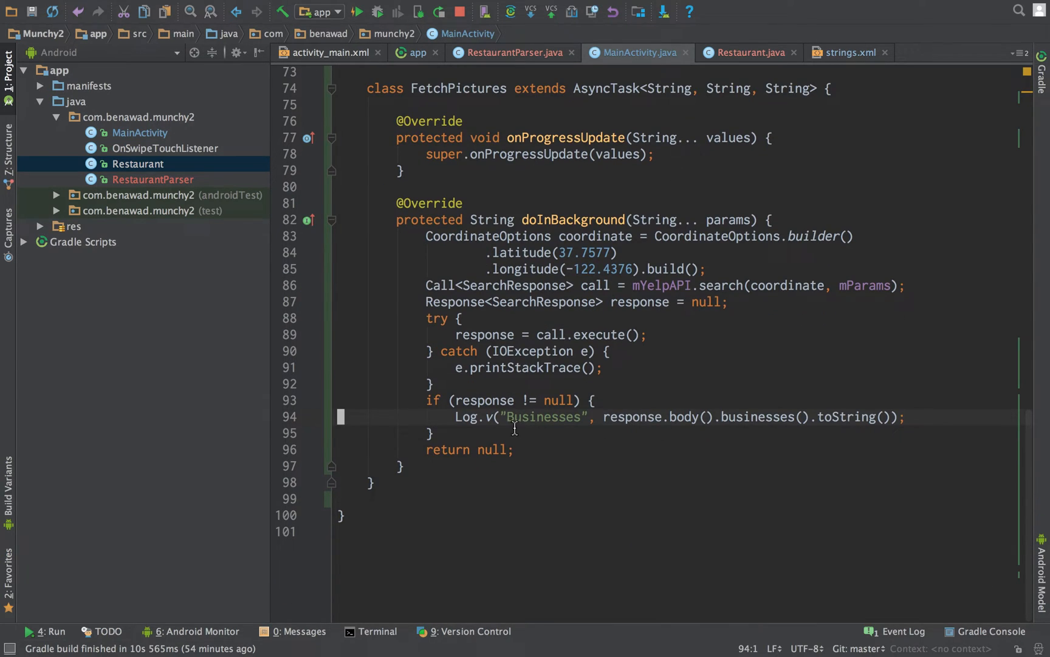
pyautogui.click(514, 417)
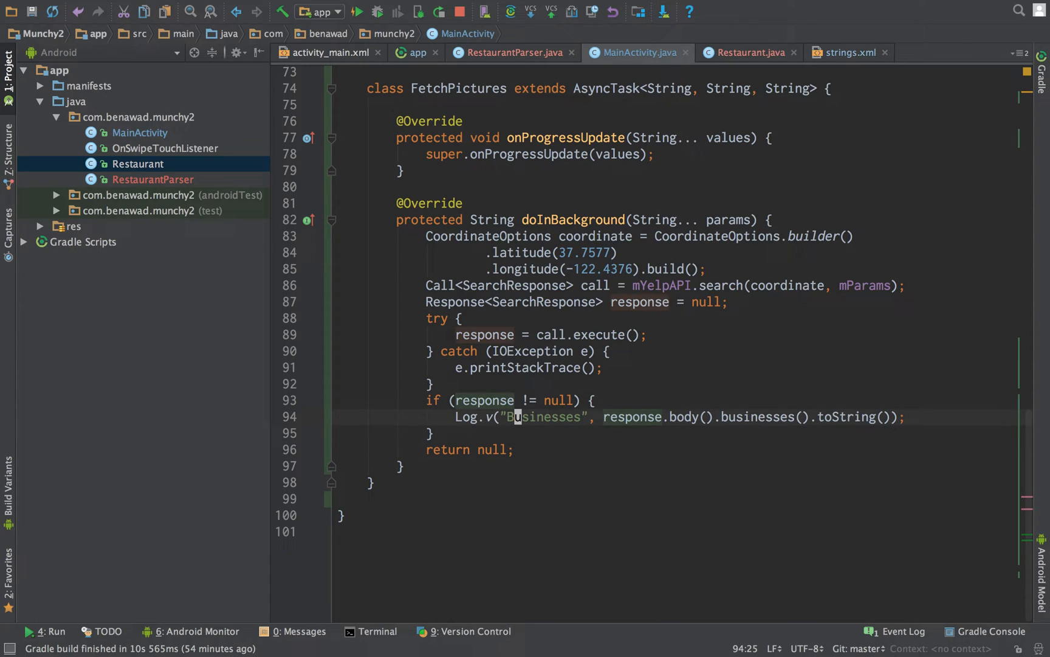
pyautogui.press('enter')
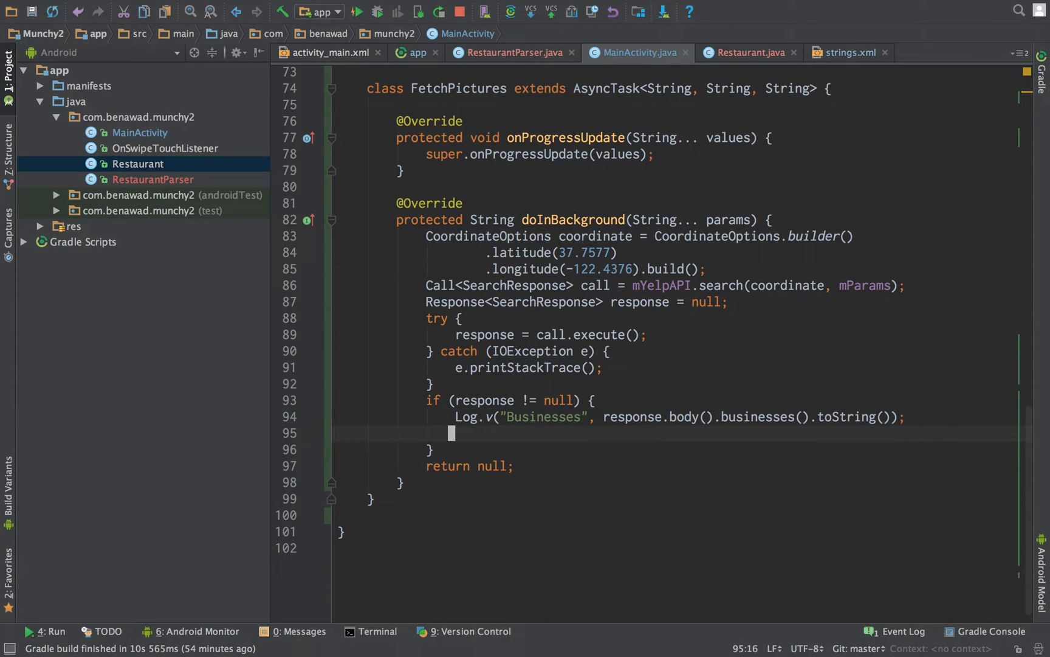
pyautogui.press('enter')
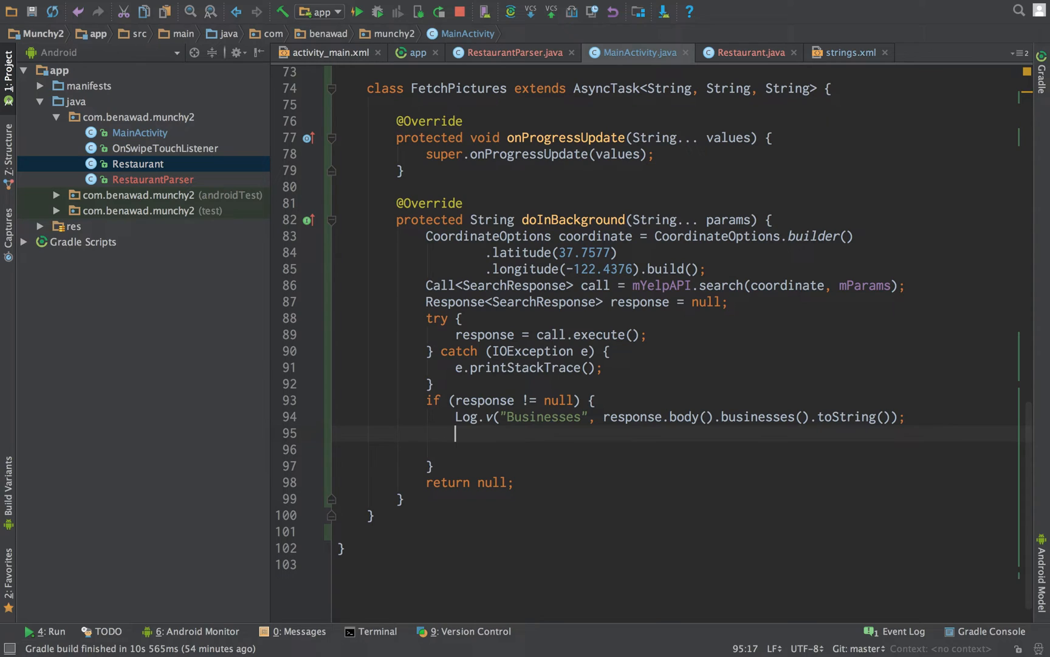
pyautogui.write('List<Business> businessList =')
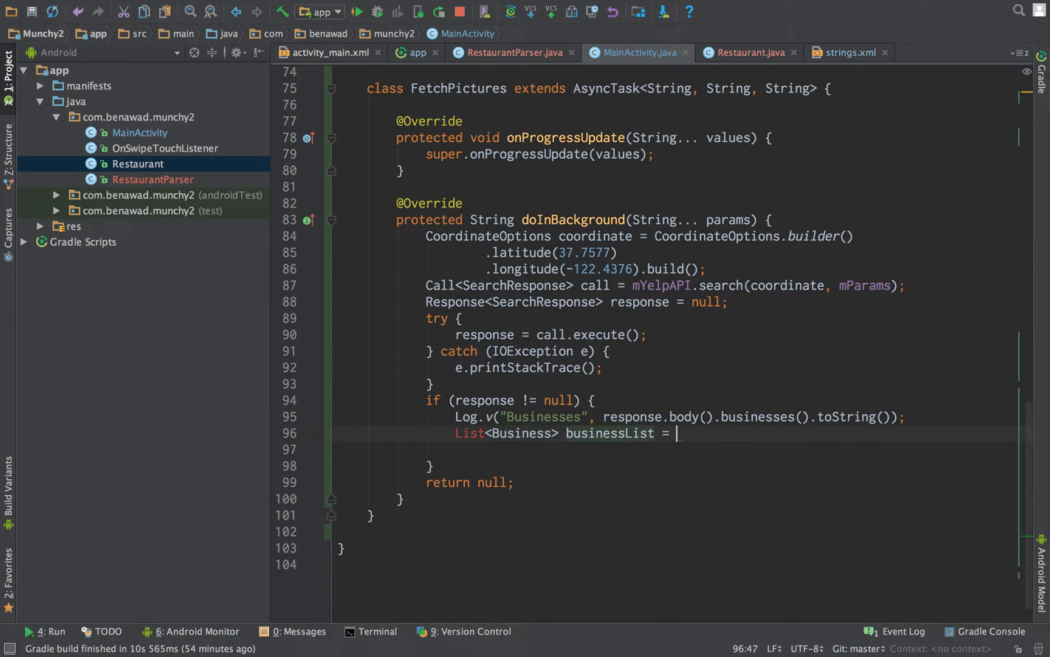
pyautogui.press('enter')
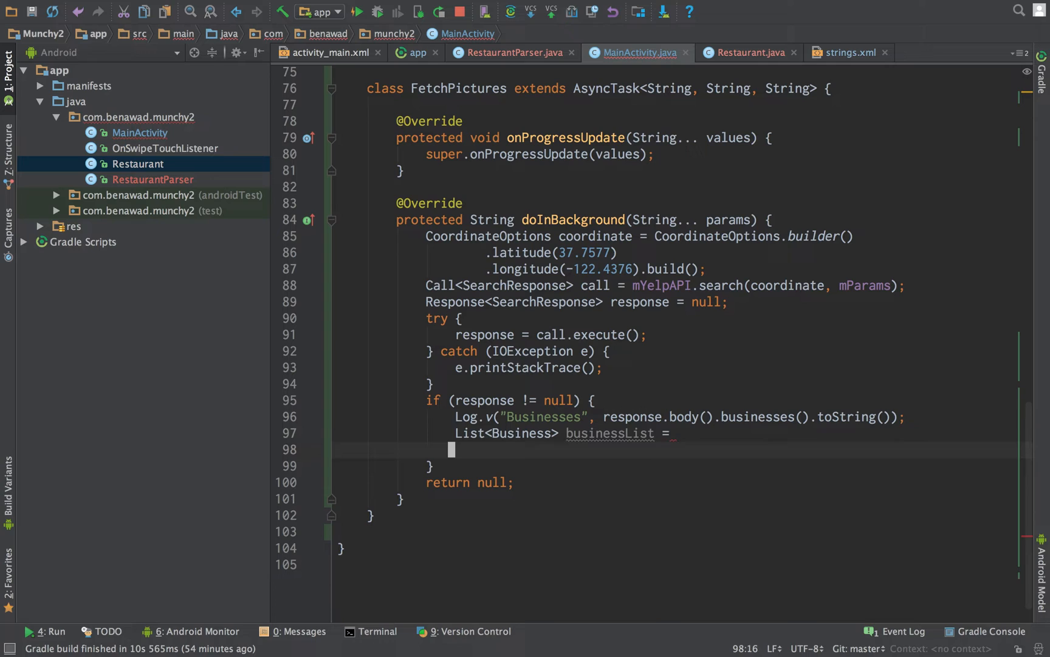
pyautogui.write('response')
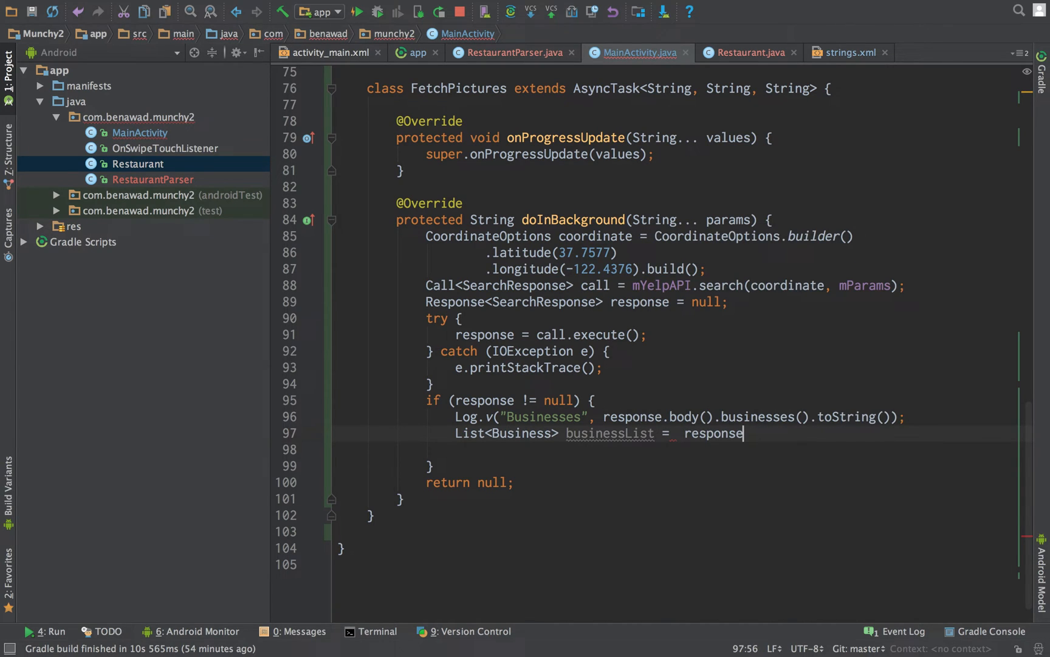
pyautogui.write('.body().businesses();')
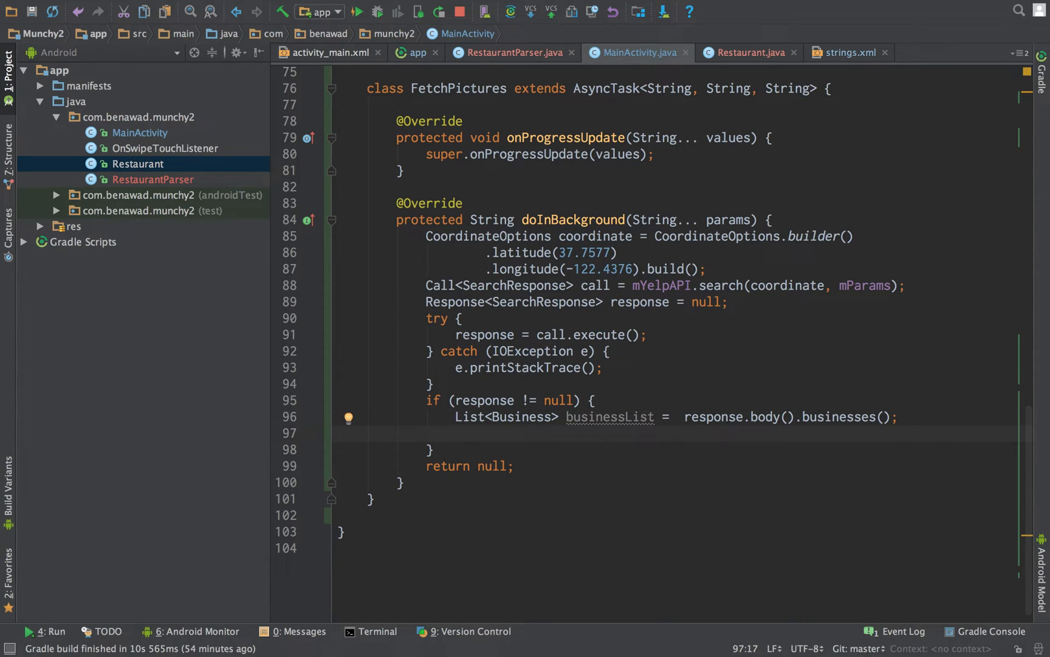
# Declare a List<Restaurant> restaurants field at the top of FetchPictures.
pyautogui.click(453, 252)
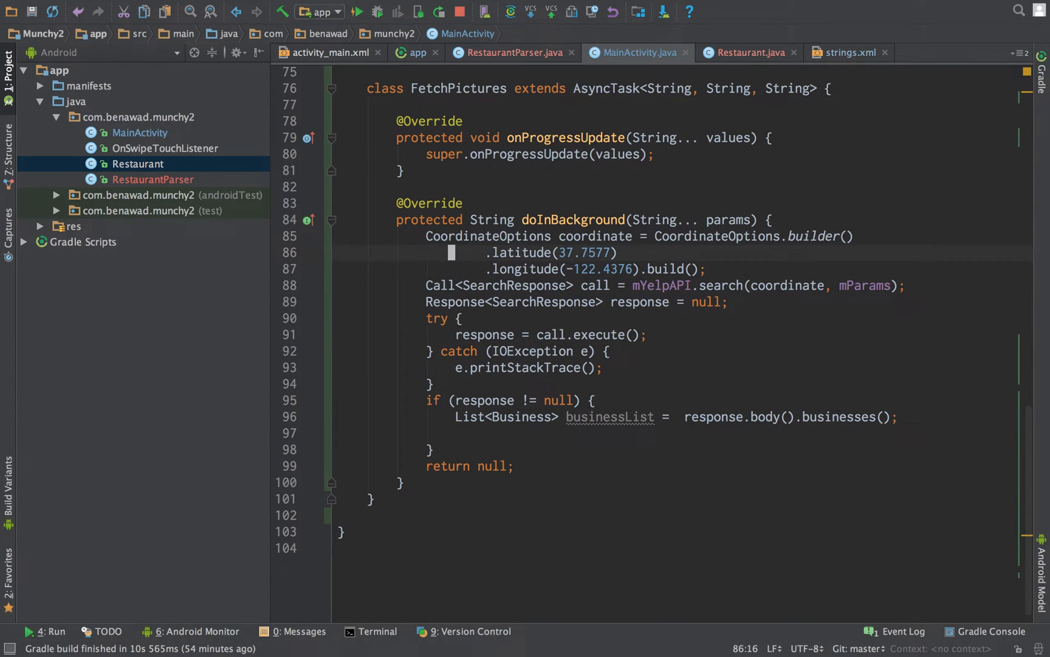
pyautogui.press('enter')
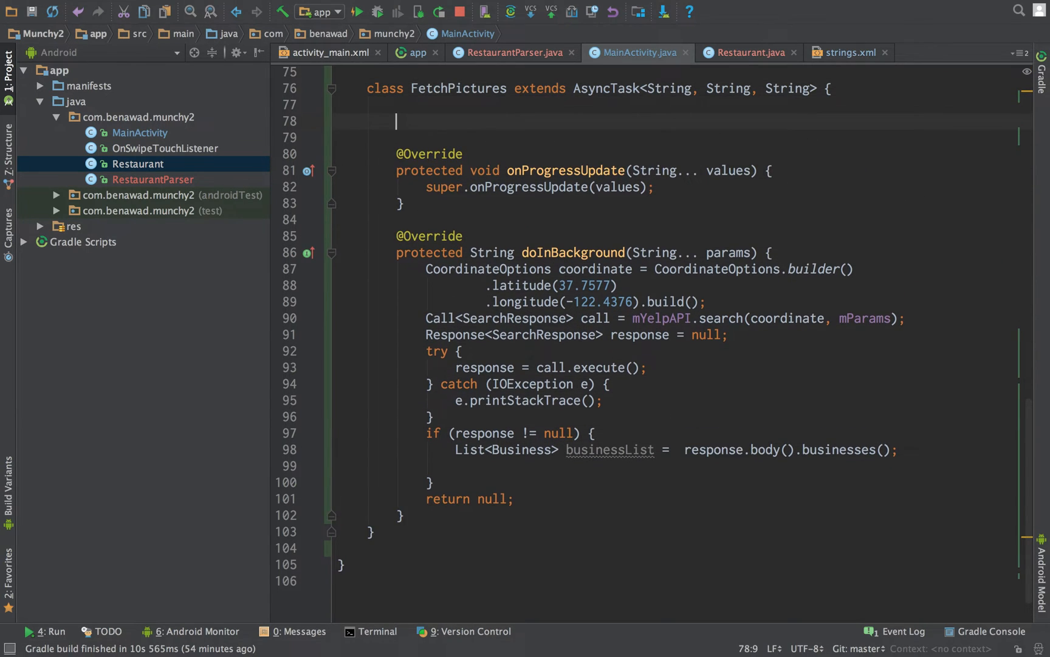
pyautogui.write('List<>')
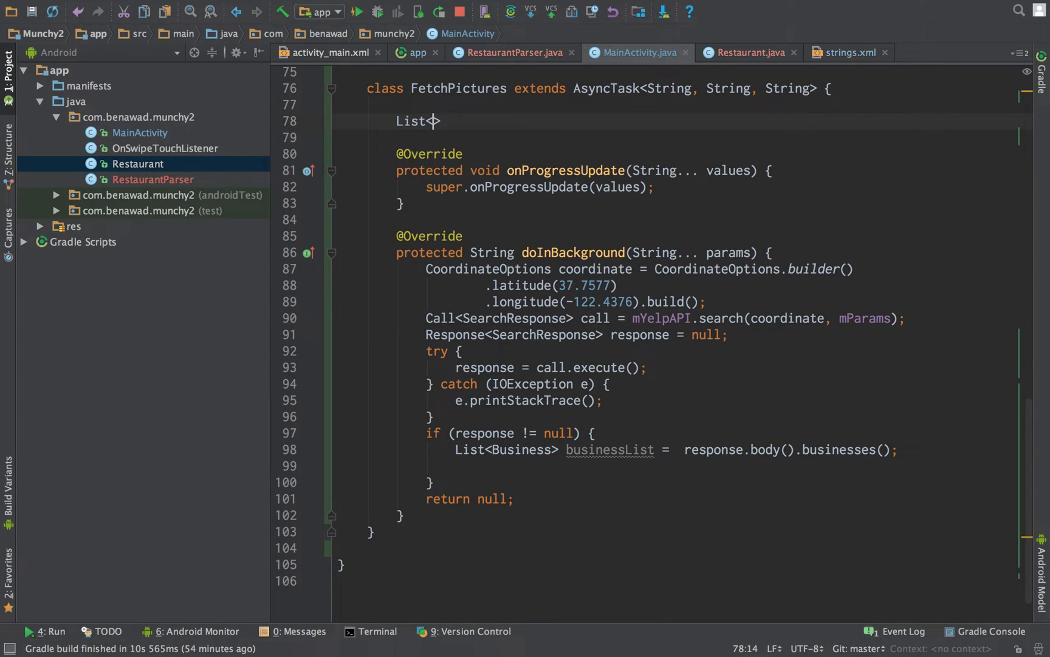
pyautogui.write('B')
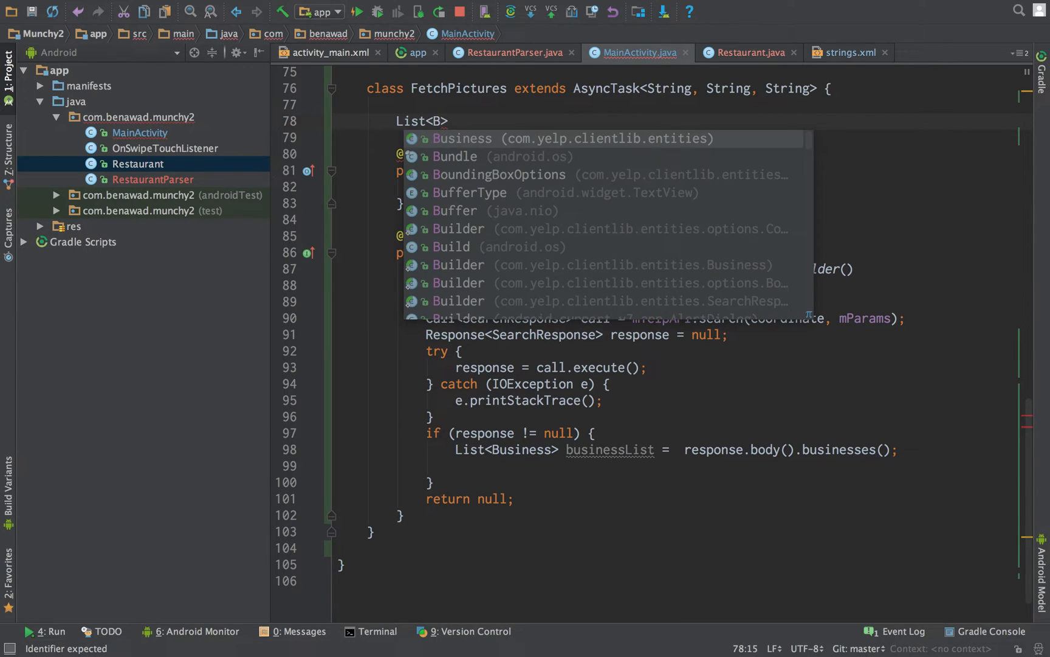
pyautogui.write('estaurant')
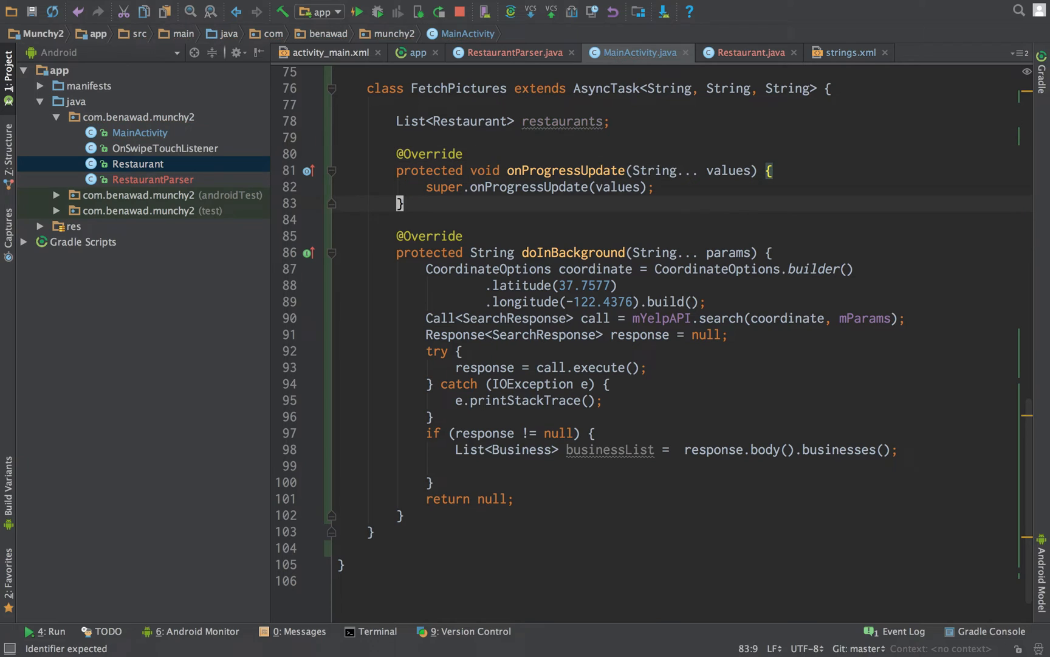
# Initialise restaurants as a new ArrayList<>() after businessList in doInBackground.
pyautogui.click(458, 467)
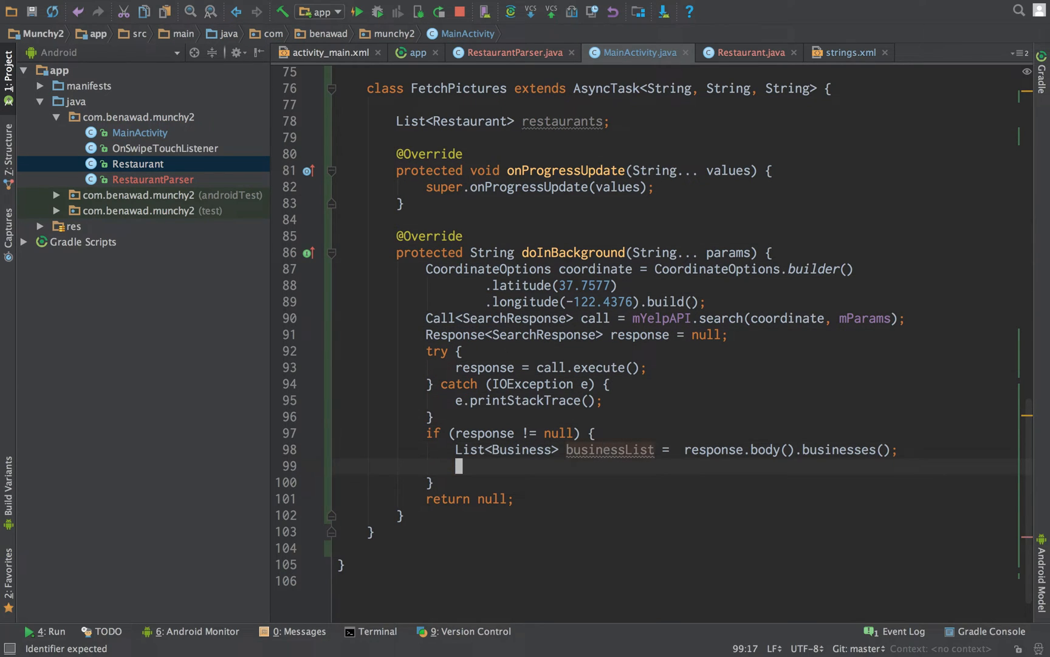
pyautogui.write('restaurants =')
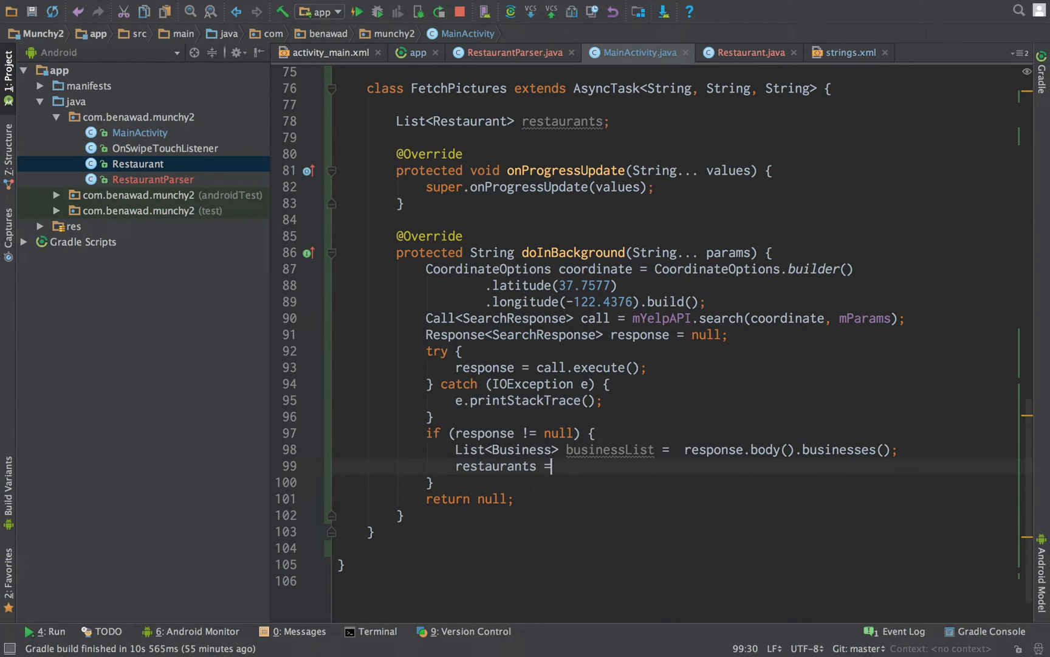
pyautogui.write('new ArrayList<>();')
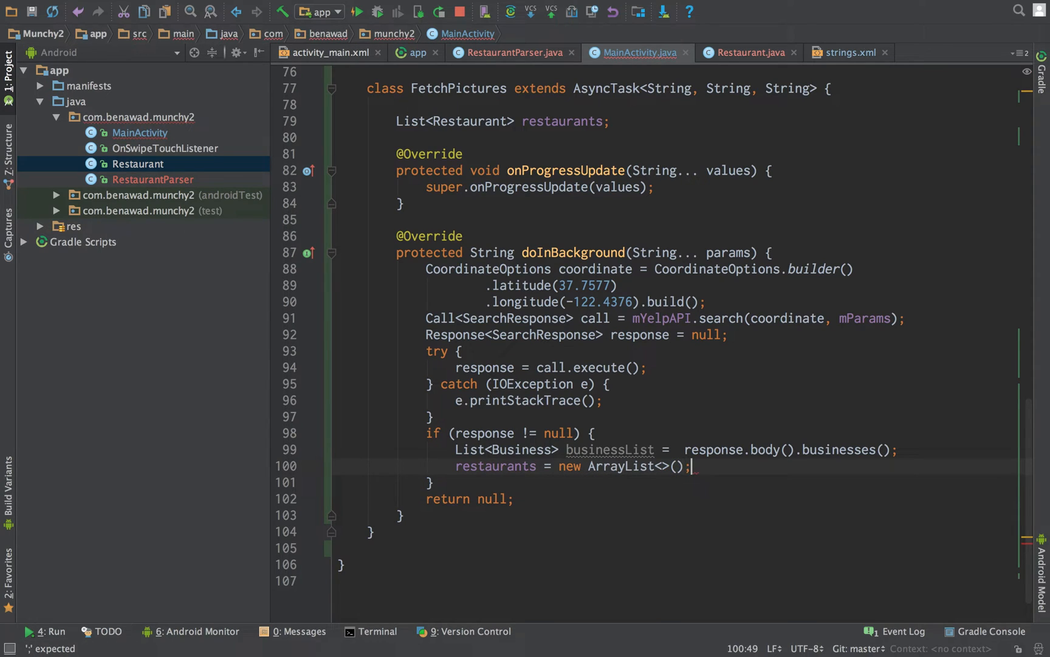
# Declare Restaurant r and loop over businessList building r = new Restaurant(b.name(), b.url()).
pyautogui.write('for (Business b : in')
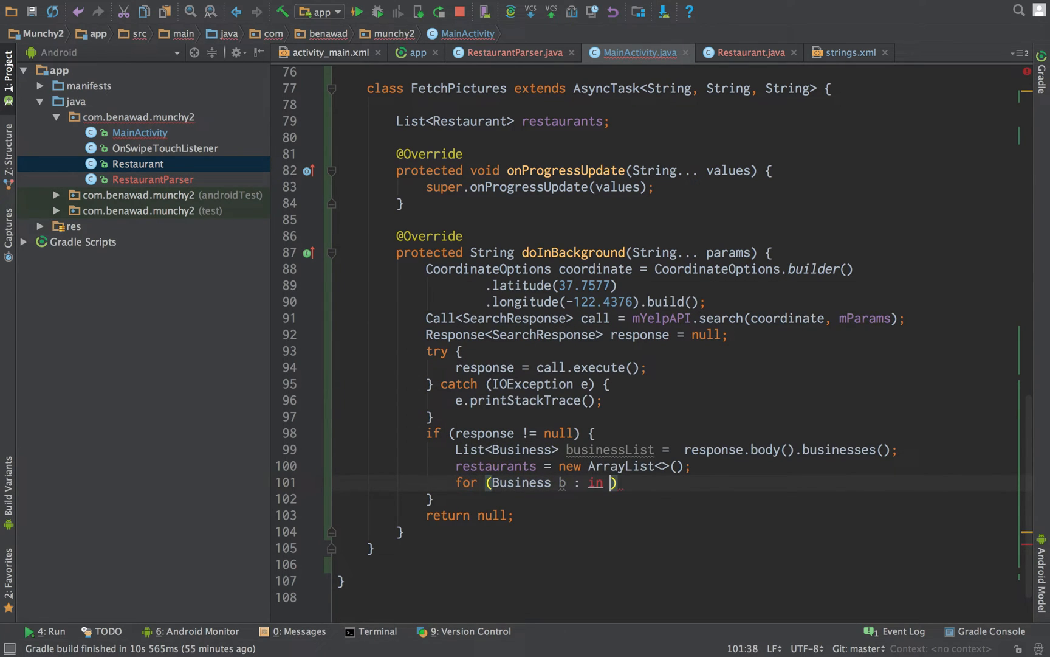
pyautogui.write('businessList')
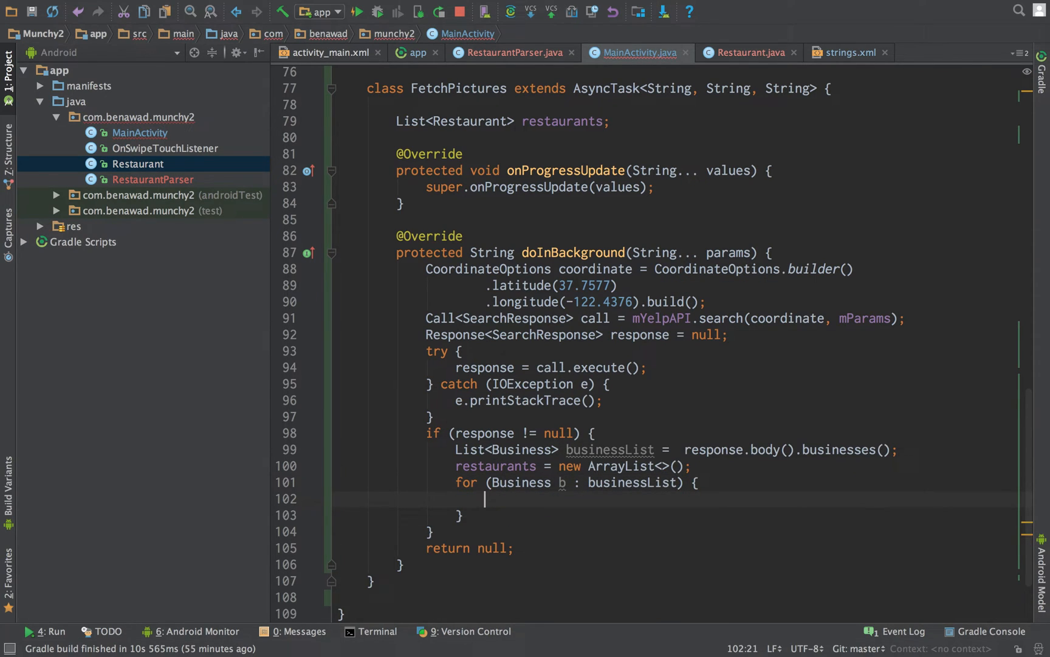
pyautogui.write('b')
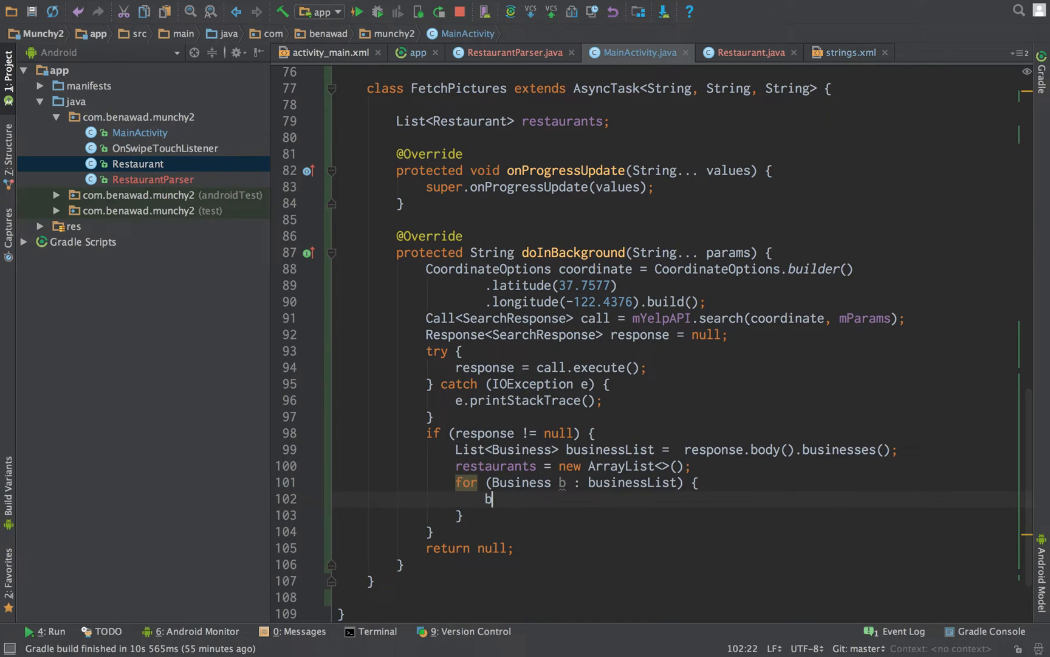
pyautogui.press('Backspace')
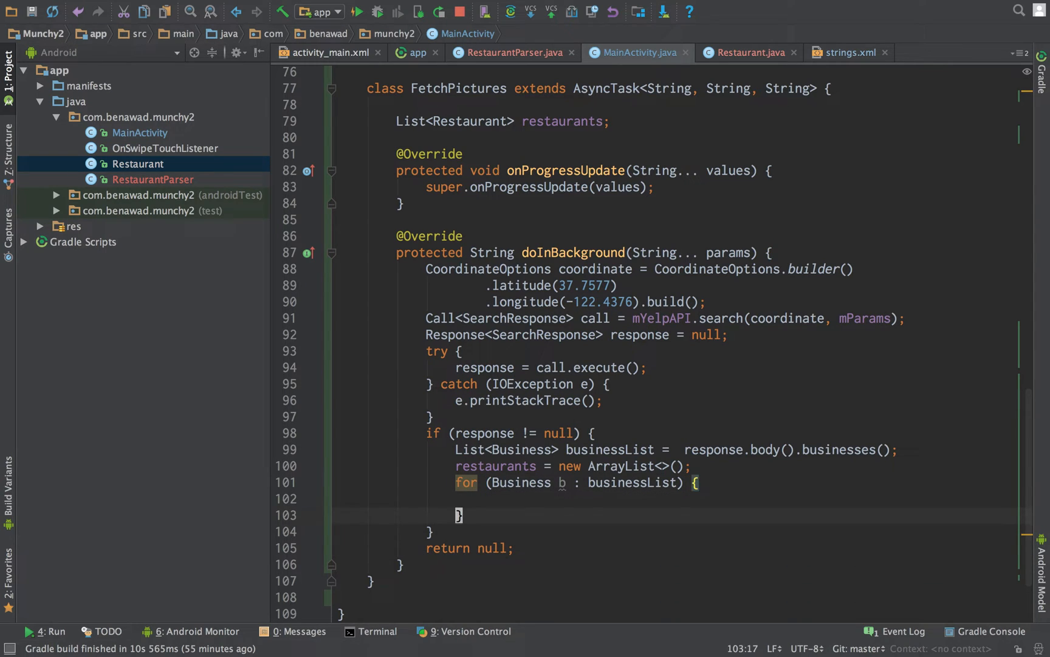
pyautogui.write('Restaurant r;')
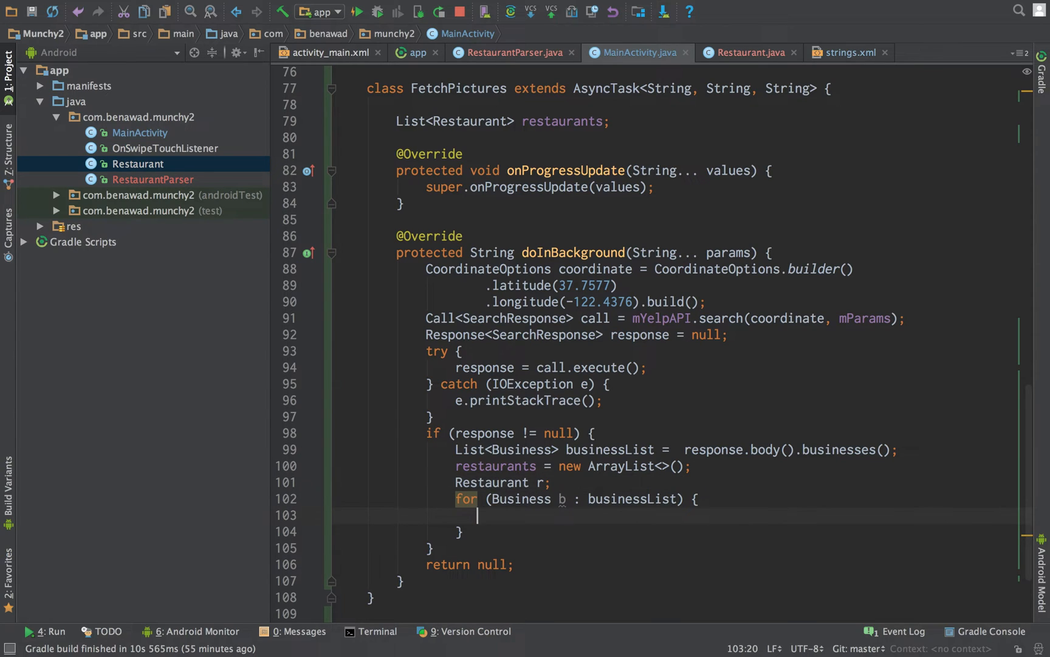
pyautogui.write('r =')
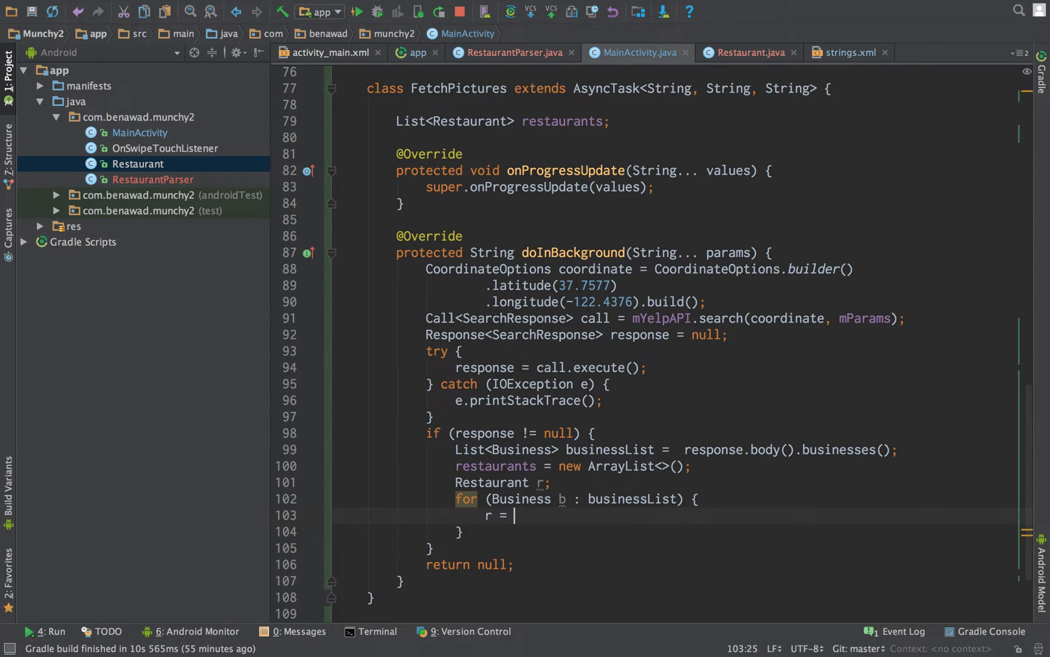
pyautogui.write('new Restaurant()')
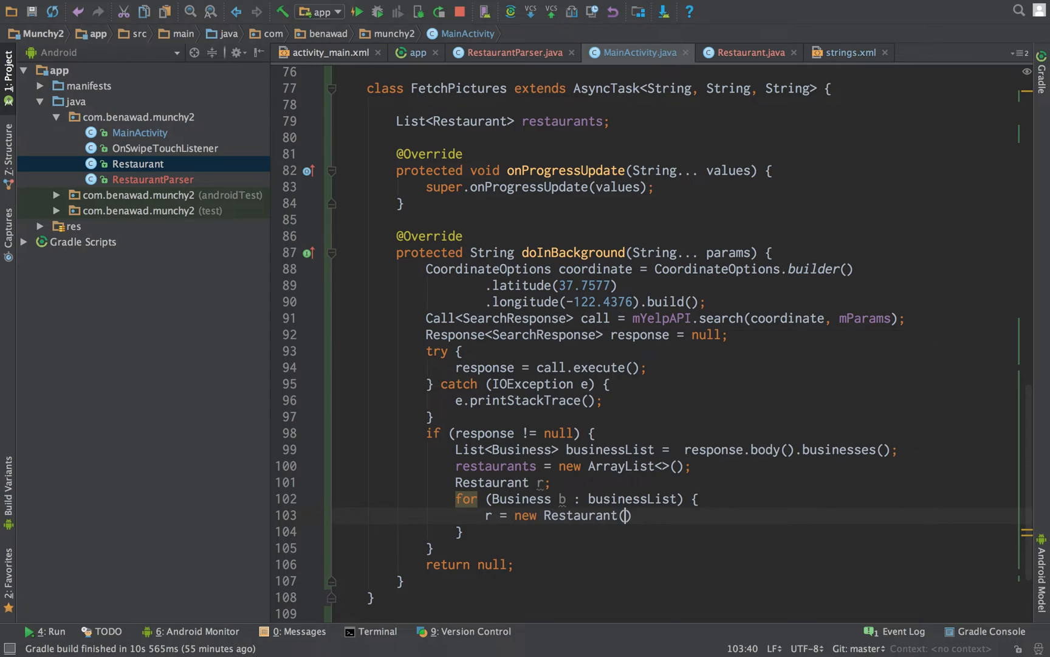
pyautogui.write('b.name(')
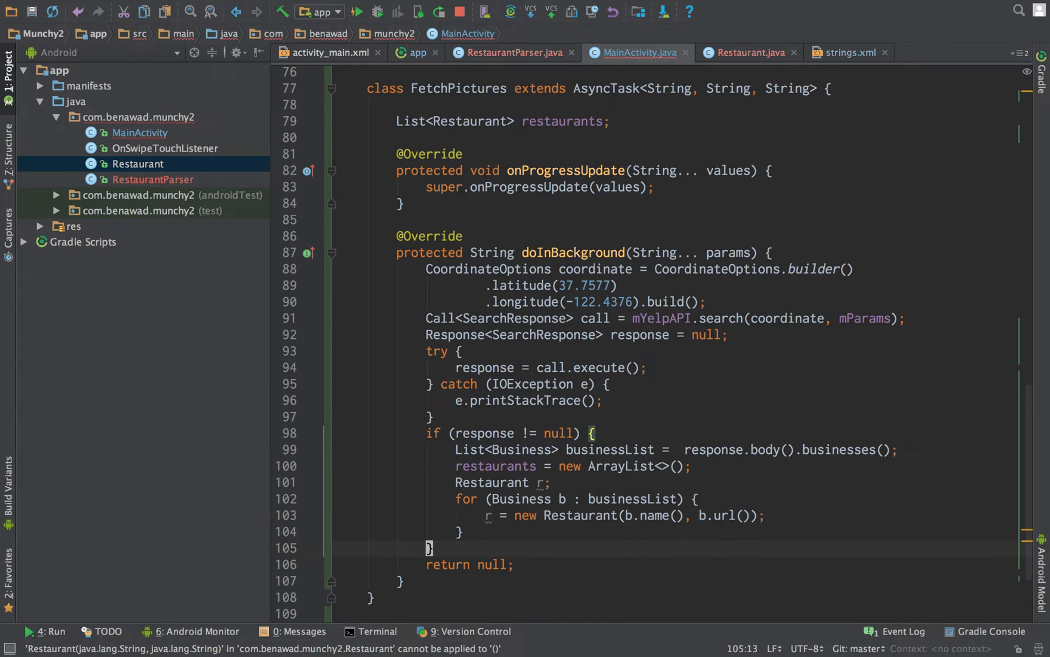
# Switch to the Restaurant class to check its constructor.
pyautogui.click(748, 52)
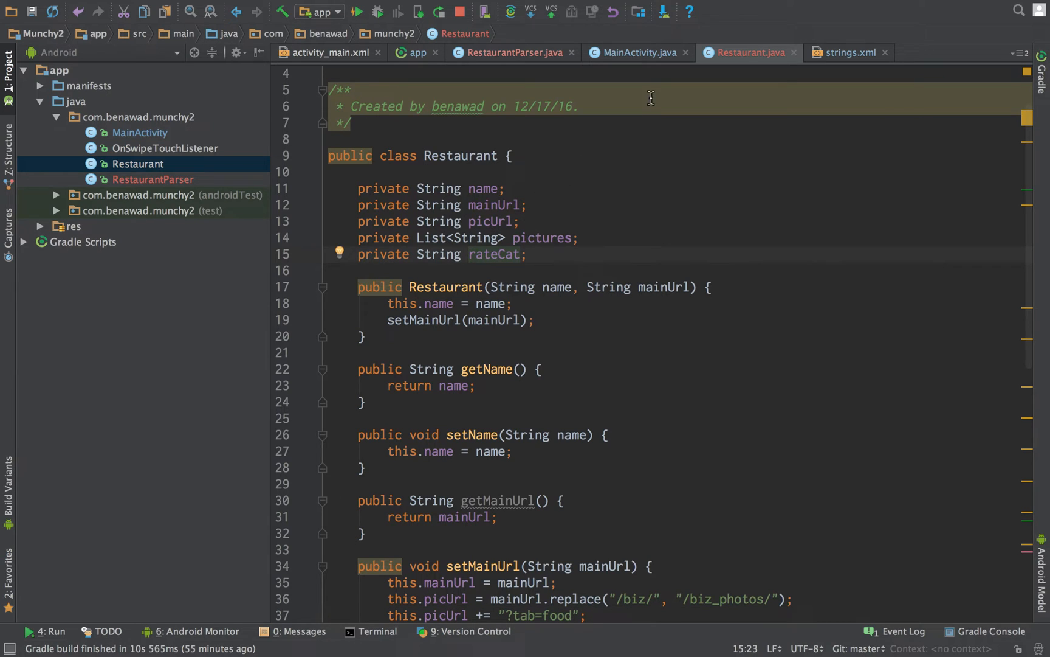
# Start a statement in the loop with b.rating(), then discard the half-typed attempt.
pyautogui.click(640, 52)
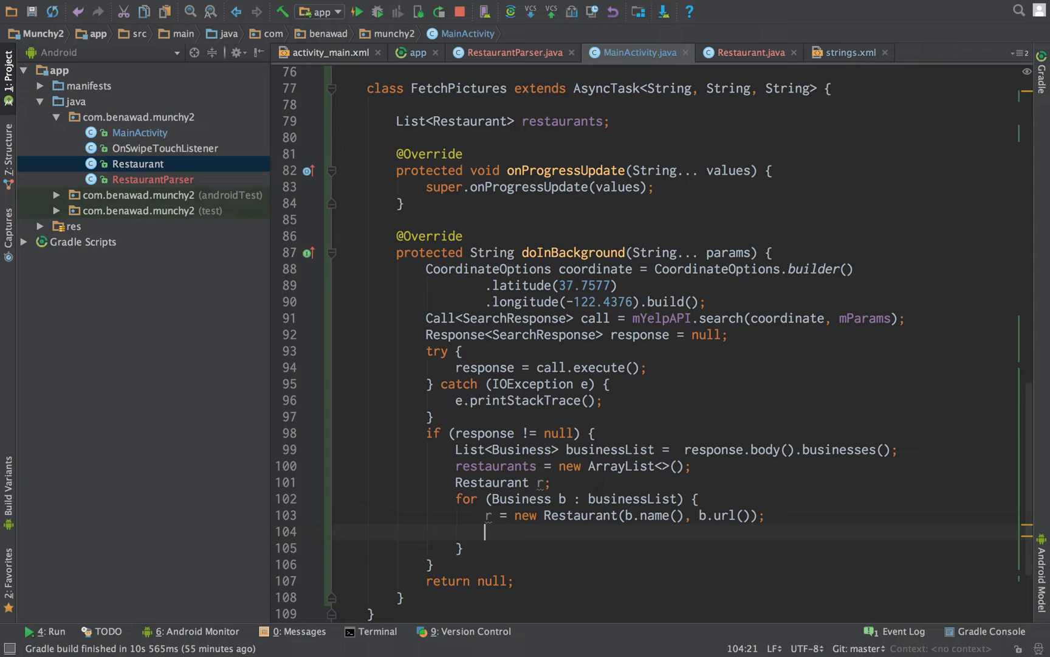
pyautogui.write('b.')
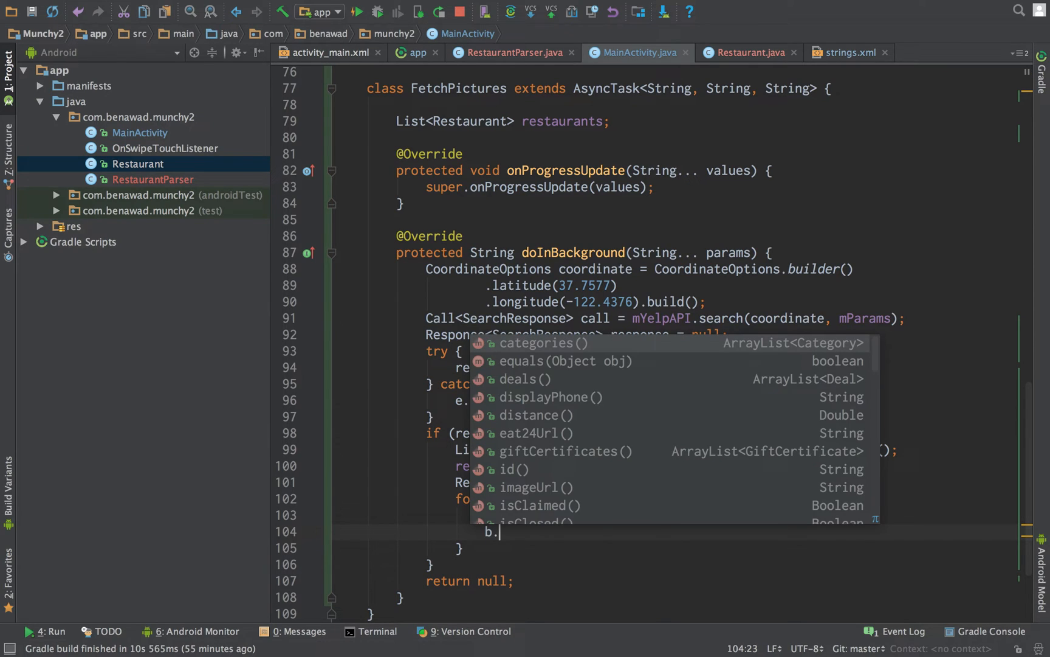
pyautogui.moveTo(736, 347)
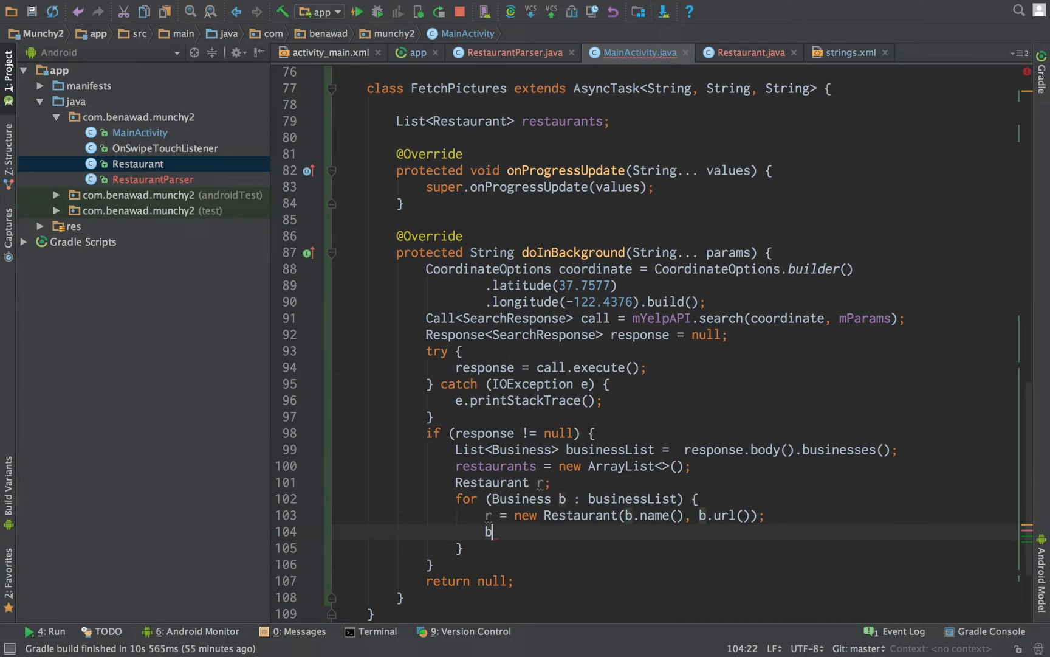
pyautogui.write('.rat')
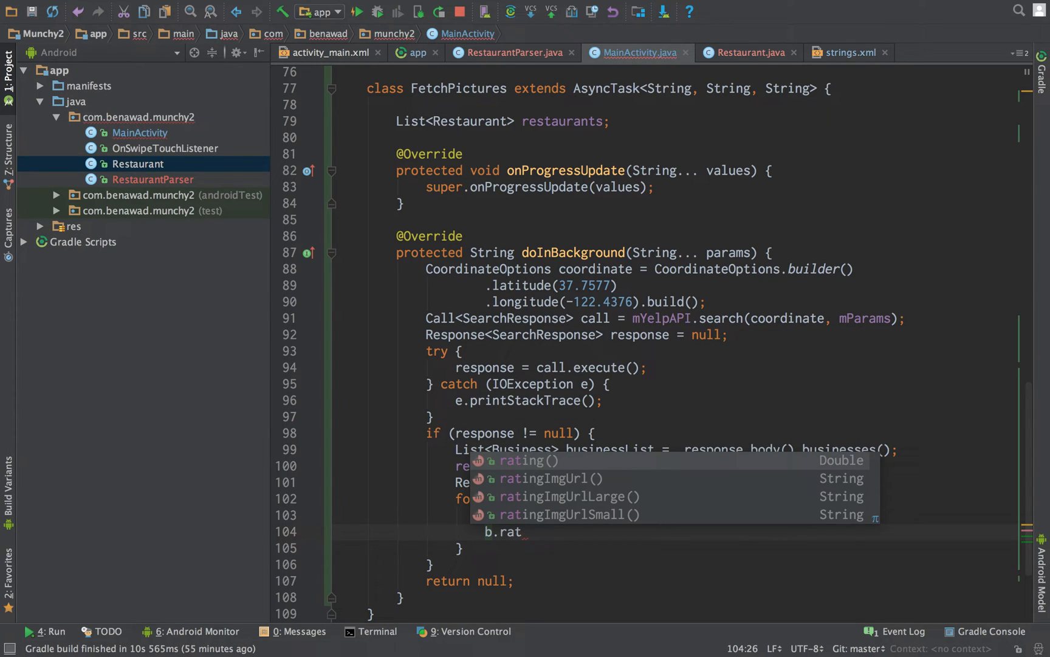
pyautogui.moveTo(704, 490)
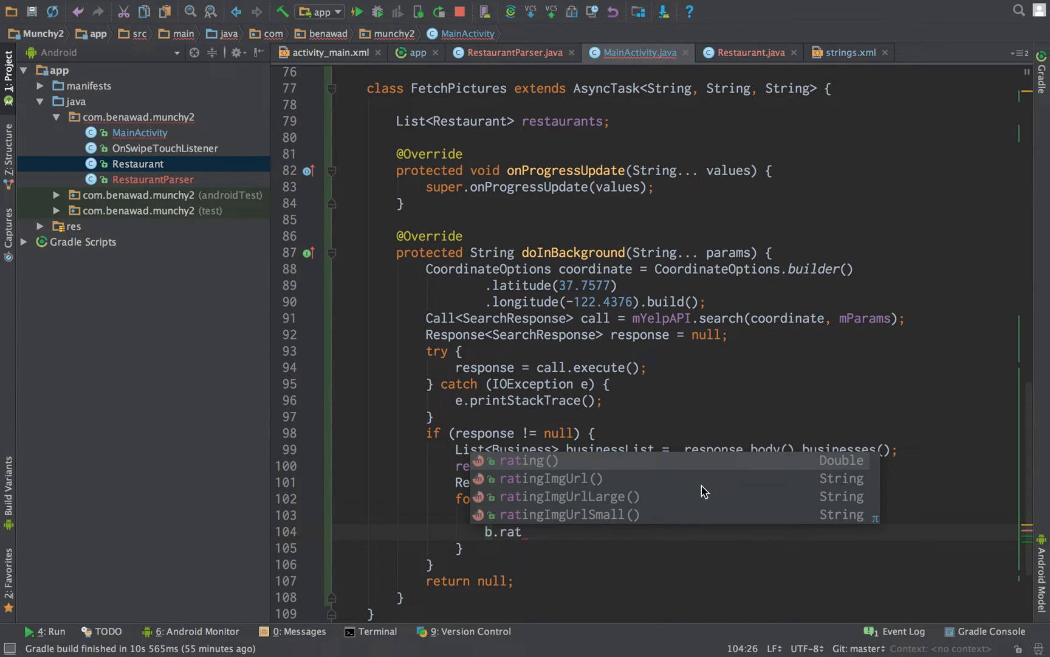
pyautogui.press('Escape')
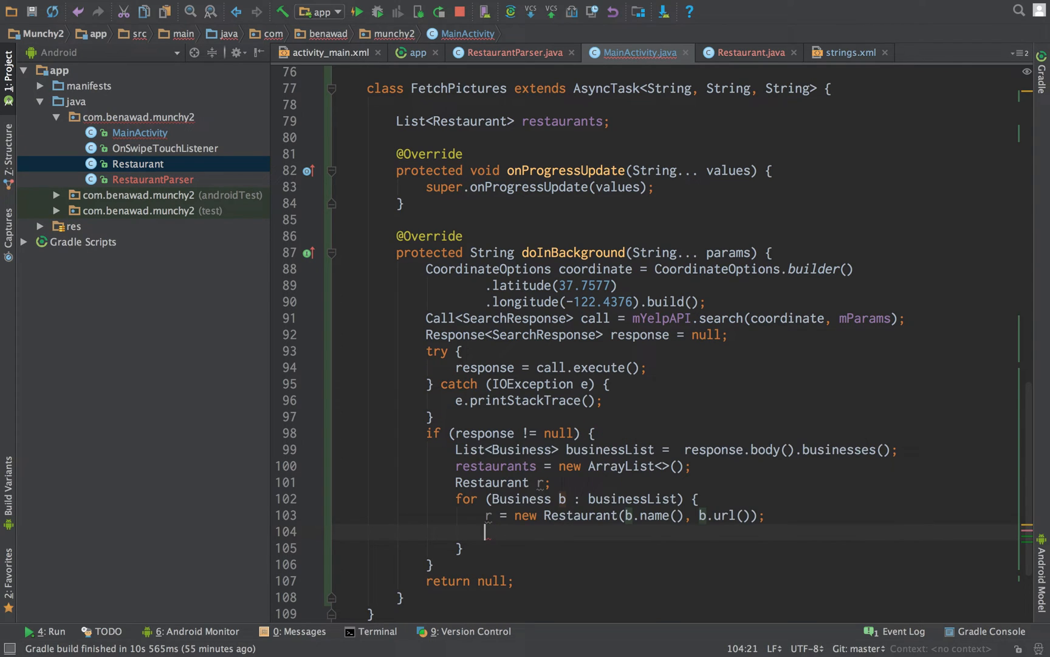
pyautogui.scroll(-3)
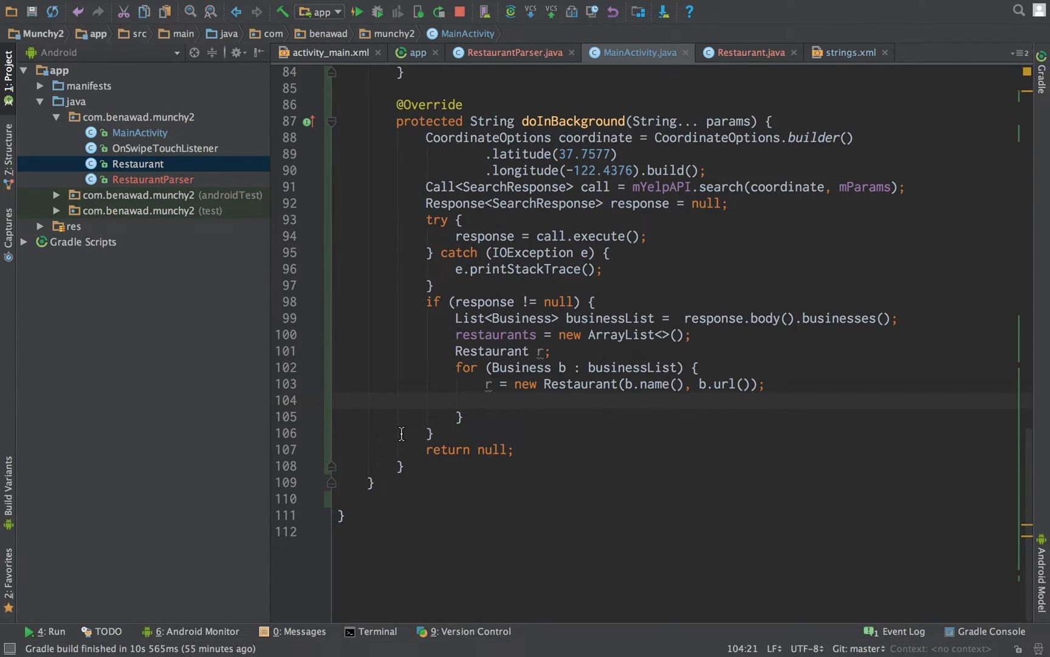
# Write r.setRateCat(b.rating() + " " + b.categories()) inside the business loop.
pyautogui.write('r.setRateCat();')
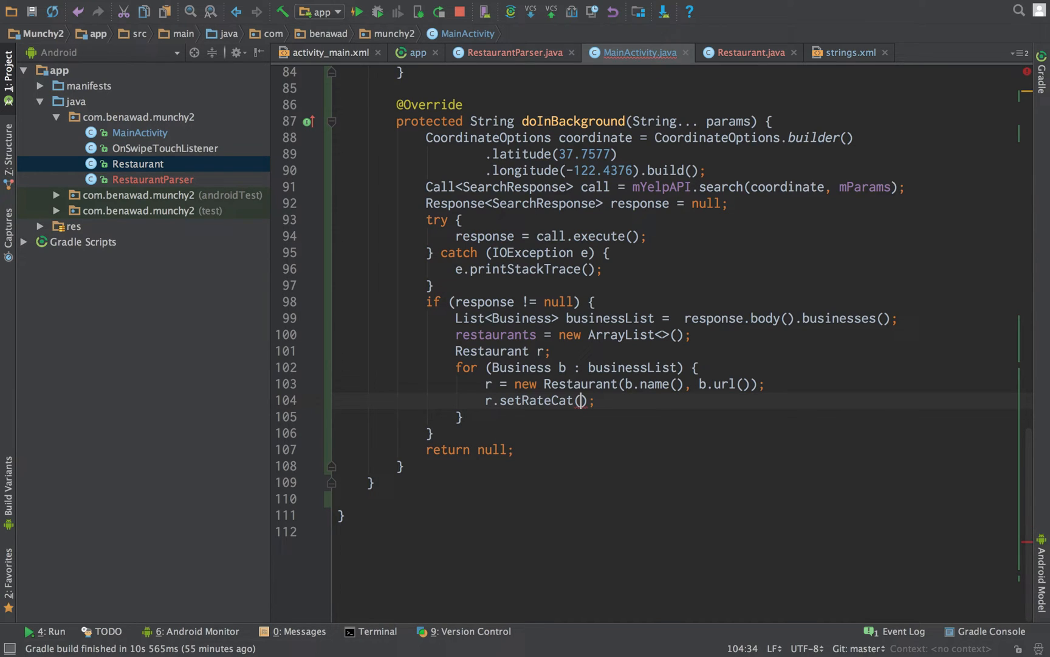
pyautogui.write('b.rating(')
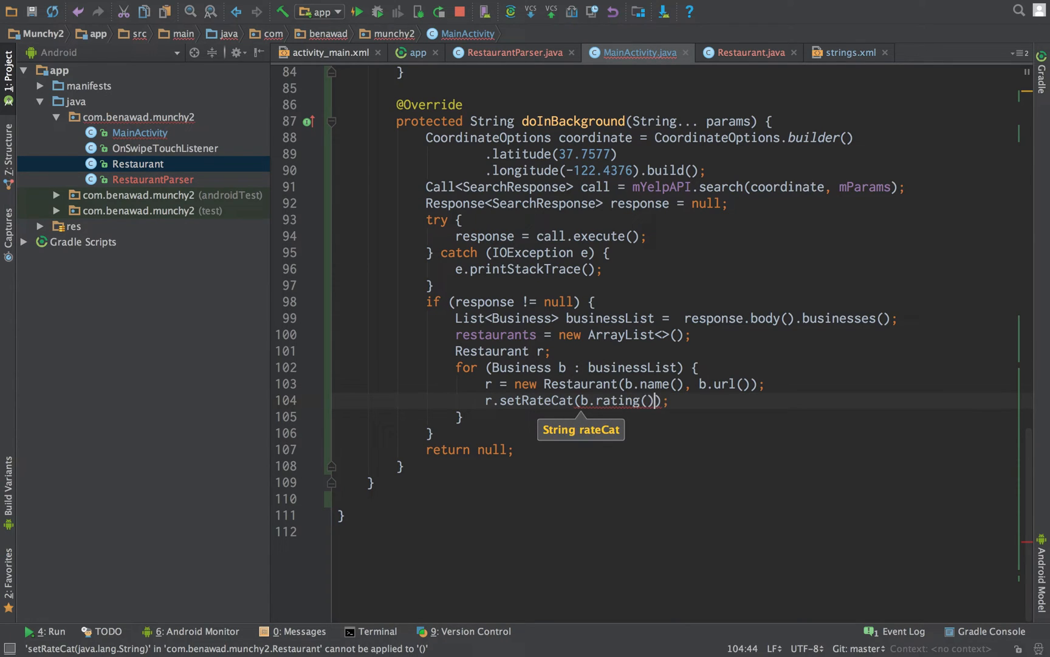
pyautogui.write('+ b.')
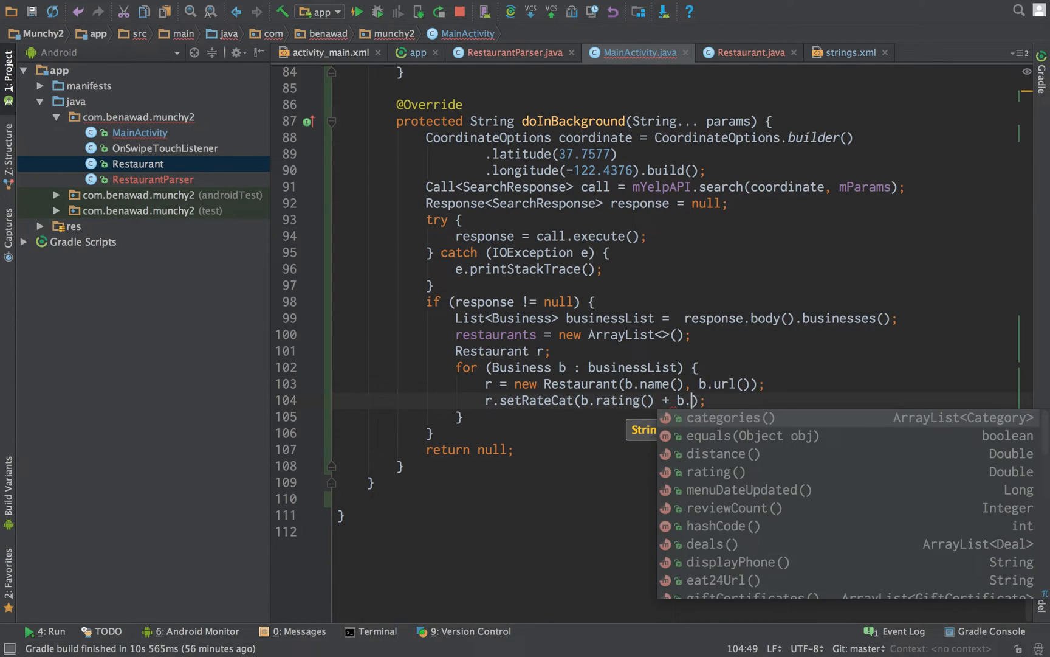
pyautogui.click(723, 417)
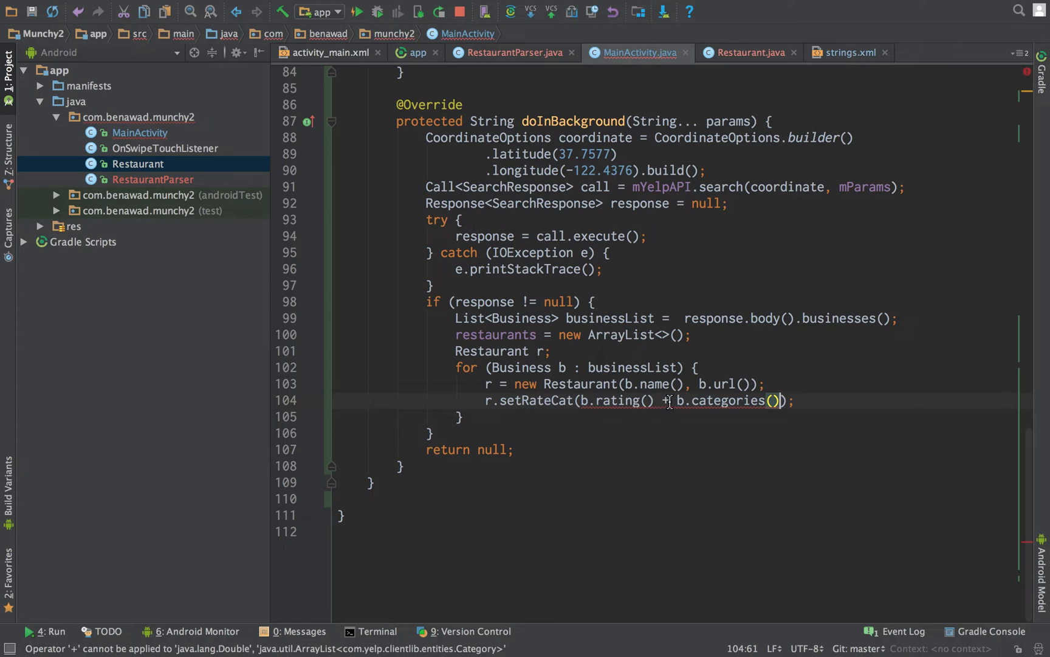
pyautogui.write('" " +')
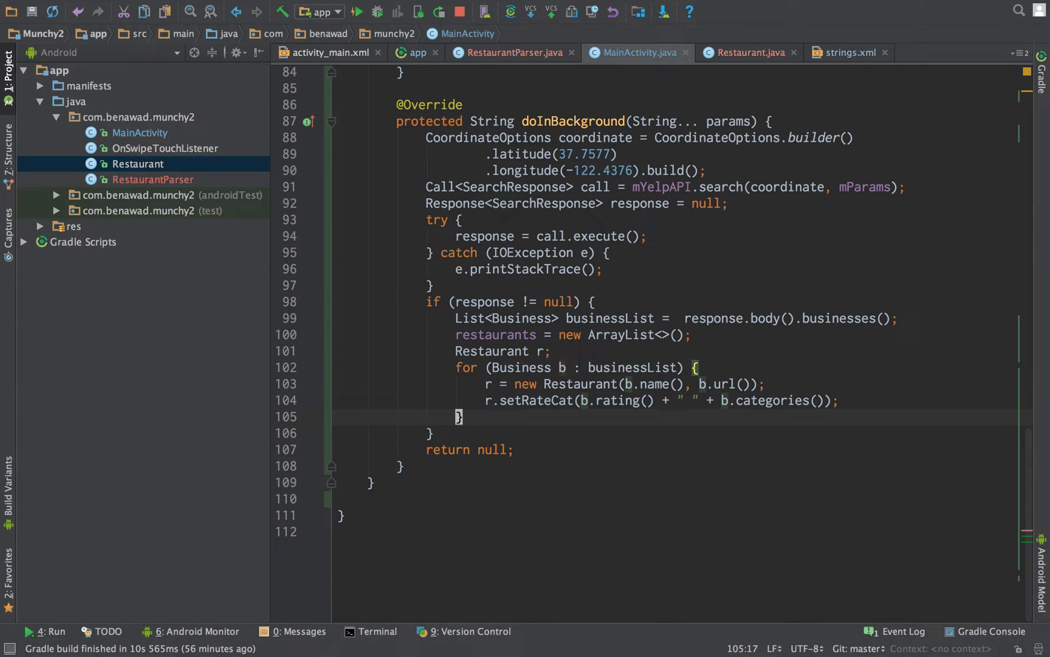
pyautogui.click(723, 400)
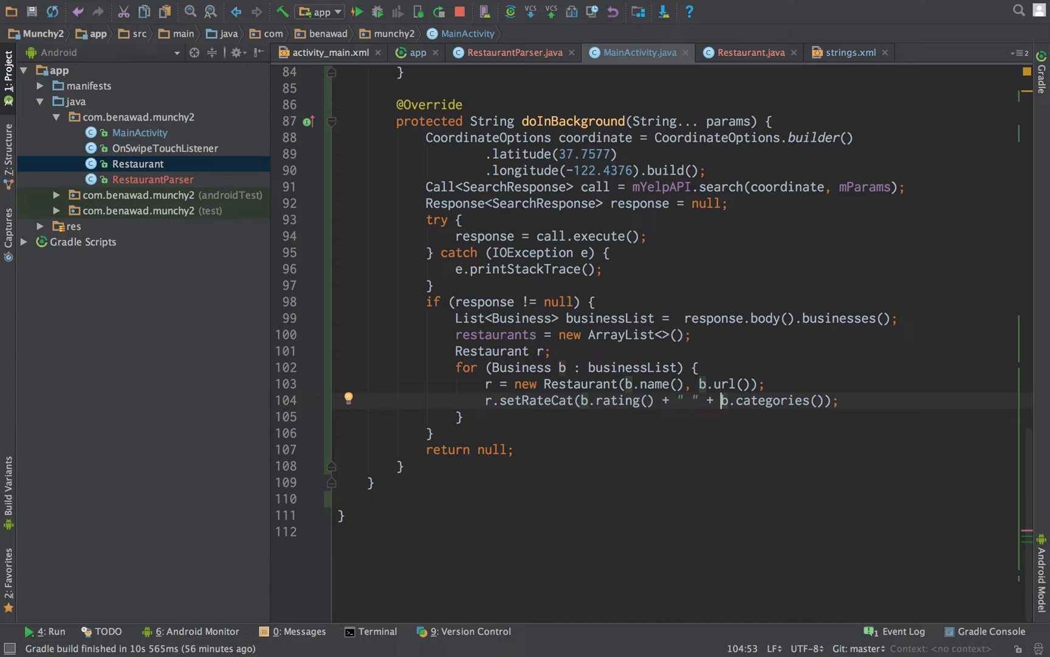
# Wrap b.categories() in catToString and generate the helper returning an empty String.
pyautogui.write('catToString(')
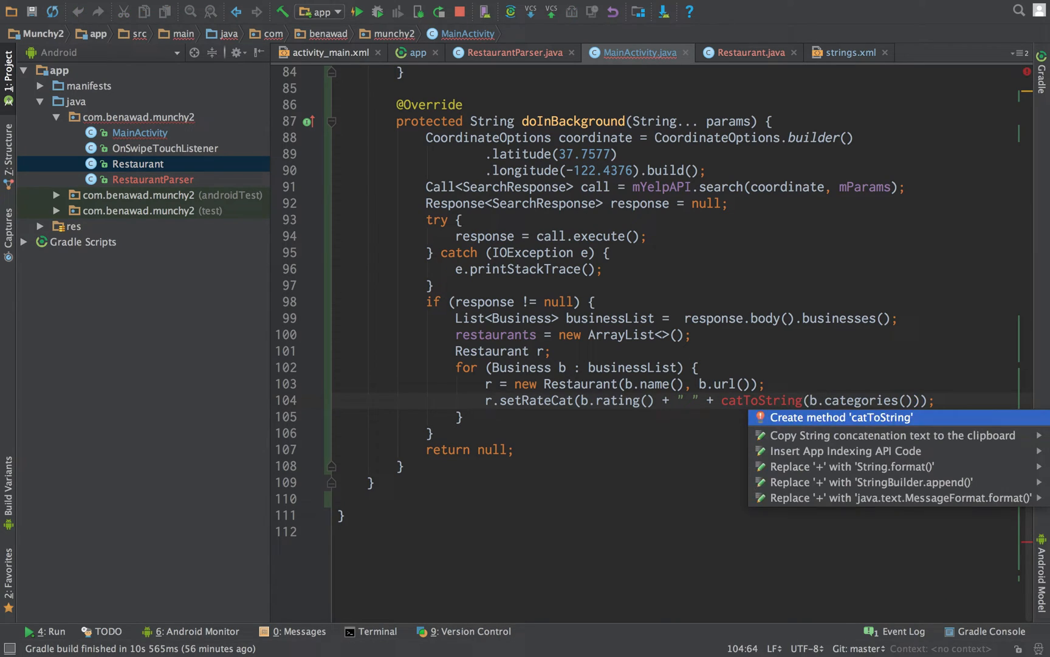
pyautogui.click(842, 417)
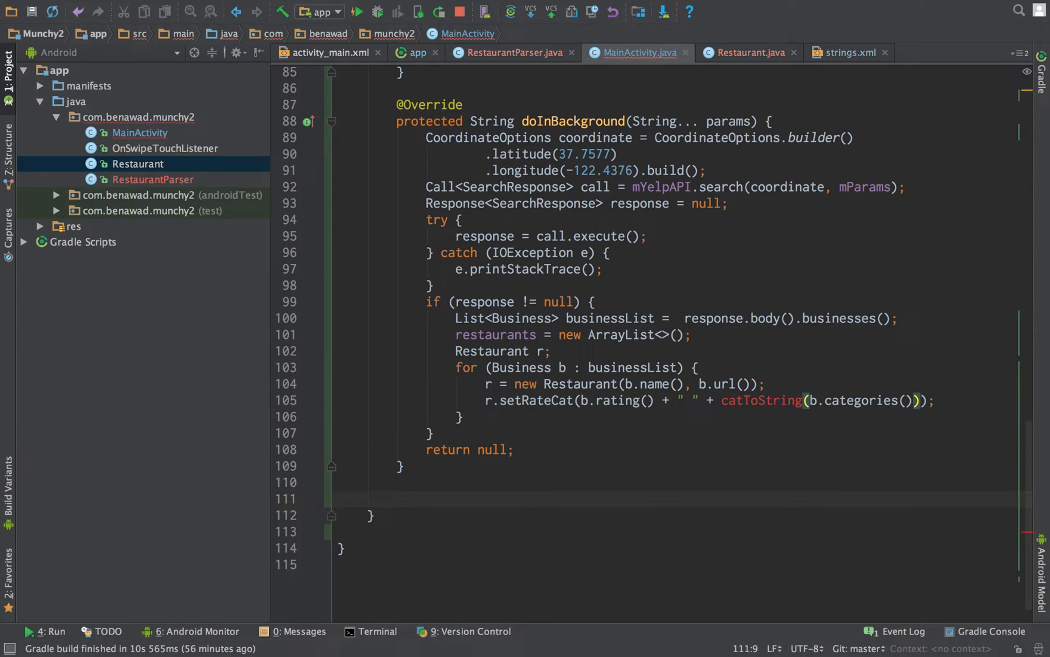
pyautogui.write('Double')
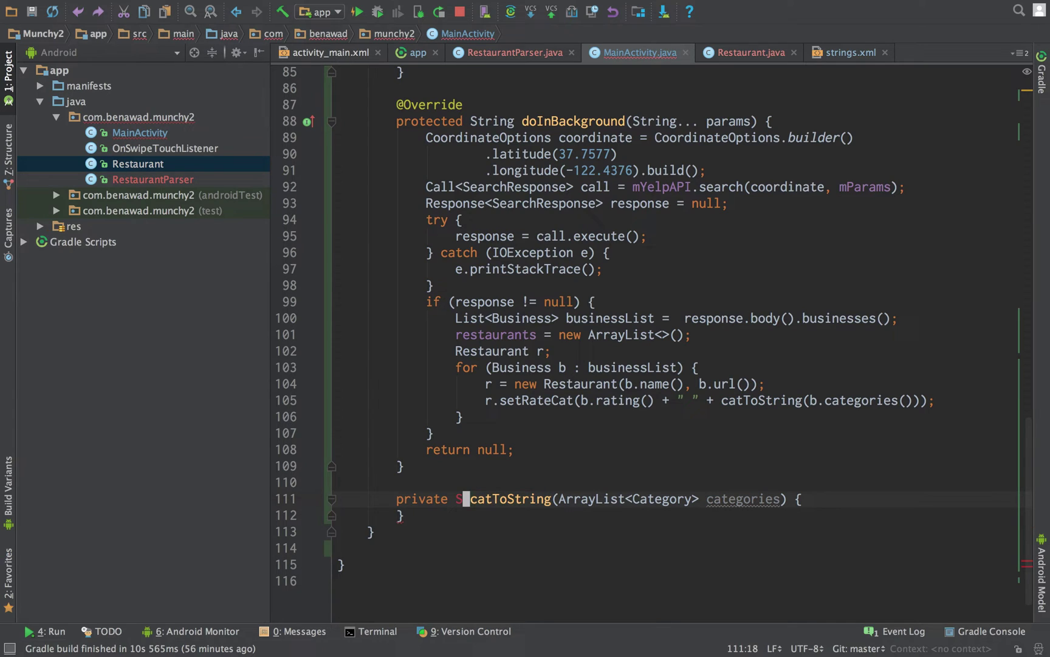
pyautogui.write('tring')
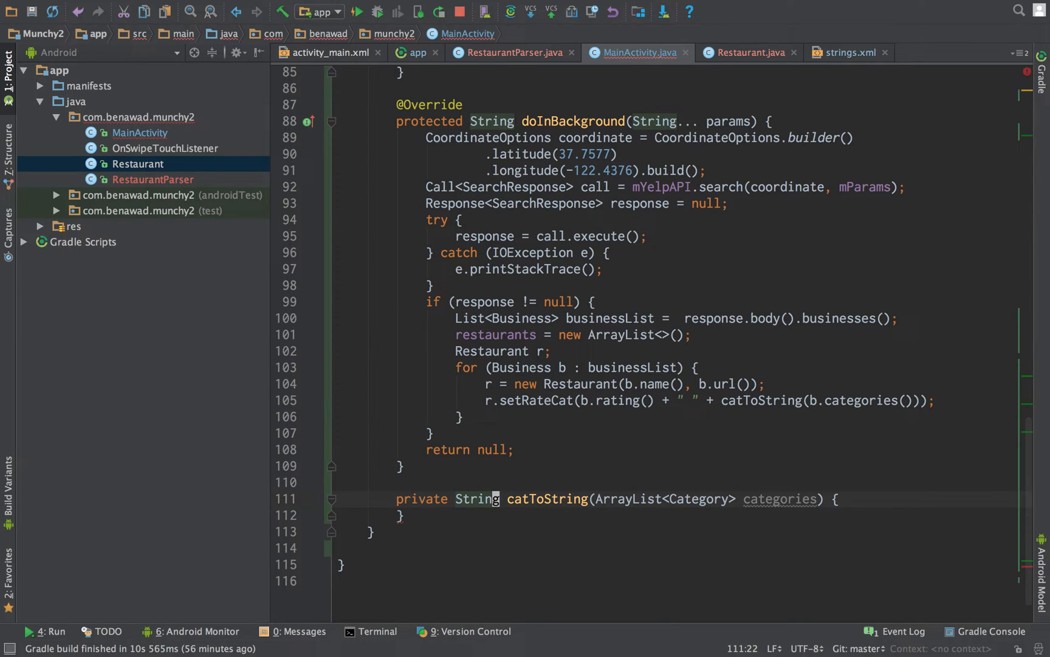
pyautogui.write('return "";')
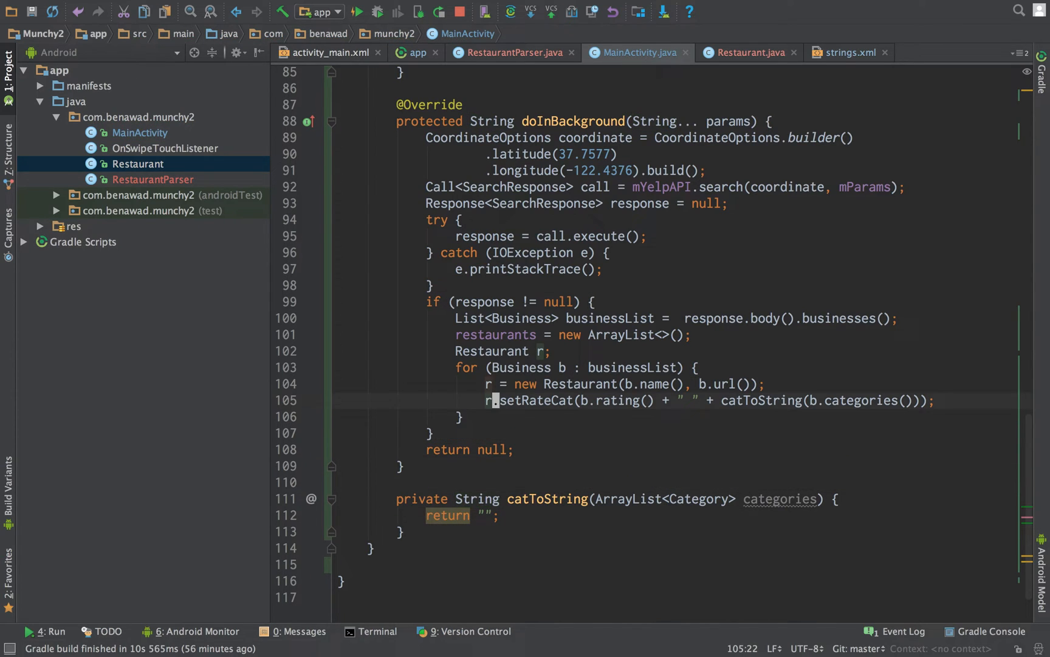
# Begin a restaurants statement after the loop, then clear it unfinished.
pyautogui.write('b')
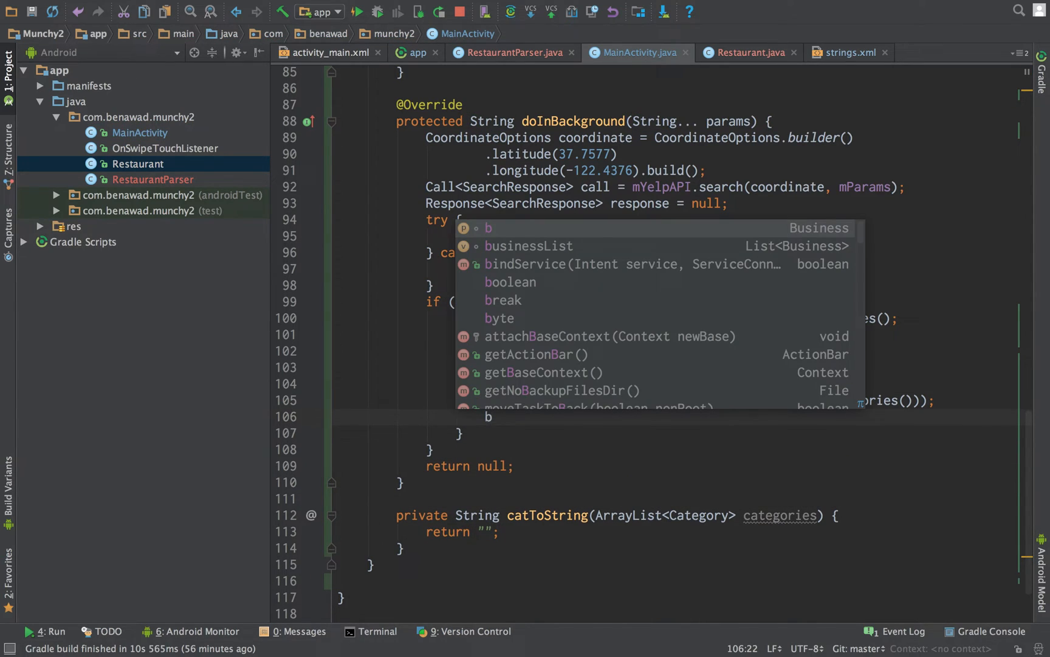
pyautogui.write('es')
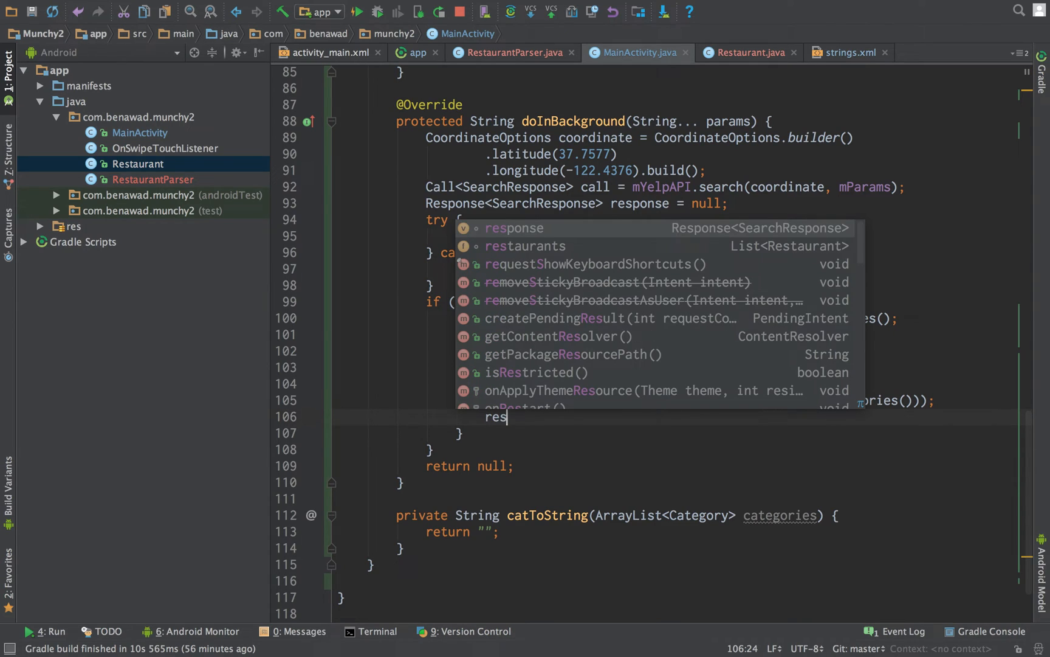
pyautogui.press('Escape')
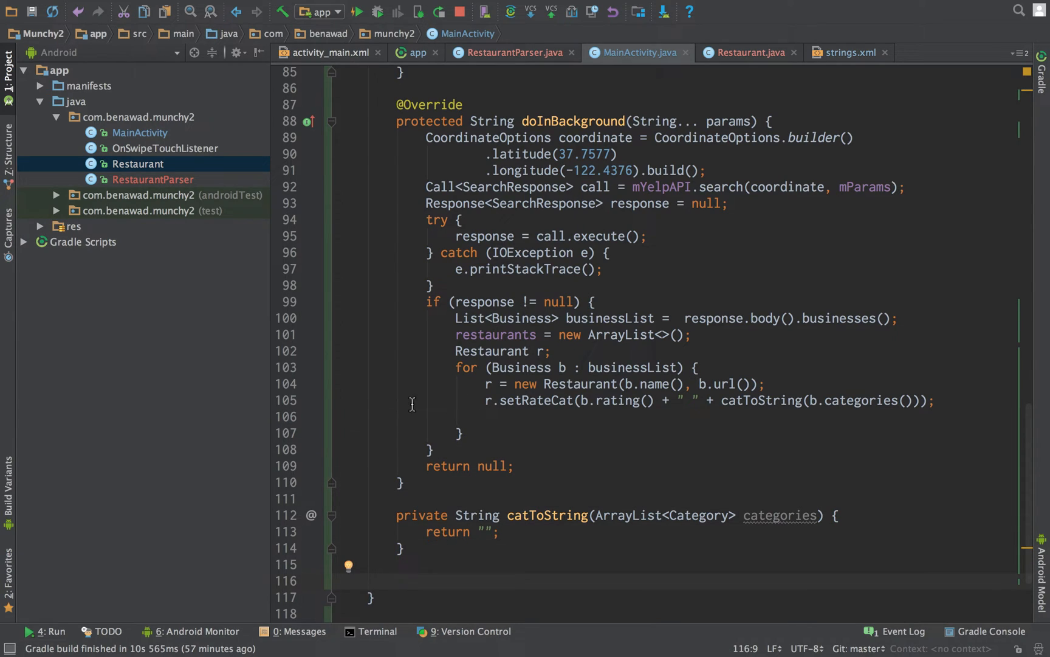
# Look up the GET A URL example in the OkHttp documentation in Chrome.
pyautogui.scroll(-3)
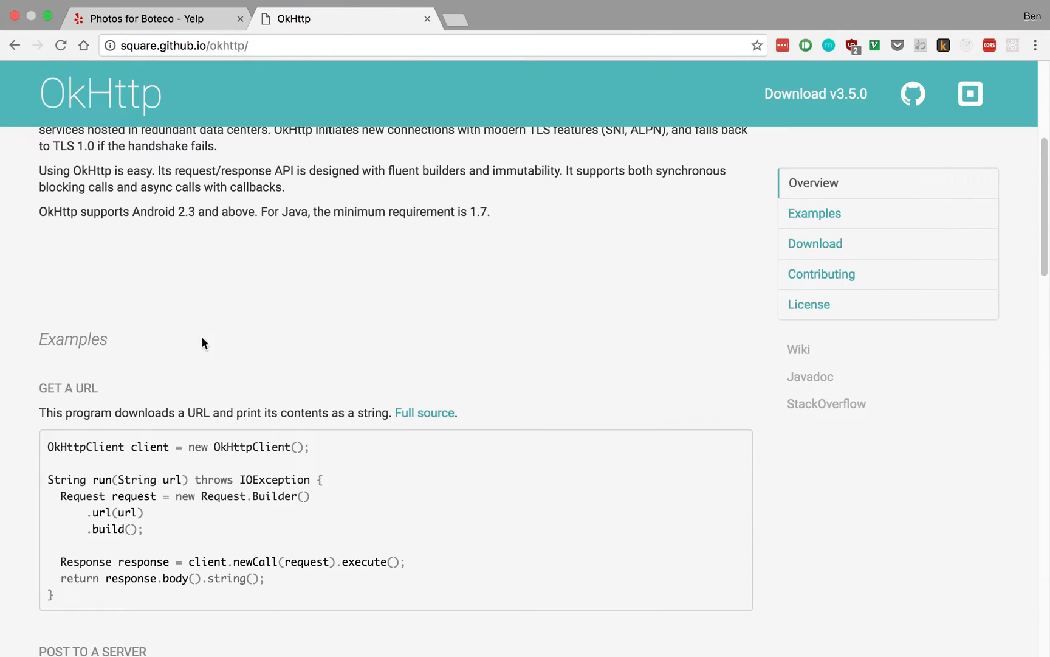
pyautogui.click(147, 18)
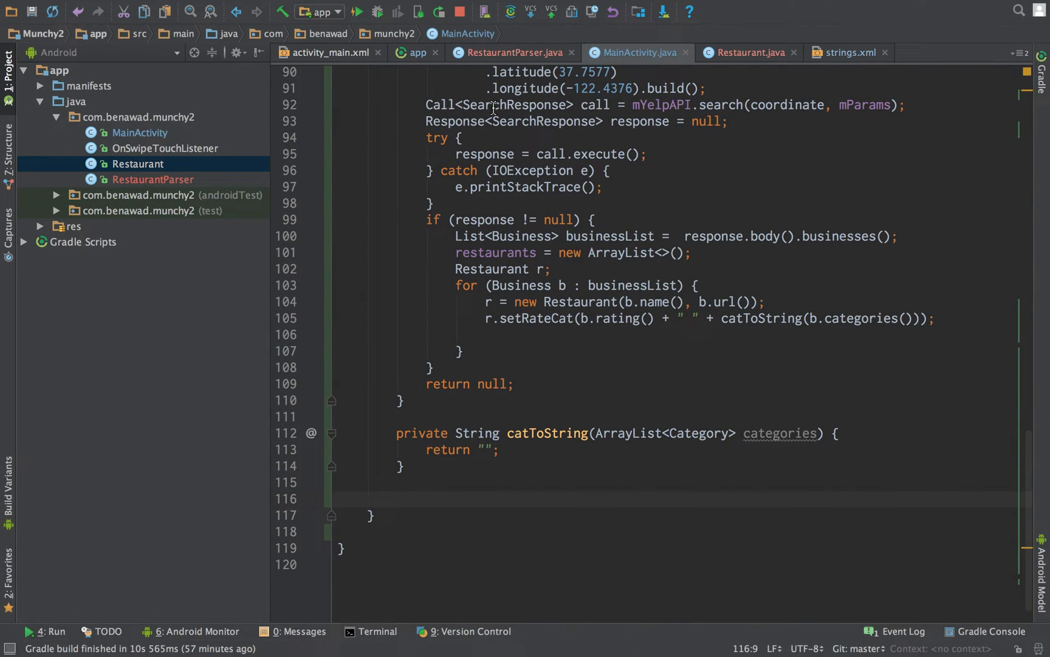
pyautogui.moveTo(507, 278)
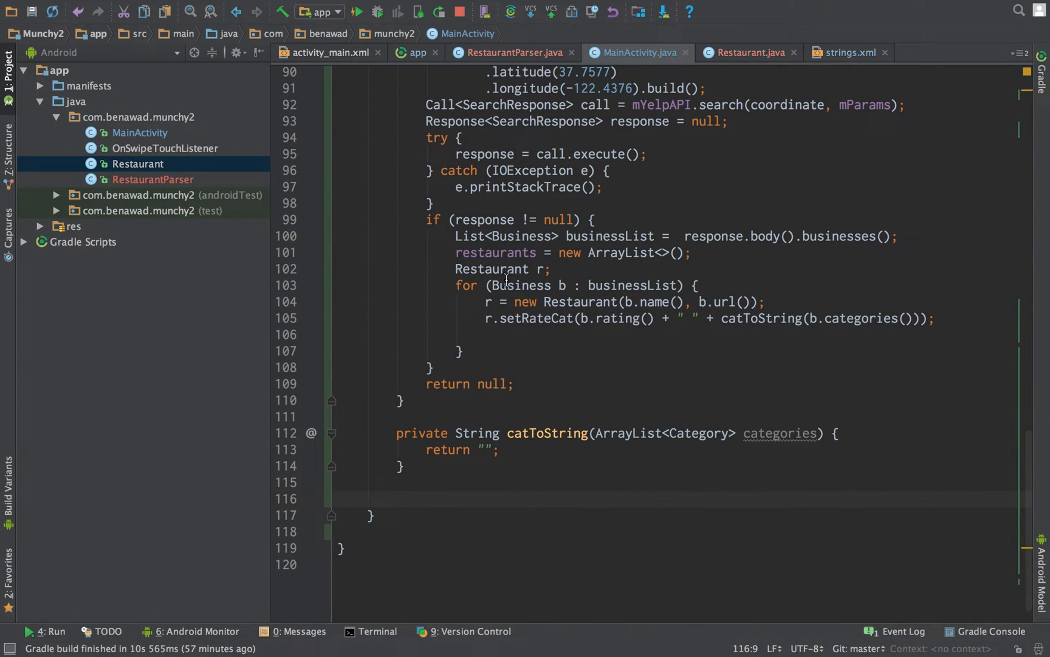
# Add an empty private void fetchPictures(Restaurant r) method to MainActivity.
pyautogui.write('priv')
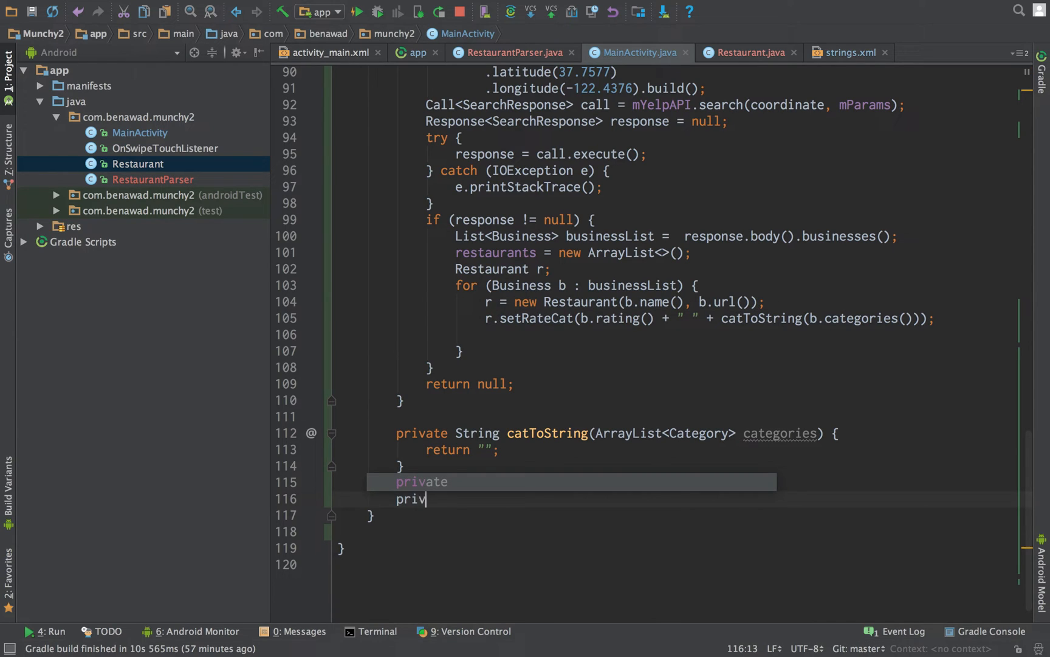
pyautogui.write('Str')
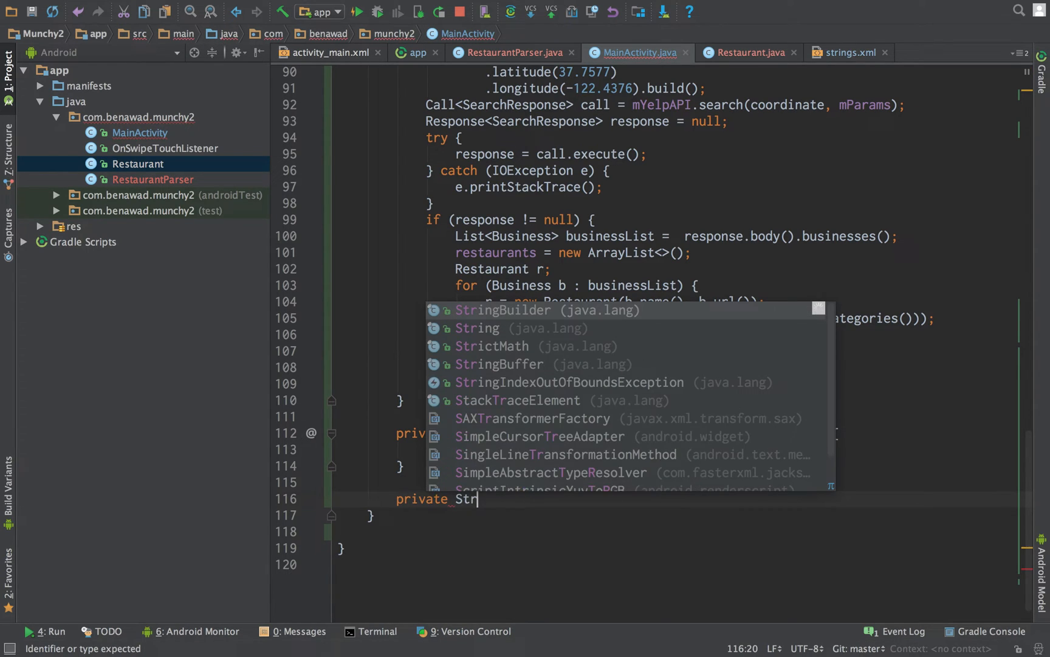
pyautogui.press('Backspace')
pyautogui.write('void')
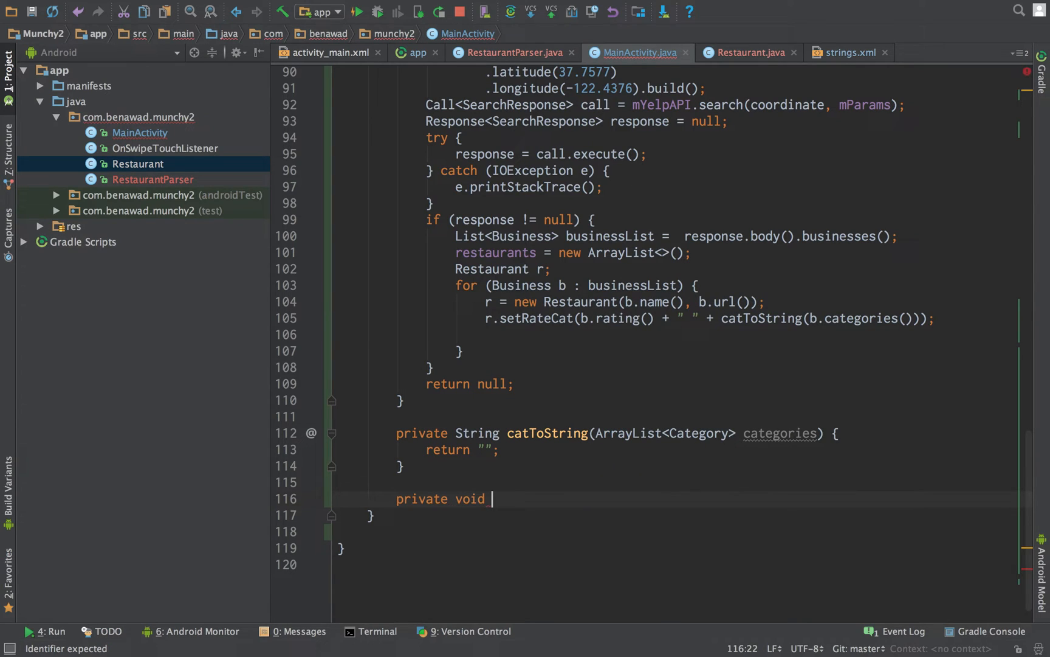
pyautogui.write('ge')
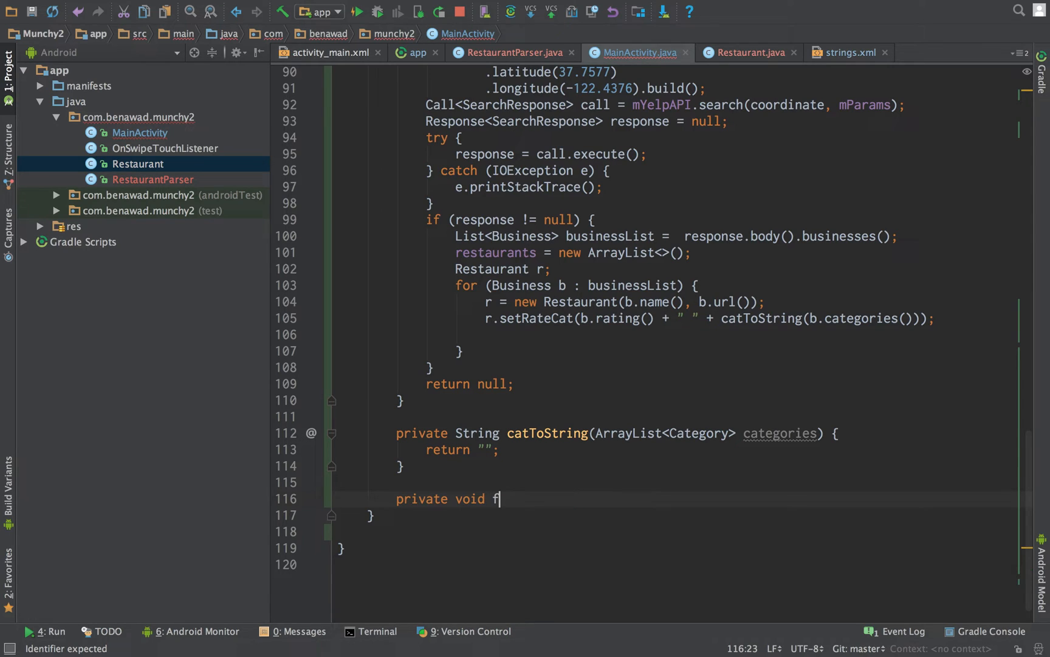
pyautogui.write('etchPicture')
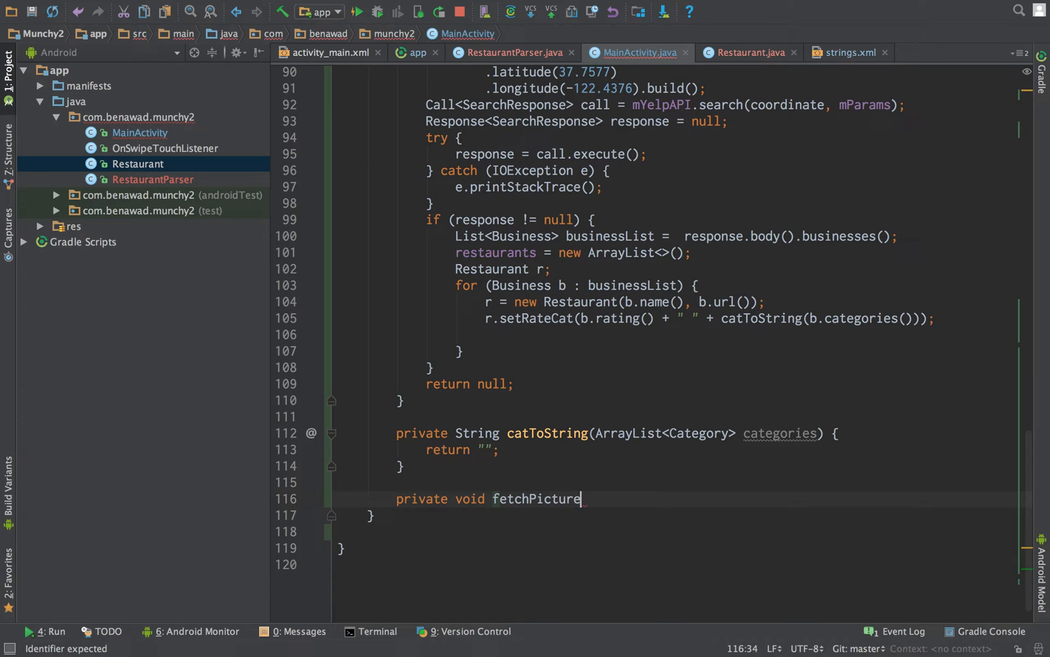
pyautogui.write('s(Rrestaurant r) {')
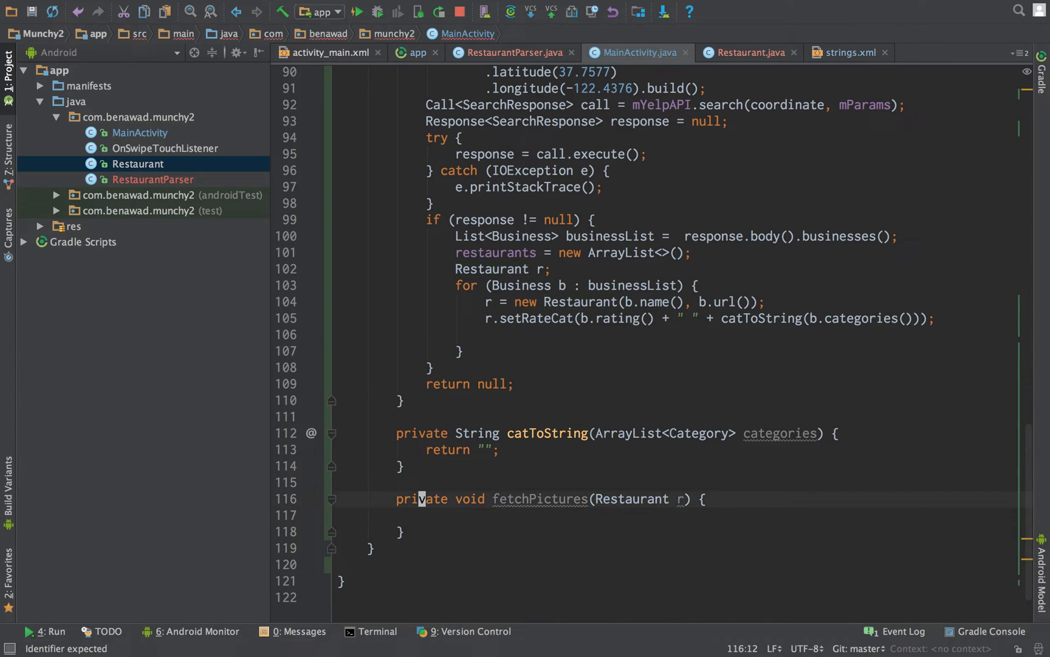
pyautogui.click(401, 466)
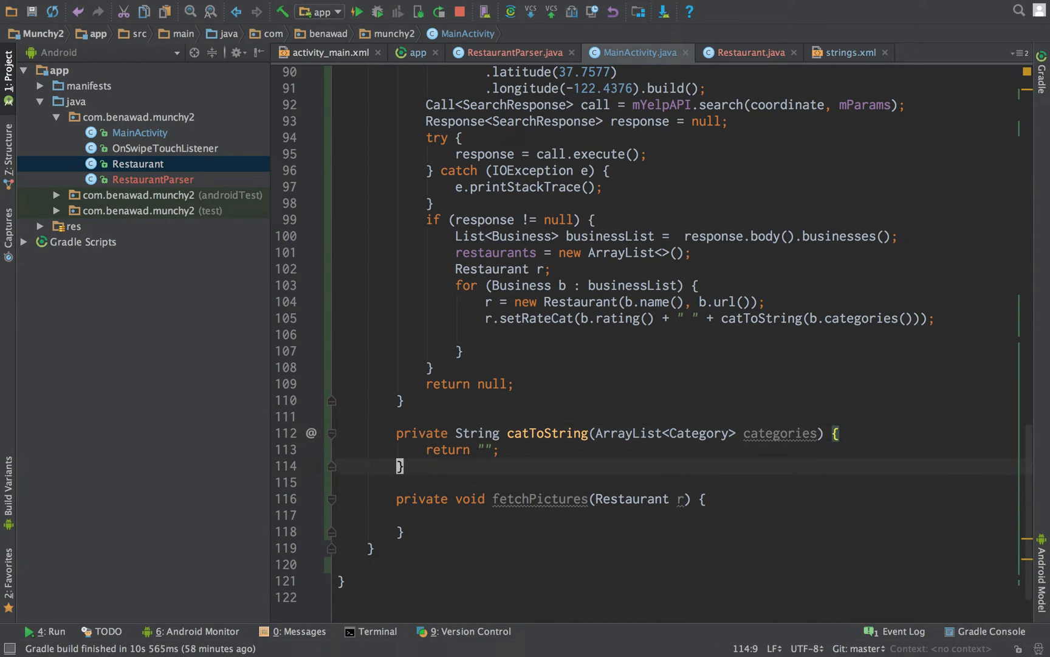
# Call fetchPictures(r) for each restaurant in the business loop, then move to catToString's body.
pyautogui.click(425, 335)
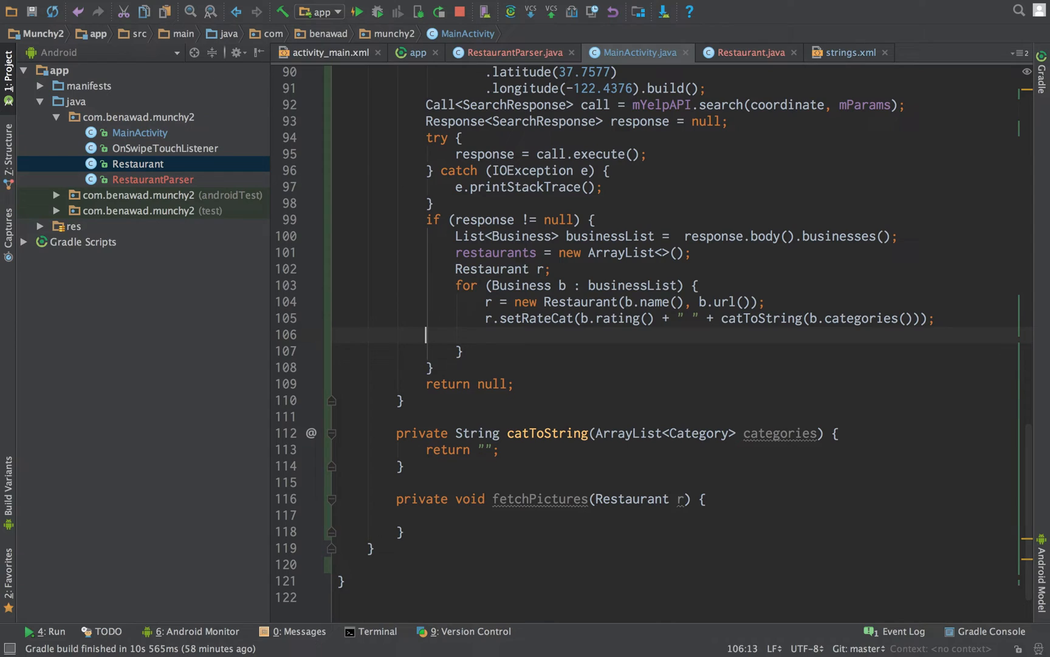
pyautogui.write('fetchPictures(r);')
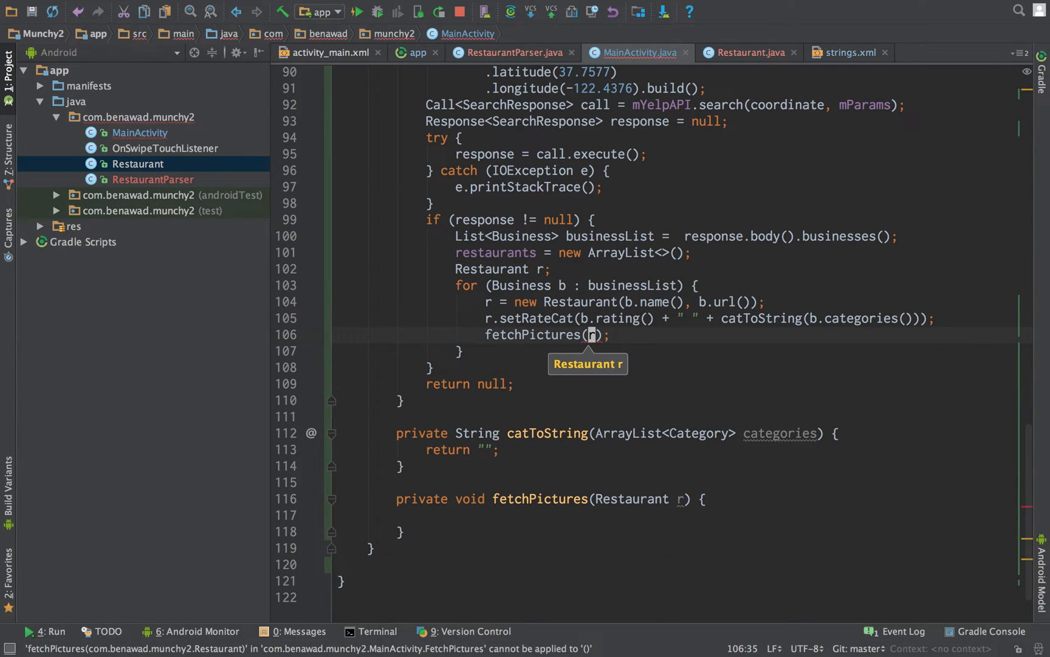
pyautogui.moveTo(540, 253)
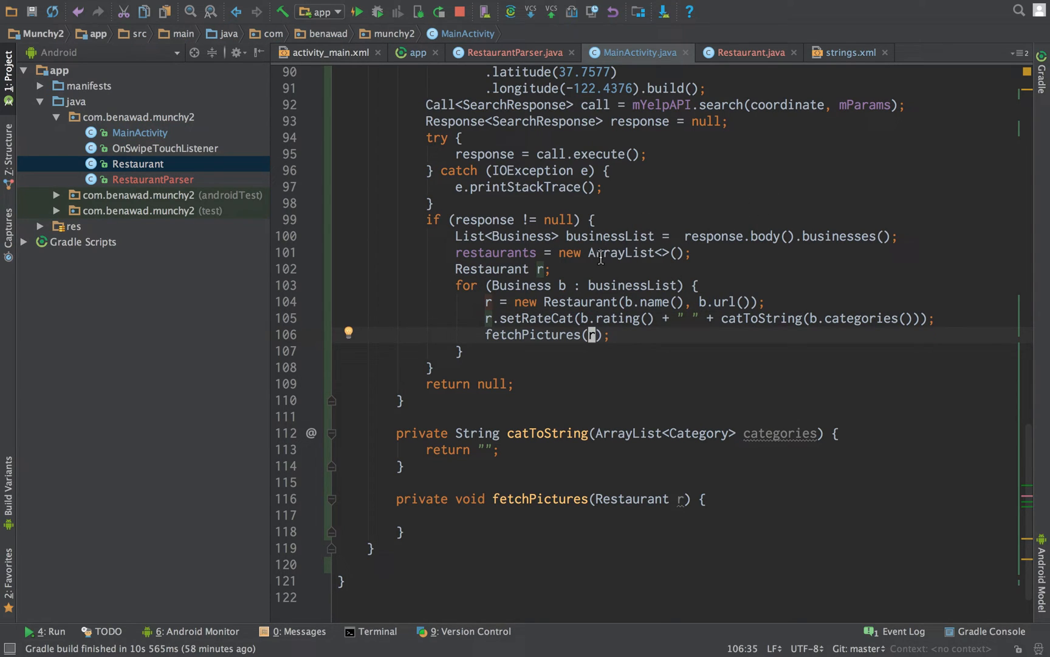
pyautogui.moveTo(605, 290)
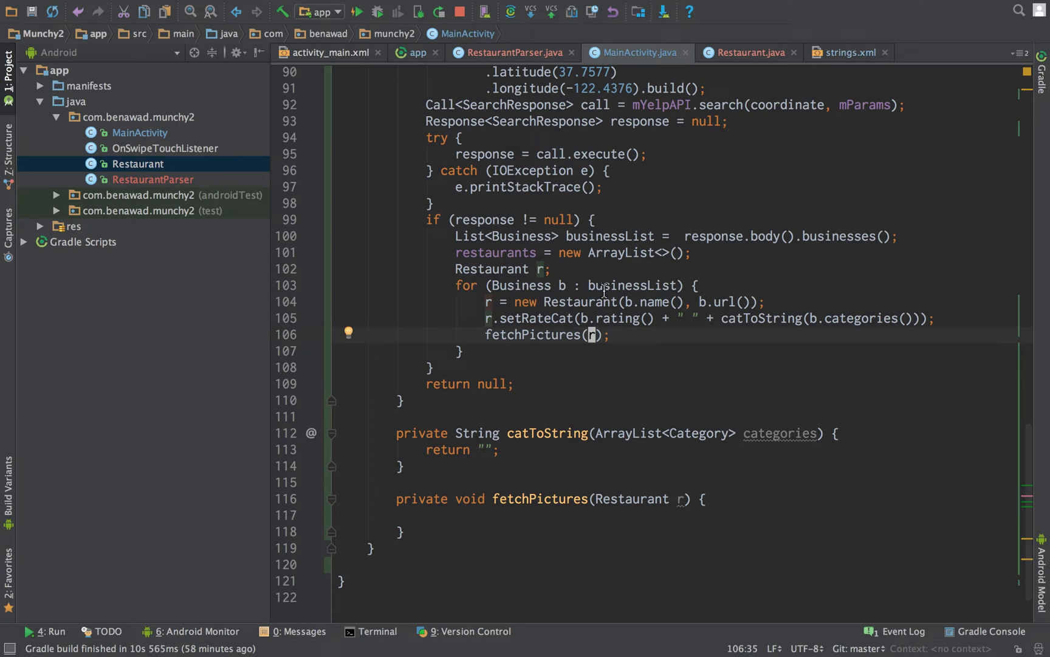
pyautogui.moveTo(567, 335)
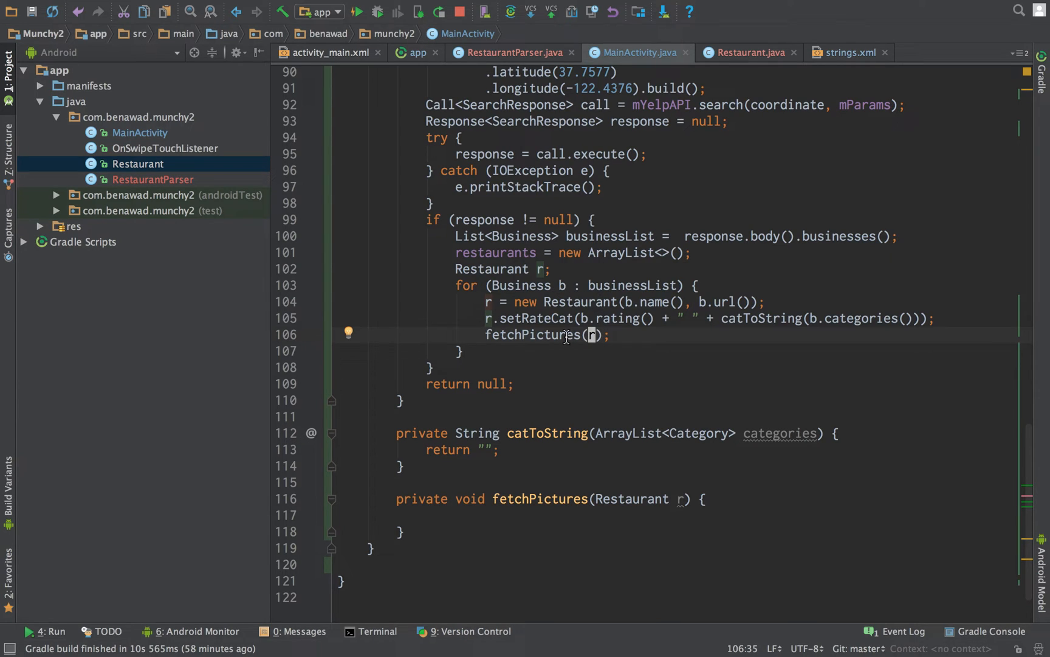
pyautogui.moveTo(593, 511)
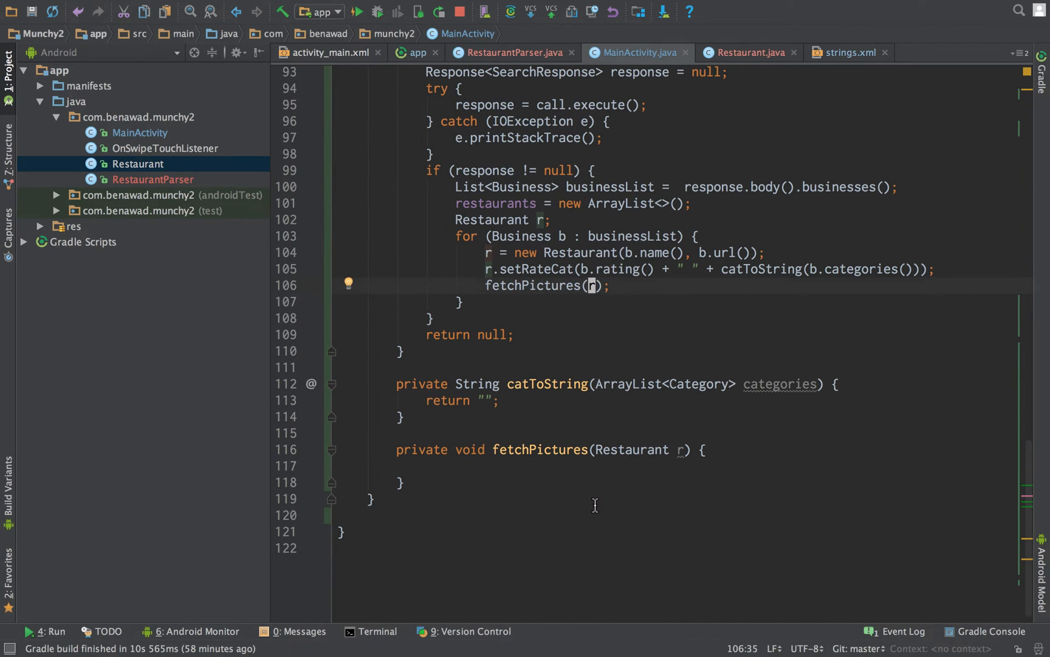
pyautogui.moveTo(633, 508)
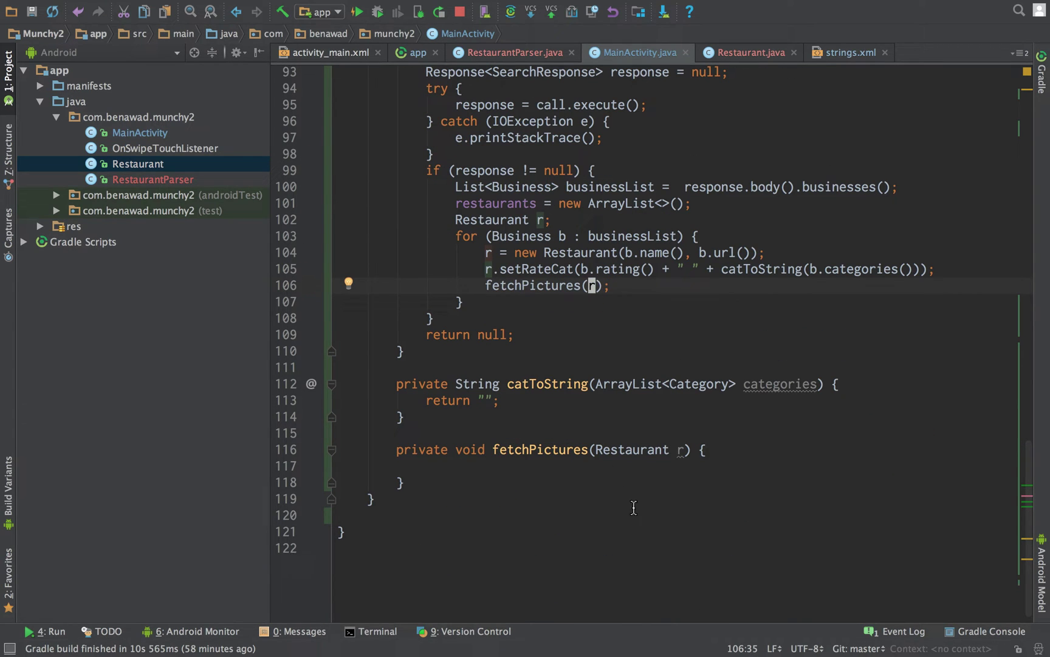
pyautogui.click(498, 400)
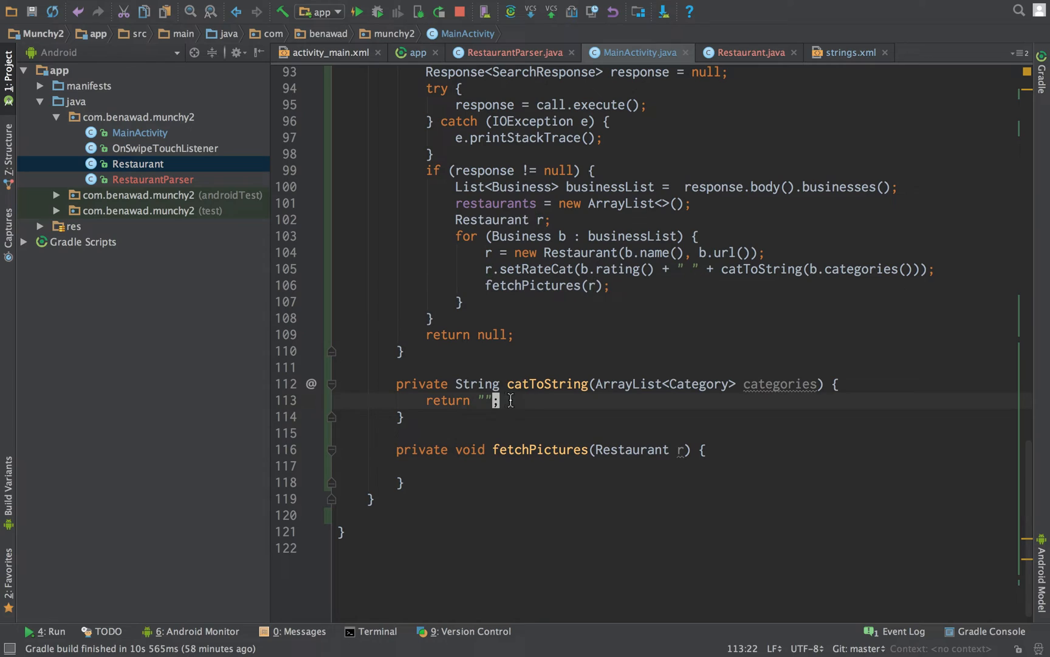
pyautogui.click(501, 384)
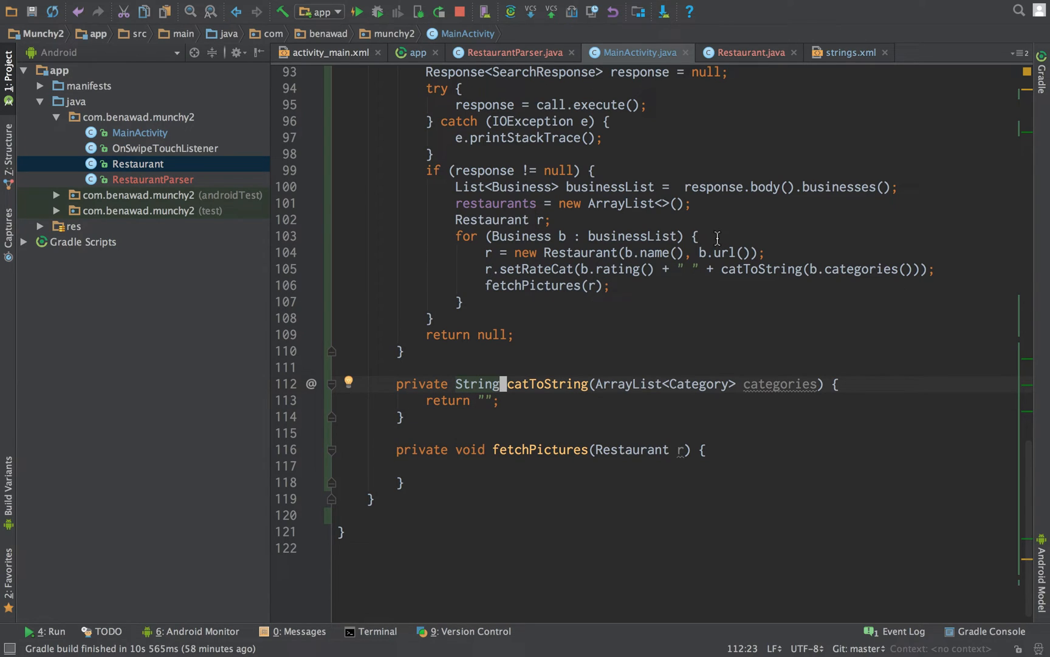
pyautogui.moveTo(716, 237)
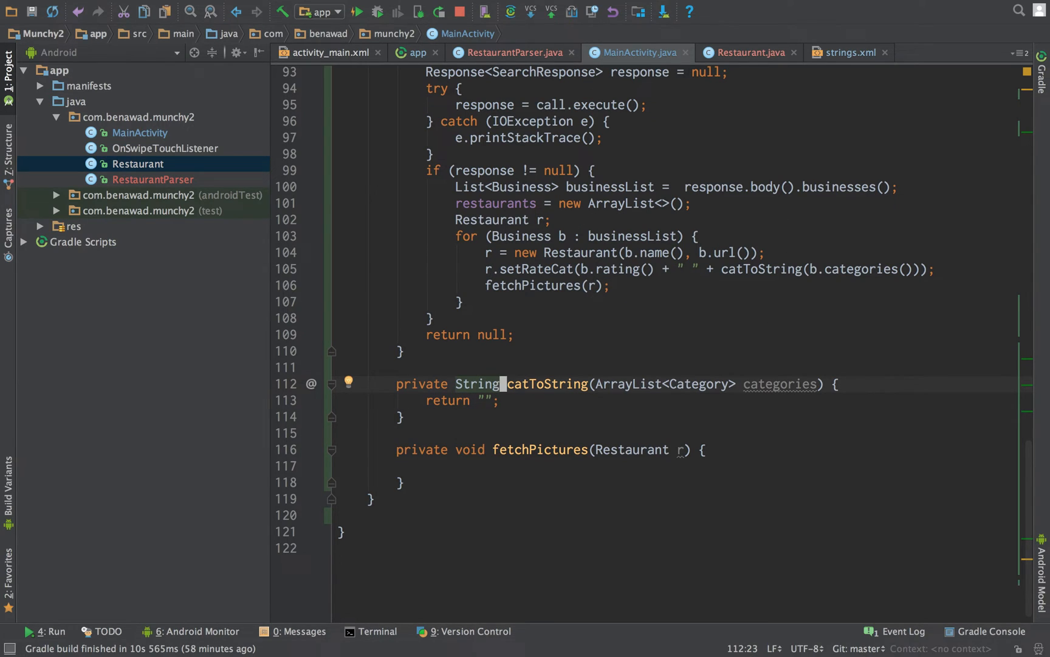
# In catToString, loop over categories appending each category name to a StringBuilder sb.
pyautogui.write('StringBuilder')
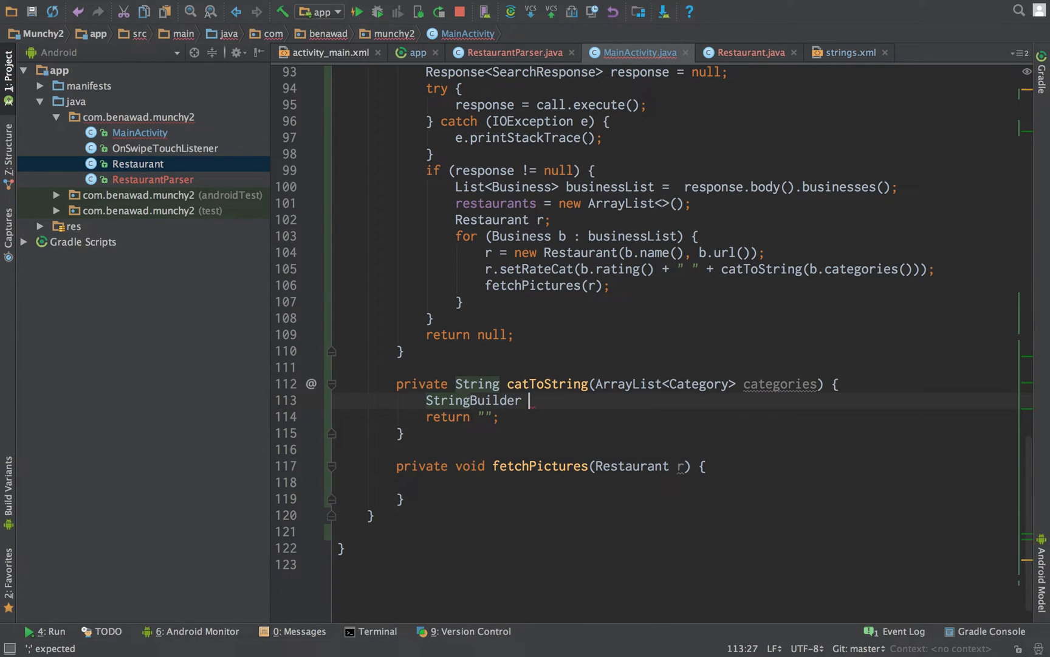
pyautogui.write('sb = new StringBuilder();')
pyautogui.write('for (int i')
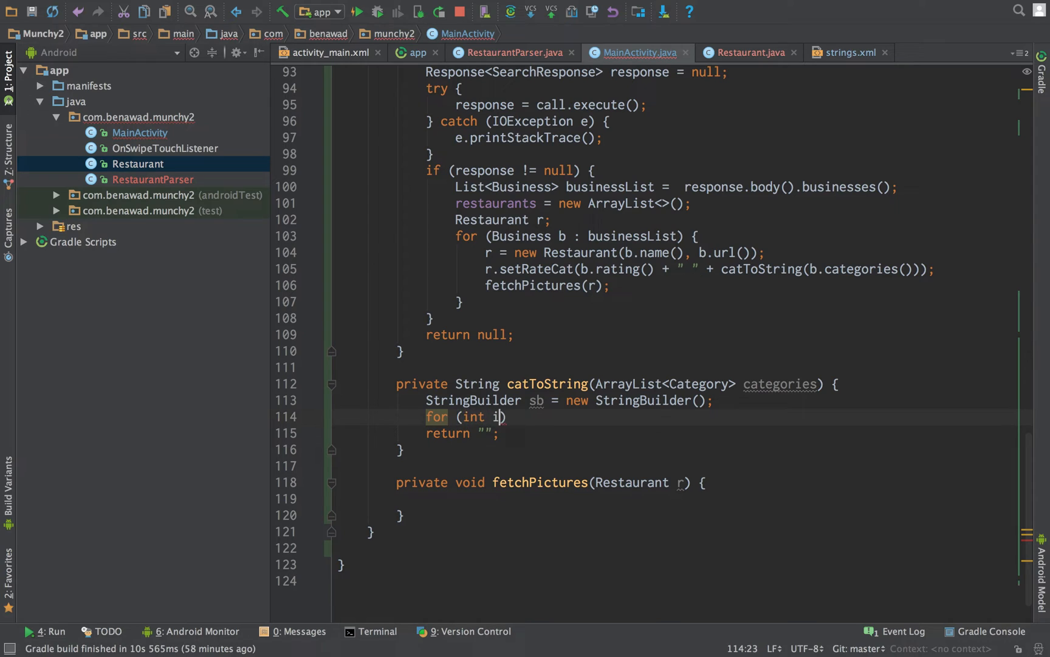
pyautogui.write('= 0; i < c')
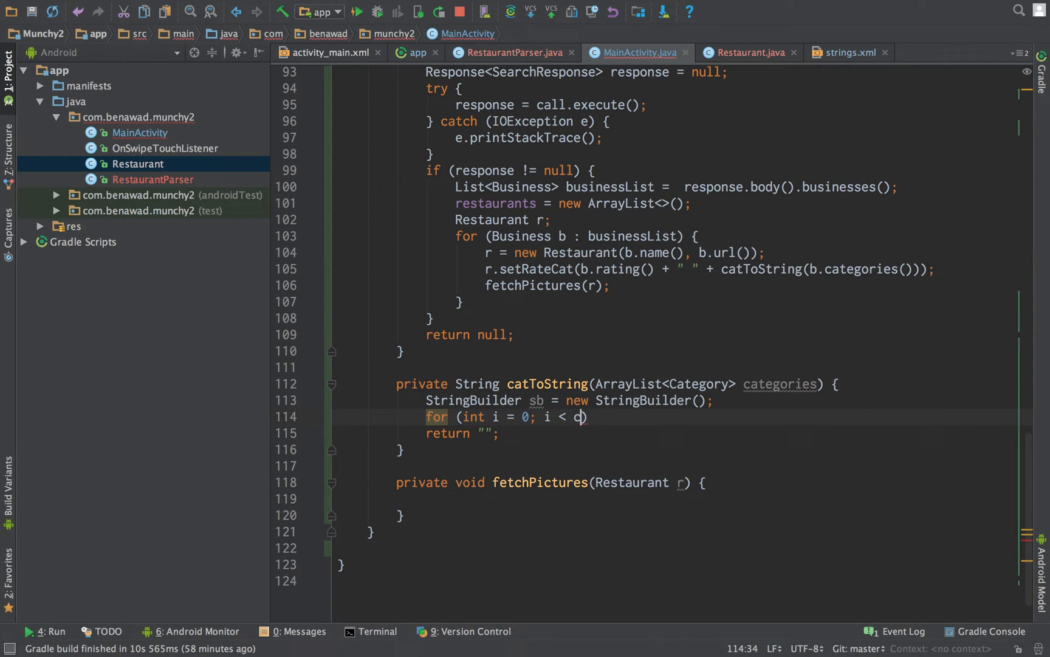
pyautogui.write('ategories.size()')
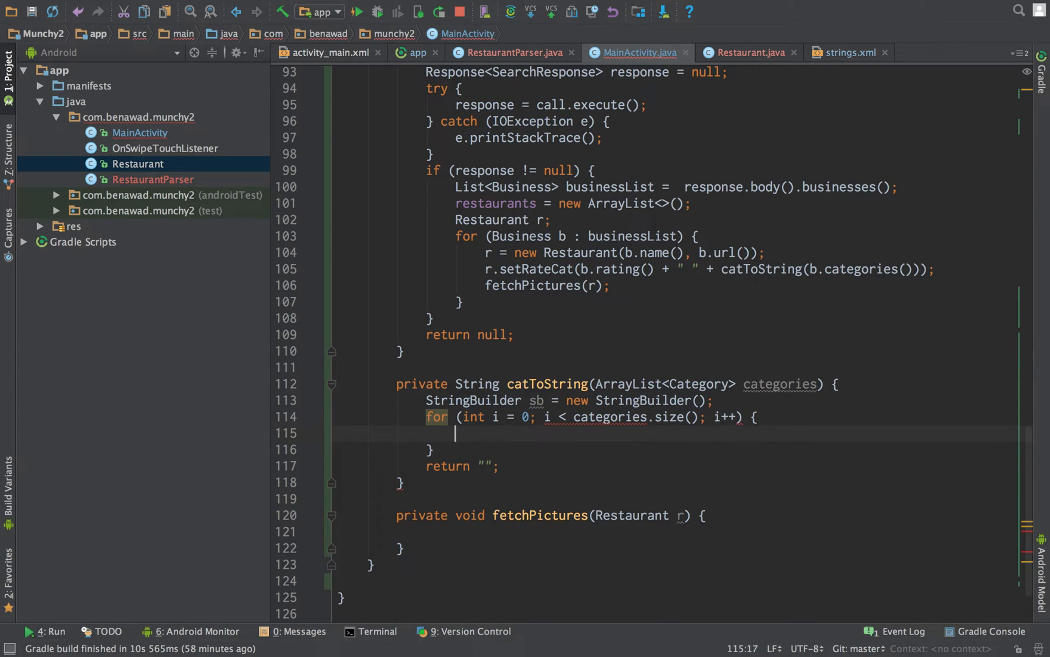
pyautogui.write('sb.append(')
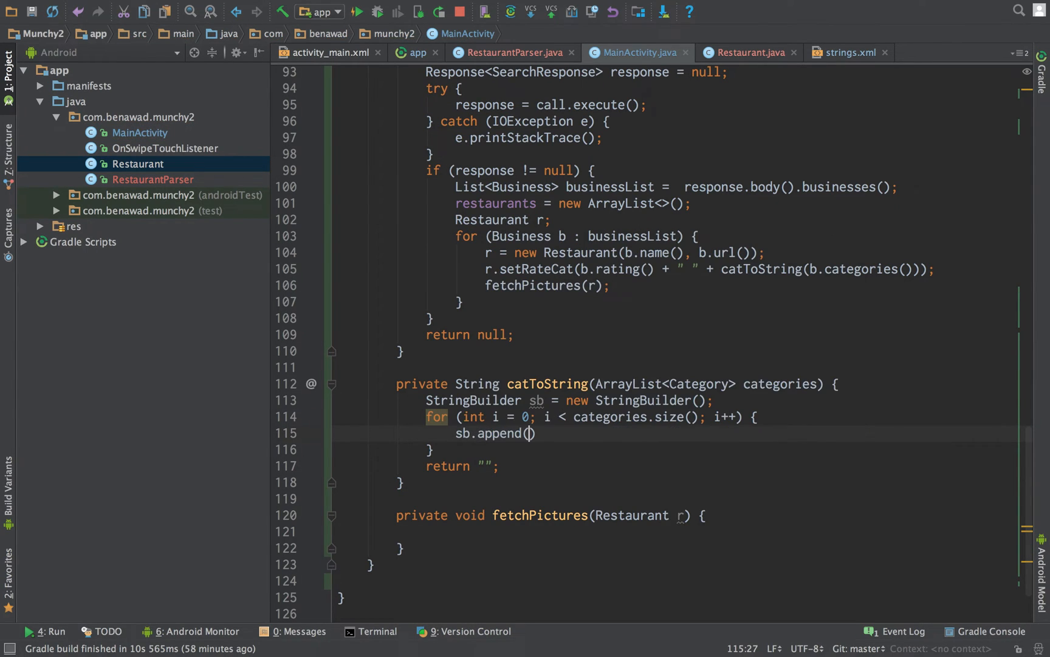
pyautogui.write('categories.get(i')
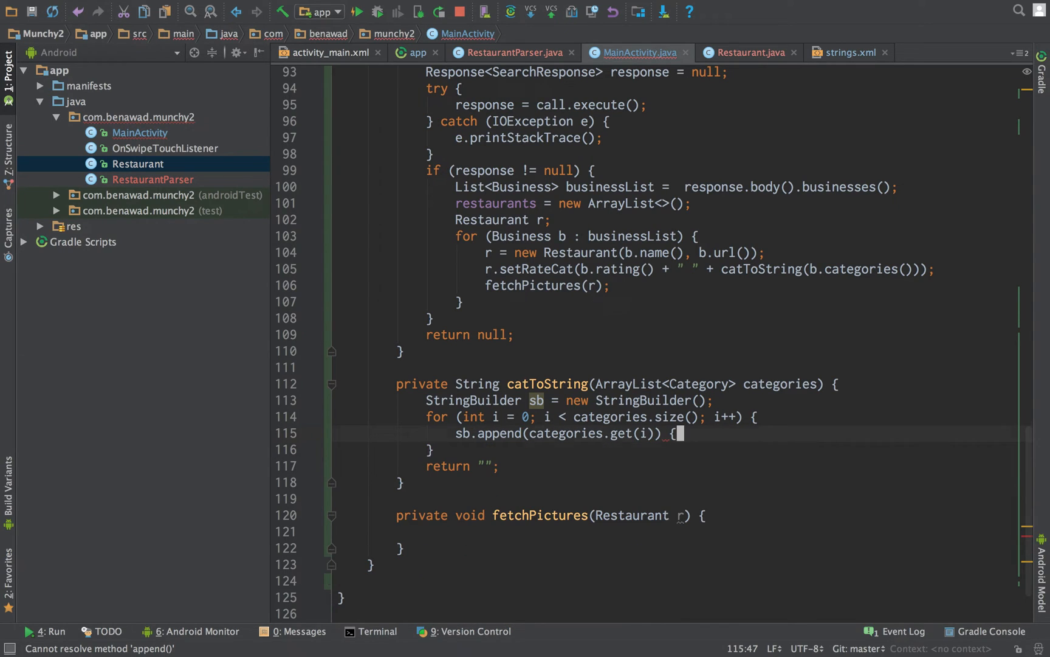
pyautogui.write(';')
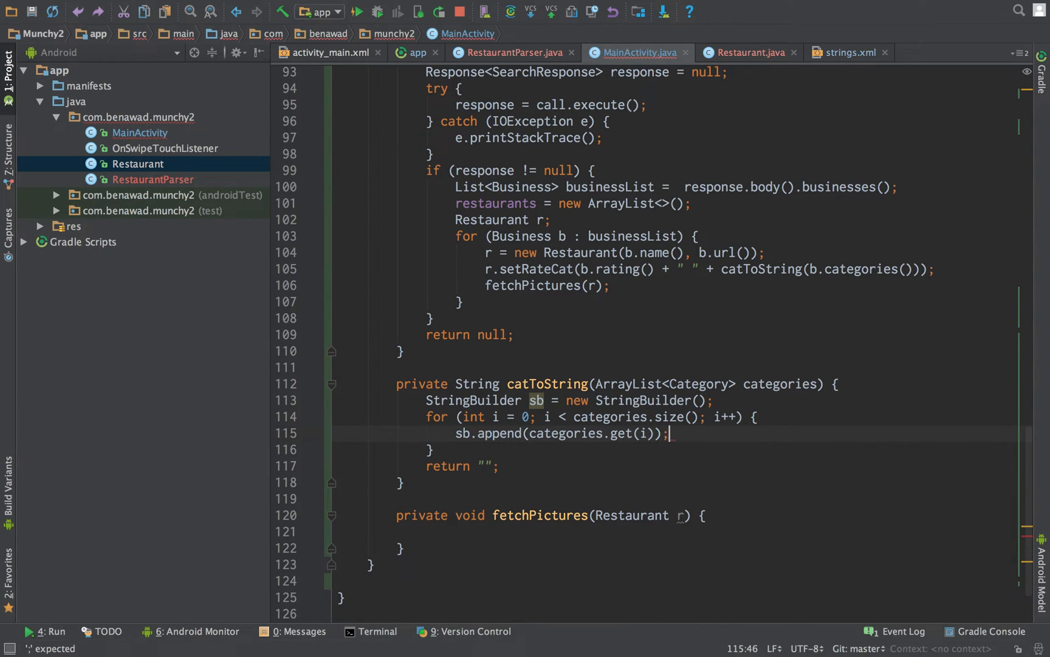
pyautogui.write('.name(')
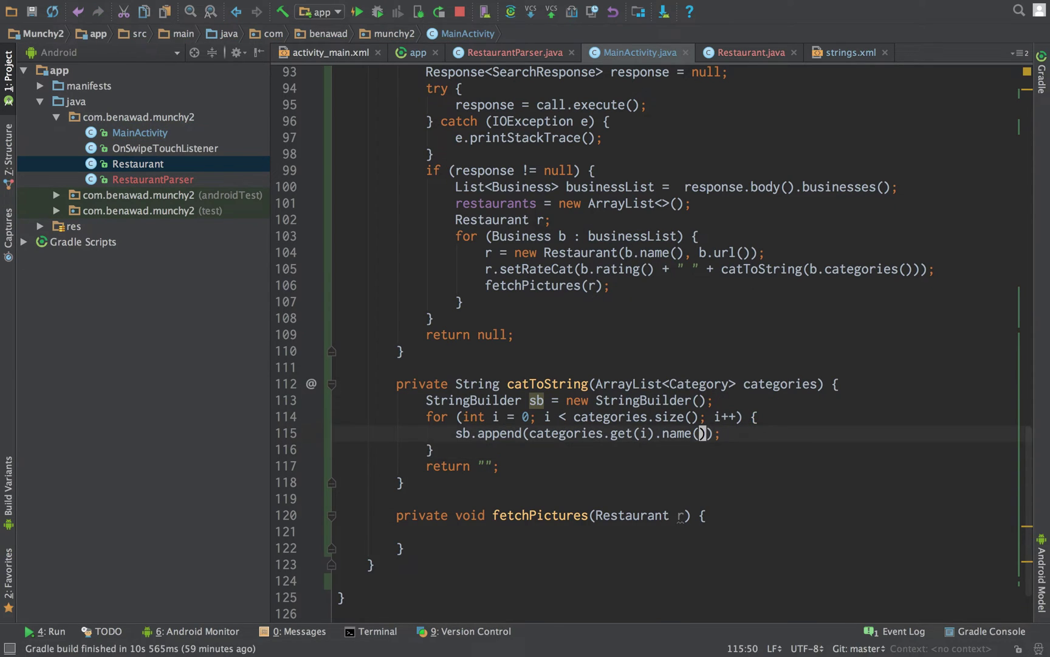
# Append ", " after every name except the last and return sb.toString().
pyautogui.write('for')
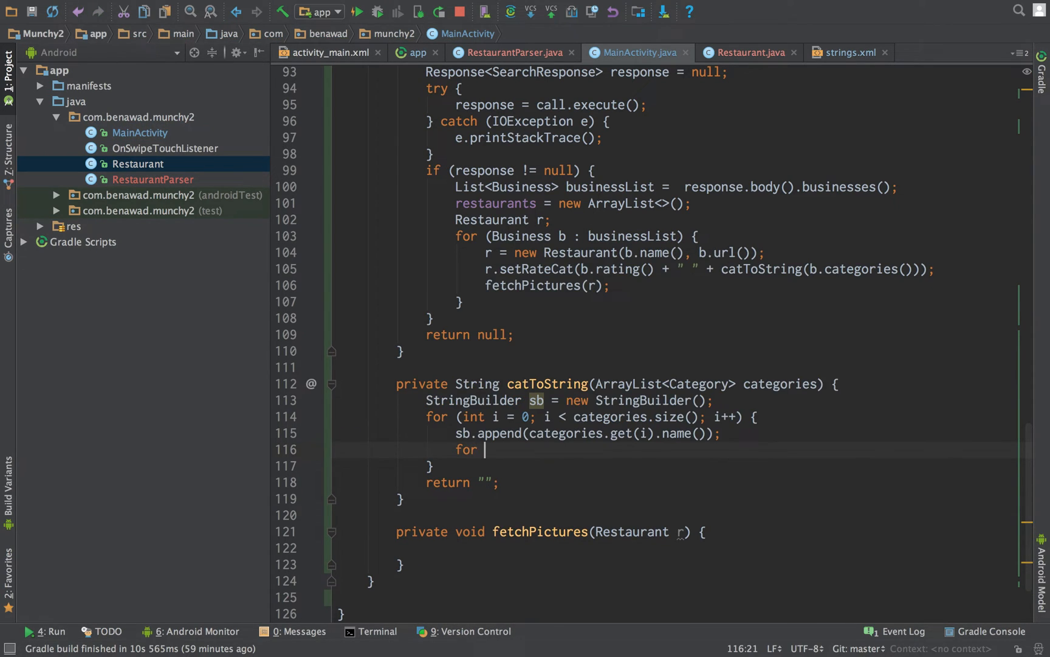
pyautogui.write('if')
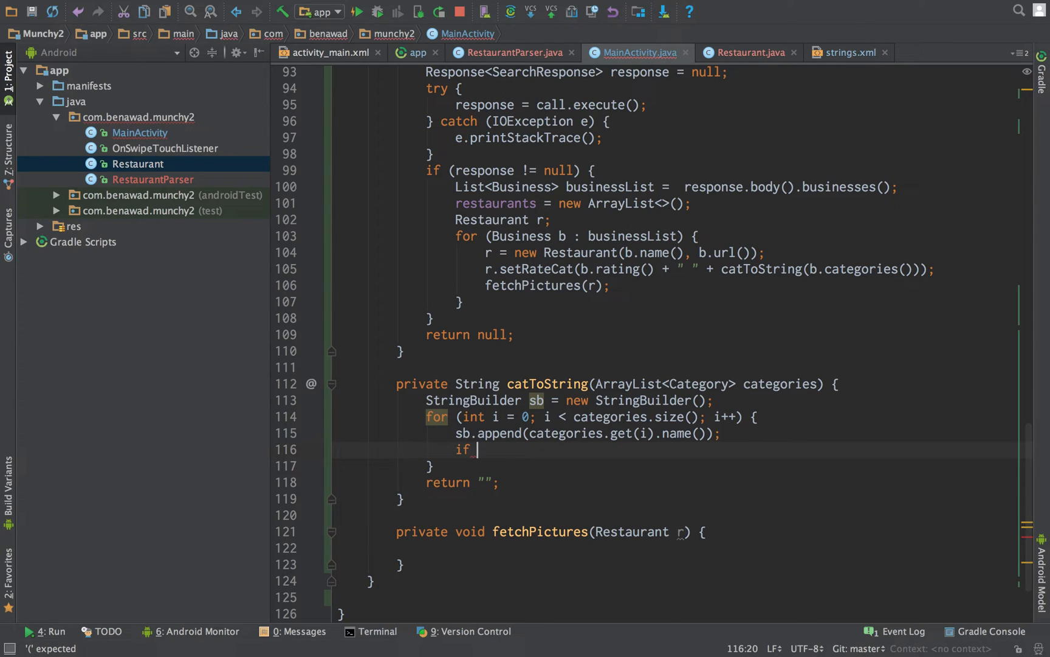
pyautogui.write('(')
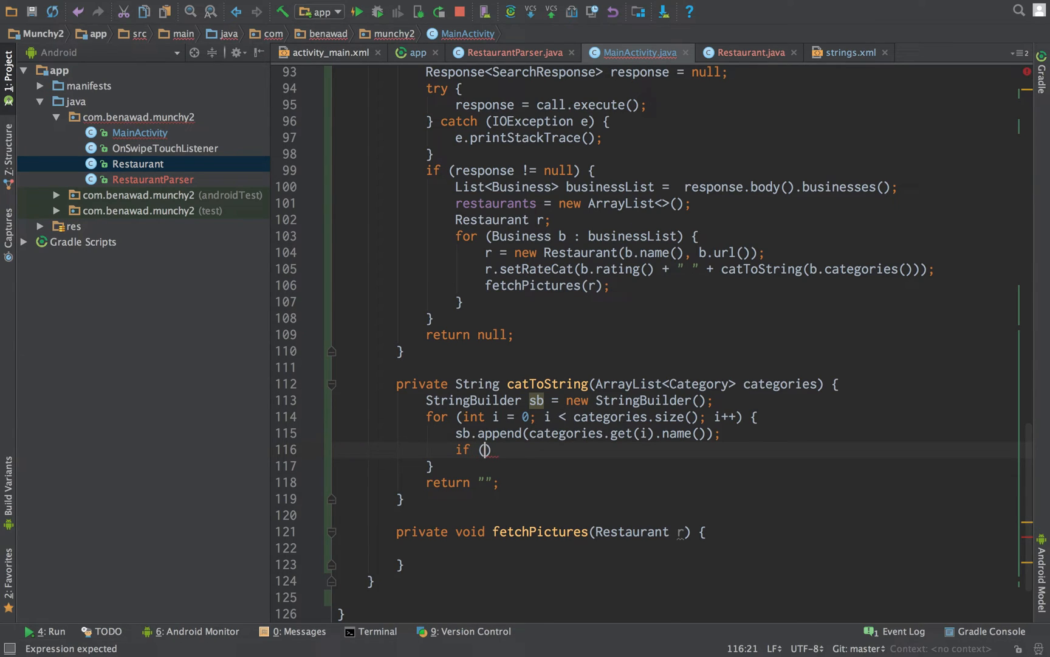
pyautogui.write('i !')
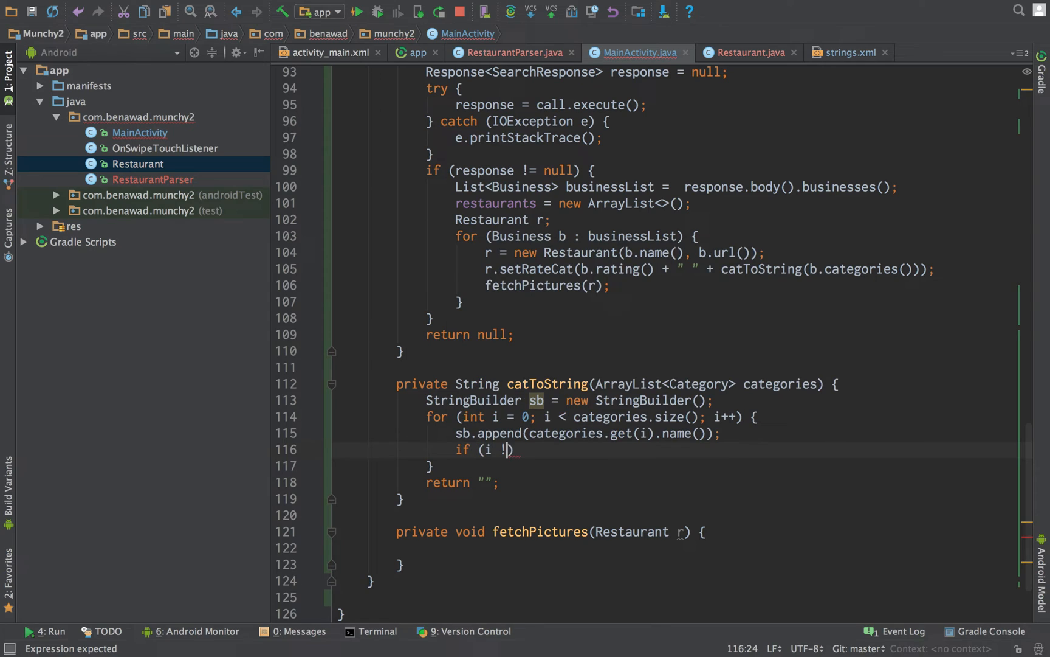
pyautogui.write('= categories.size(')
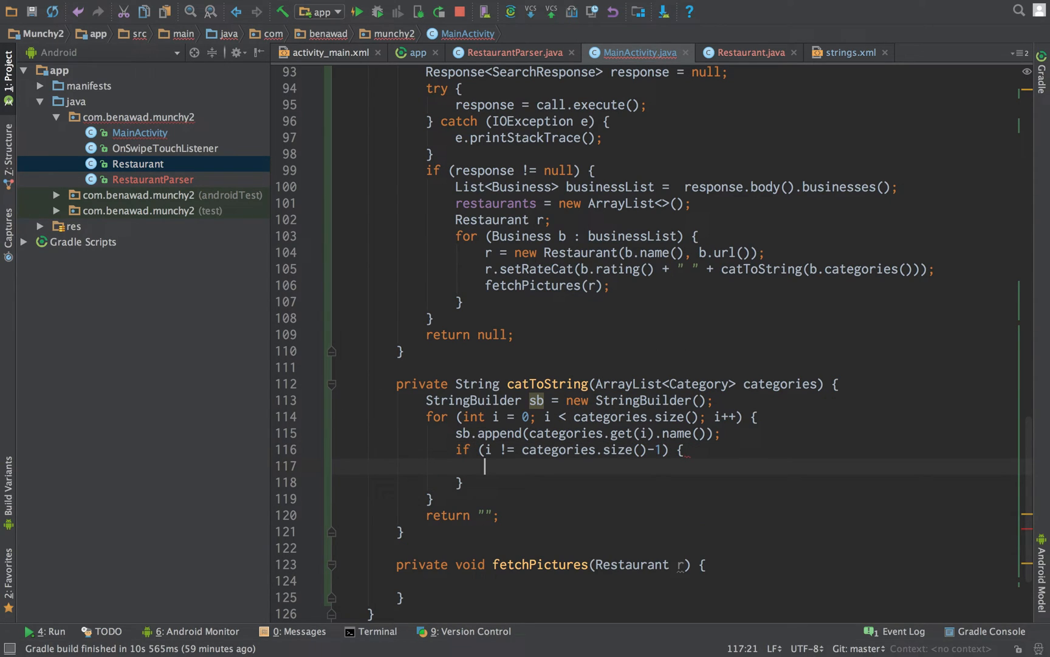
pyautogui.write('sb.append(')
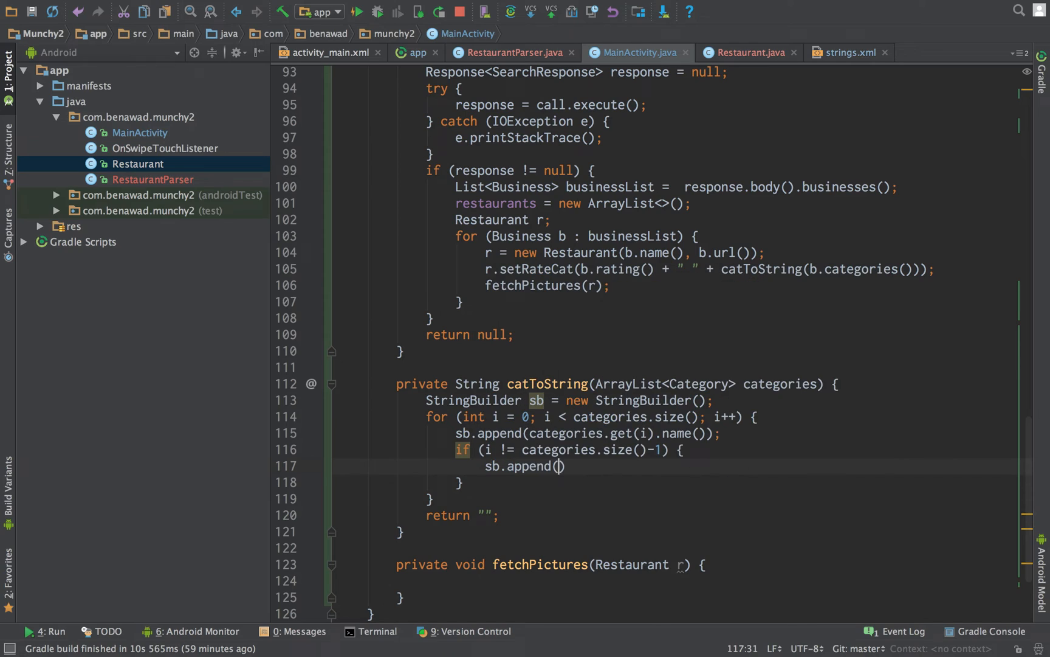
pyautogui.write('", ");')
pyautogui.click(676, 515)
pyautogui.write('sb.')
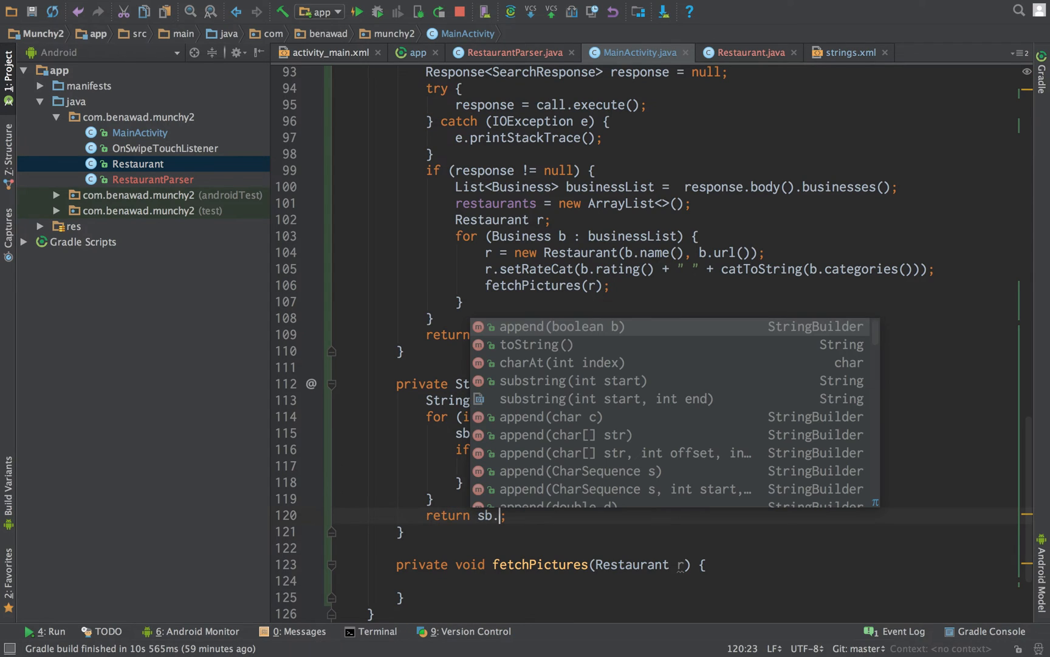
pyautogui.click(538, 344)
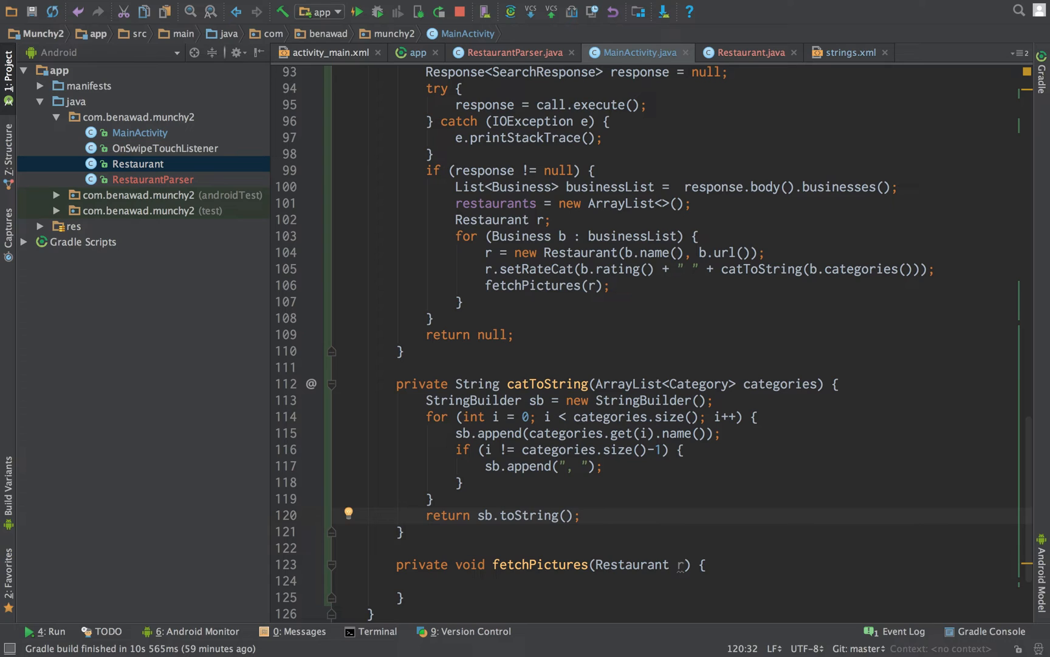
pyautogui.moveTo(745, 338)
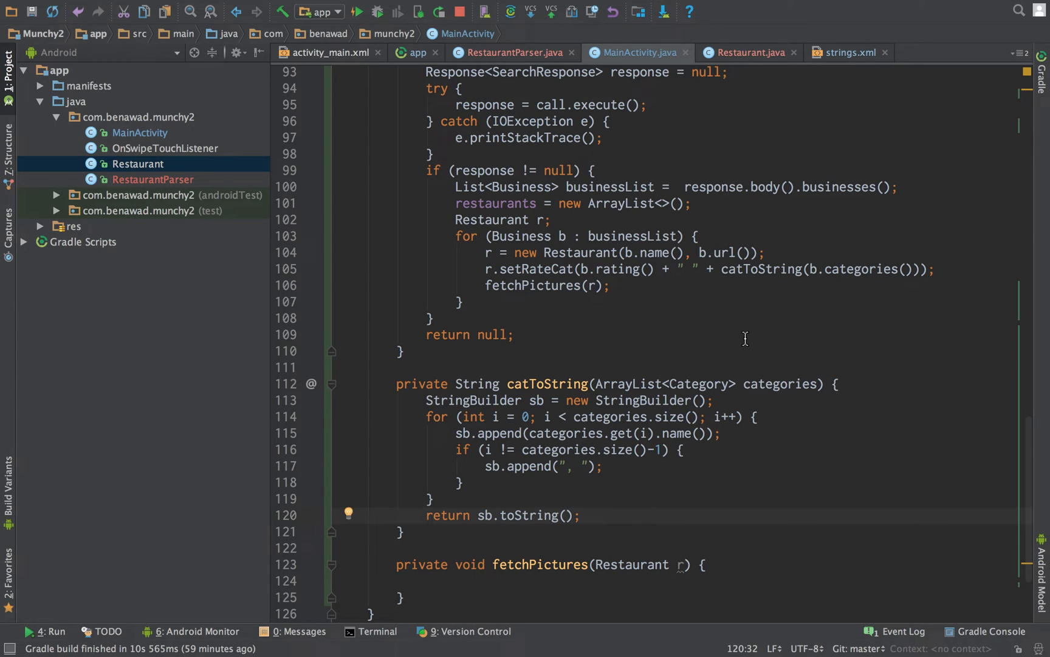
pyautogui.scroll(-3)
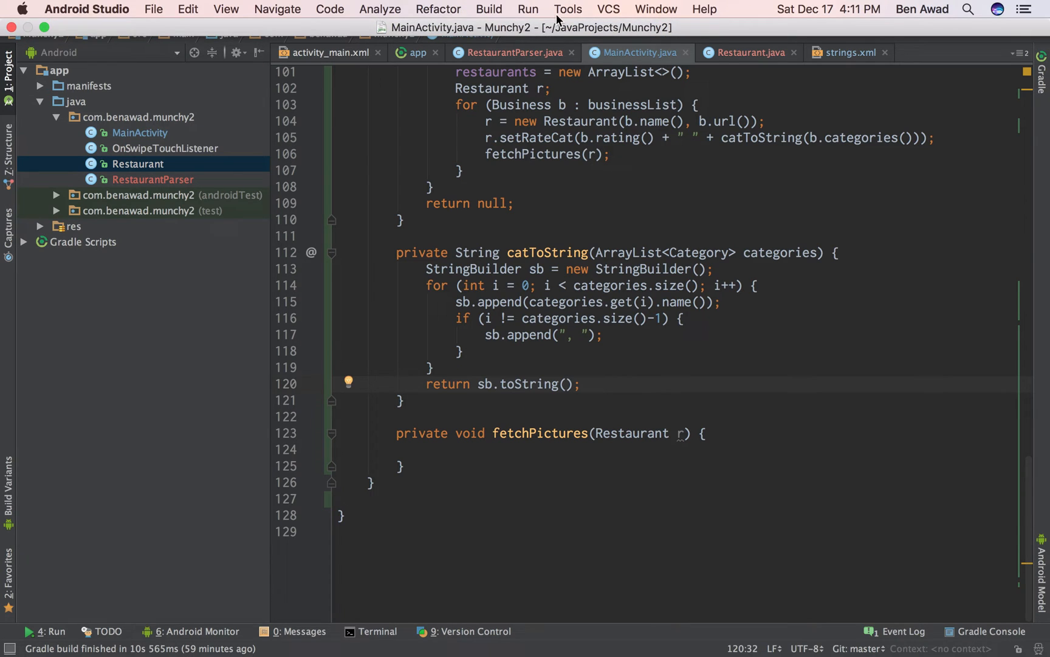
# Add compile 'com.squareup.okhttp3:okhttp:3.5.0' to build.gradle dependencies and sync the project.
pyautogui.click(416, 52)
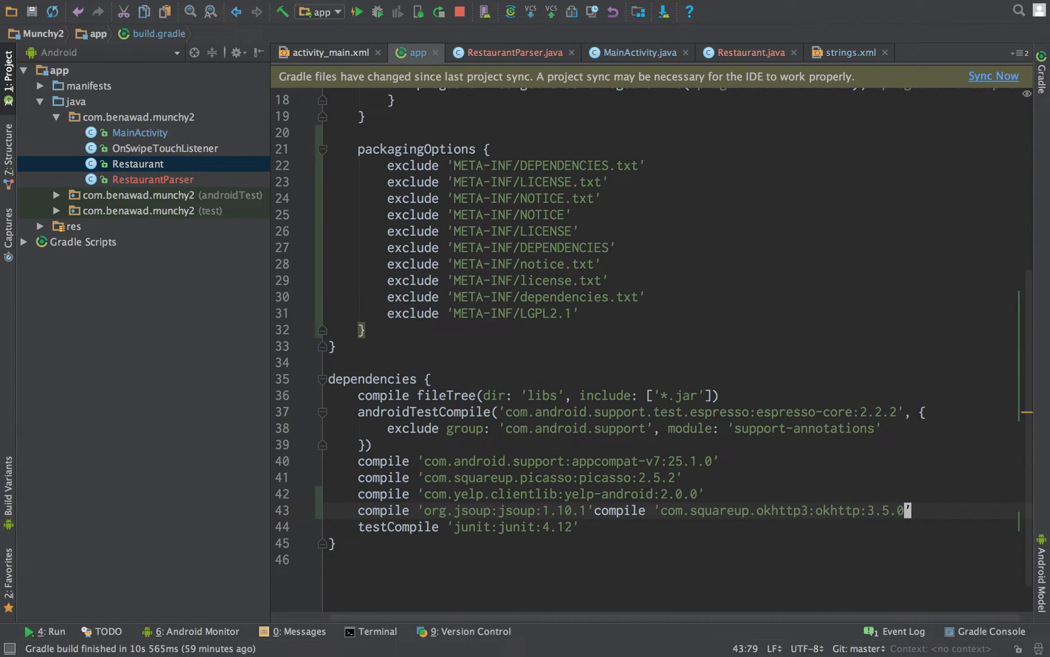
pyautogui.press('Enter')
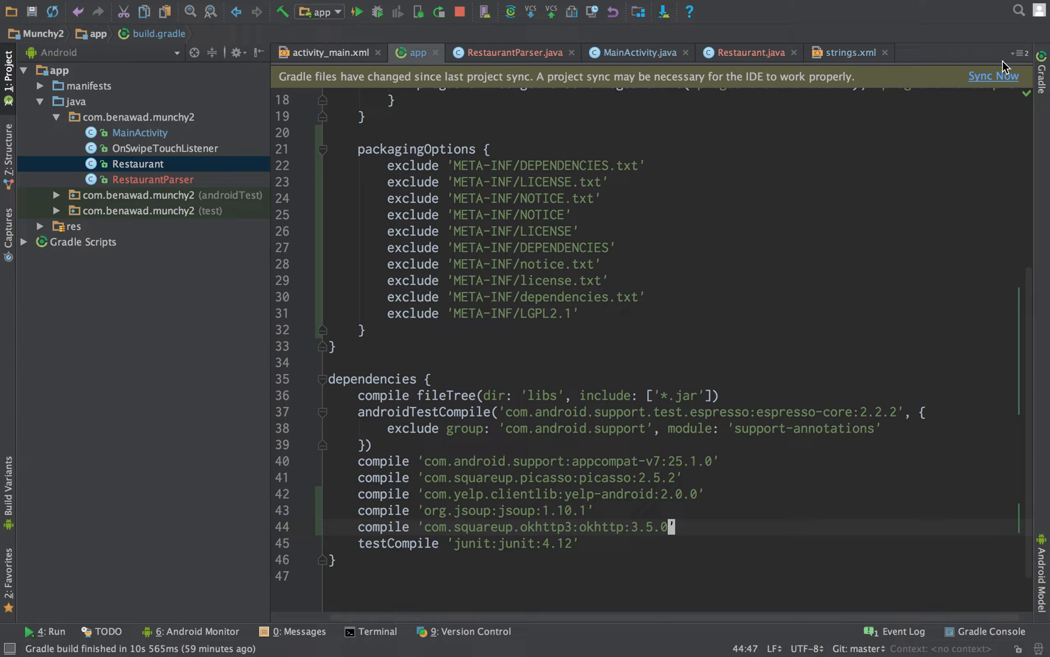
pyautogui.click(994, 75)
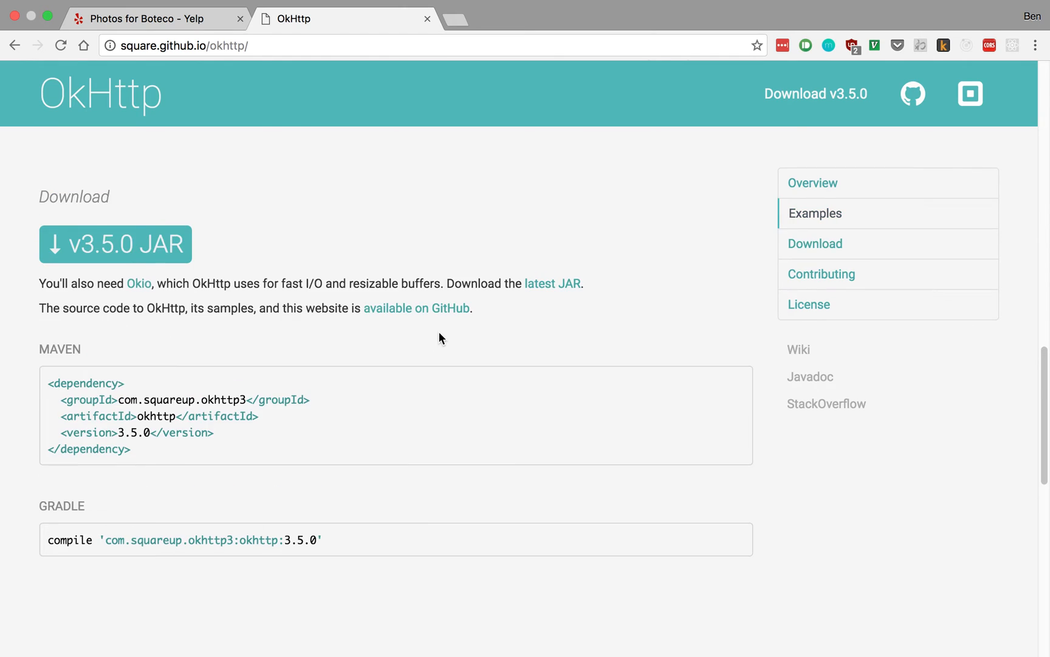
# Scroll the OkHttp page in Chrome back to its GET A URL example.
pyautogui.click(810, 304)
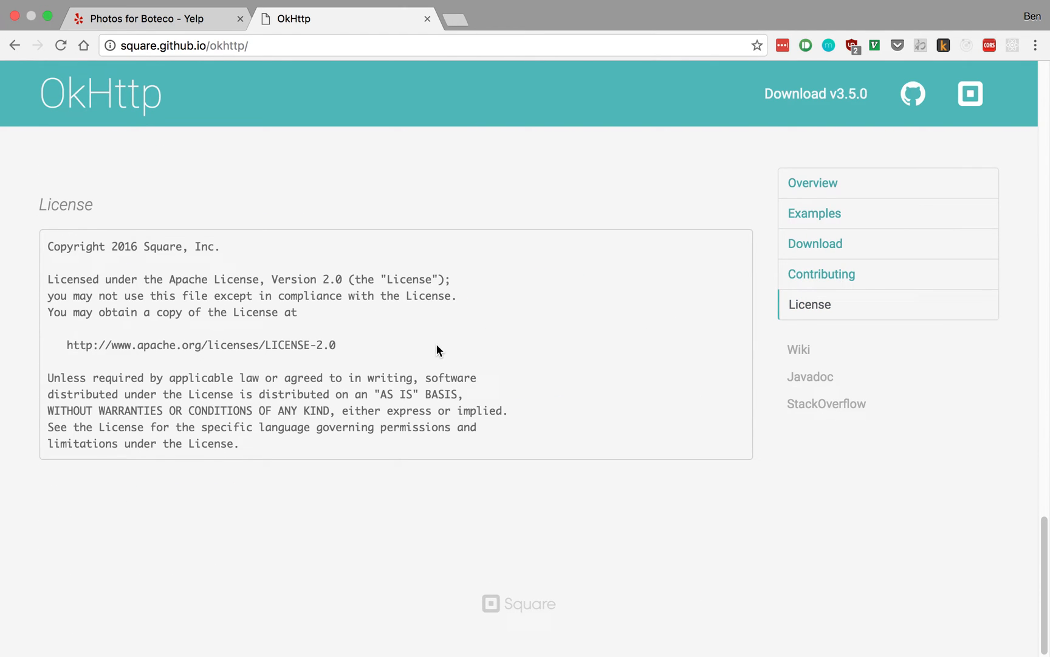
pyautogui.moveTo(347, 267)
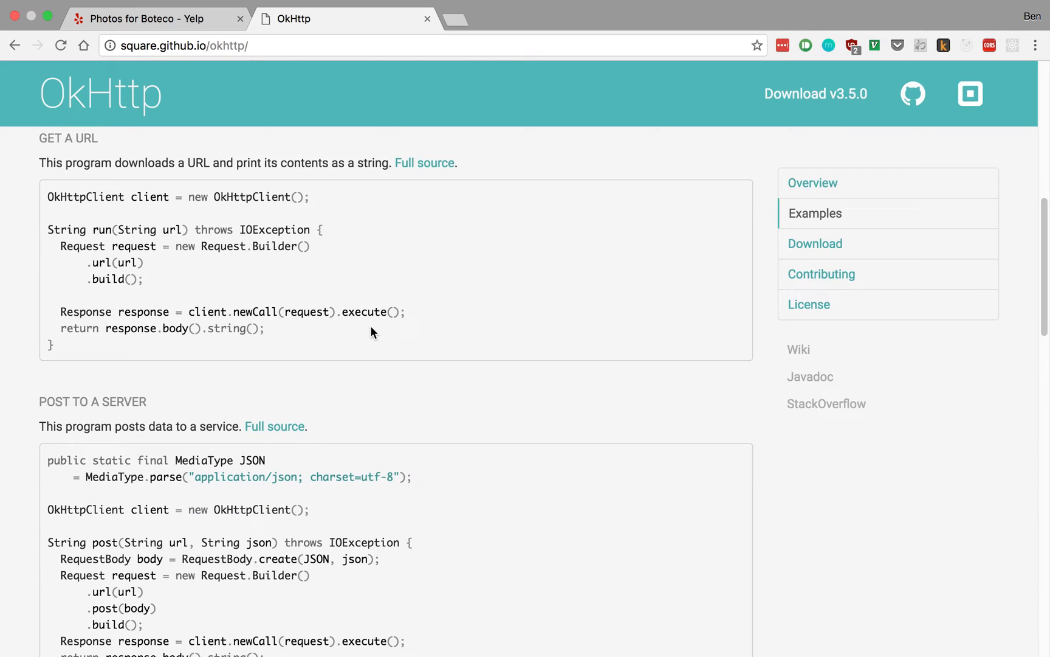
pyautogui.moveTo(364, 335)
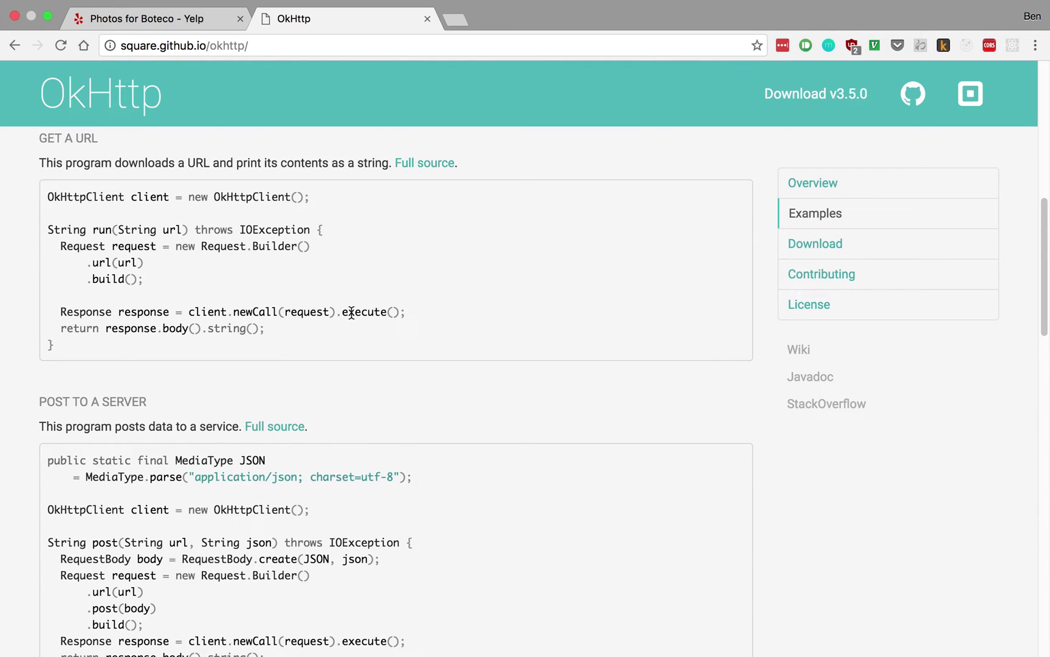
pyautogui.moveTo(325, 357)
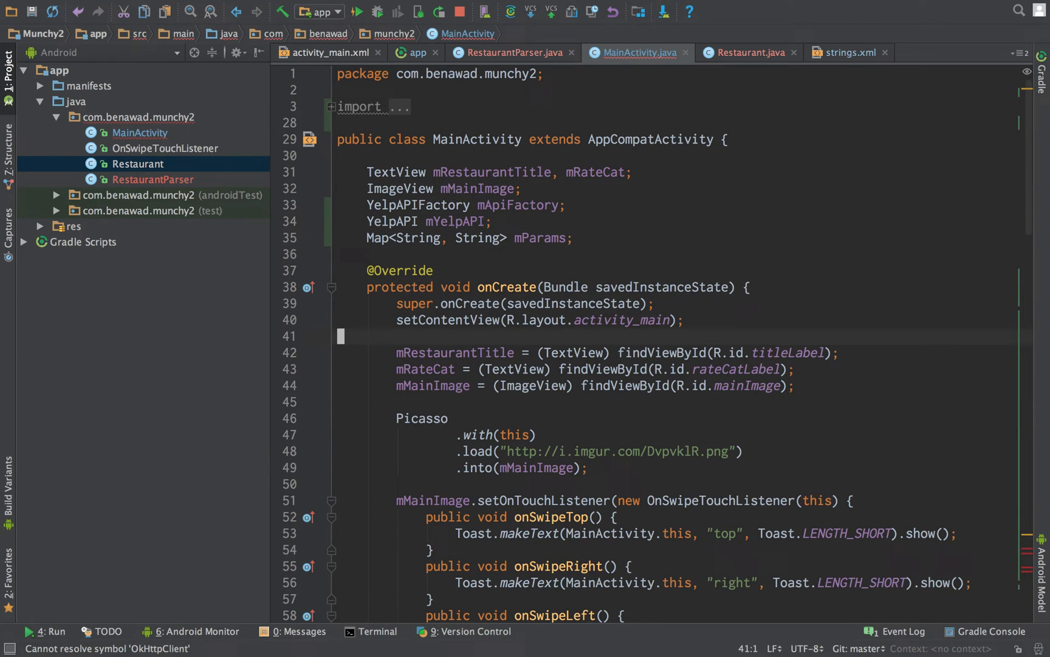
# Create mClient = new OkHttpClient() in onCreate and declare the OkHttpClient mClient field.
pyautogui.write('OkHttpClient client = new OkHttpClient();')
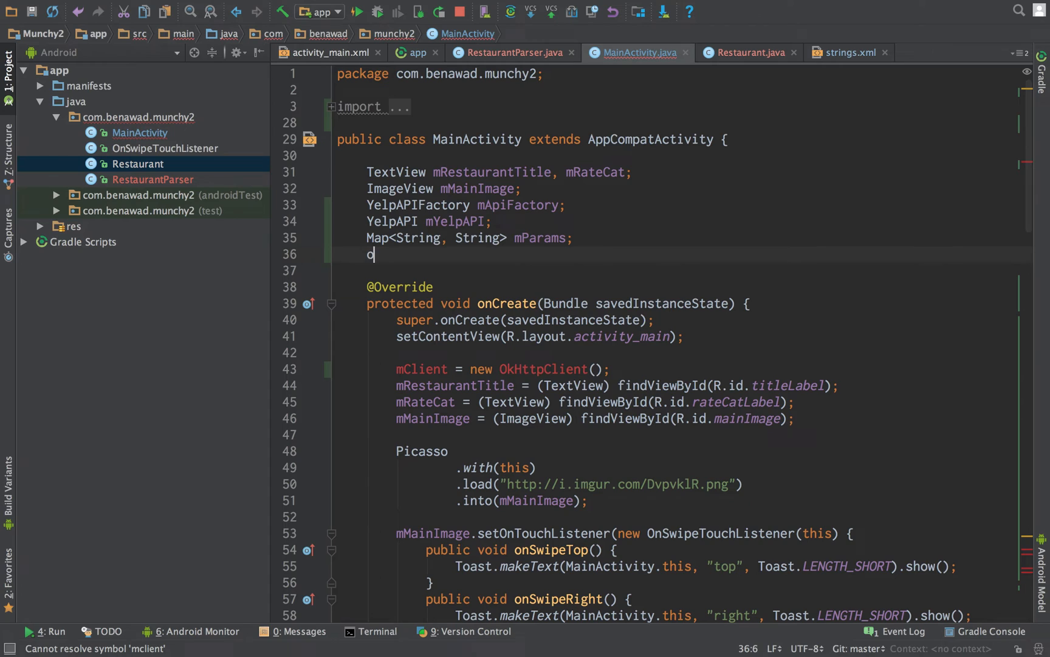
pyautogui.write('kht')
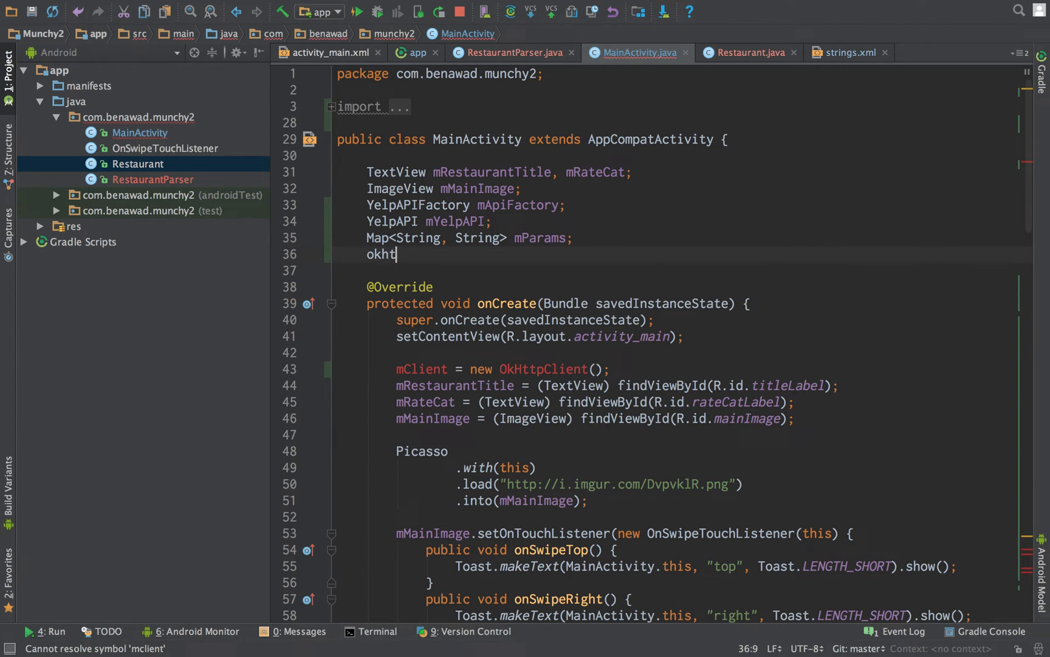
pyautogui.write('tpcl')
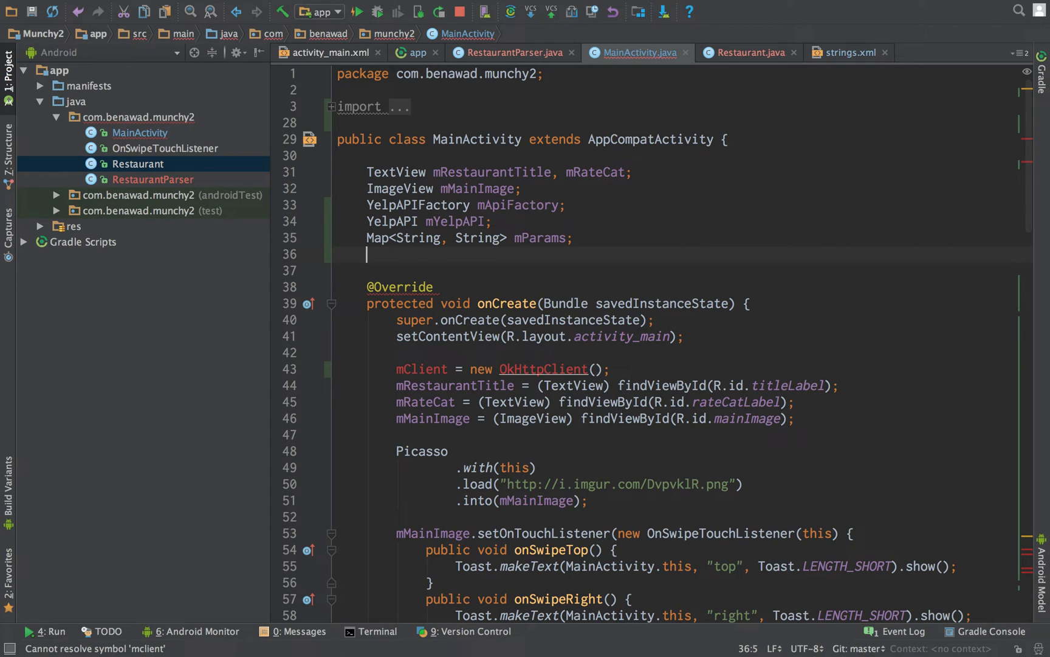
pyautogui.write('OkHttpClient m')
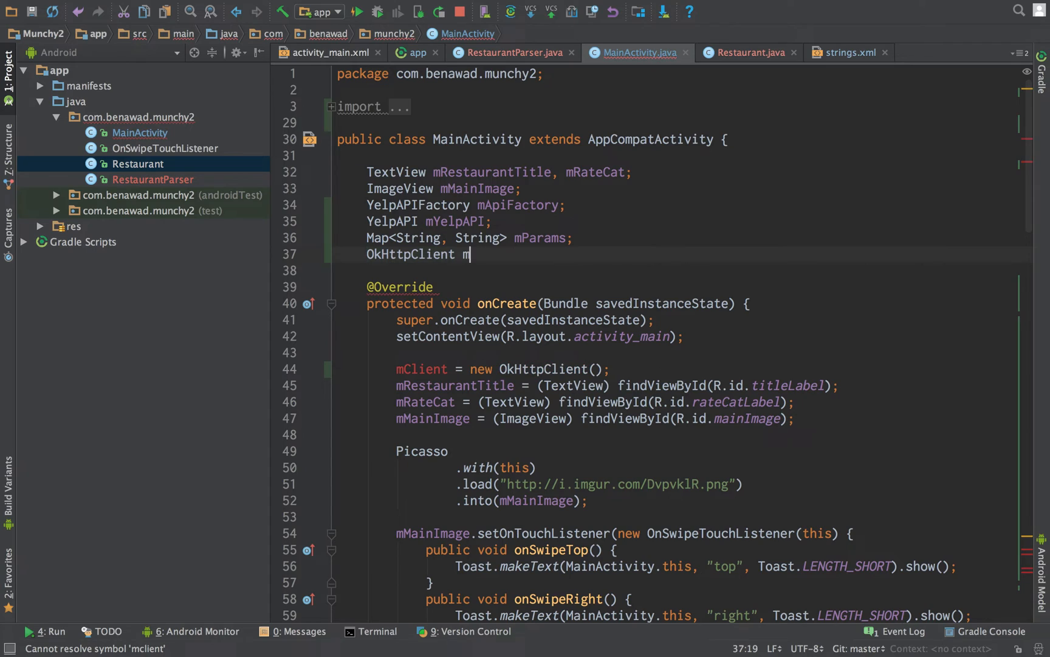
pyautogui.write('Clie')
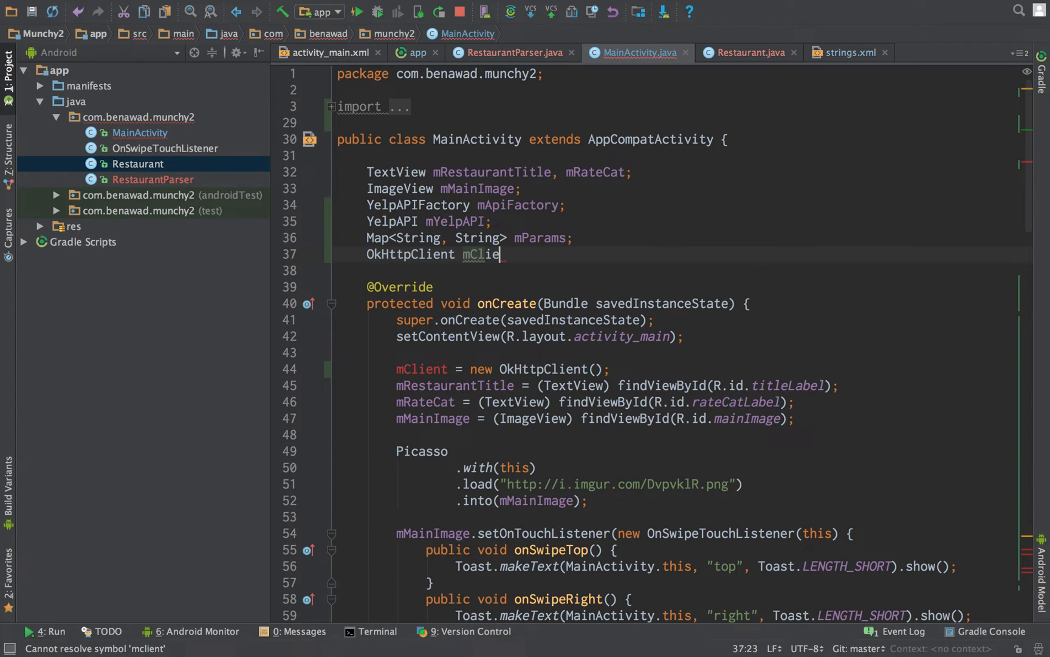
pyautogui.write('nt;')
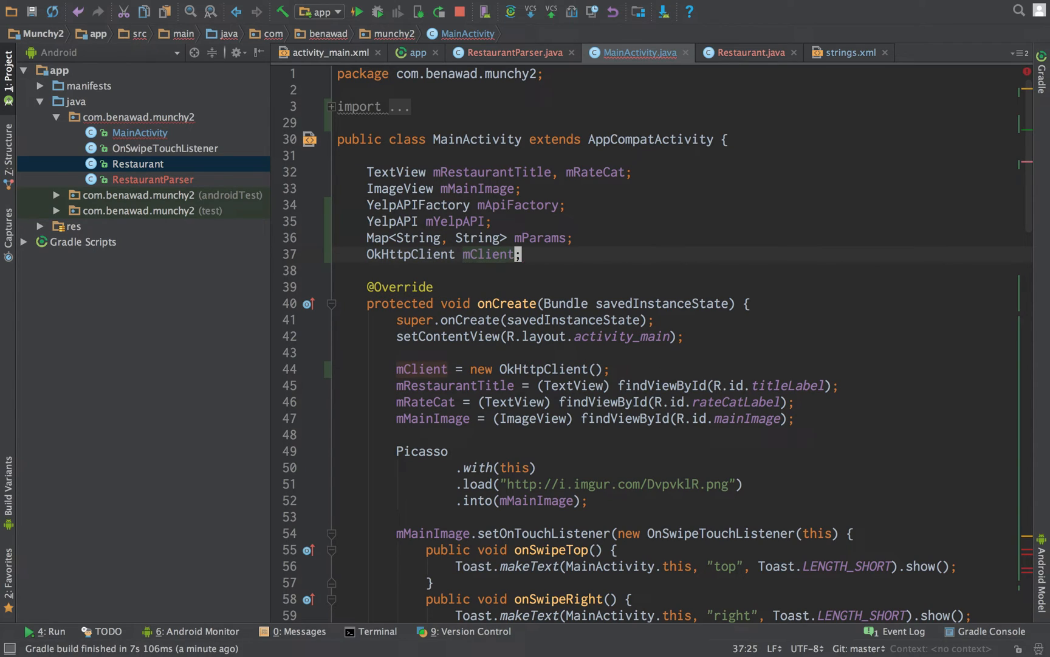
pyautogui.scroll(-3)
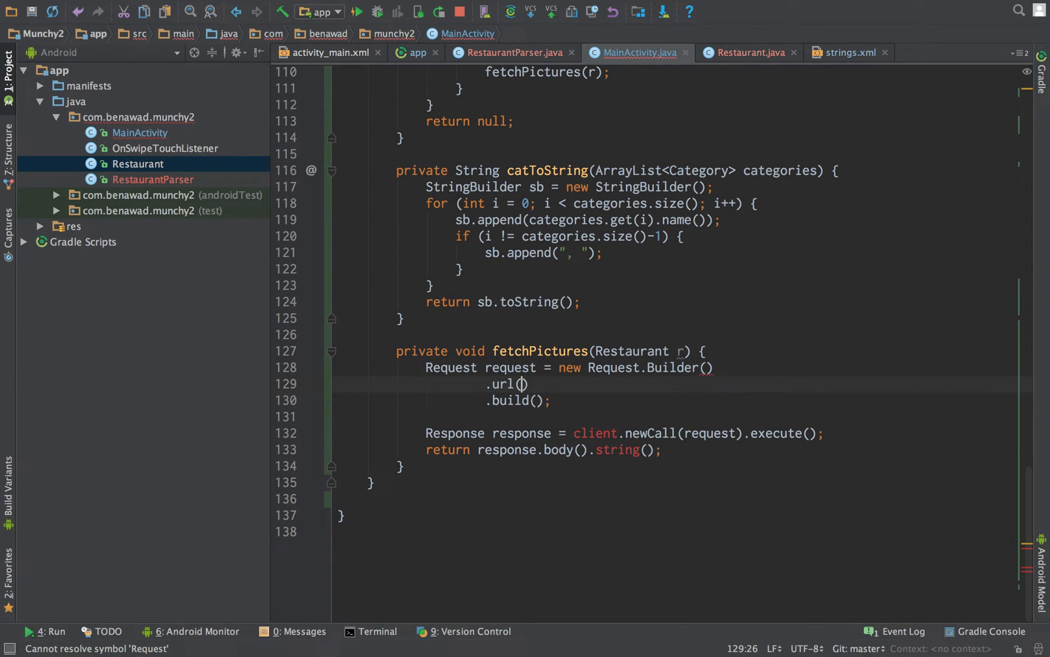
# Build the request from r.getPicUrl() and enqueue it on mClient with onFailure/onResponse callbacks.
pyautogui.write('r.getPicUrl(')
pyautogui.click(682, 433)
pyautogui.write('m')
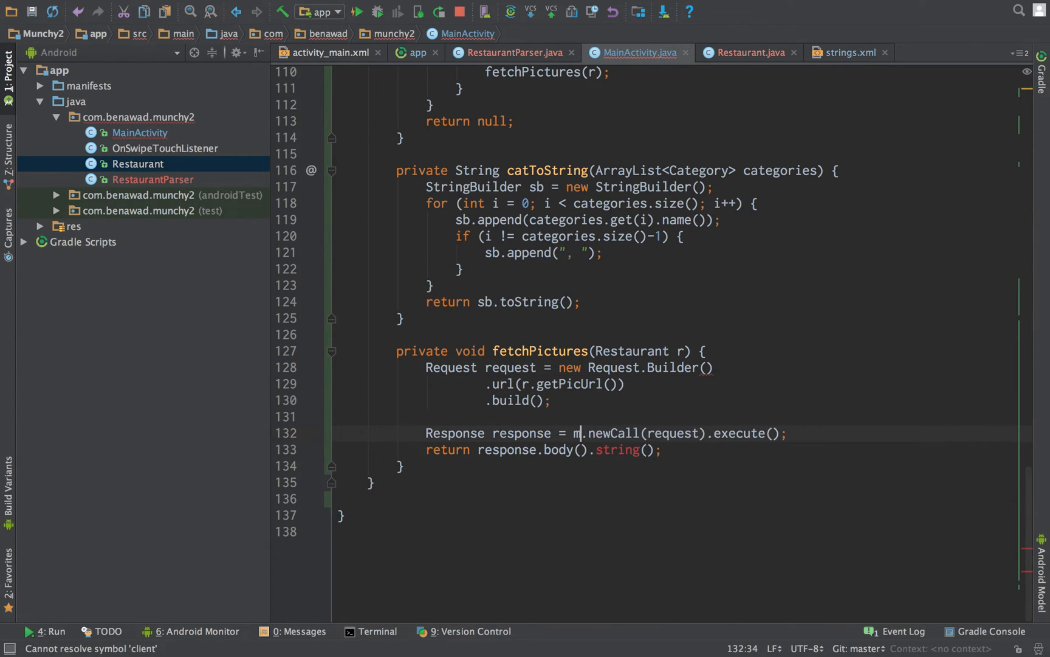
pyautogui.write('Client')
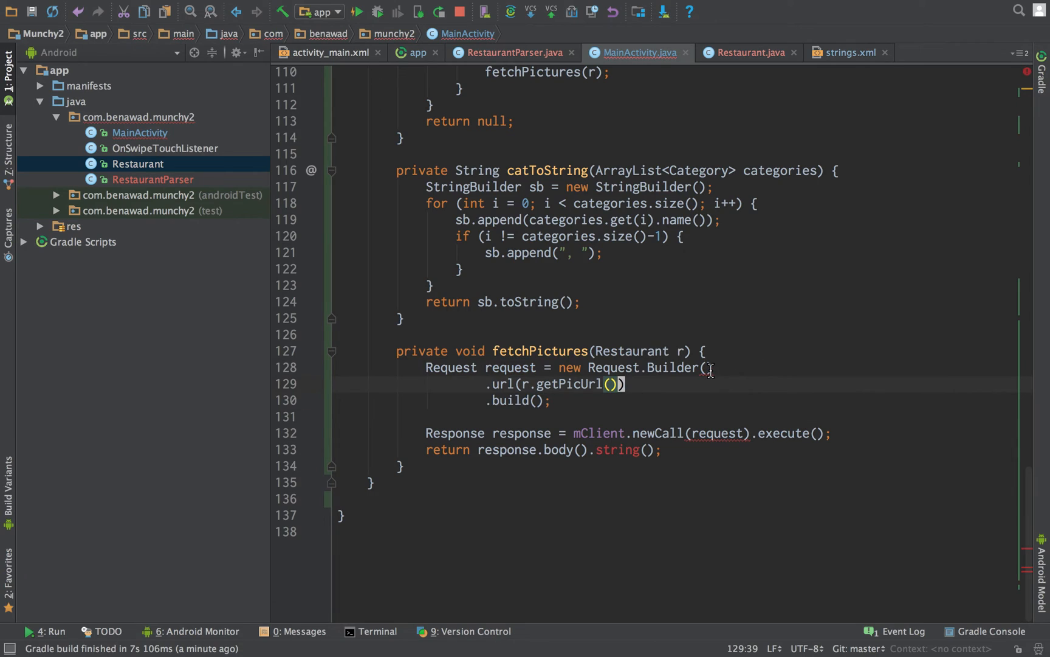
pyautogui.moveTo(707, 367)
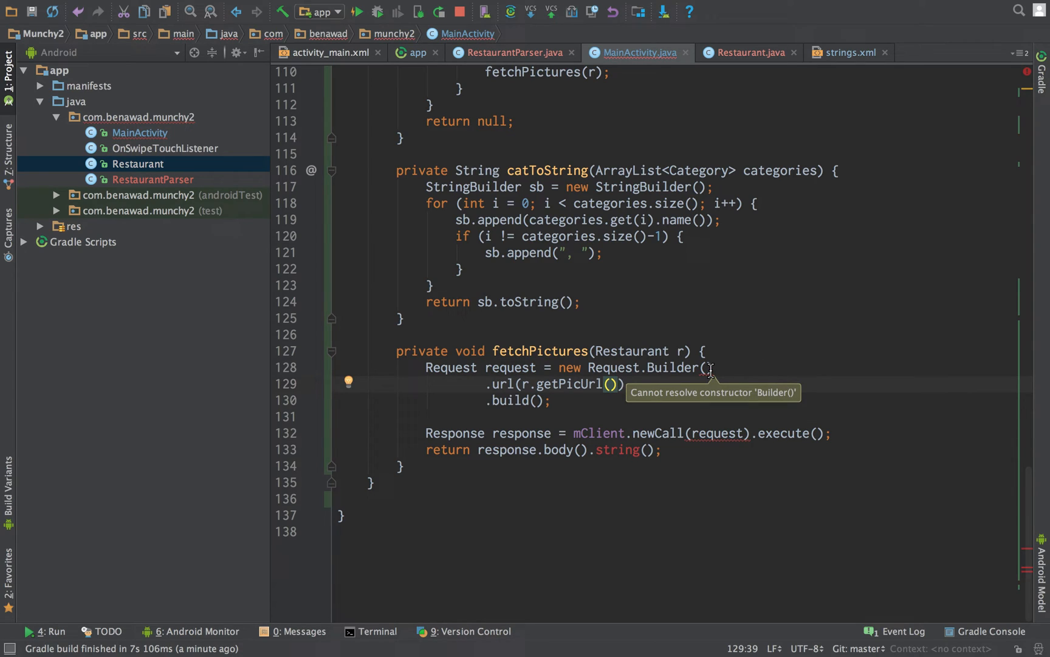
pyautogui.click(706, 367)
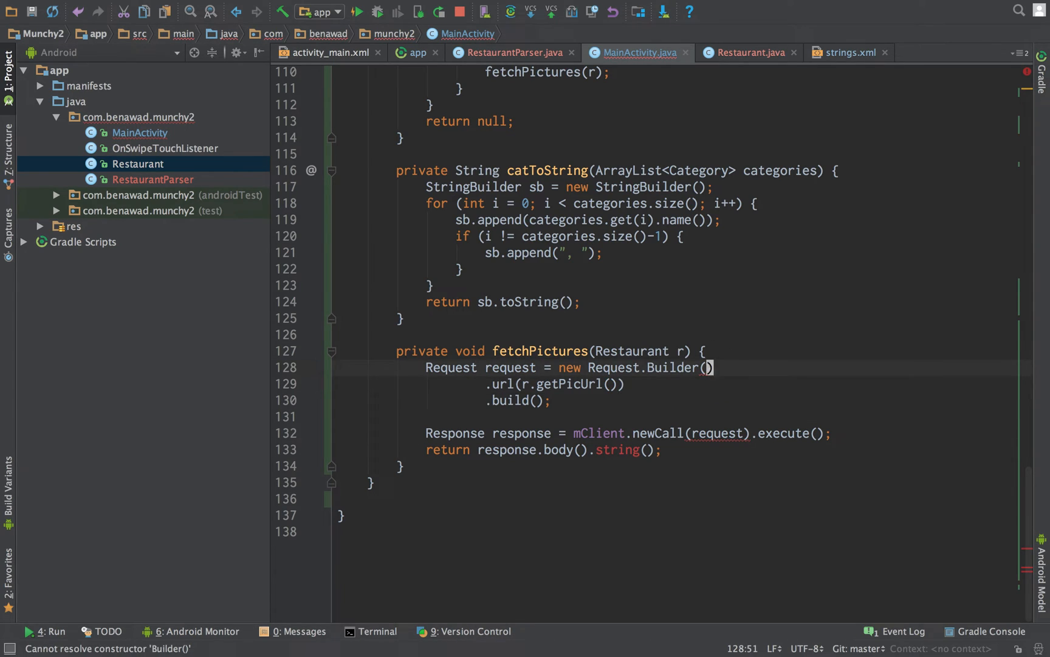
pyautogui.moveTo(693, 423)
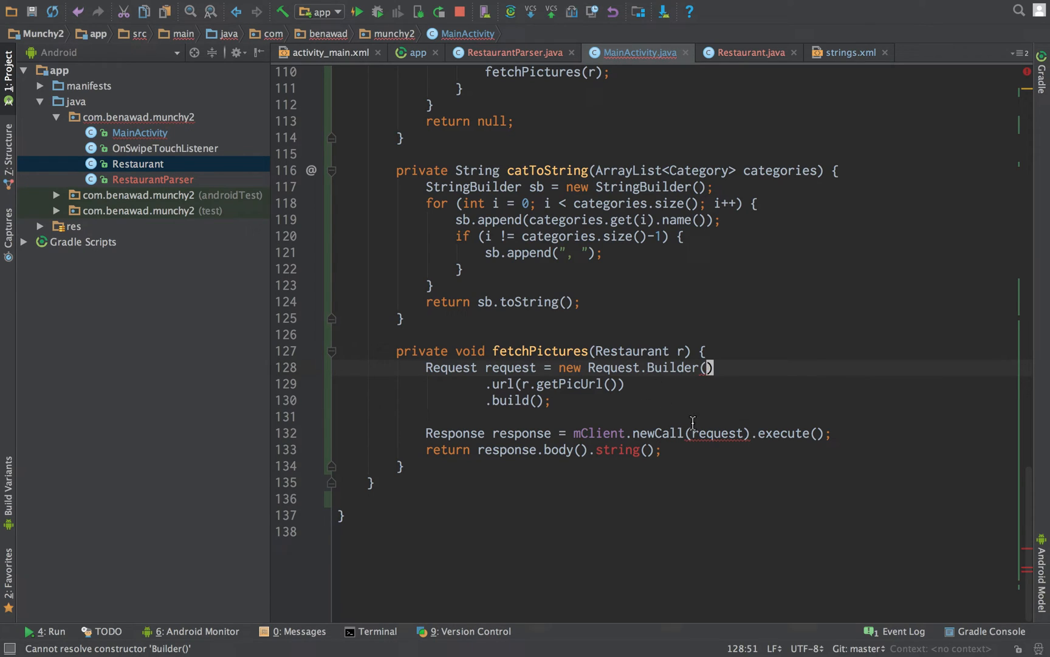
pyautogui.moveTo(520, 359)
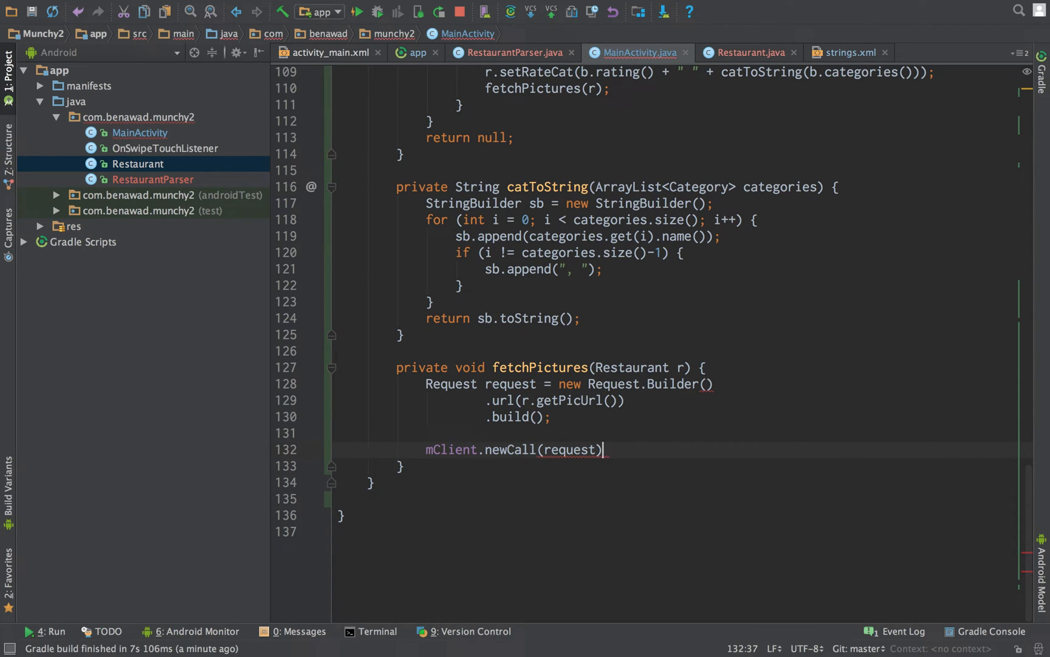
pyautogui.write('.enqueue(new Callback() {')
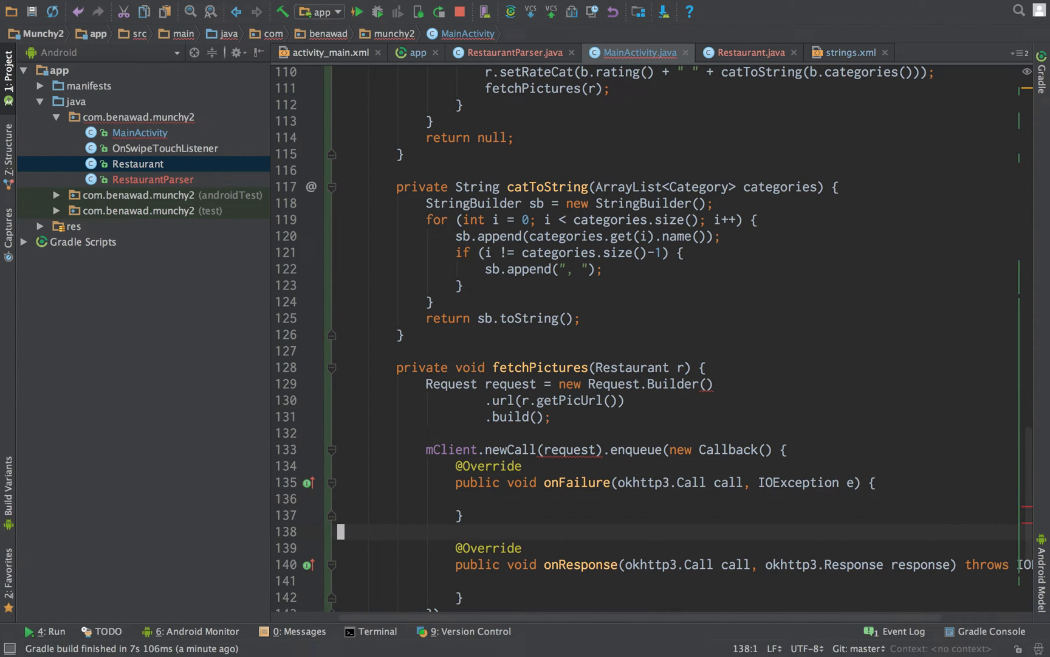
pyautogui.scroll(-3)
pyautogui.write('R')
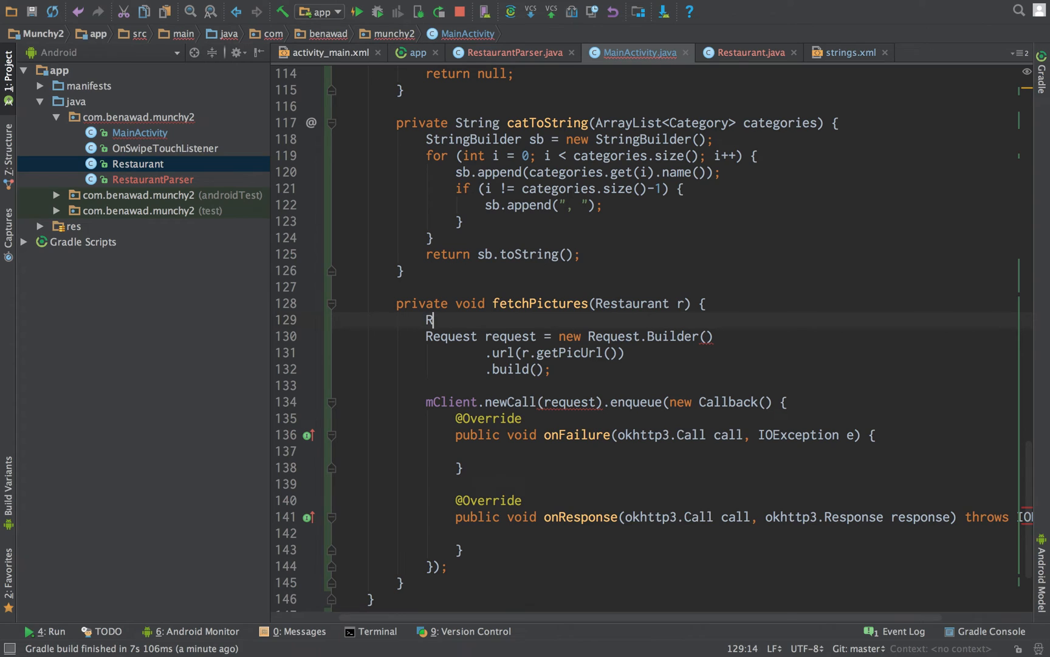
# Retype 'new Request.B...' on the fetchPictures request line to clear the unresolved constructor error.
pyautogui.write('ew r')
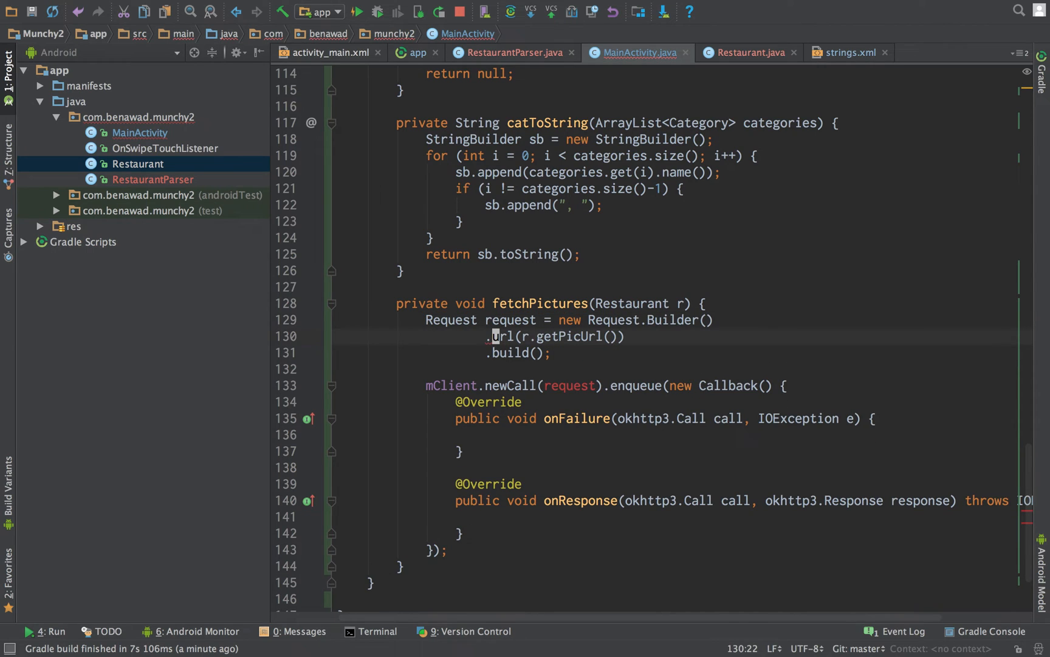
pyautogui.click(592, 320)
pyautogui.write('()')
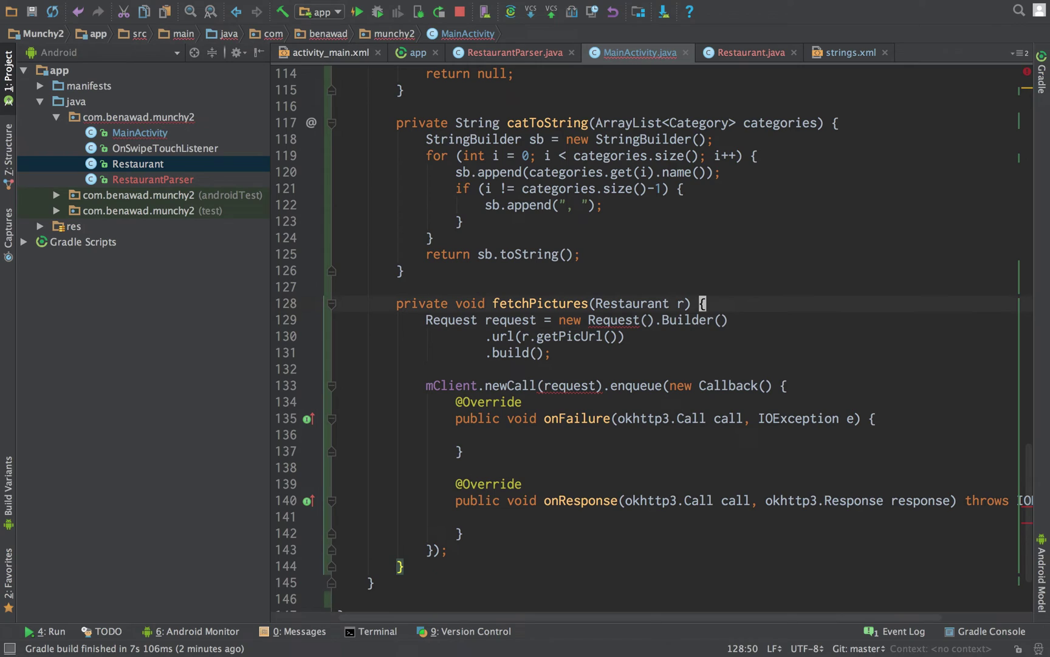
pyautogui.moveTo(614, 319)
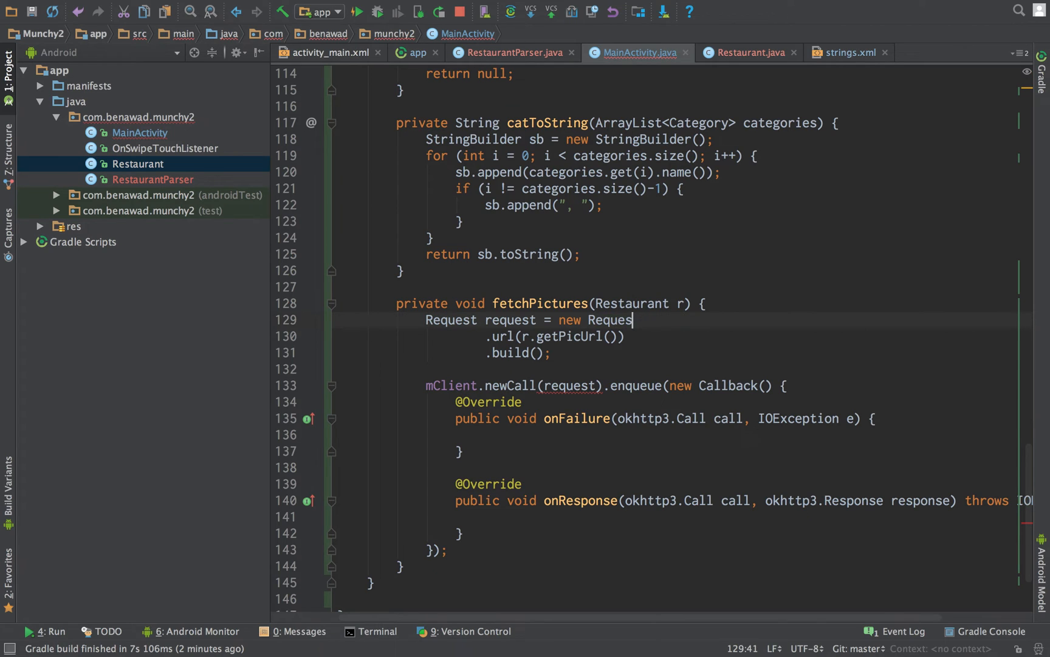
pyautogui.write('t.B')
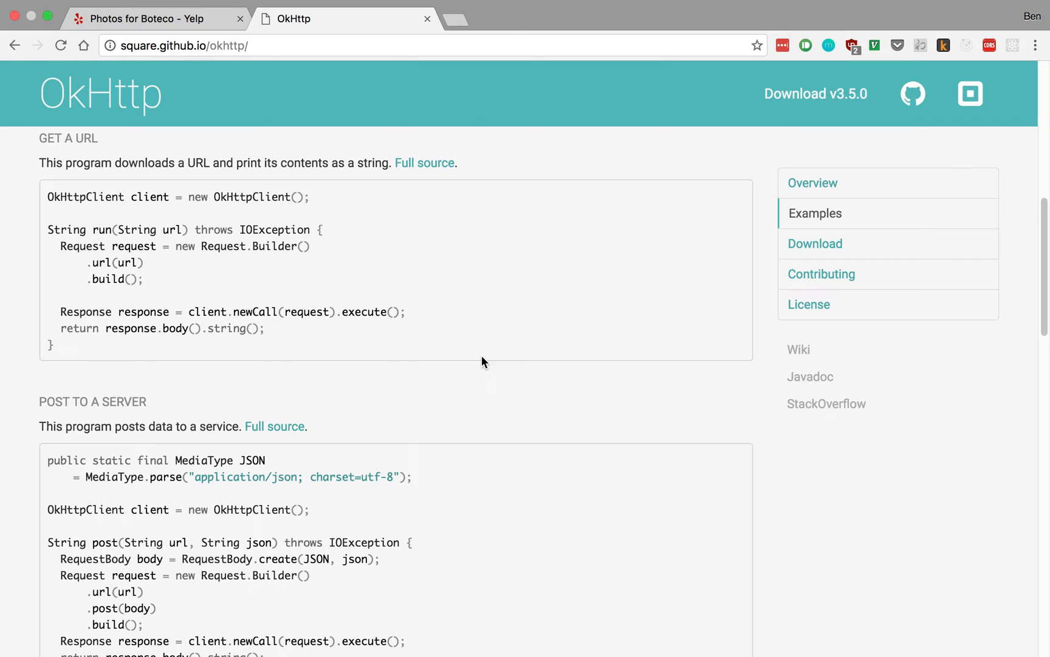
pyautogui.moveTo(281, 261)
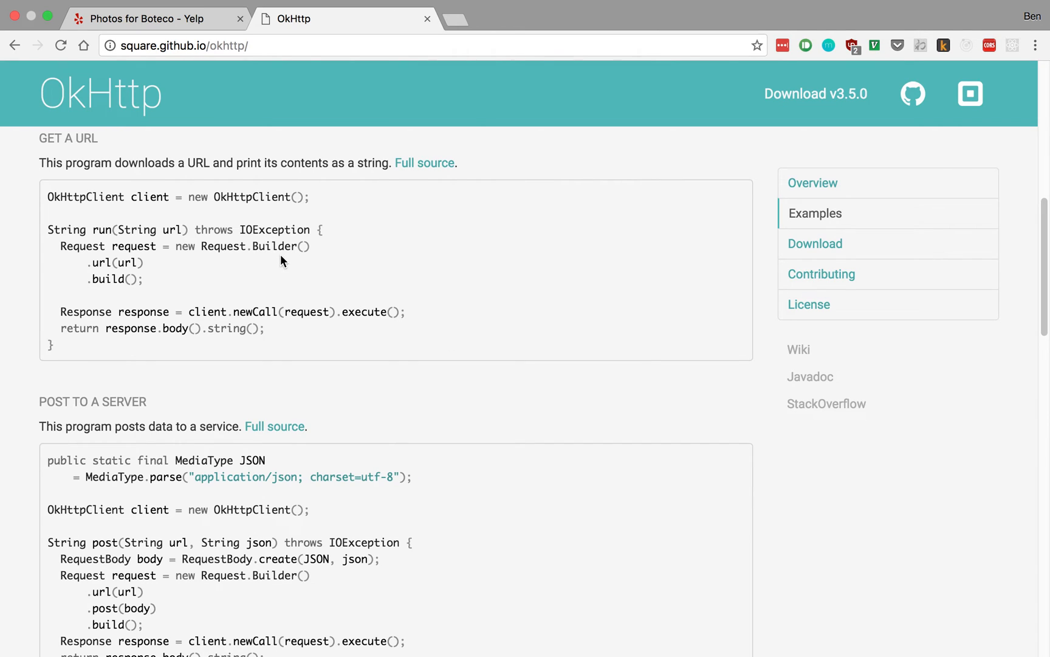
pyautogui.moveTo(229, 214)
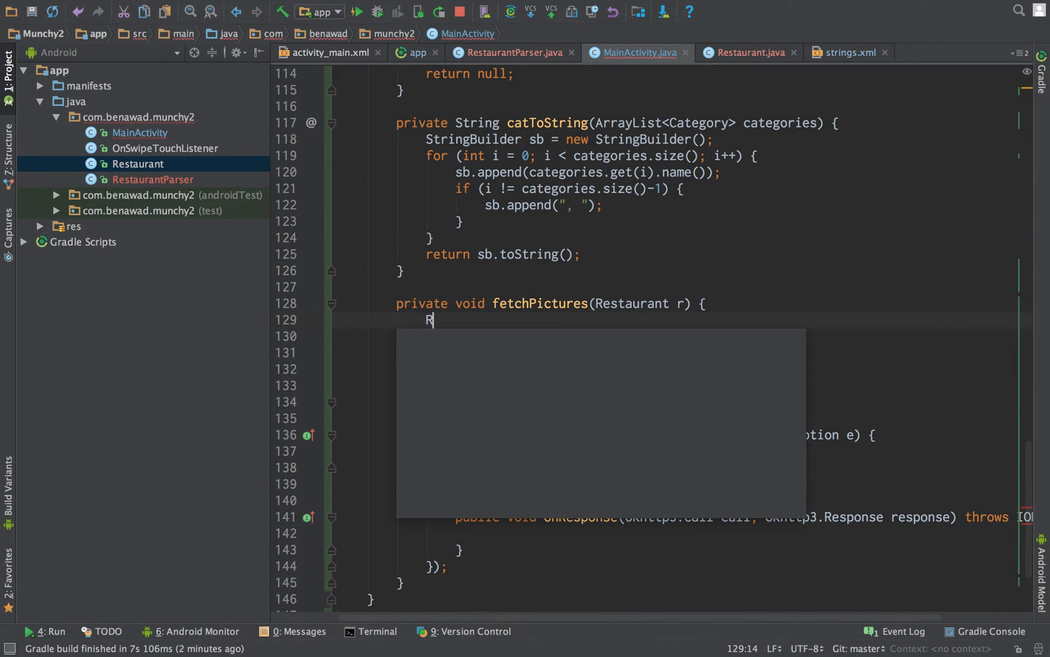
# Use new okhttp3.Request.Builder() and change the request variable's type to okhttp3.Request.
pyautogui.write('equest request = new okRequest.Bui')
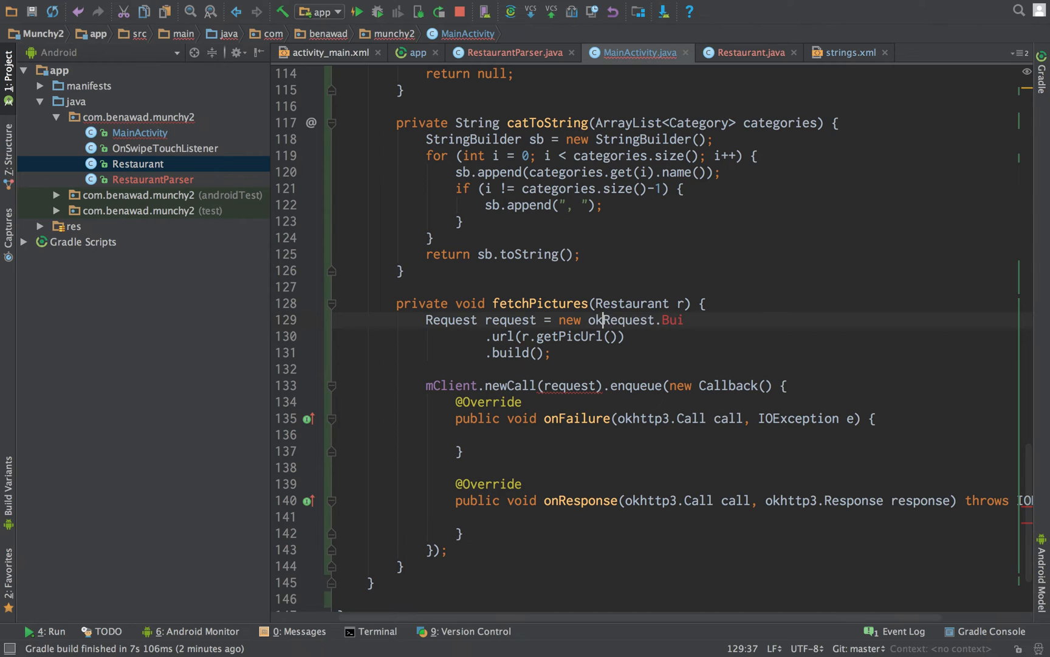
pyautogui.write('okhttp3.')
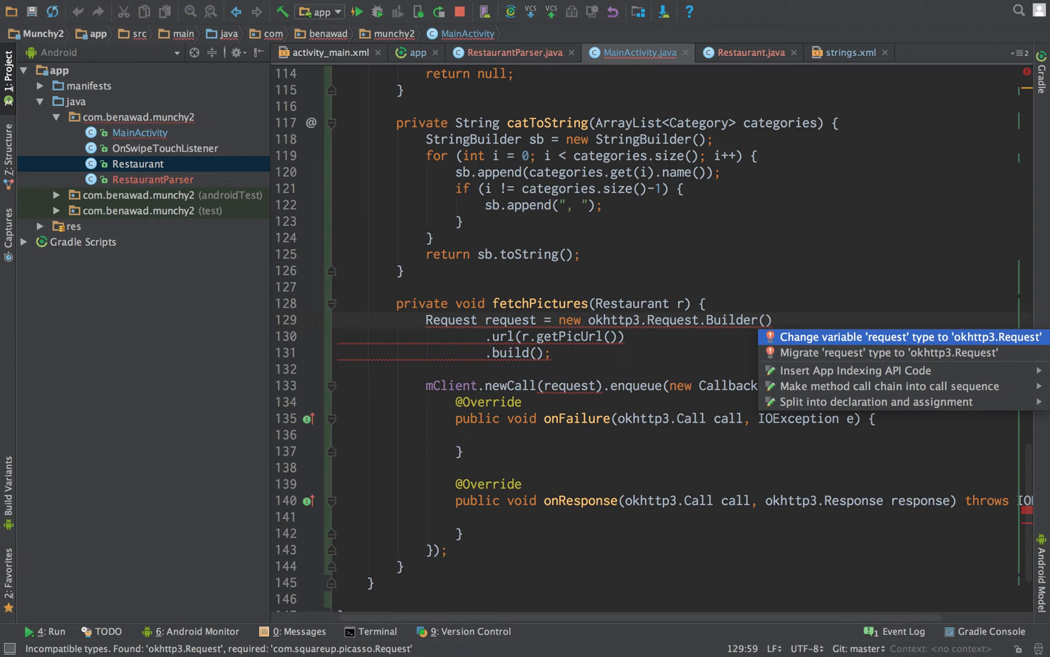
pyautogui.click(909, 337)
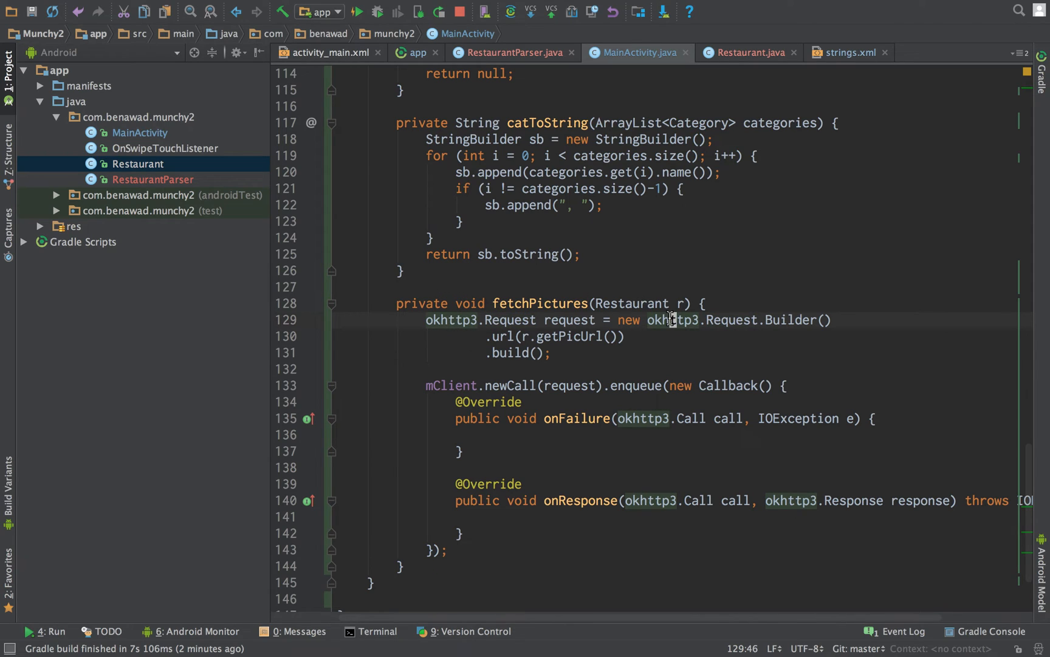
pyautogui.moveTo(488, 310)
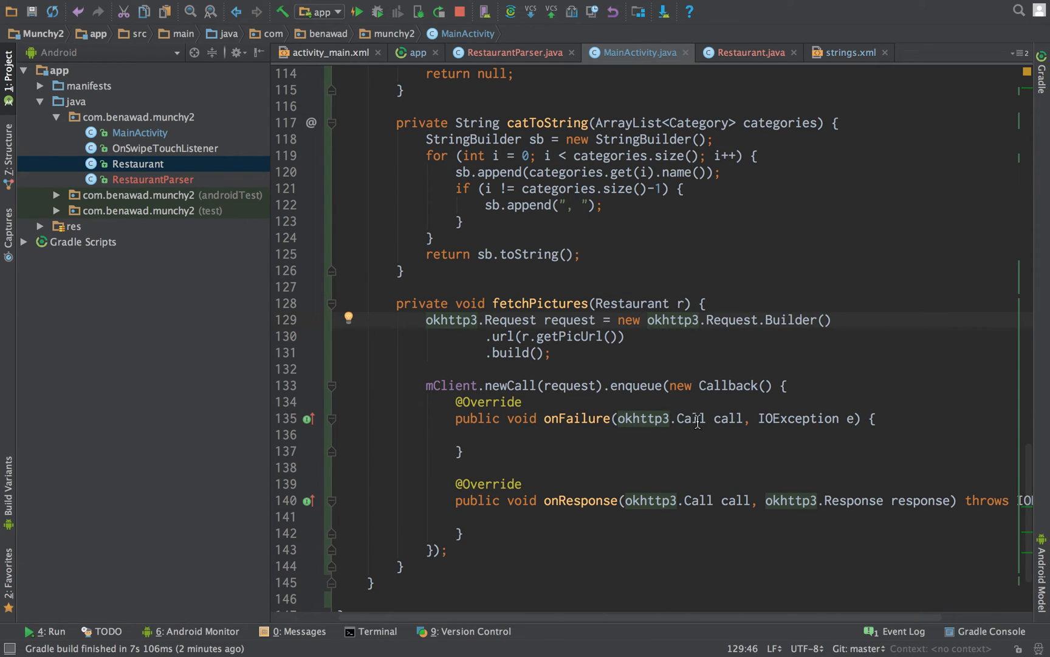
pyautogui.moveTo(422, 325)
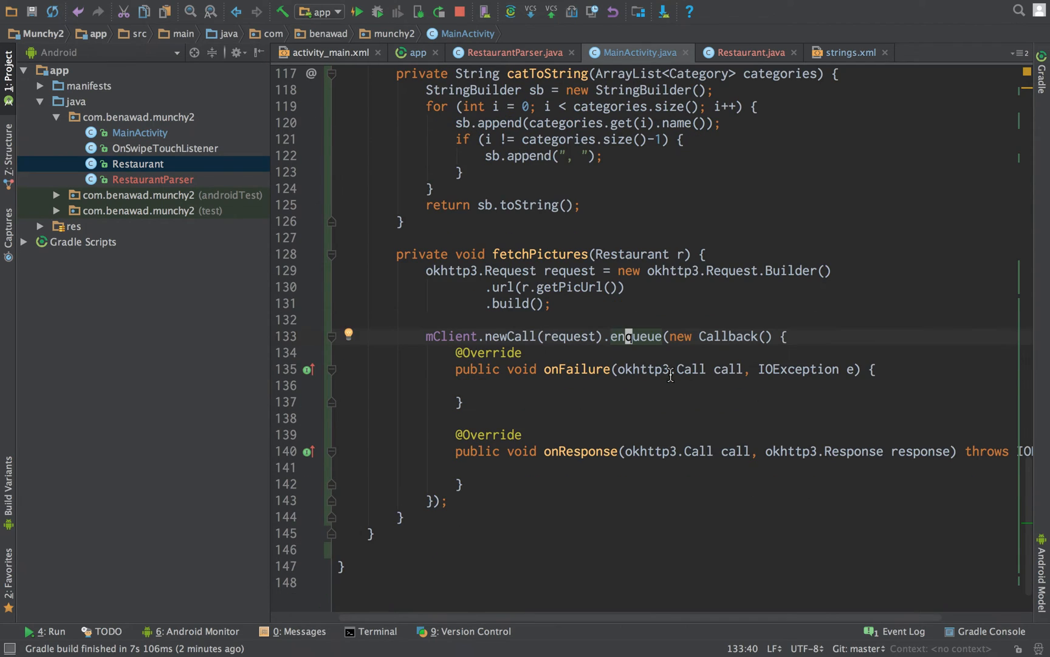
pyautogui.moveTo(439, 615)
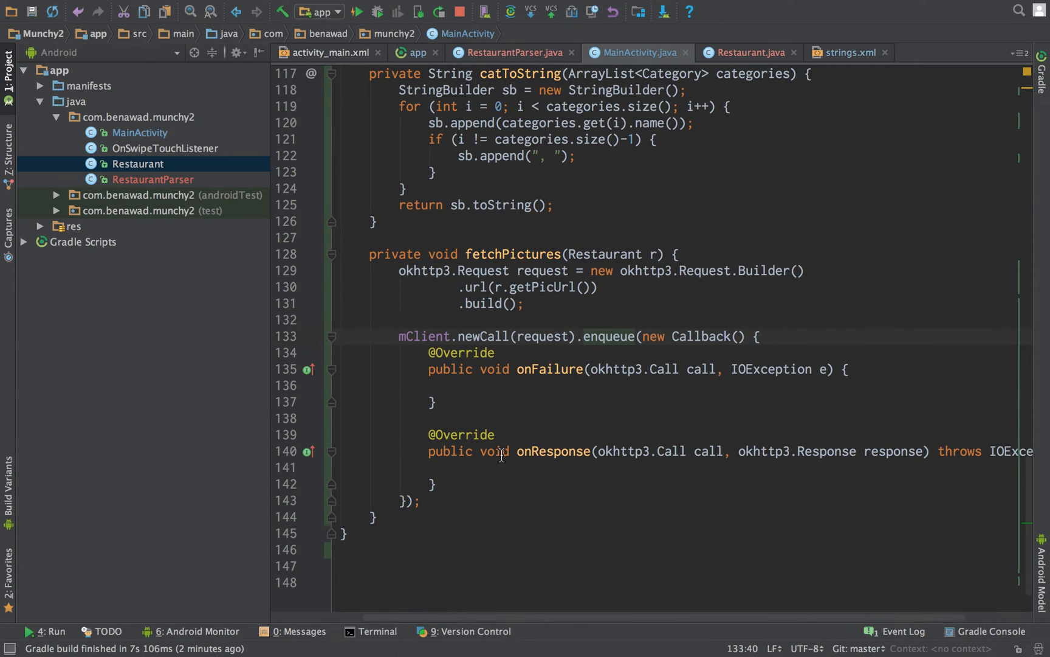
pyautogui.click(542, 385)
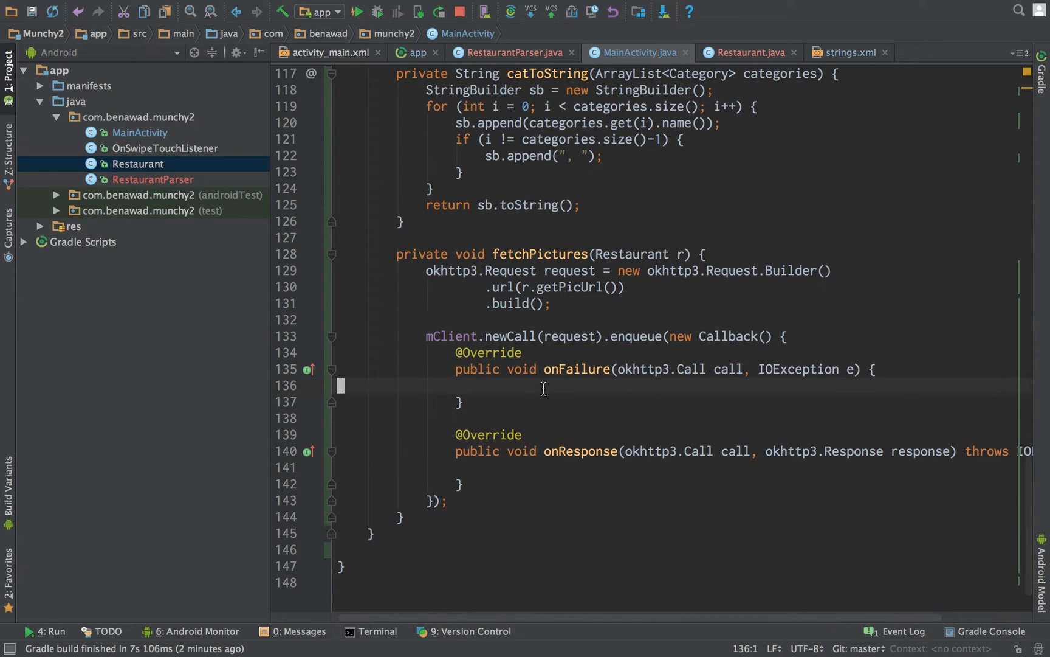
pyautogui.click(398, 467)
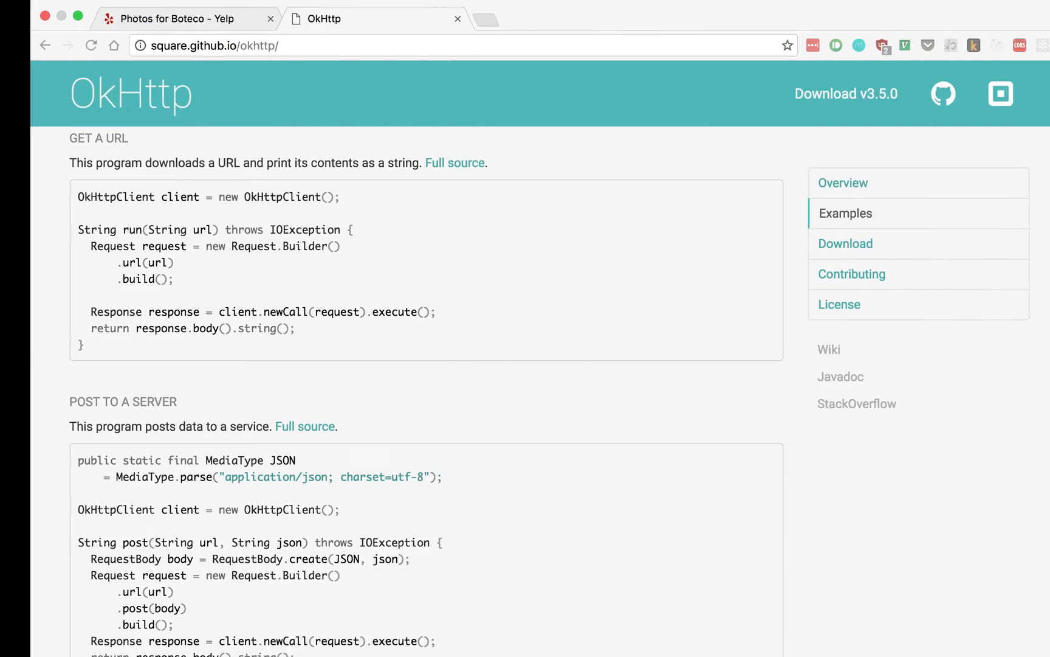
pyautogui.click(172, 19)
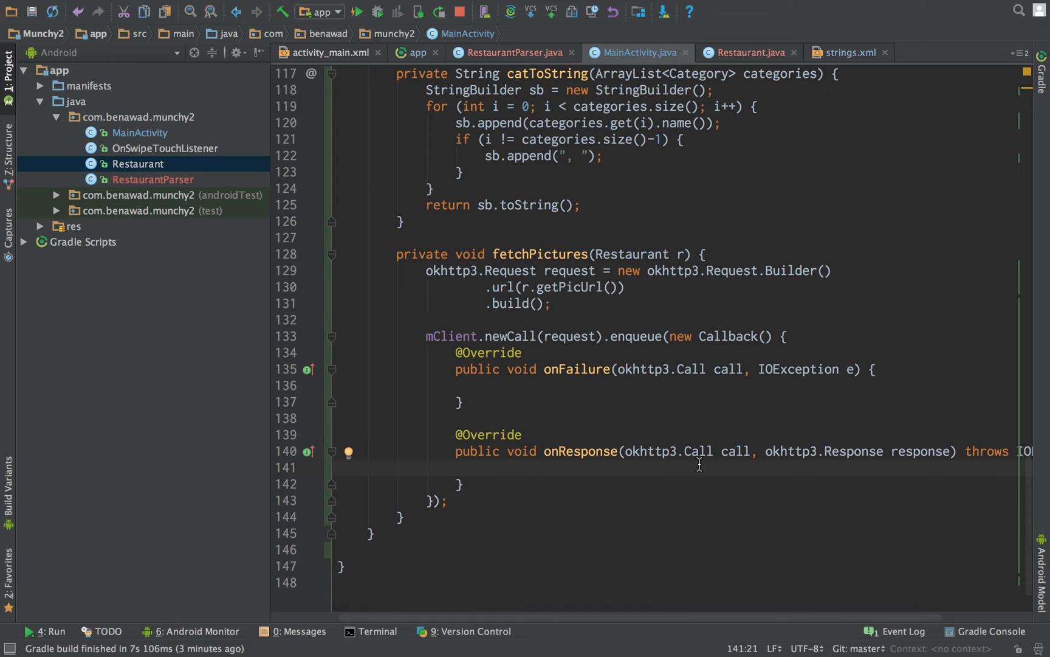
# Add List<String> pictures = RestaurantParser.getPictures(response.body().string()); inside onResponse.
pyautogui.write('List<>')
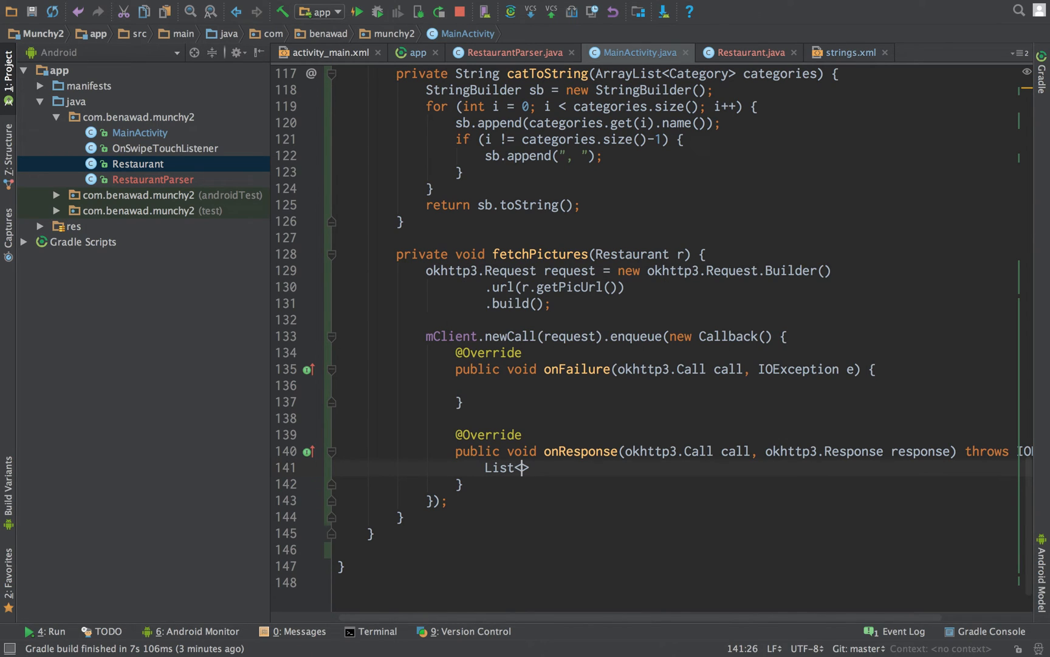
pyautogui.write('String')
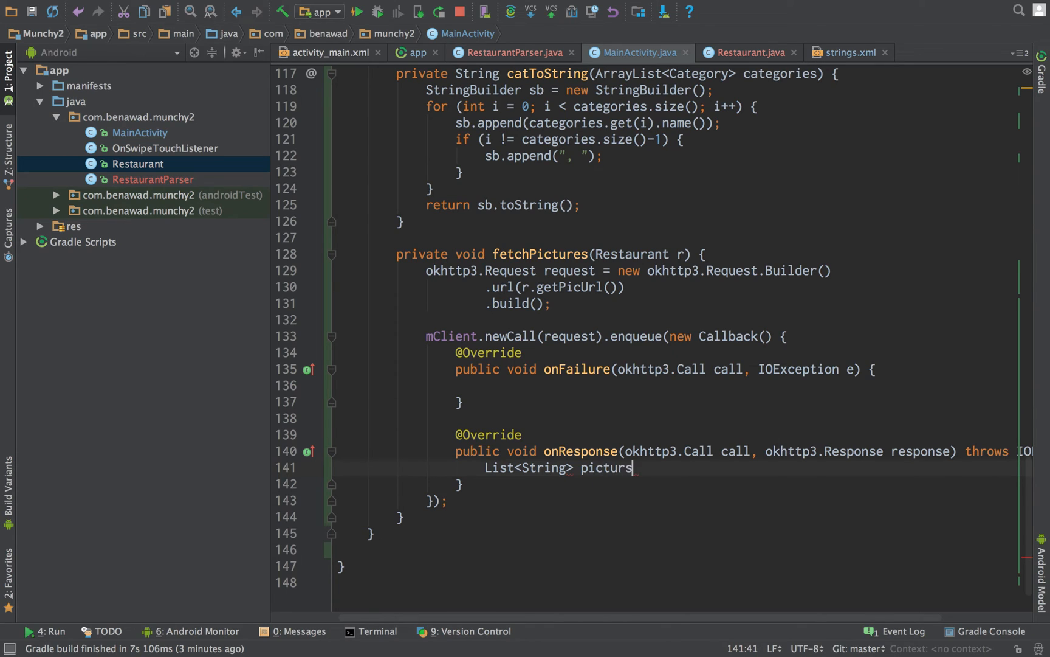
pyautogui.write('es =')
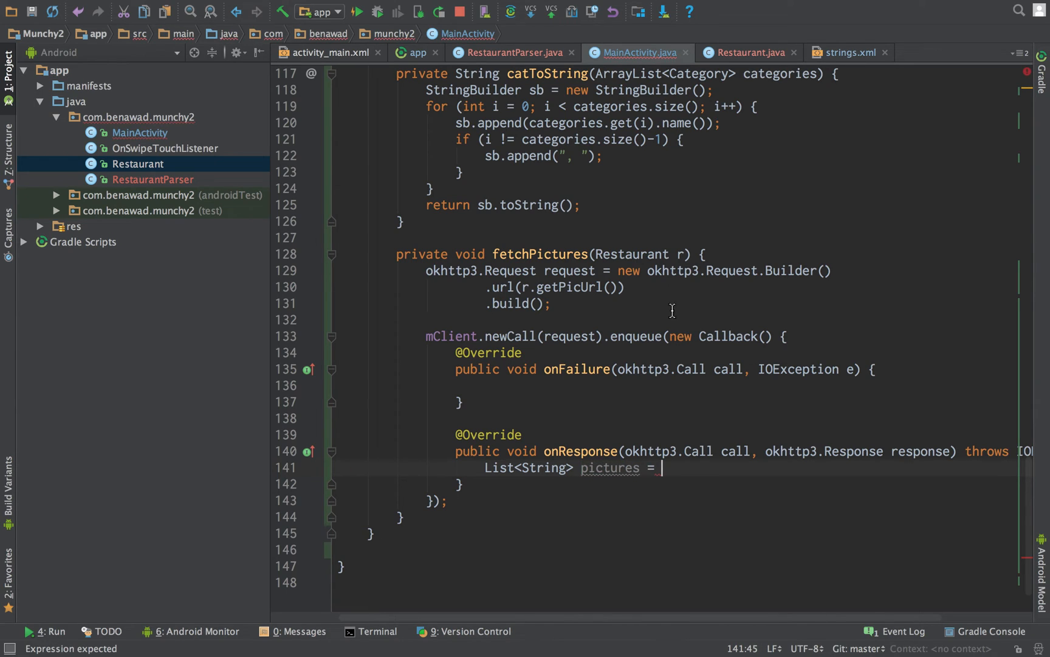
pyautogui.moveTo(732, 215)
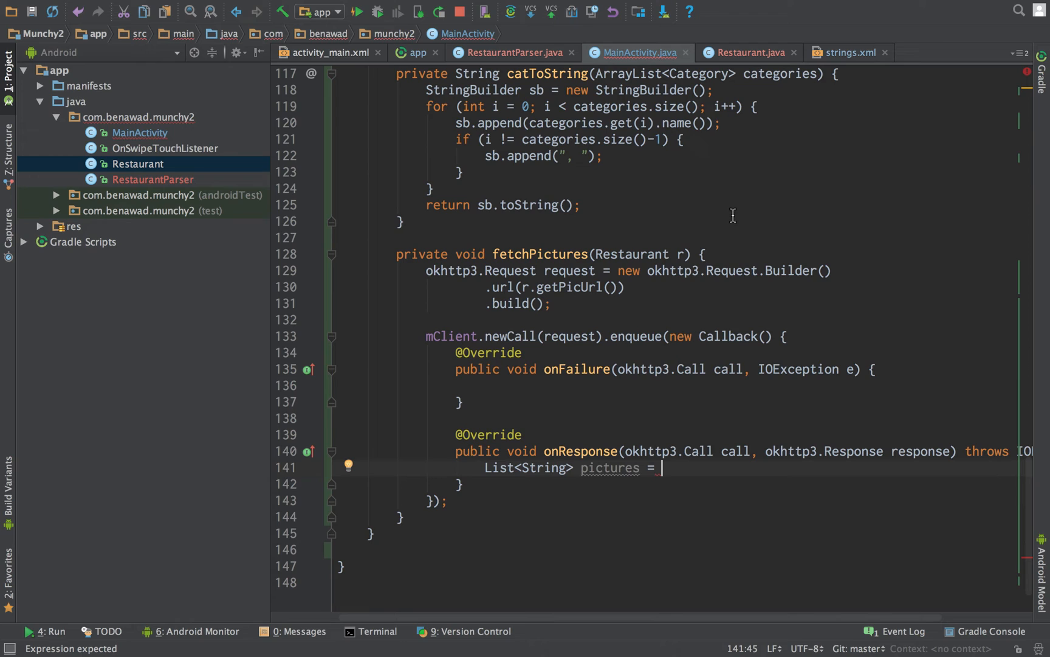
pyautogui.write('RestaurantParser.getPictures(')
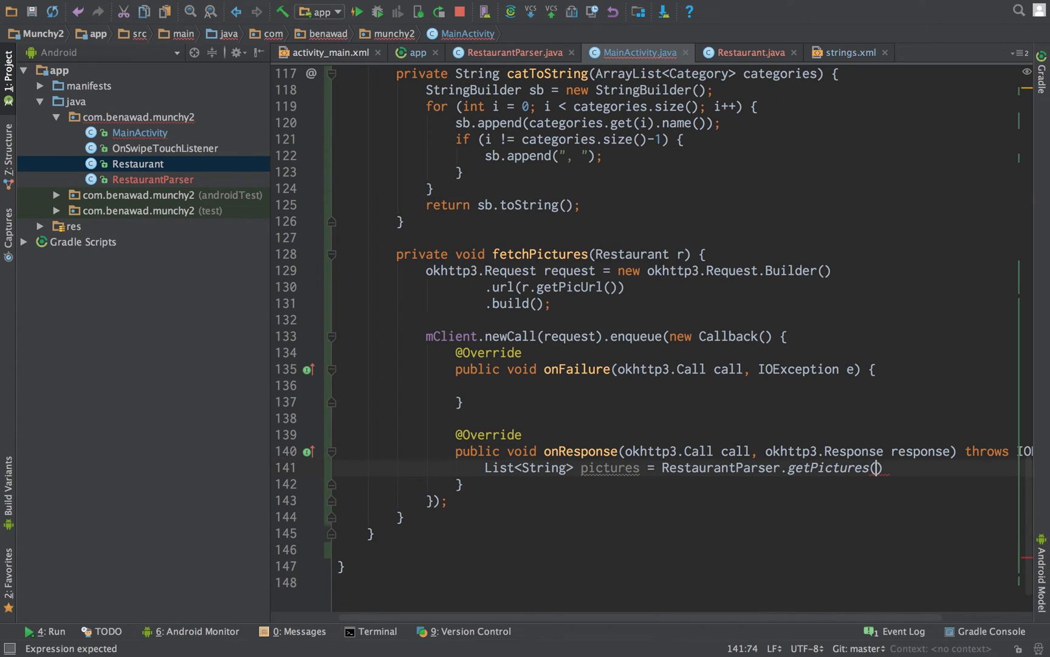
pyautogui.write('response.body(')
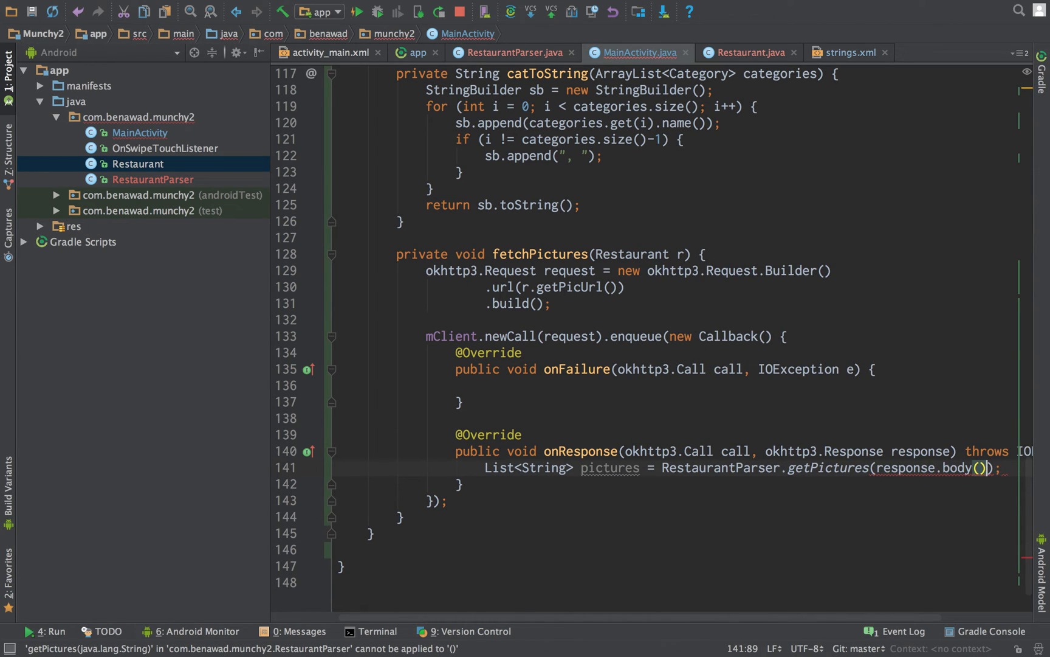
pyautogui.write('.string()')
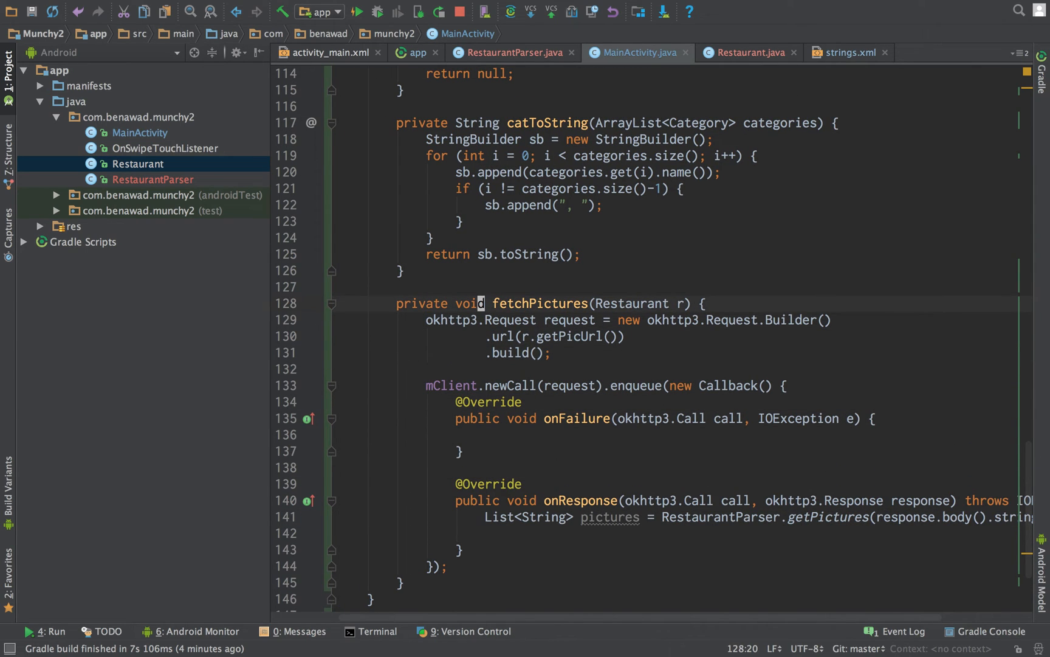
pyautogui.click(686, 304)
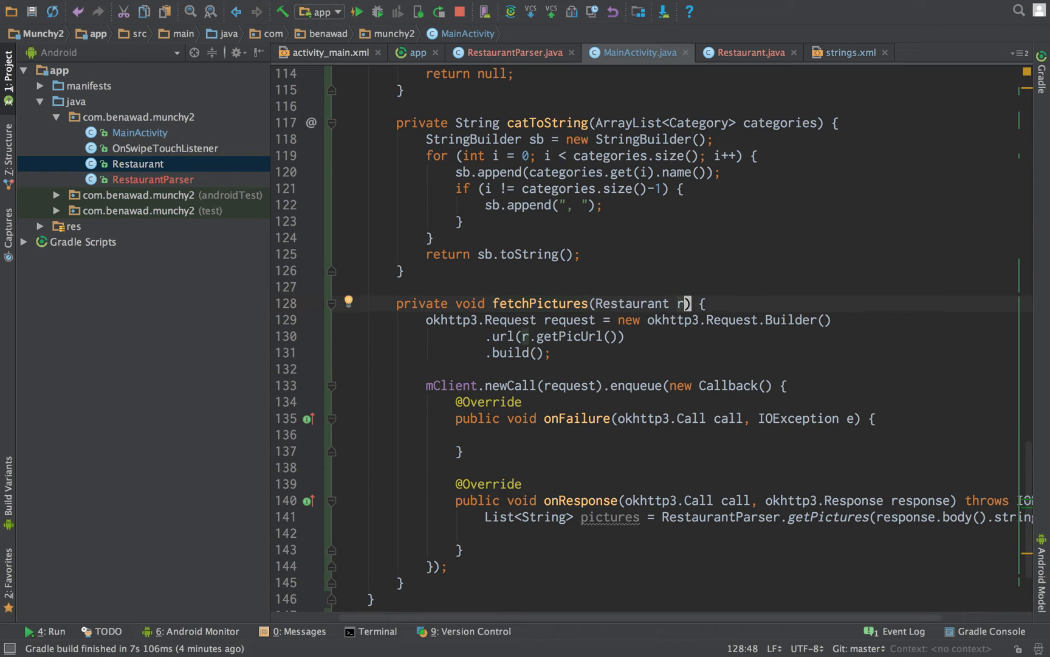
# Add loop counter int i = 0, call fetchPictures(r, i) with i++, and add an int pos parameter.
pyautogui.scroll(3)
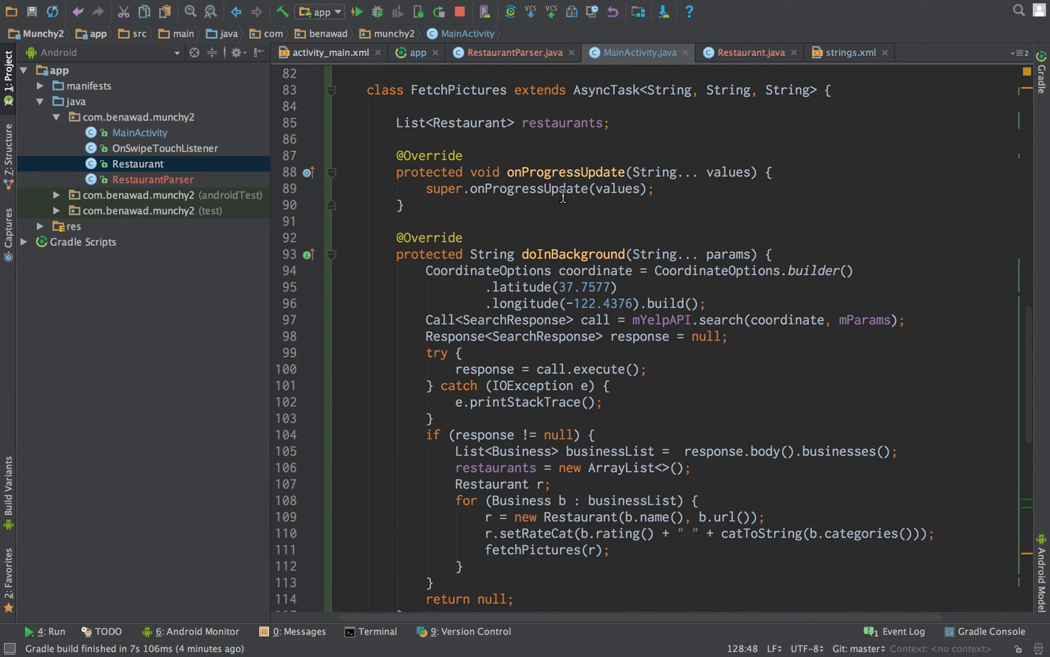
pyautogui.scroll(-3)
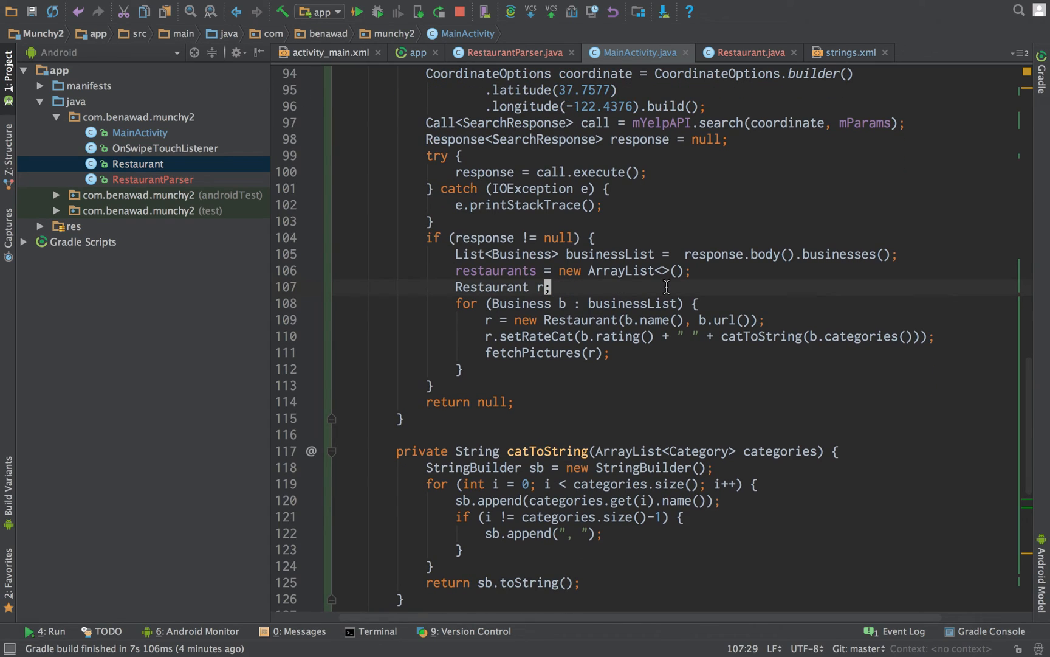
pyautogui.write('i')
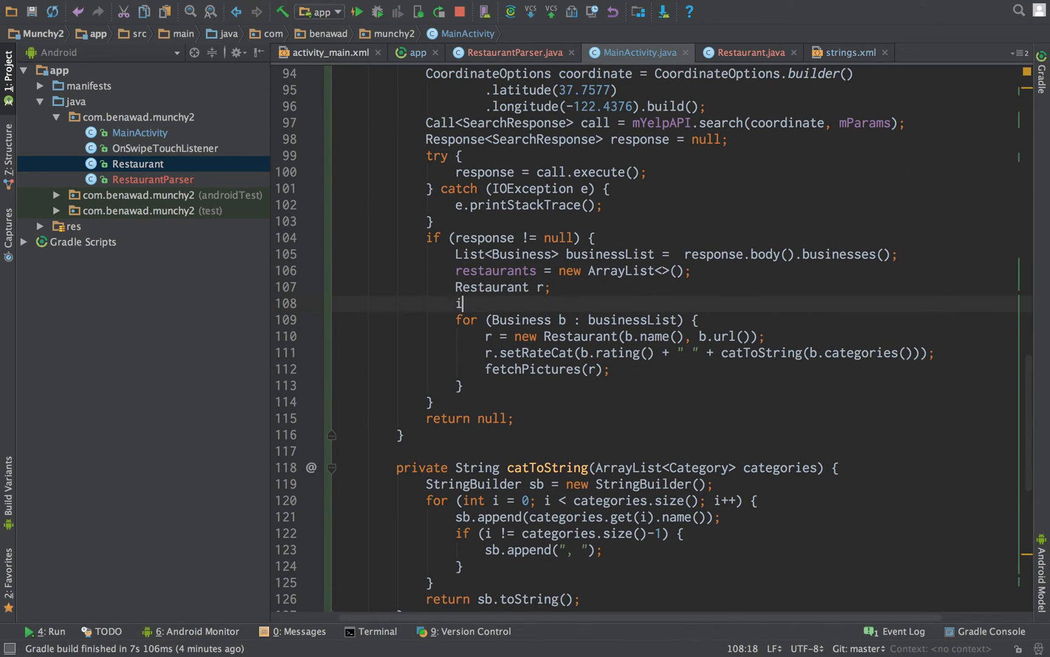
pyautogui.write('nt i = 0;')
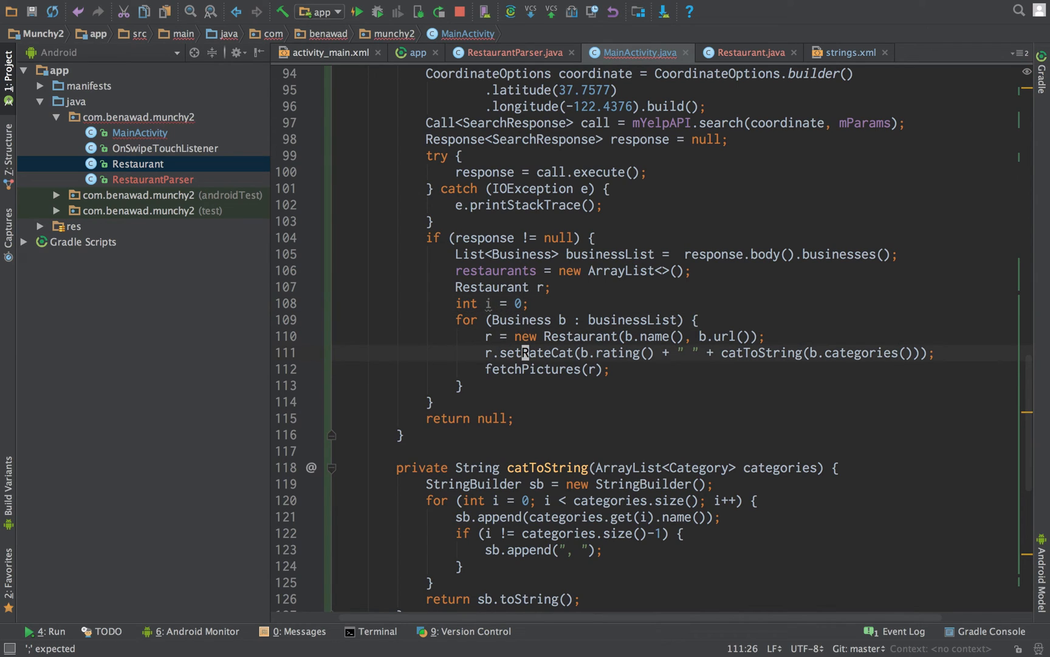
pyautogui.write(', i')
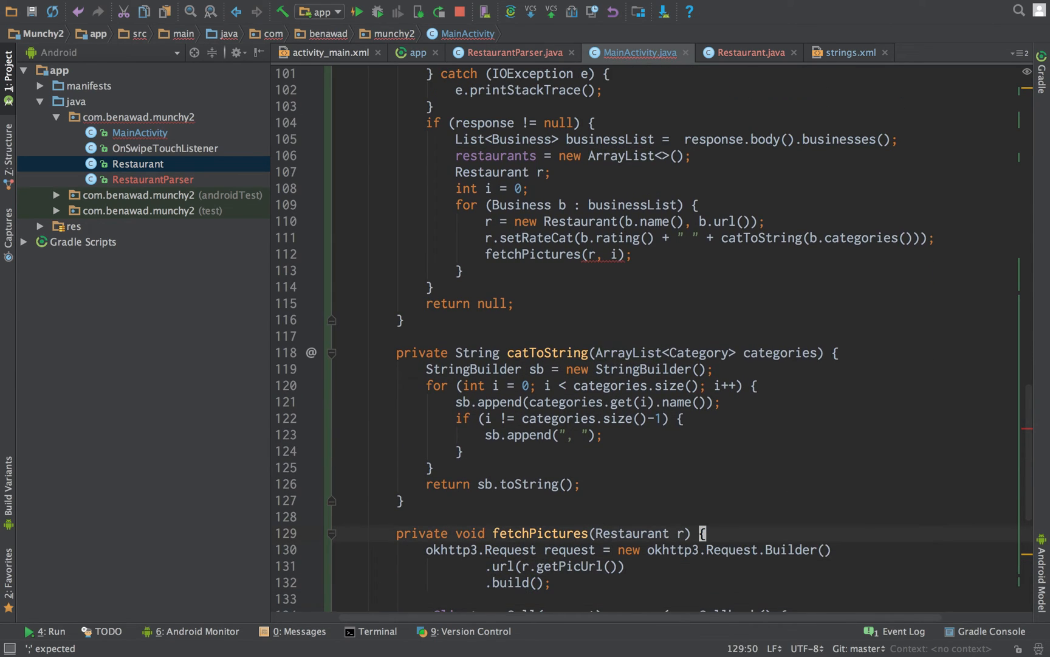
pyautogui.click(686, 533)
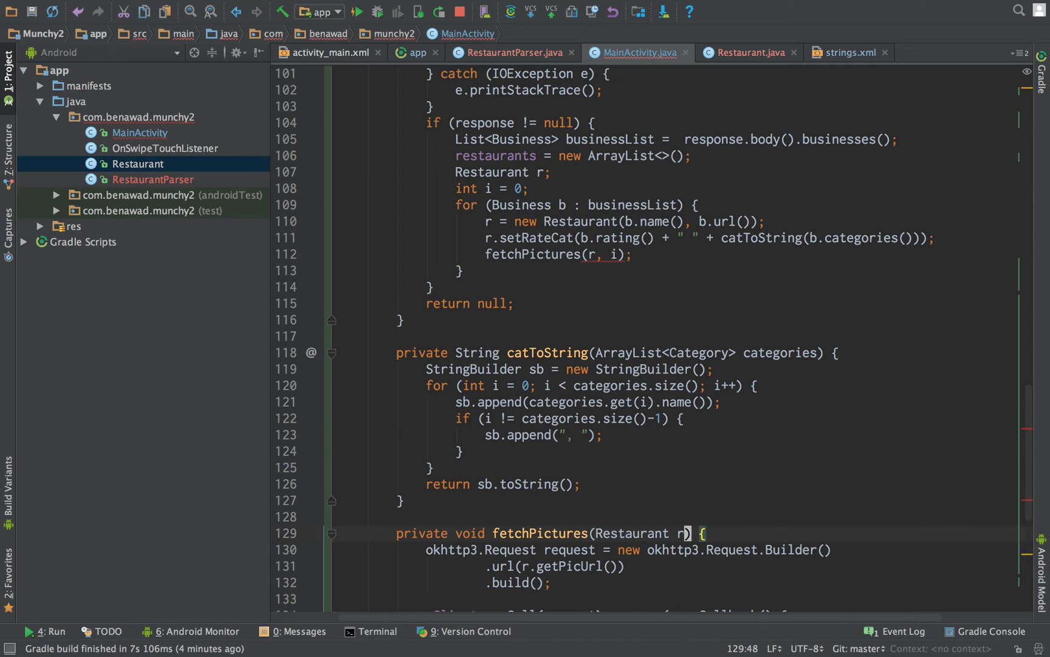
pyautogui.write(', int pos')
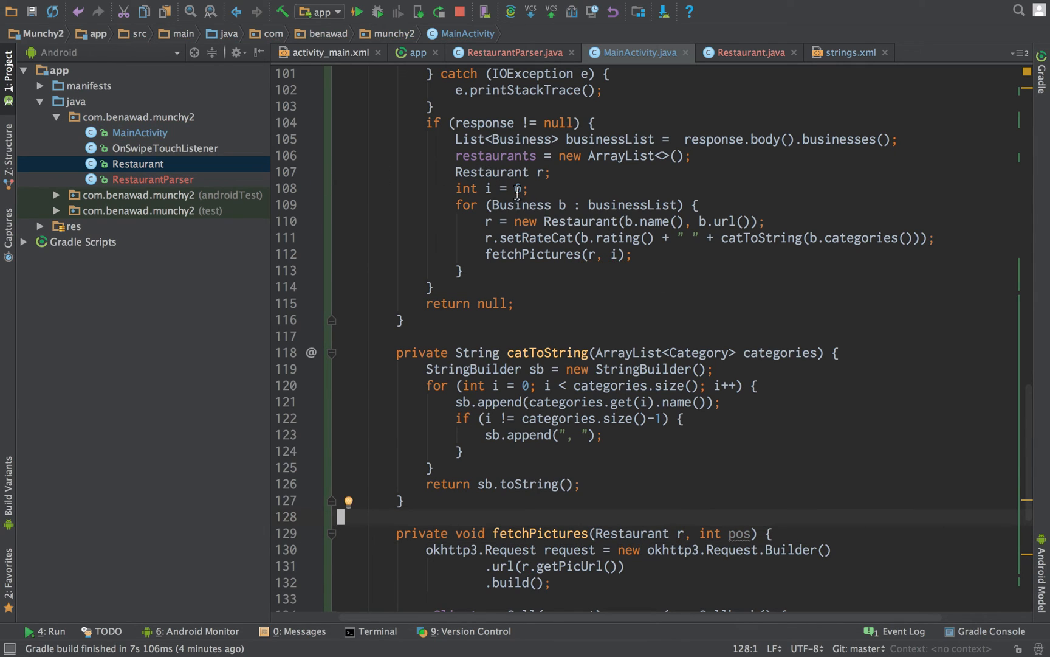
pyautogui.write('i+')
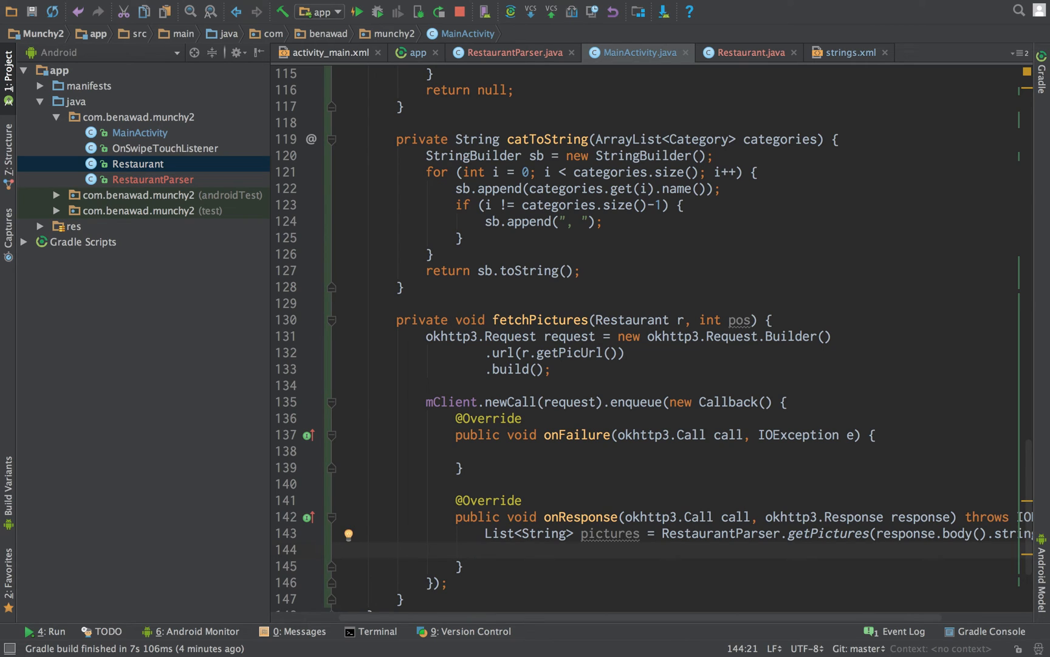
# Call restaurants.get(pos).setPictures(pictures) in onResponse and make pos final.
pyautogui.write('m')
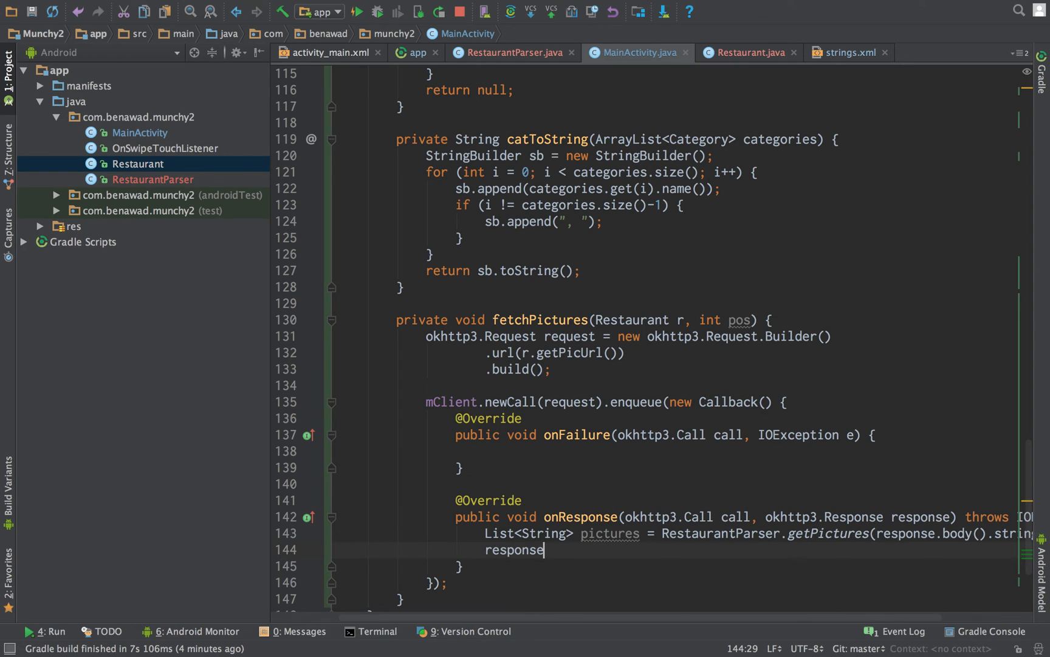
pyautogui.press('BackSpace')
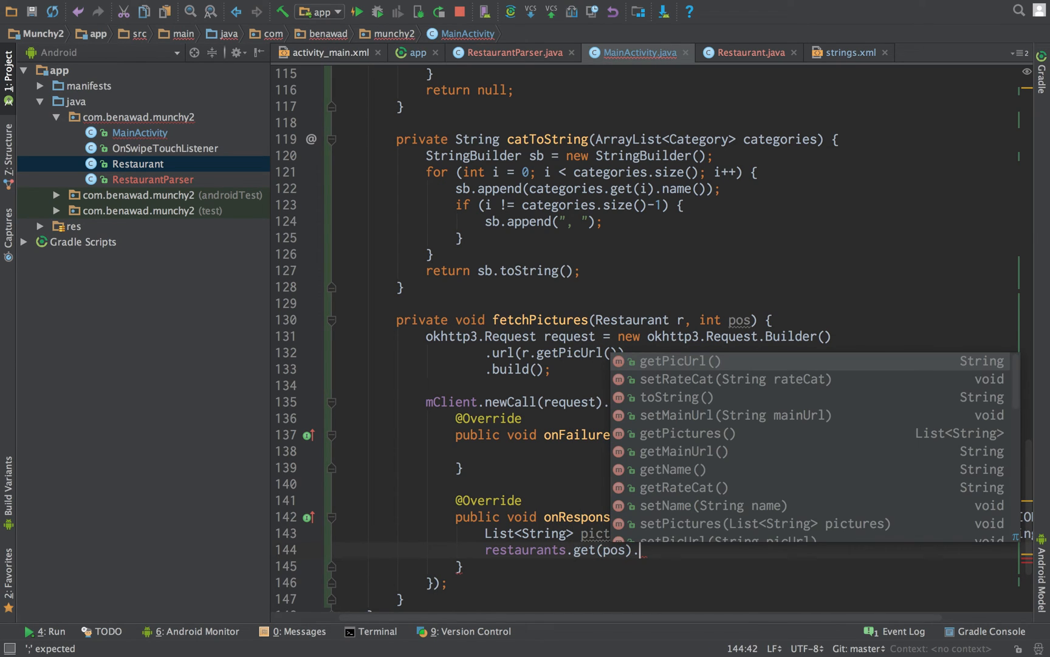
pyautogui.write('setP')
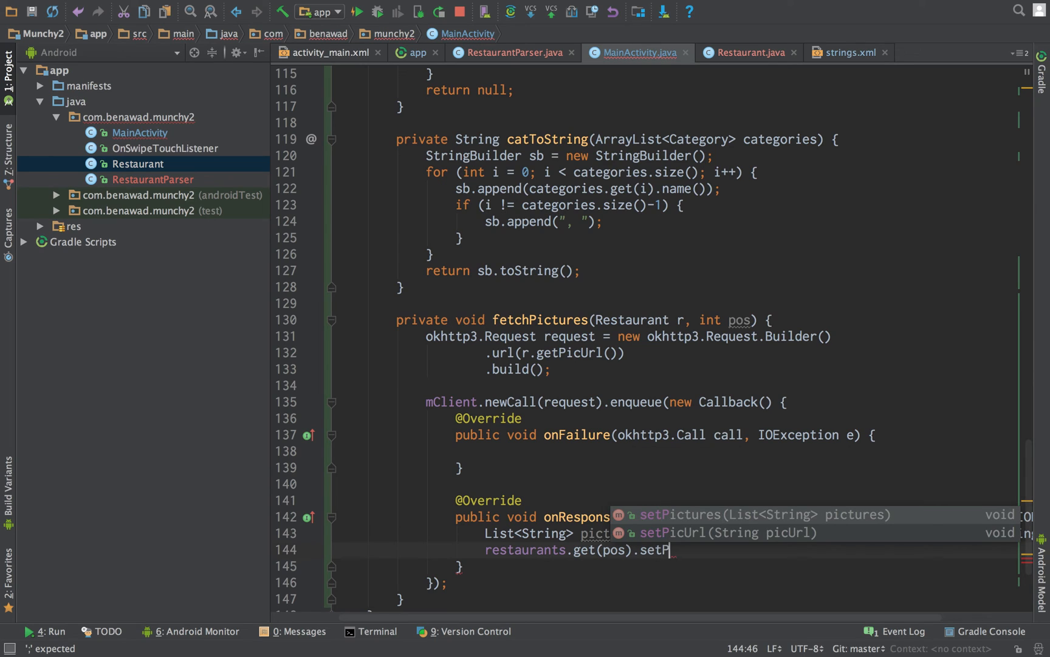
pyautogui.write('ictures(pictures);')
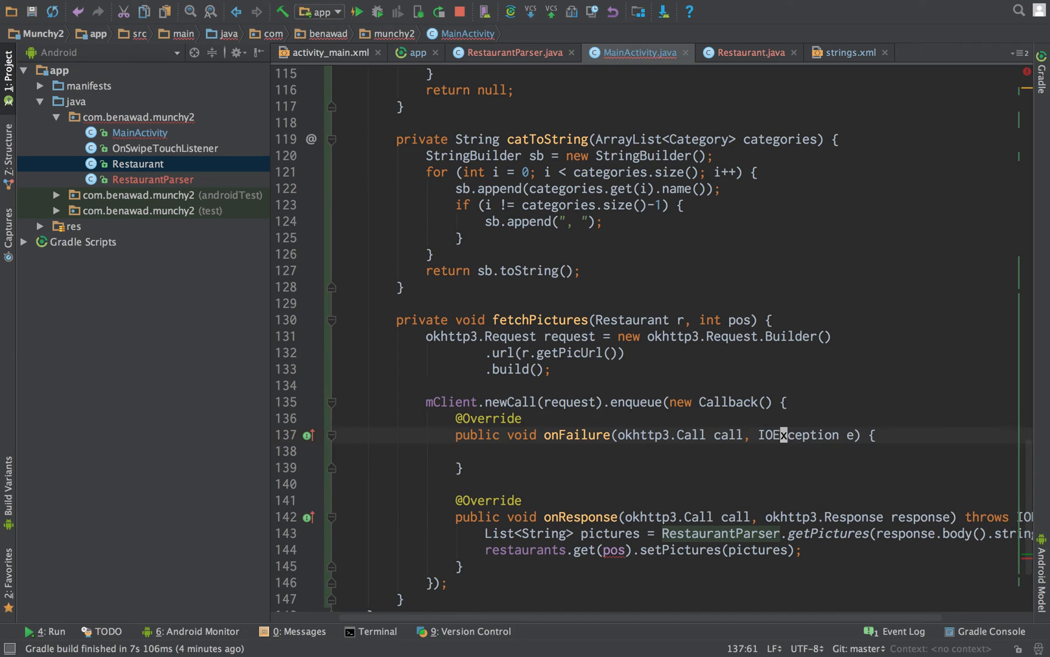
pyautogui.click(684, 320)
pyautogui.write('final ')
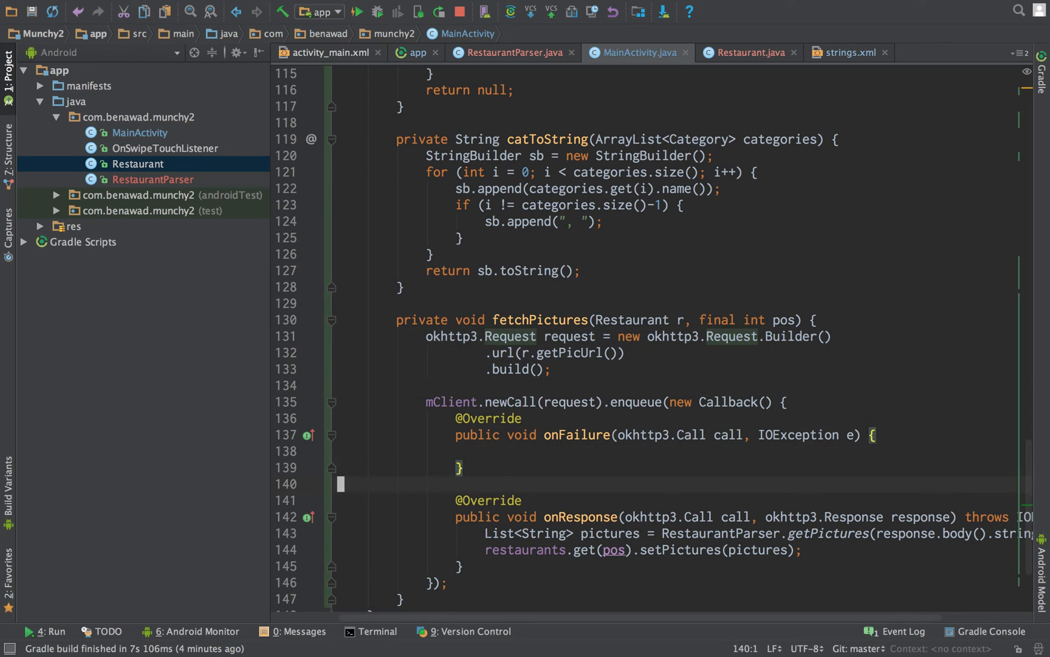
pyautogui.scroll(-3)
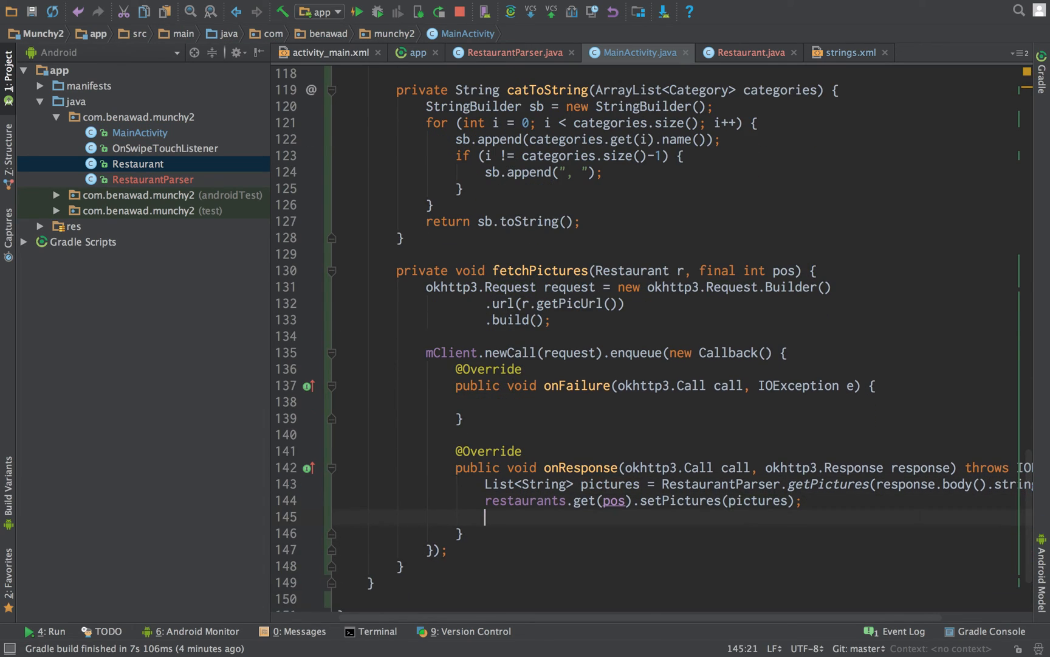
pyautogui.write('on')
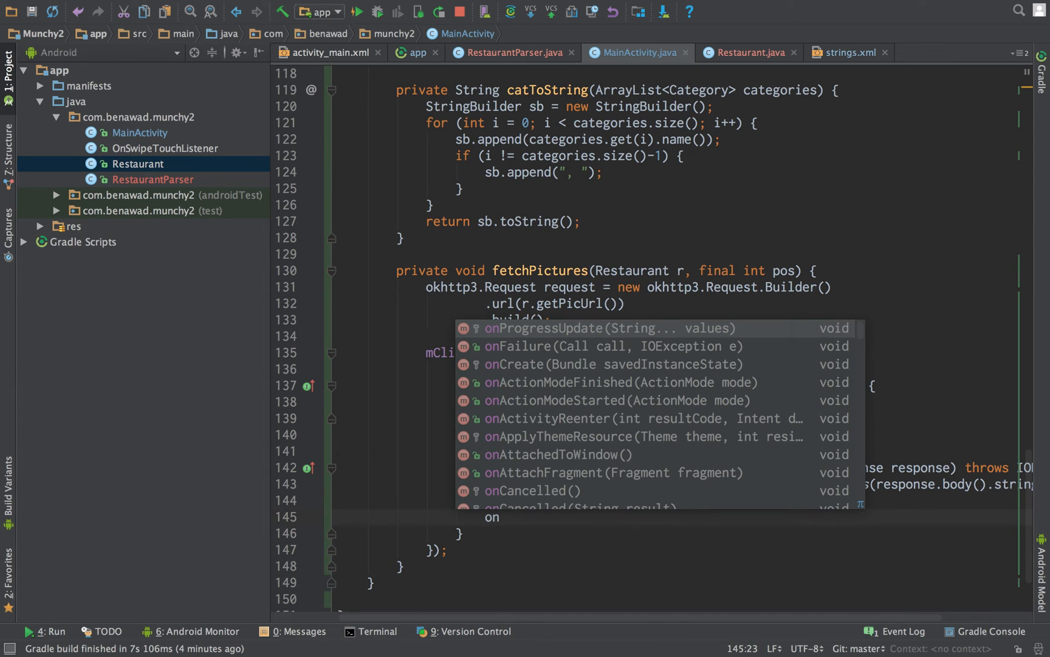
pyautogui.write('ressUpdate(res);')
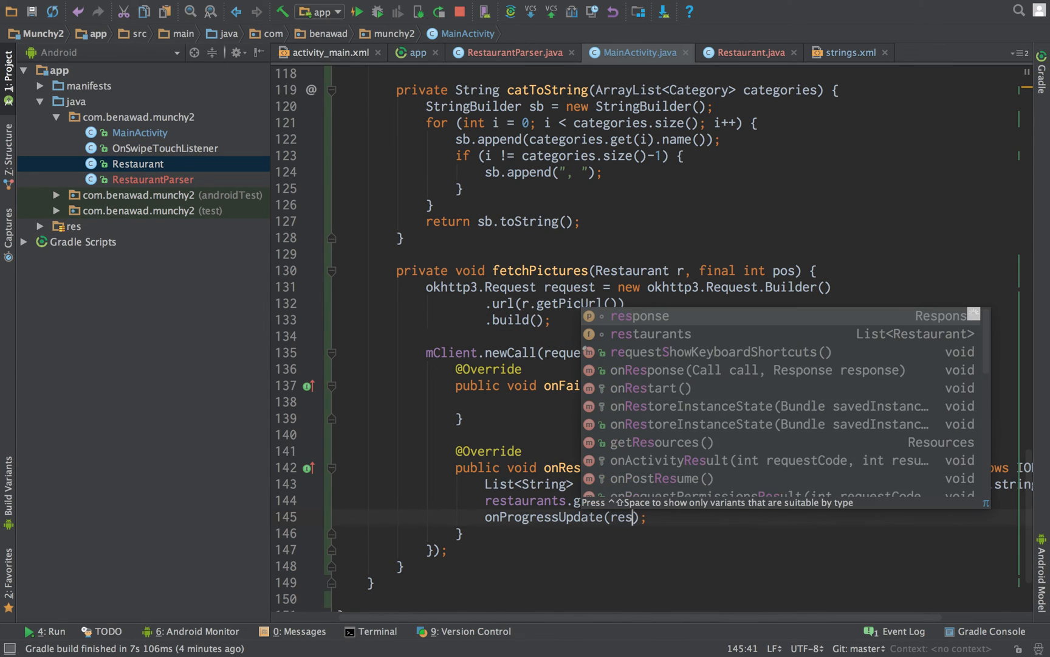
pyautogui.press('Down')
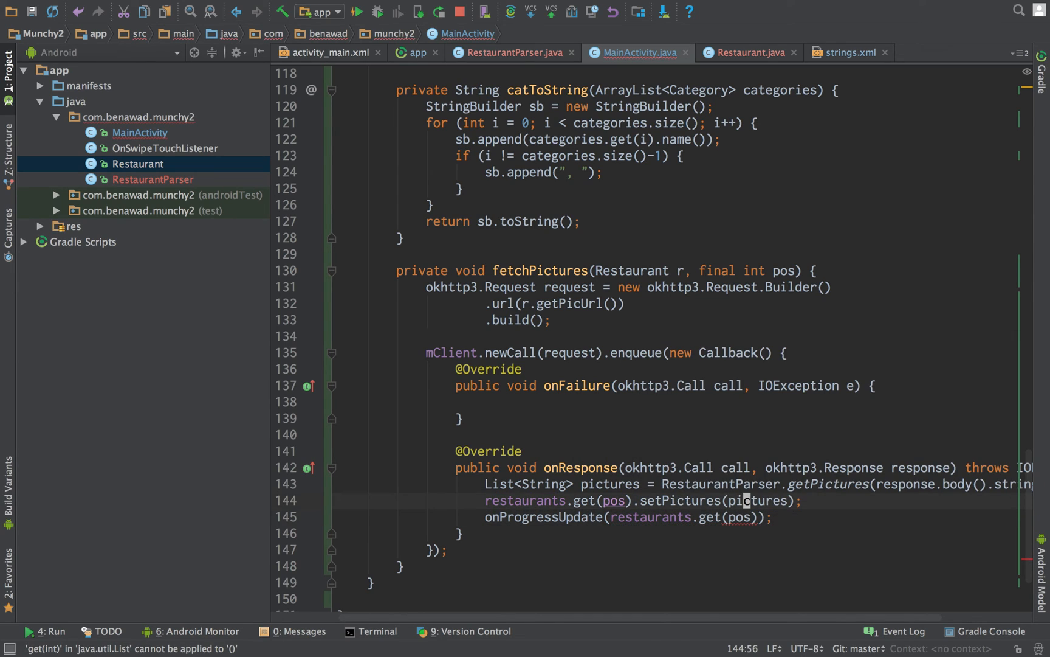
pyautogui.click(680, 155)
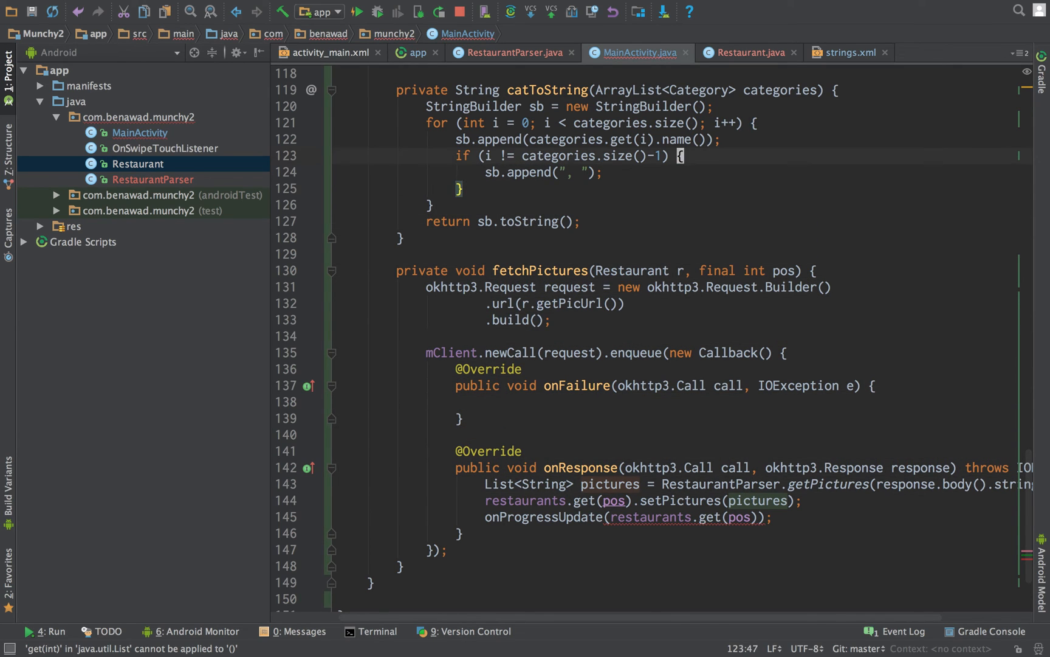
pyautogui.scroll(3)
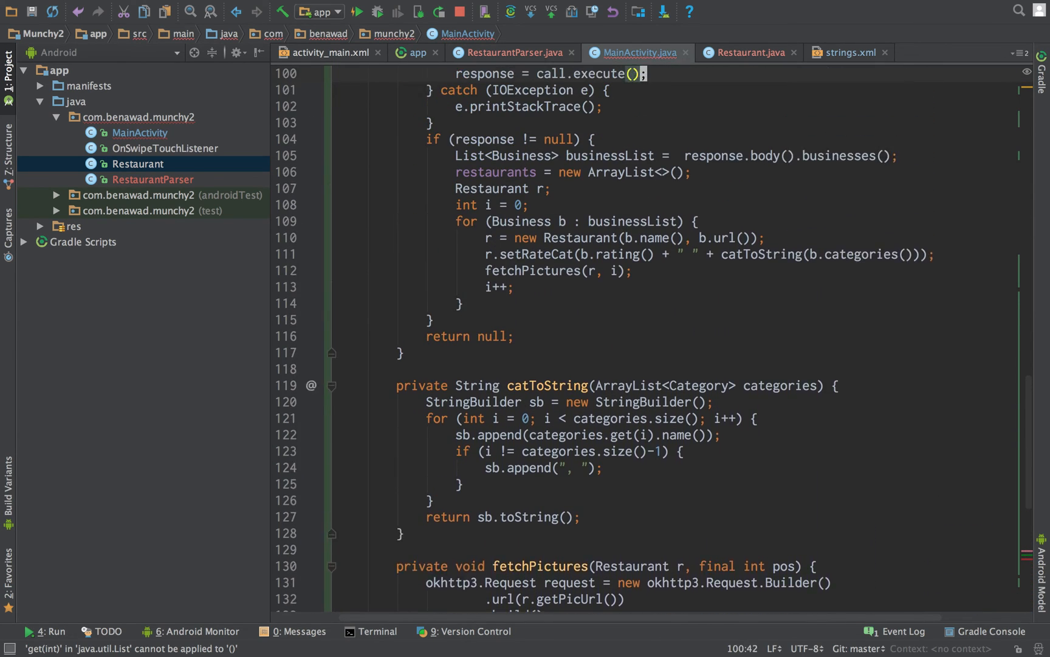
pyautogui.scroll(3)
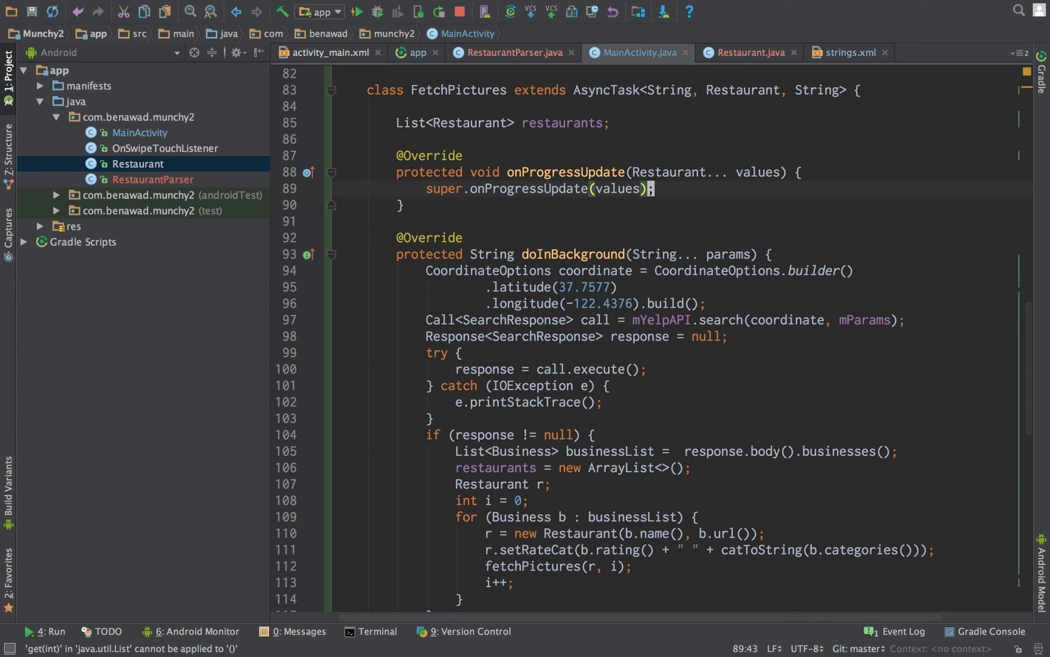
pyautogui.scroll(-3)
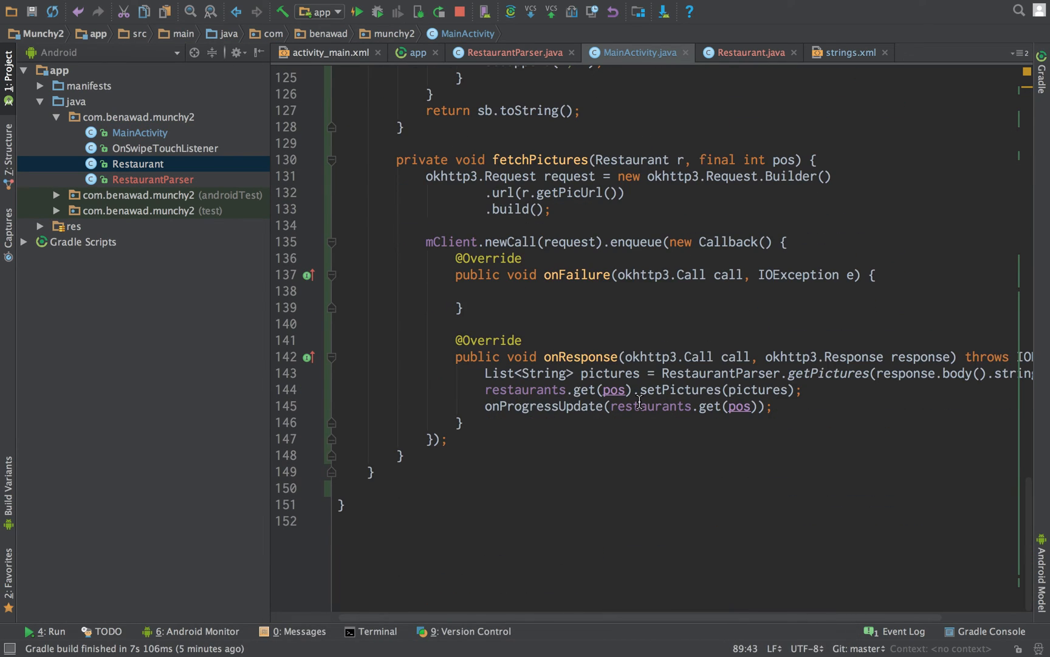
pyautogui.scroll(3)
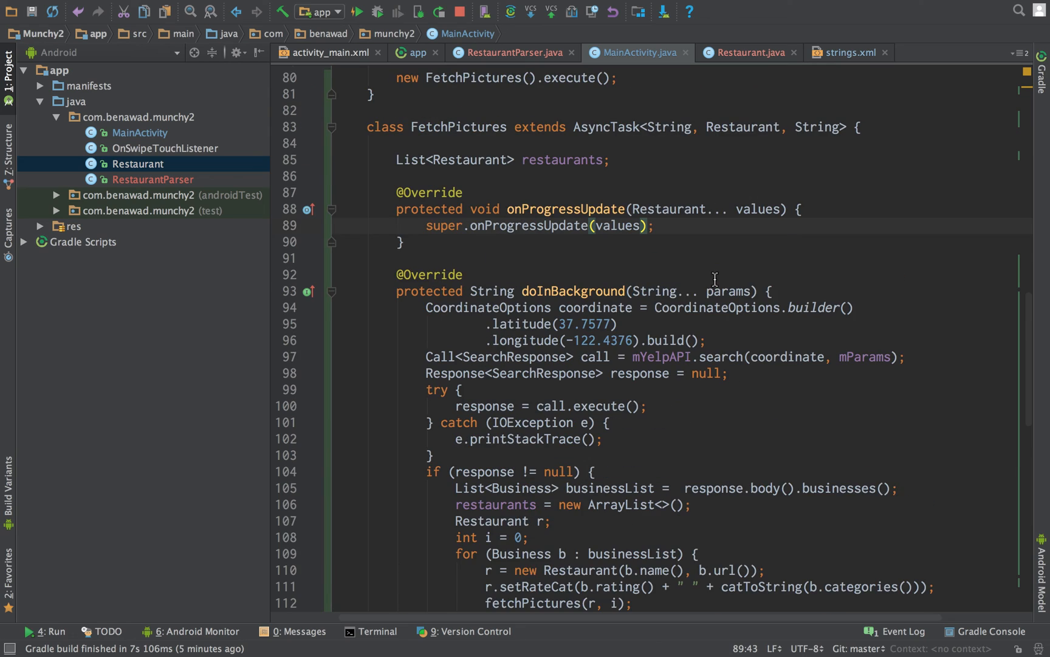
pyautogui.scroll(3)
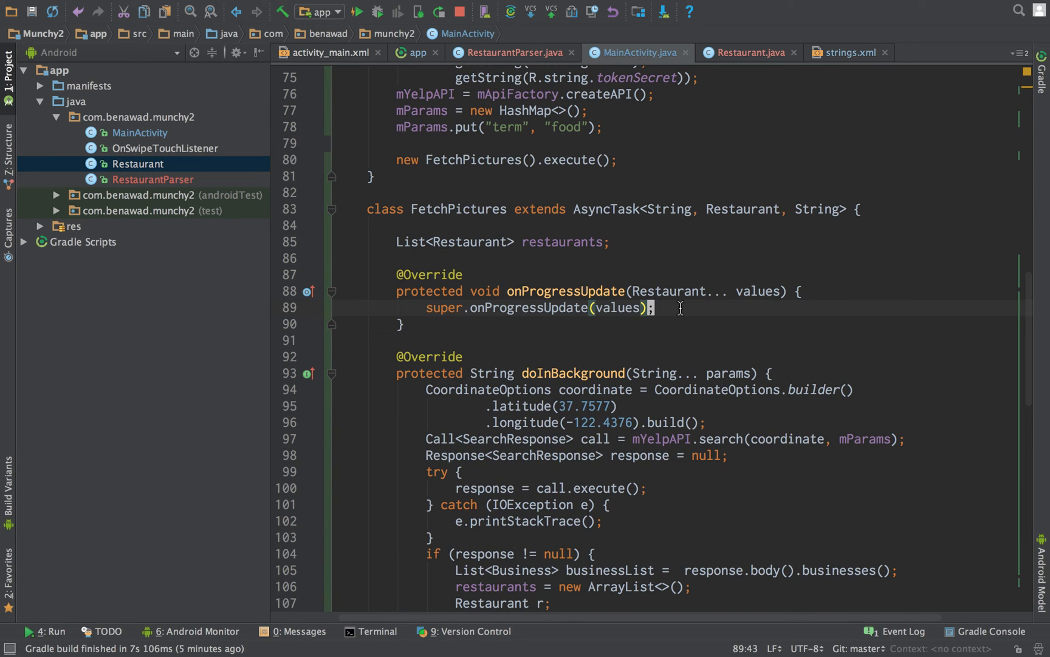
pyautogui.scroll(-3)
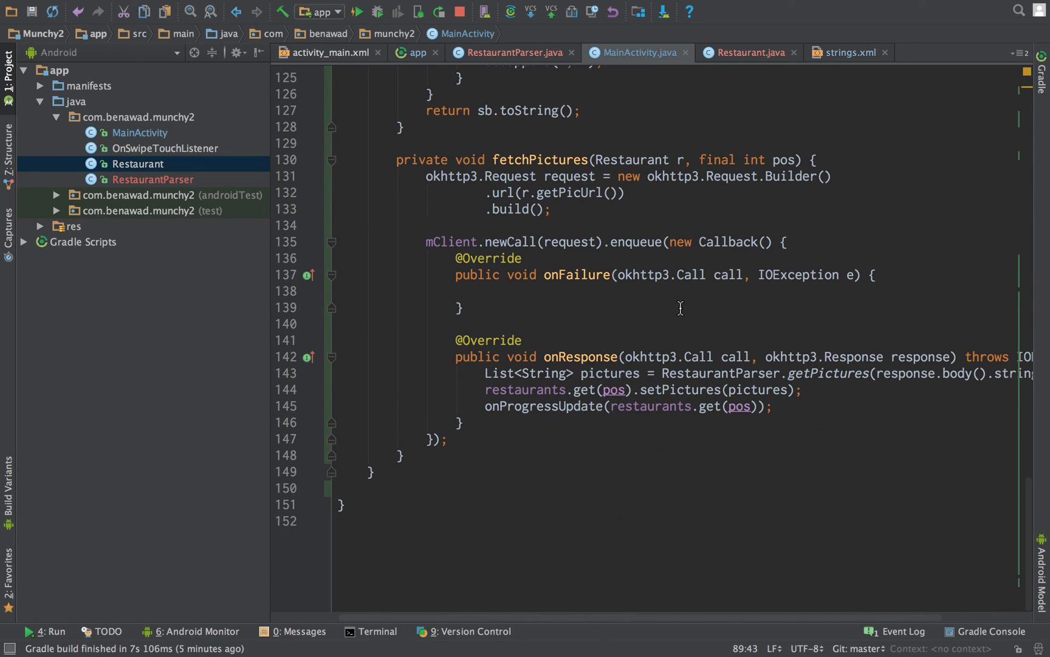
pyautogui.write('if')
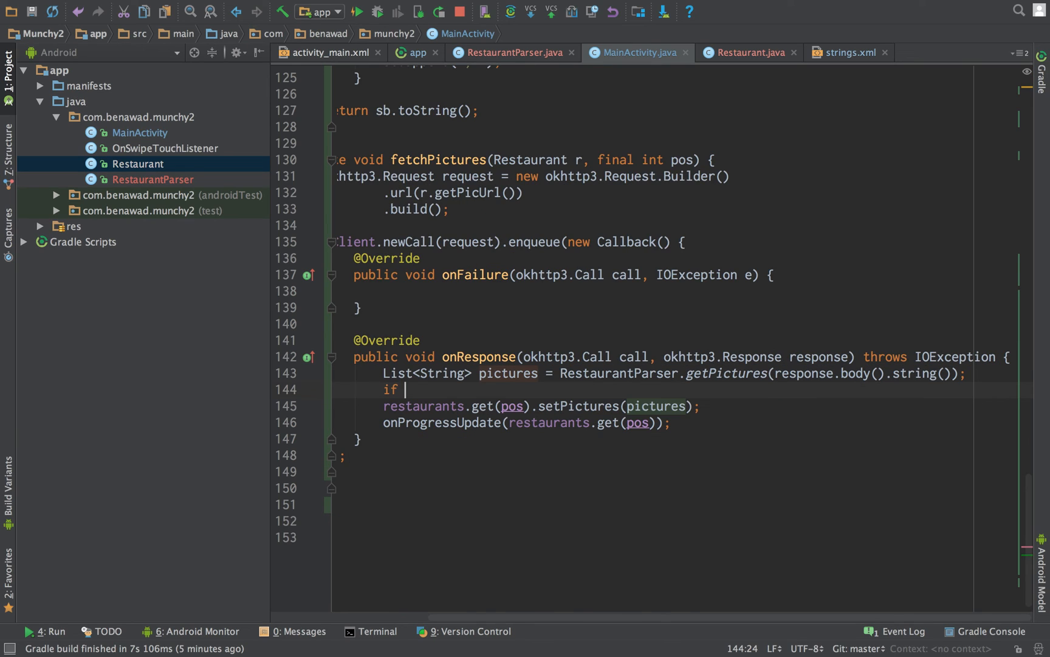
# Wrap setPictures and onProgressUpdate in if (pictures.size() > 0) inside onResponse.
pyautogui.write('(pictures.size() > 0) {')
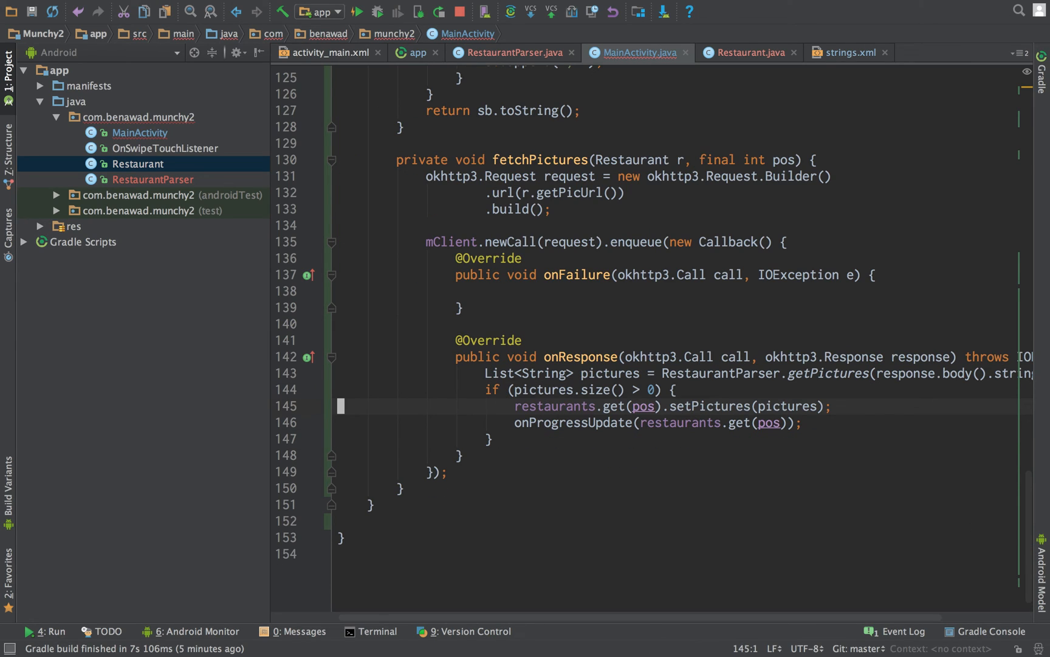
pyautogui.scroll(3)
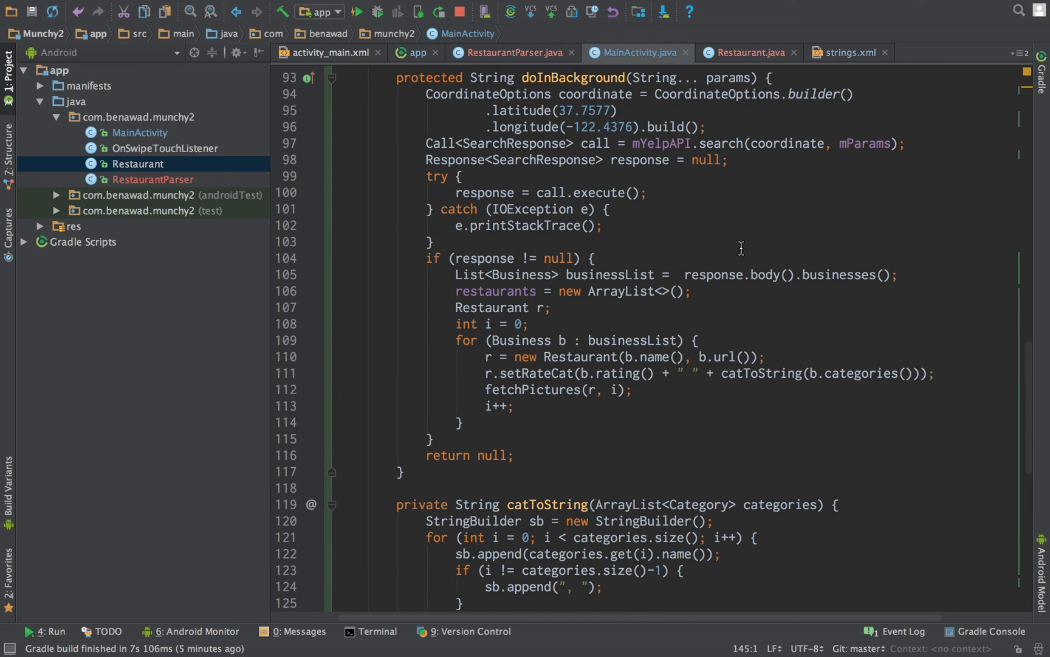
pyautogui.scroll(3)
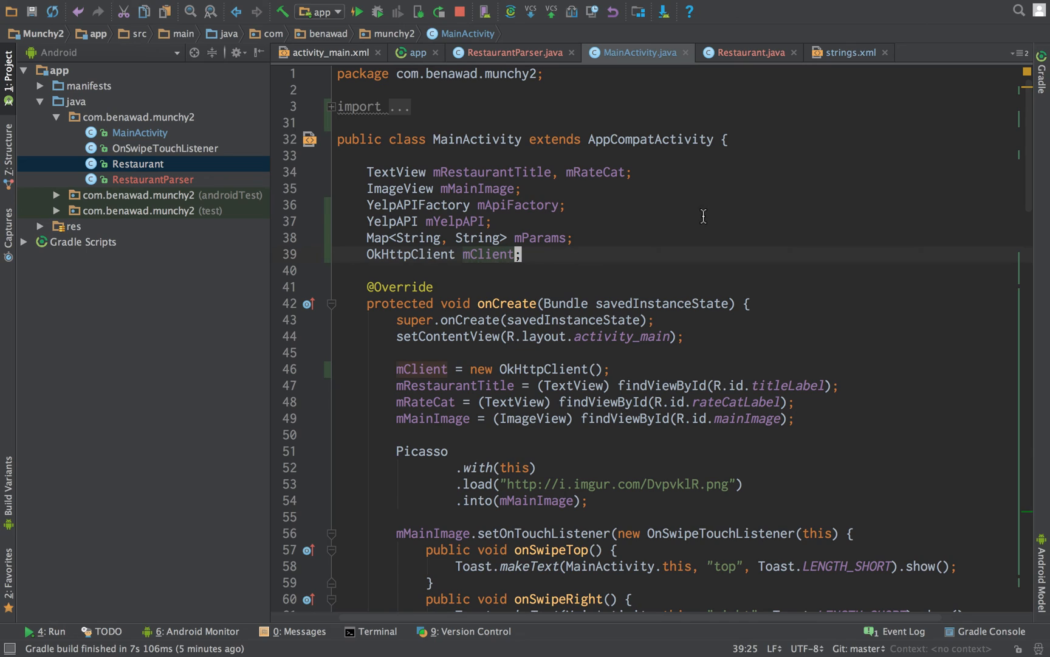
# Declare a List<Restaurant> mRestaurants field below mClient in MainActivity.
pyautogui.write('List')
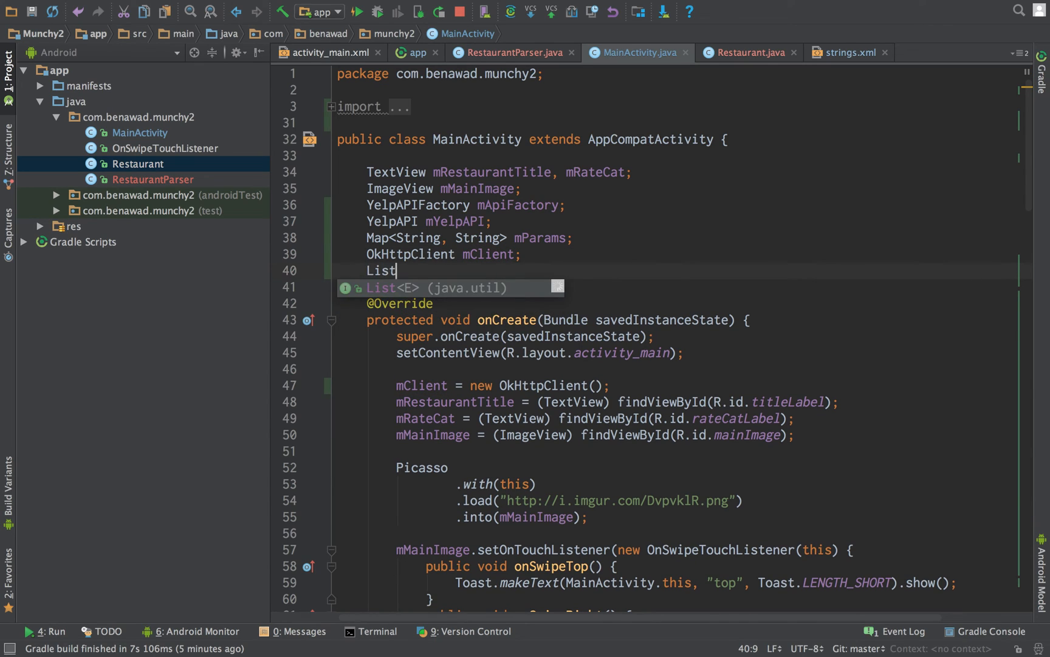
pyautogui.write('<')
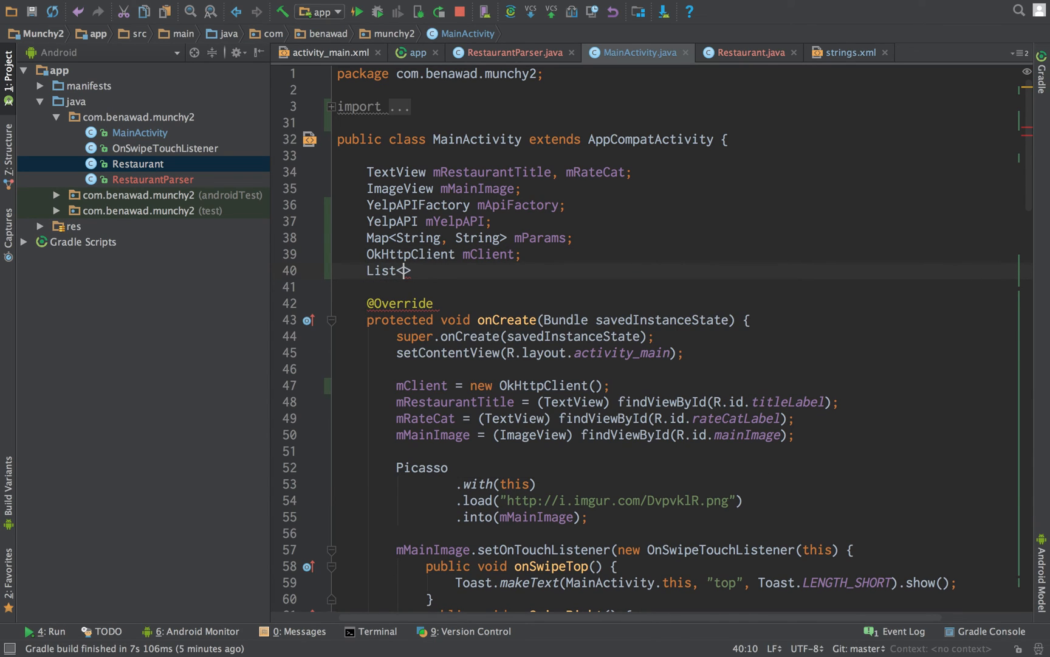
pyautogui.write('Restaurant> mR')
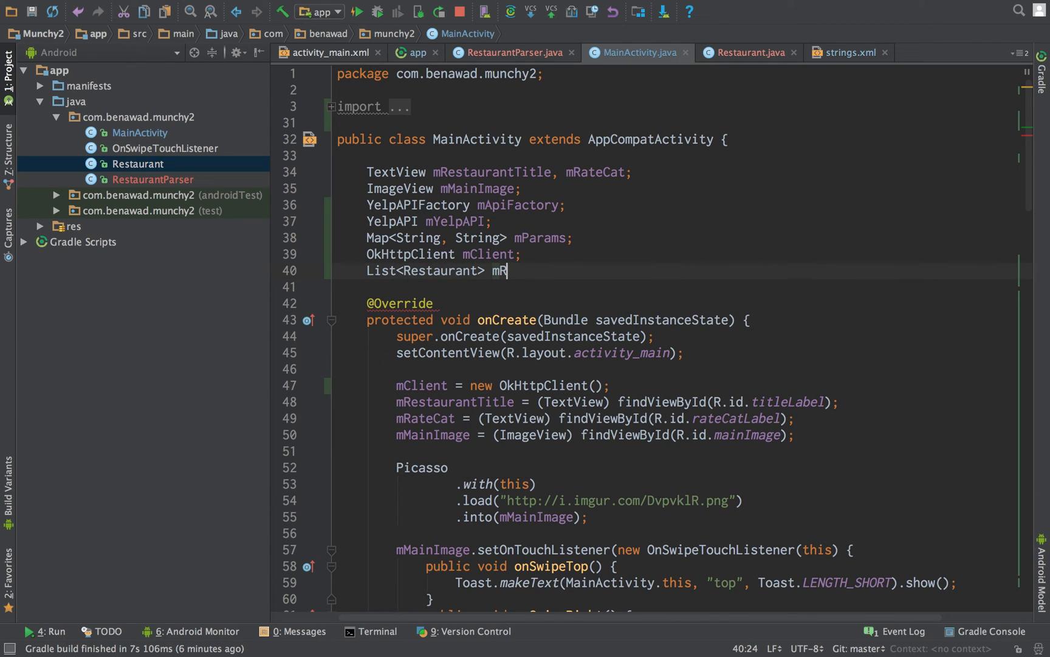
pyautogui.write('esaurant')
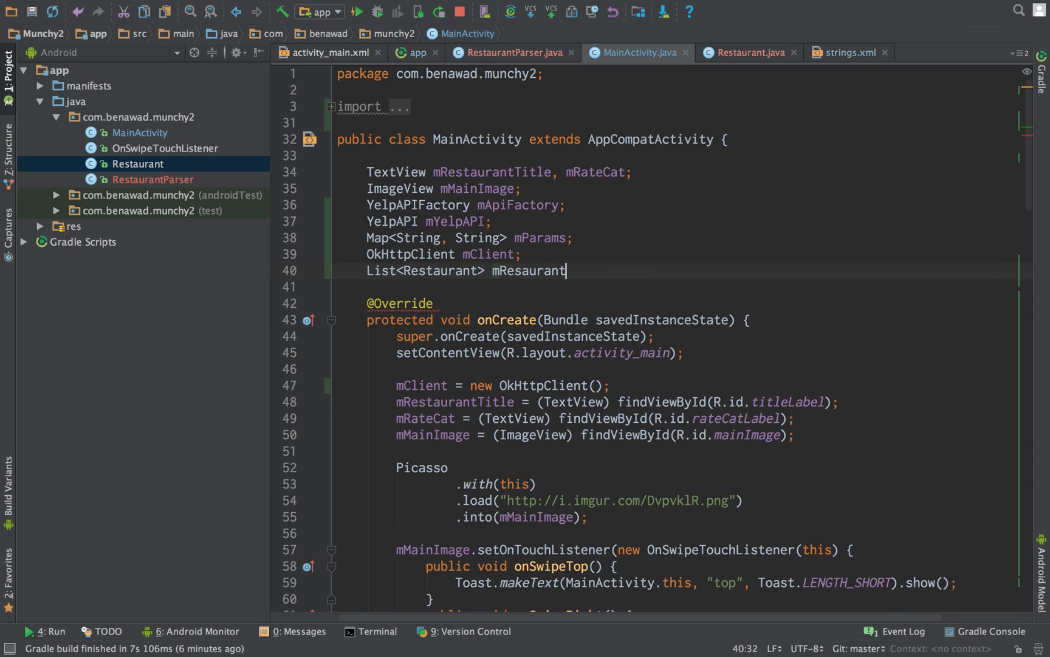
pyautogui.write('s;')
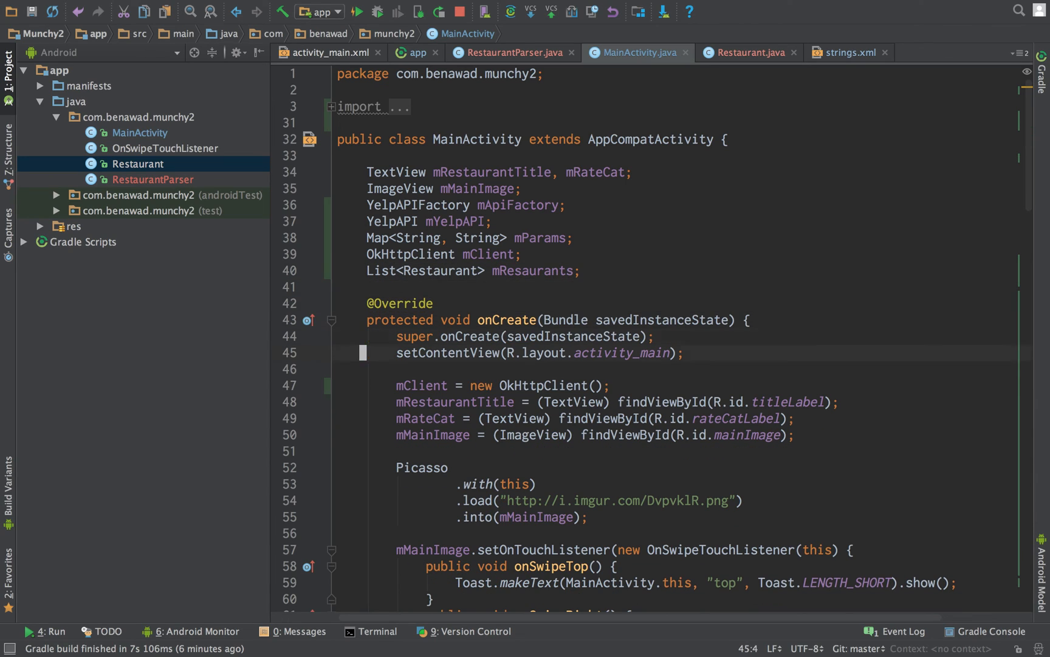
# Initialize mRestaurants = new ArrayList<>() in onCreate and fix the misspelled field name.
pyautogui.write('mRestaurantTitle')
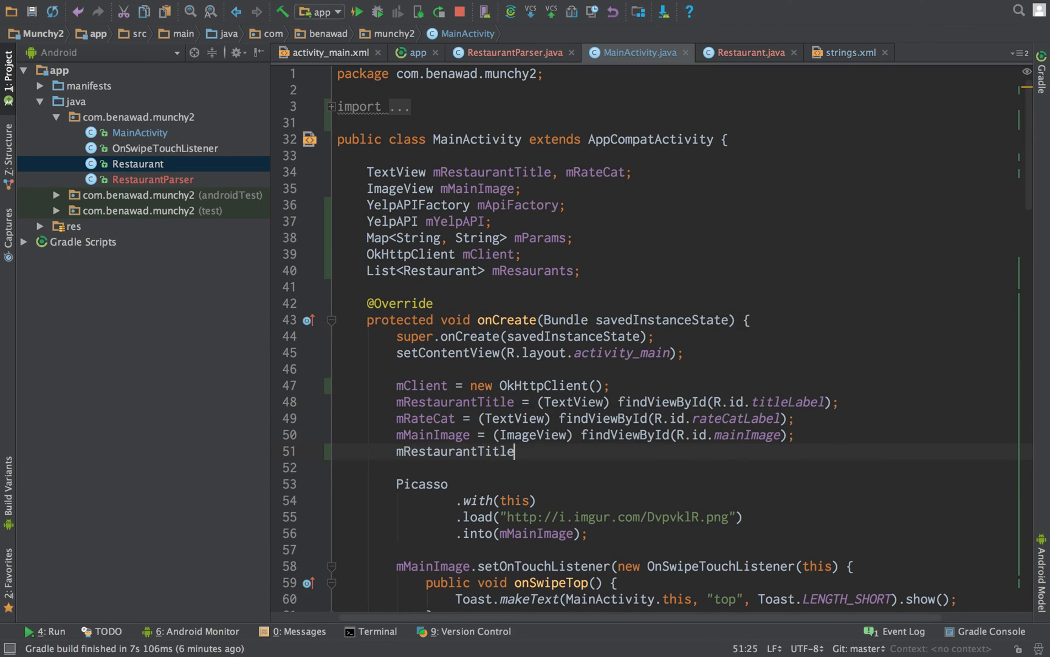
pyautogui.write('mRestaurants')
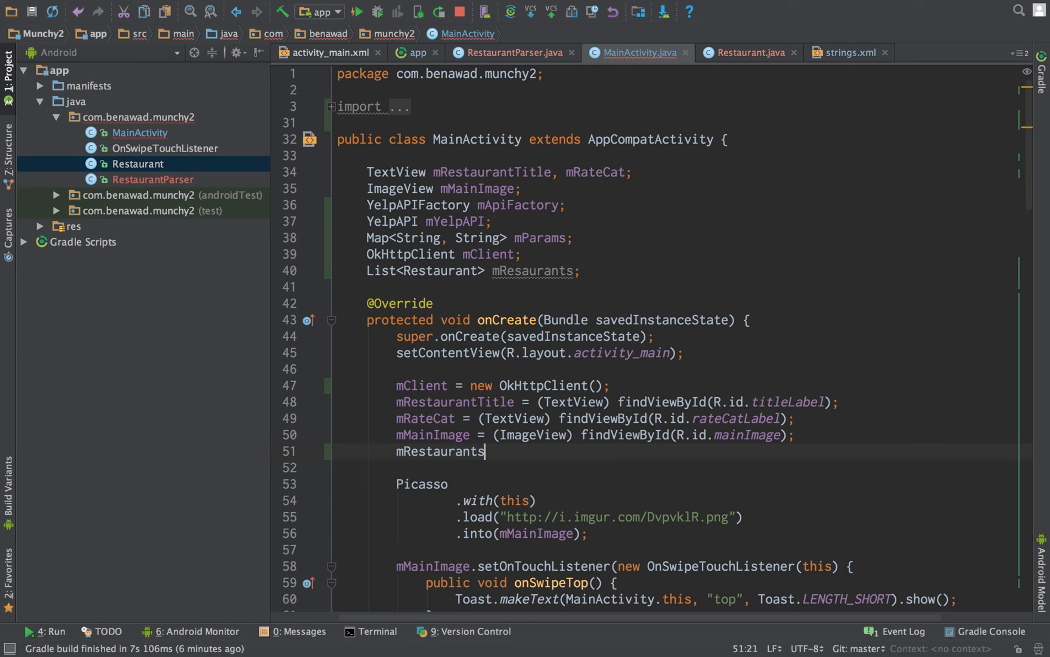
pyautogui.write('= new Ar')
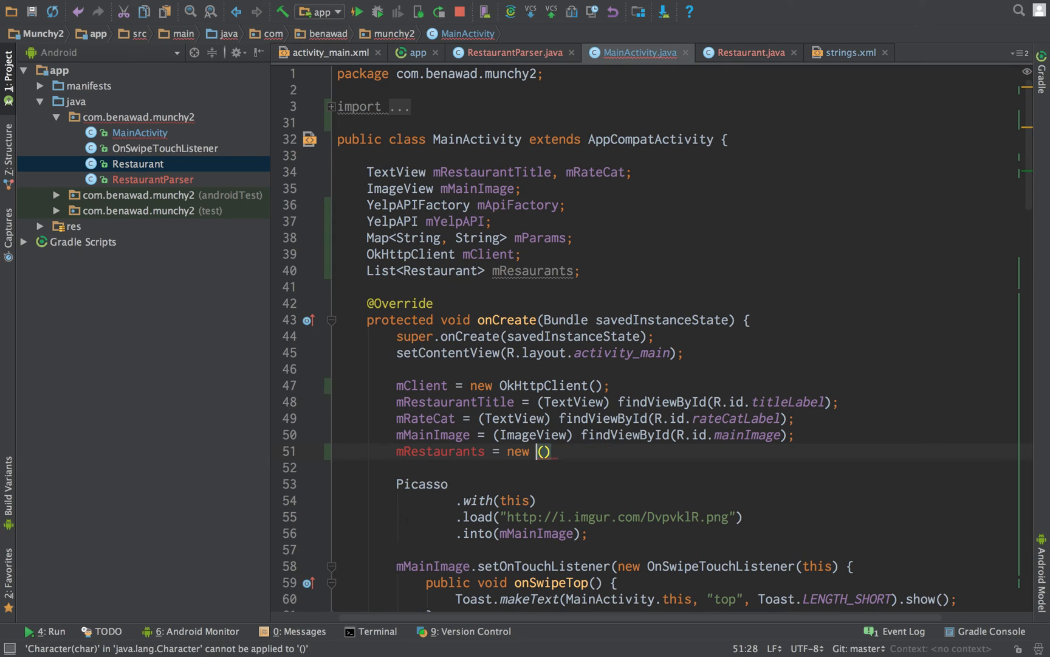
pyautogui.write('ArrayList<>')
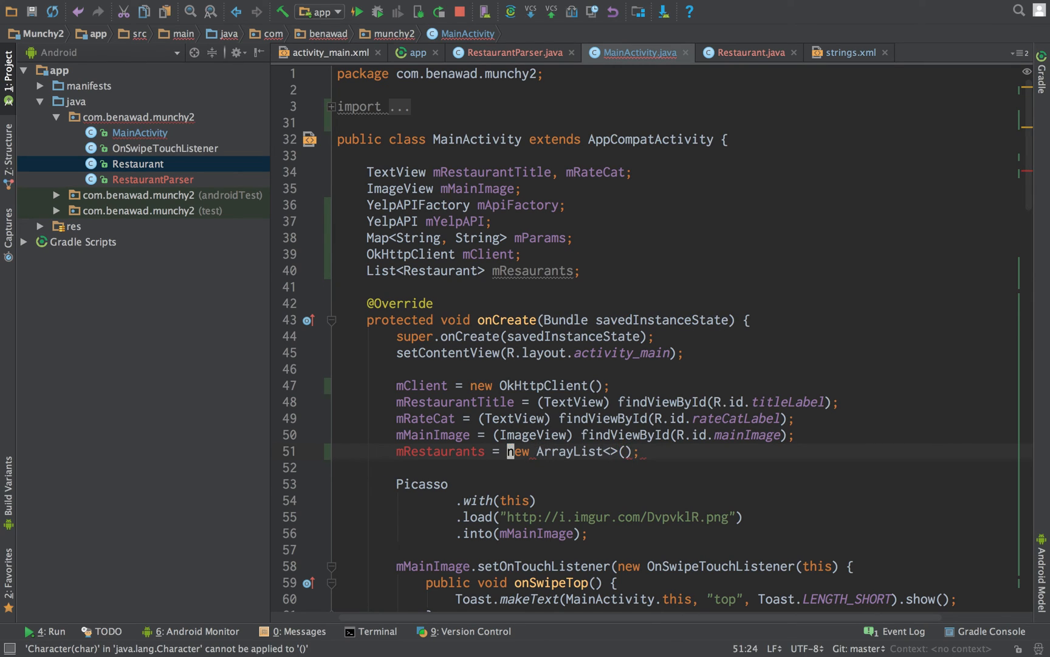
pyautogui.click(437, 451)
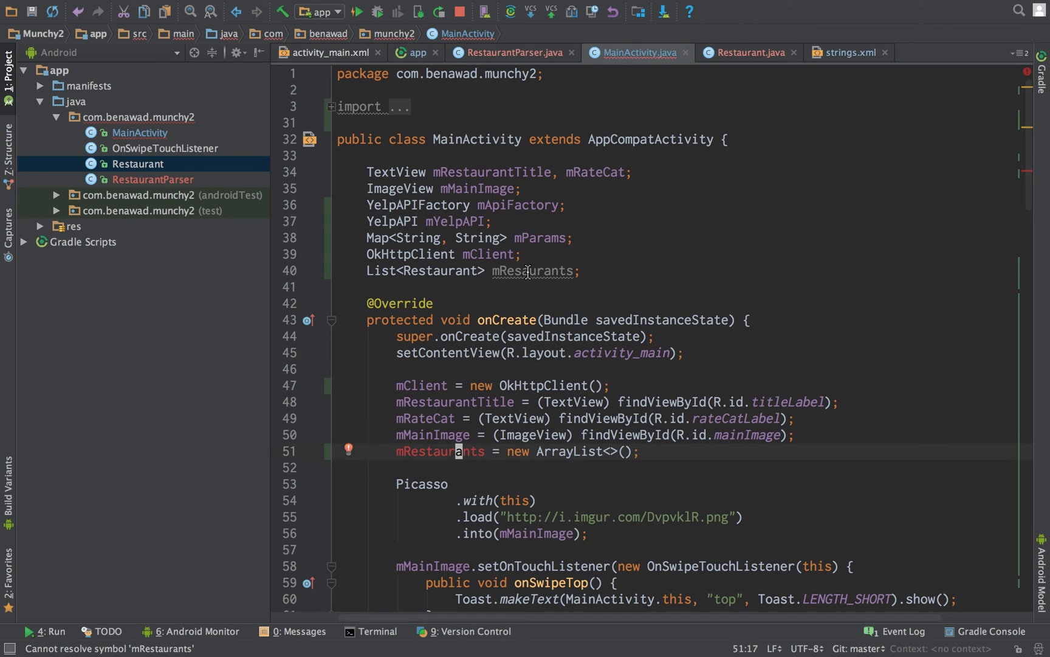
pyautogui.click(434, 303)
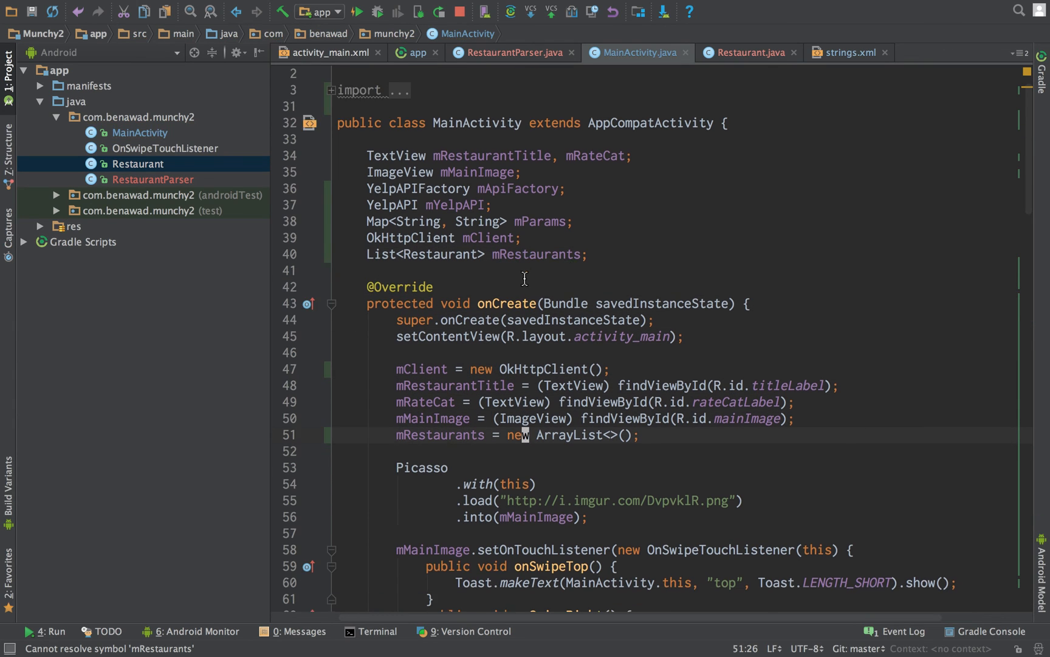
# Add mRestaurants.add(values[0]); after the super call in FetchPictures.onProgressUpdate.
pyautogui.scroll(-3)
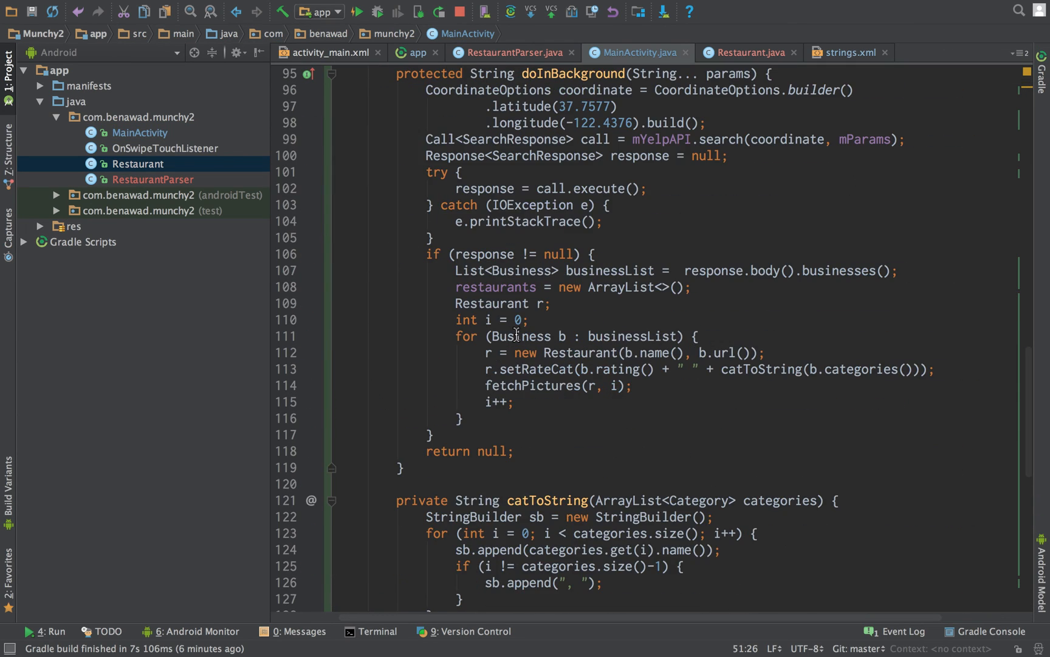
pyautogui.scroll(-3)
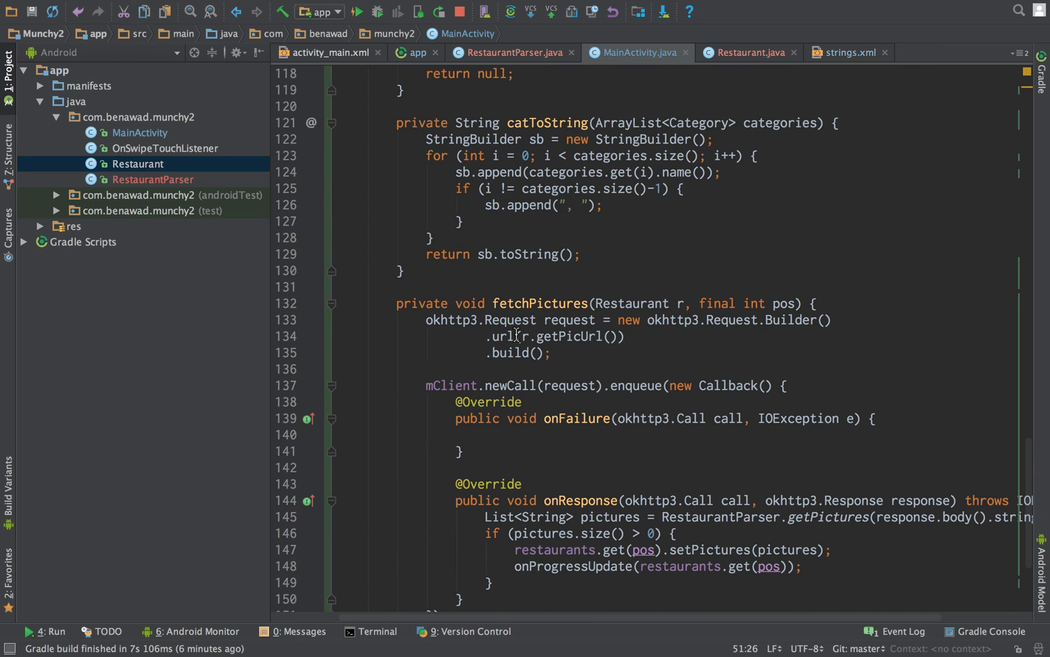
pyautogui.scroll(3)
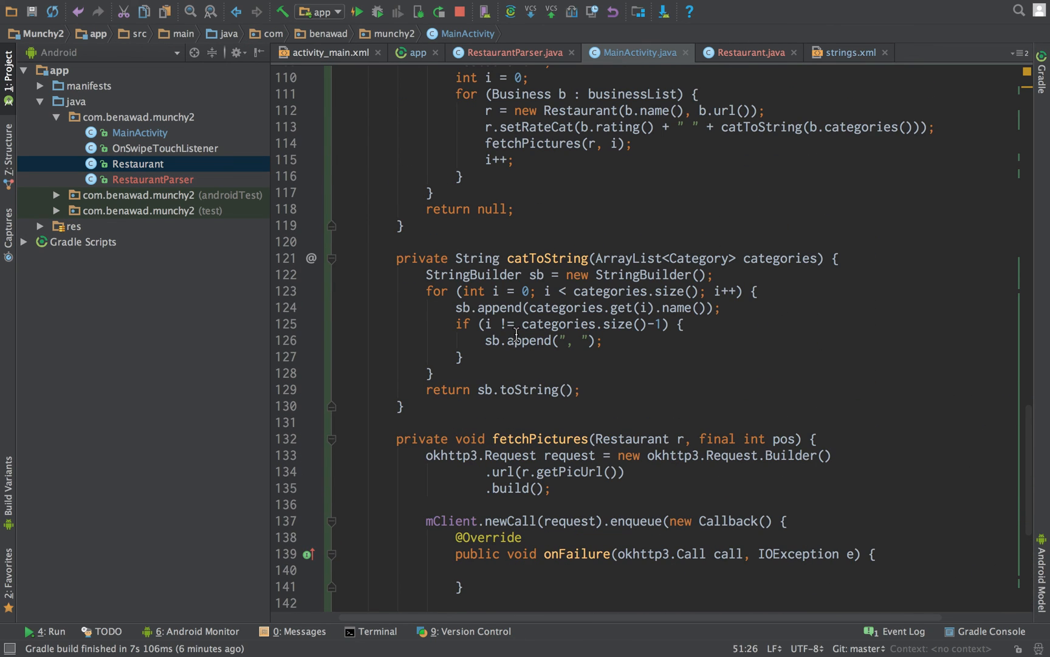
pyautogui.scroll(3)
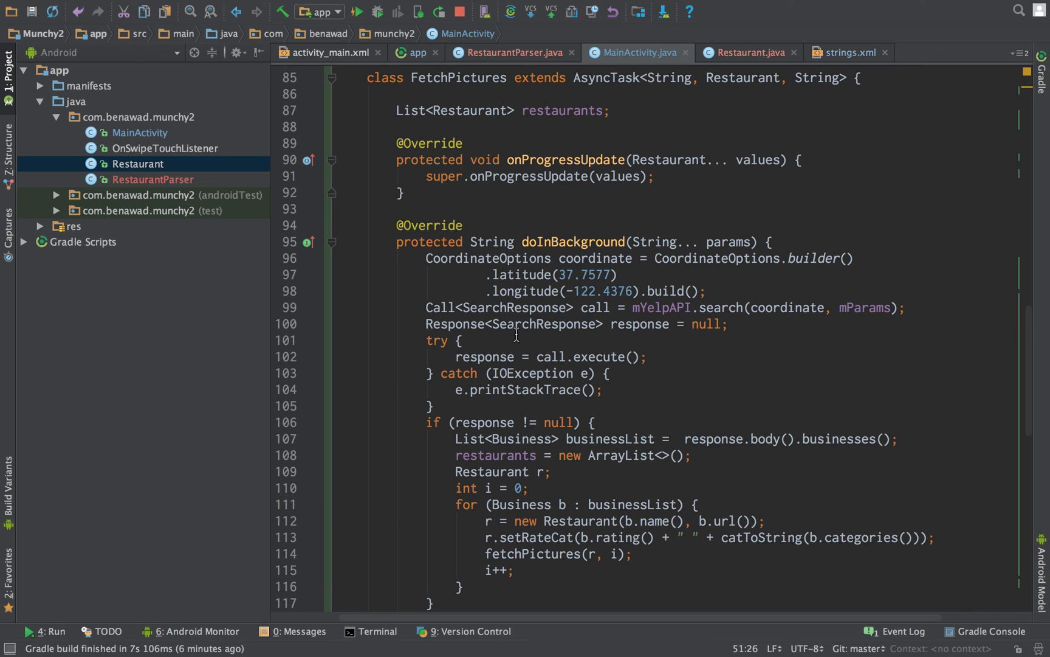
pyautogui.click(583, 176)
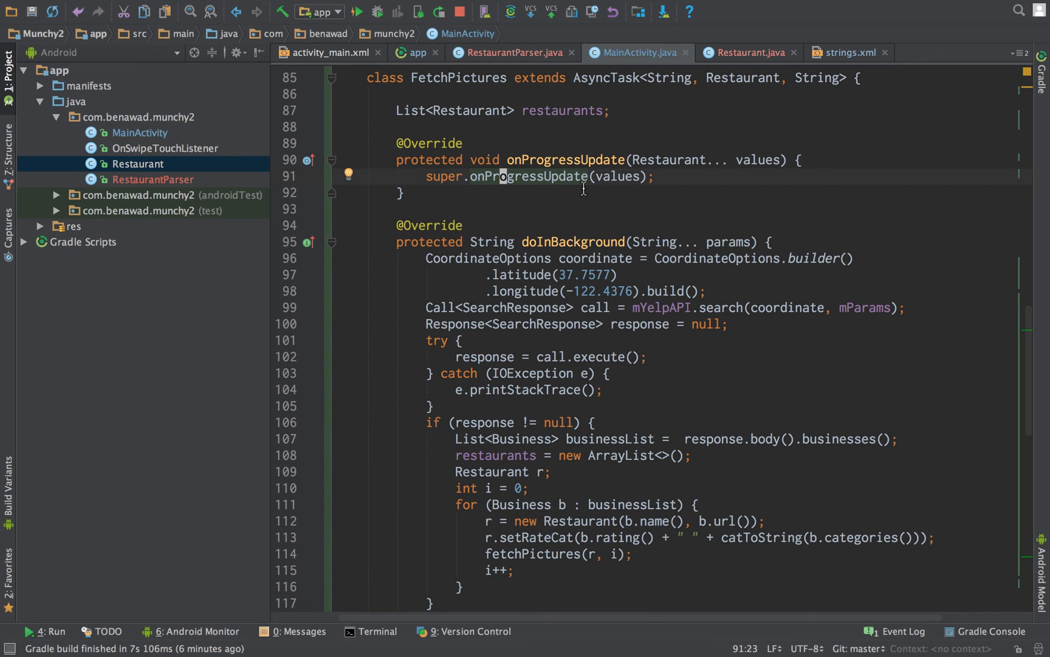
pyautogui.write('mRestaurants.add(values[0]);')
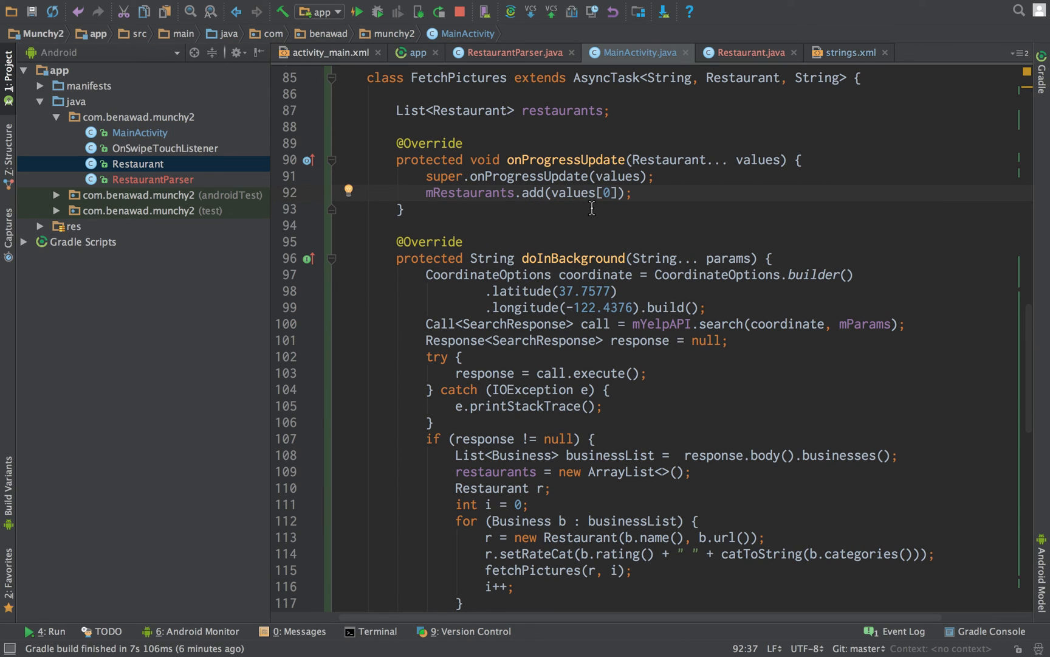
pyautogui.scroll(3)
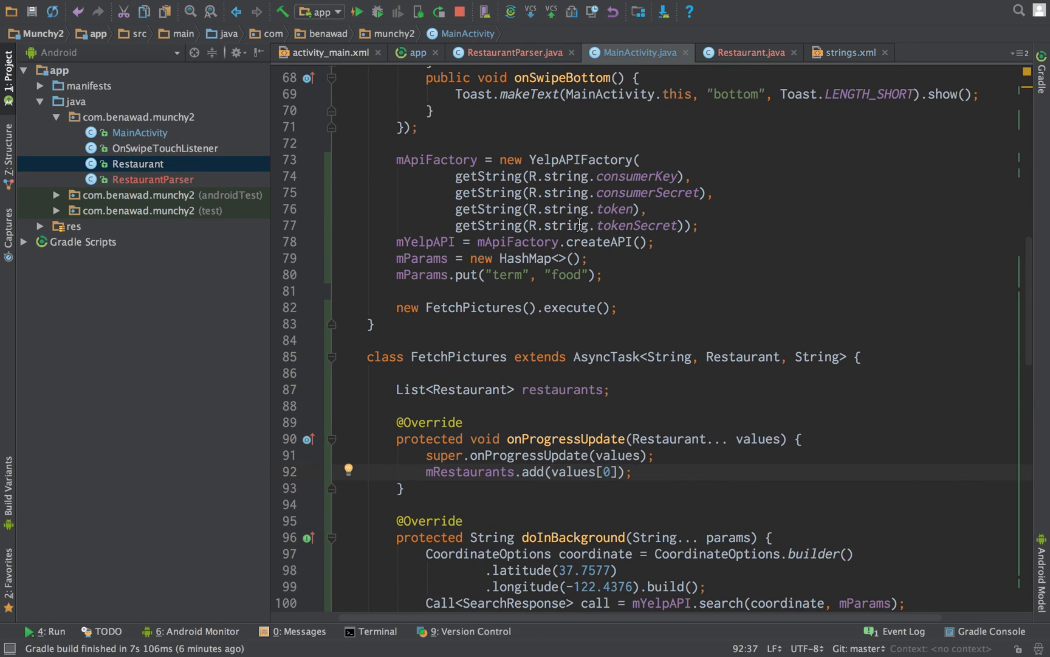
pyautogui.moveTo(380, 308)
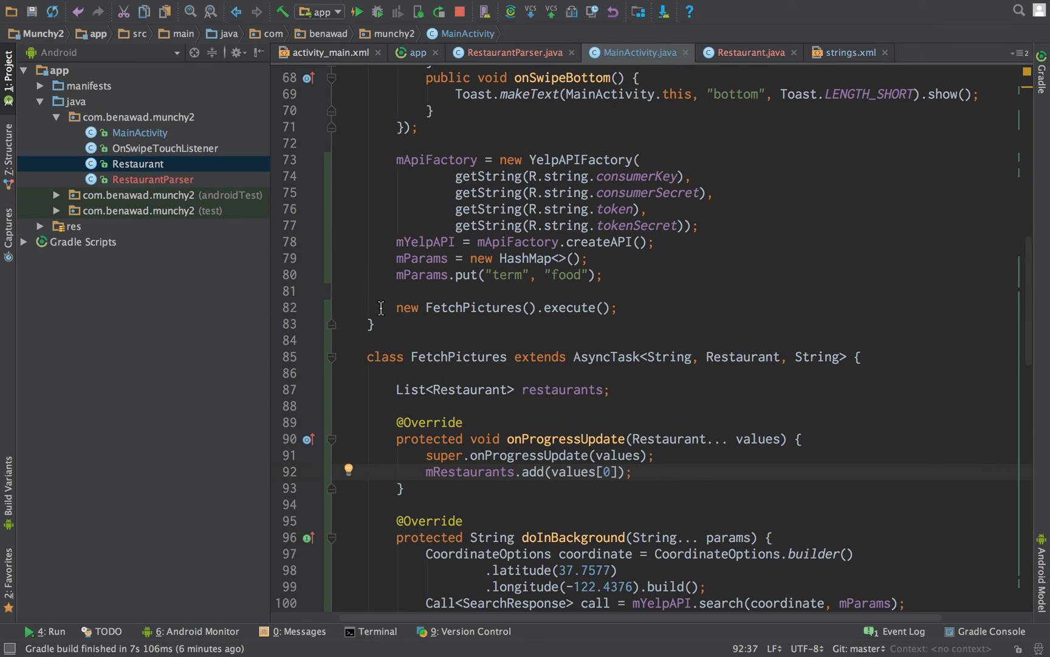
pyautogui.moveTo(586, 288)
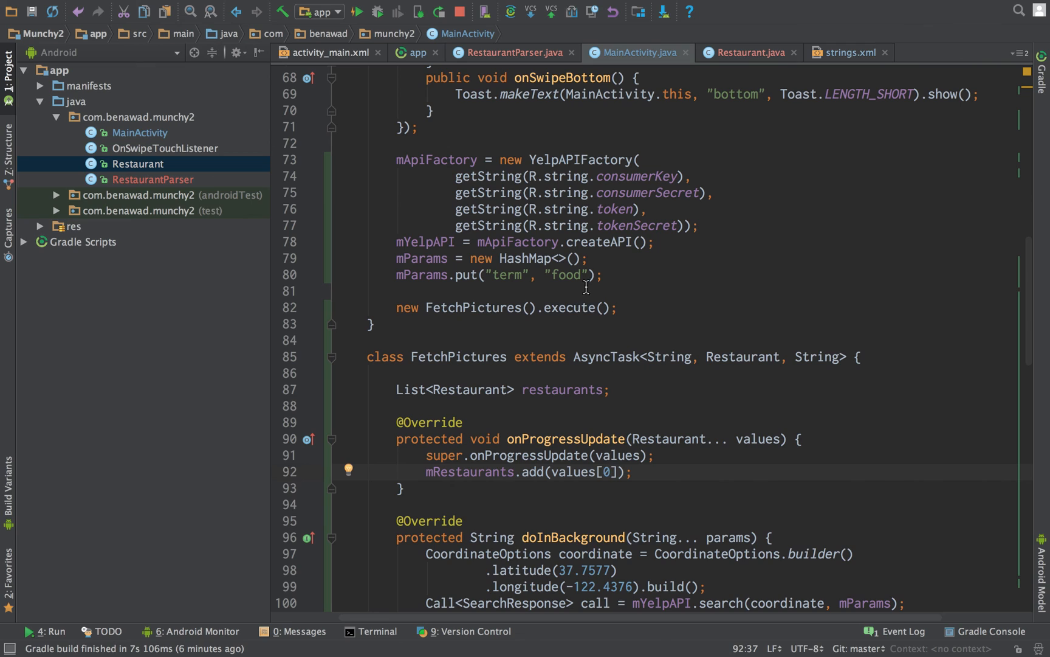
pyautogui.scroll(-3)
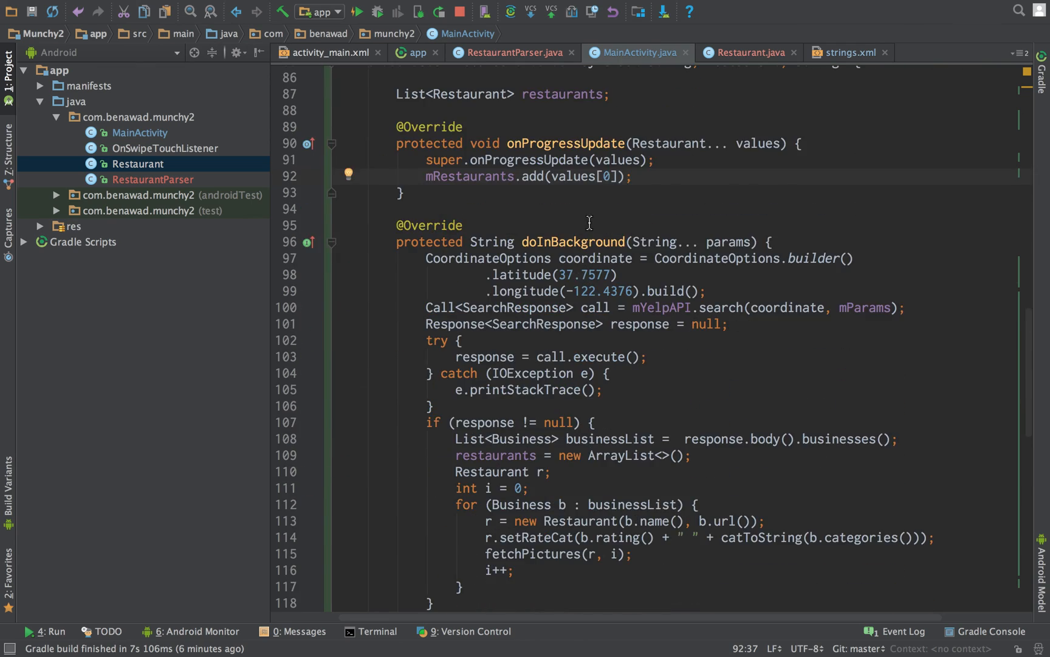
pyautogui.scroll(-3)
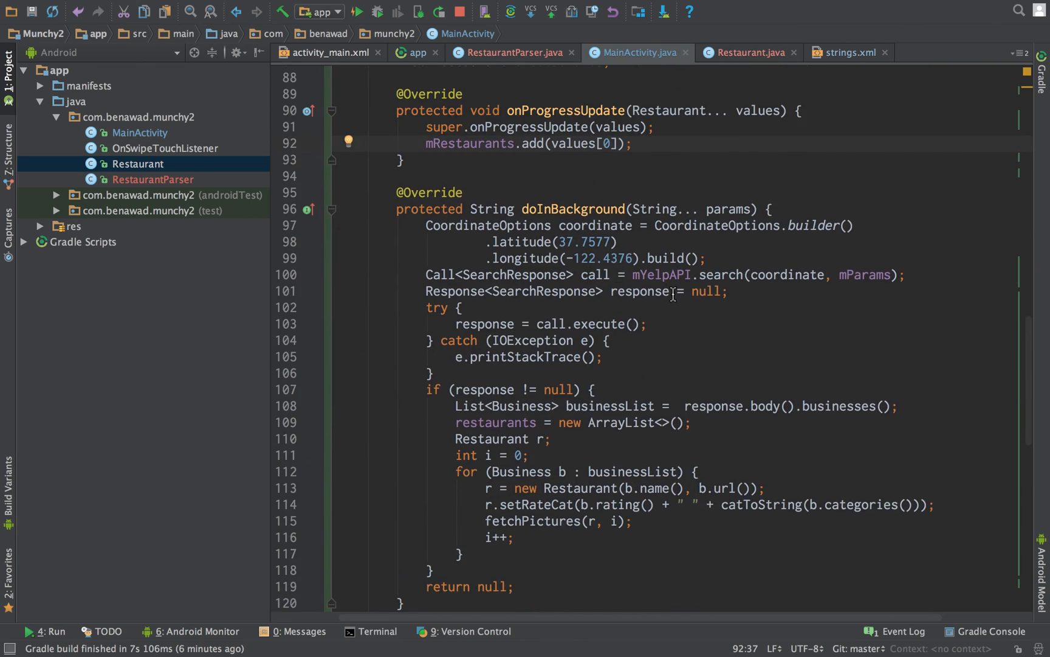
pyautogui.moveTo(674, 291)
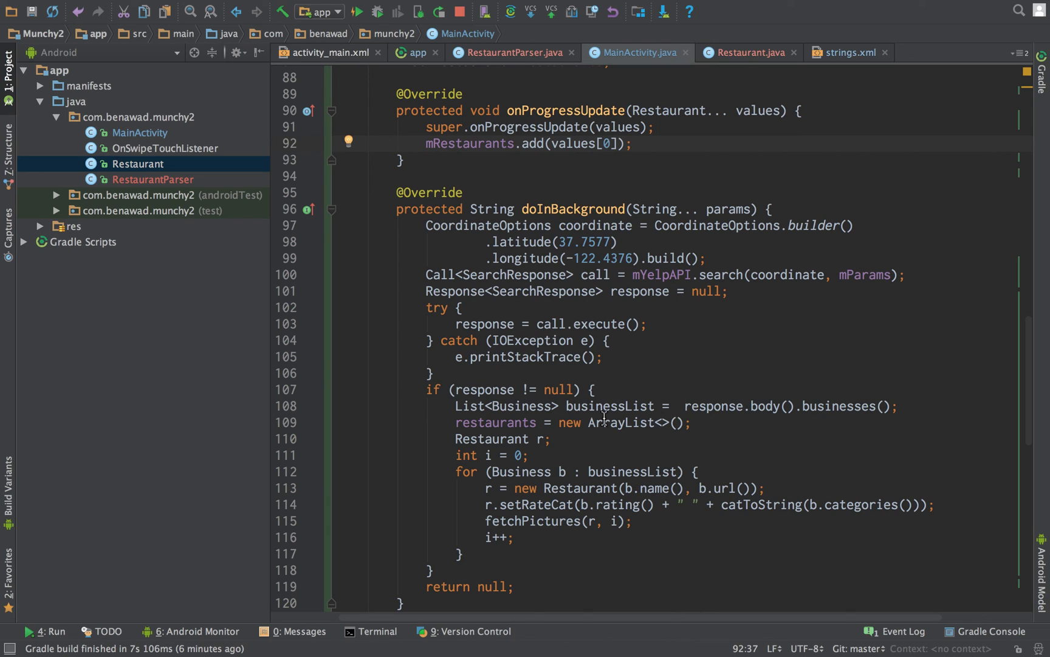
pyautogui.click(606, 422)
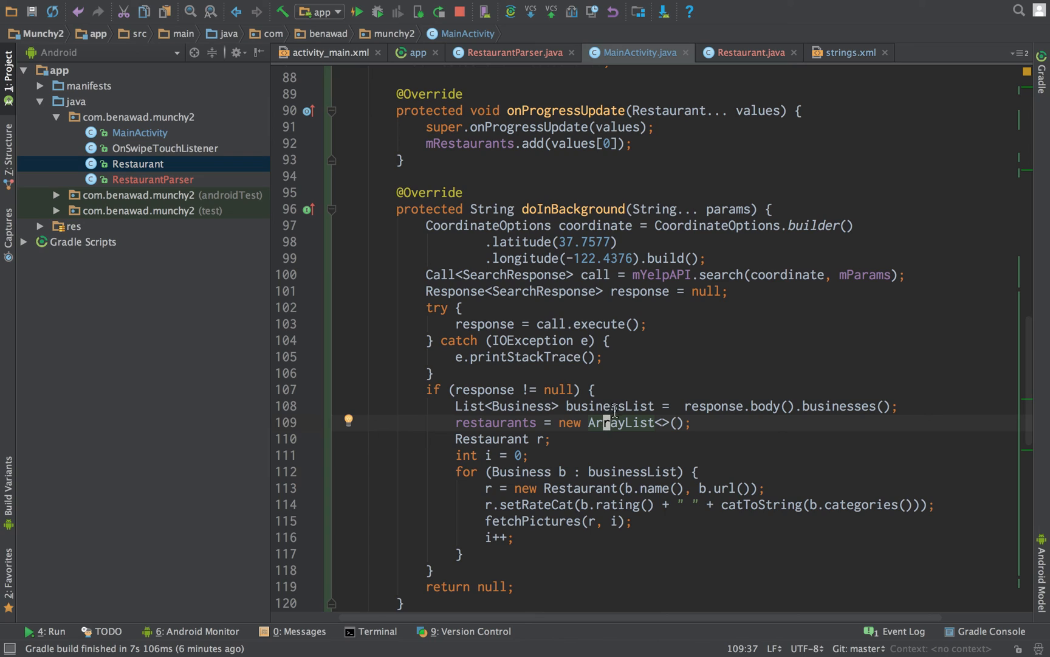
pyautogui.moveTo(588, 448)
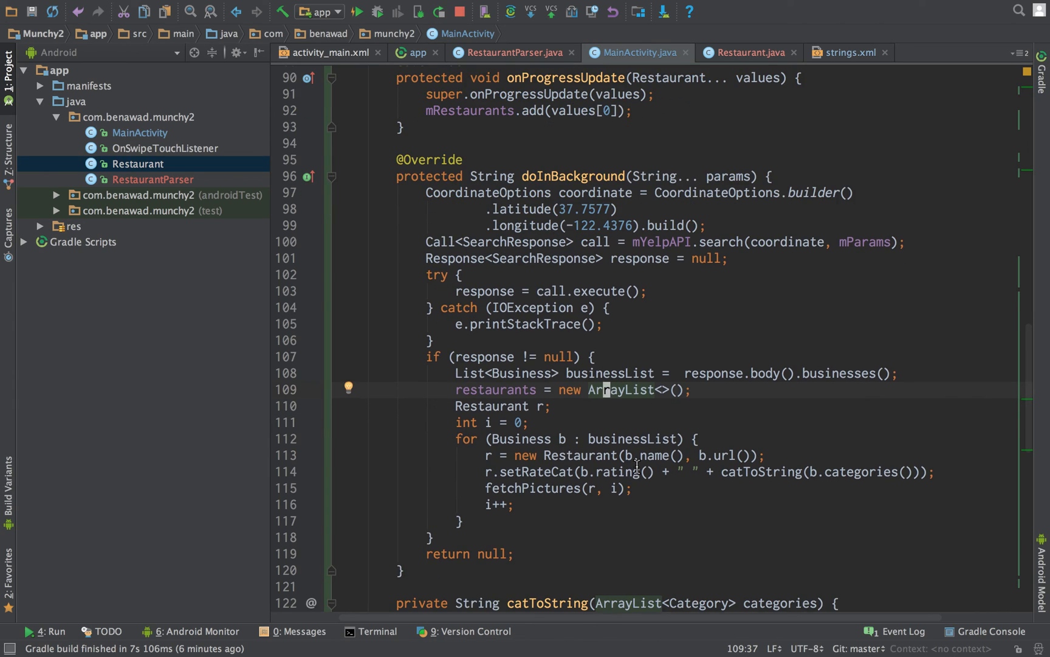
pyautogui.moveTo(526, 498)
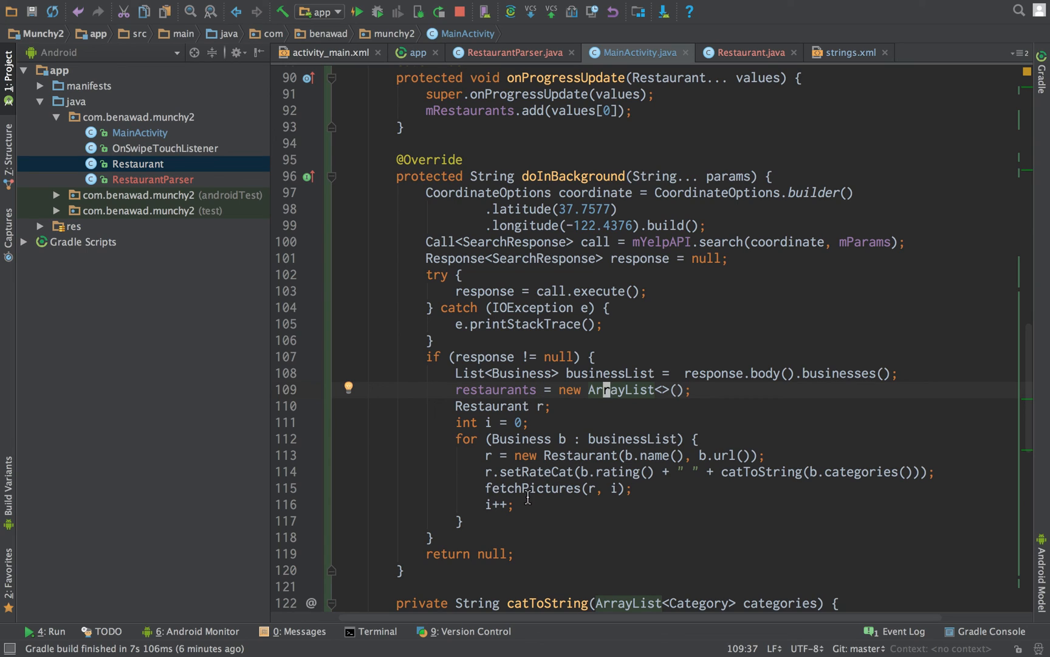
pyautogui.click(570, 488)
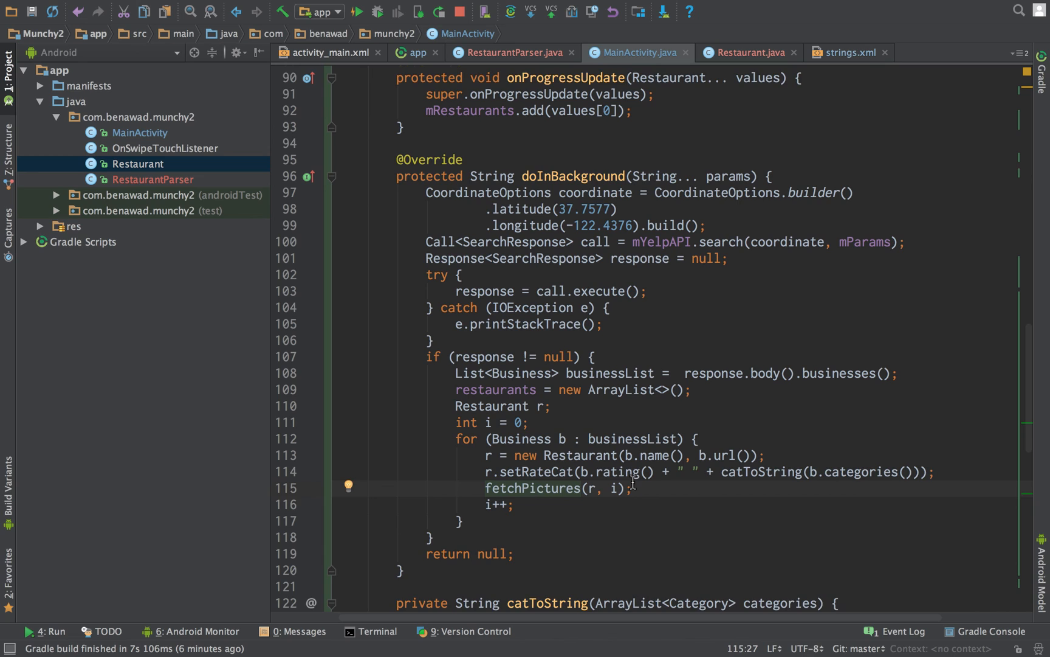
pyautogui.scroll(-3)
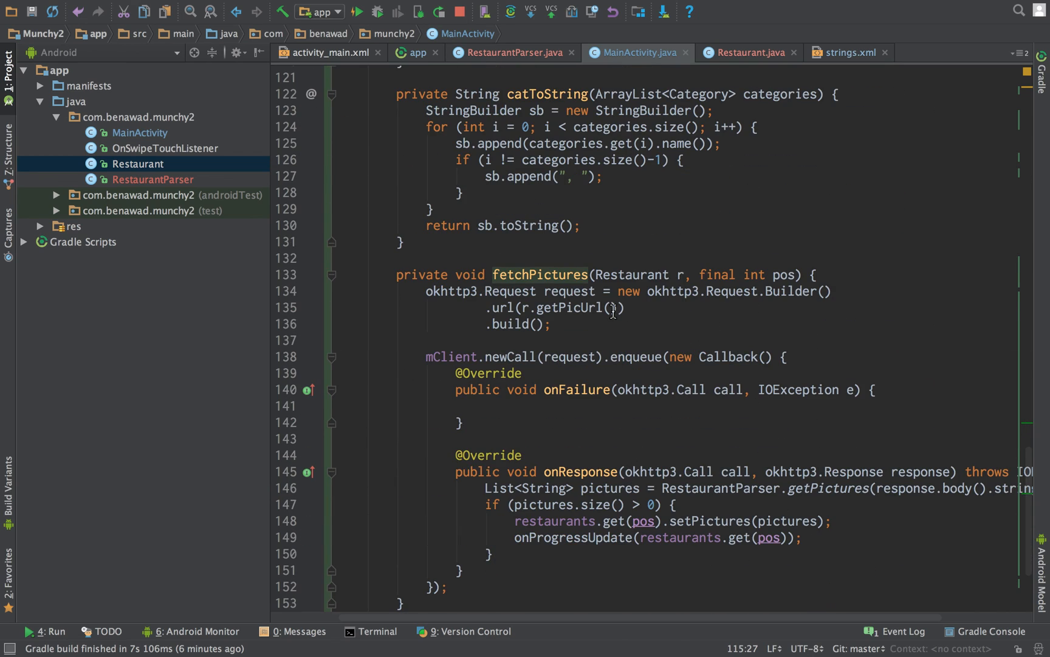
pyautogui.moveTo(783, 271)
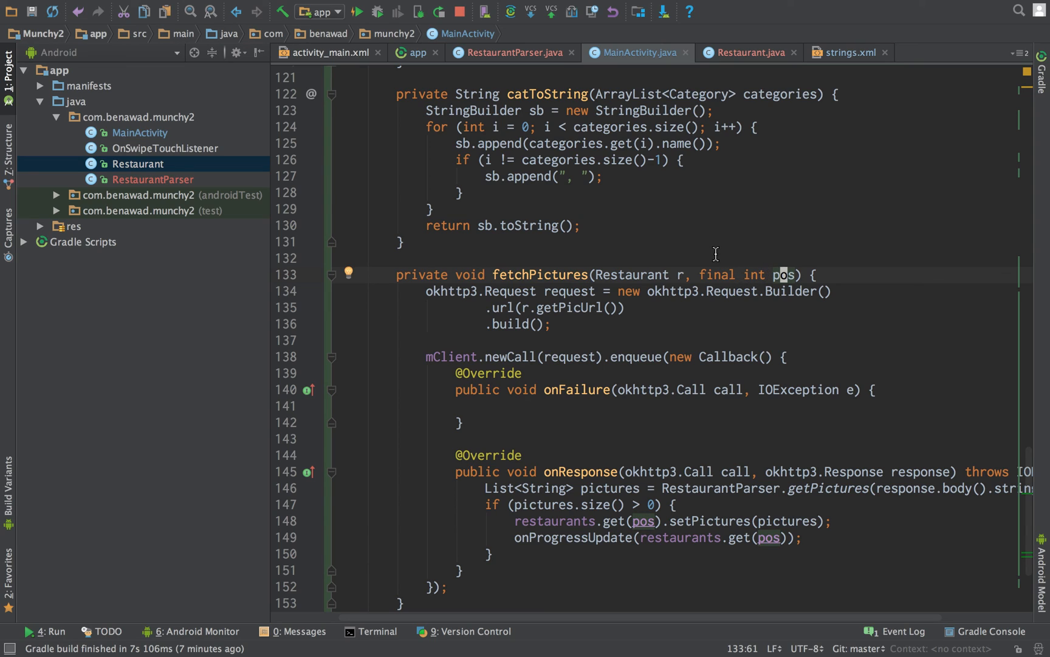
pyautogui.moveTo(681, 279)
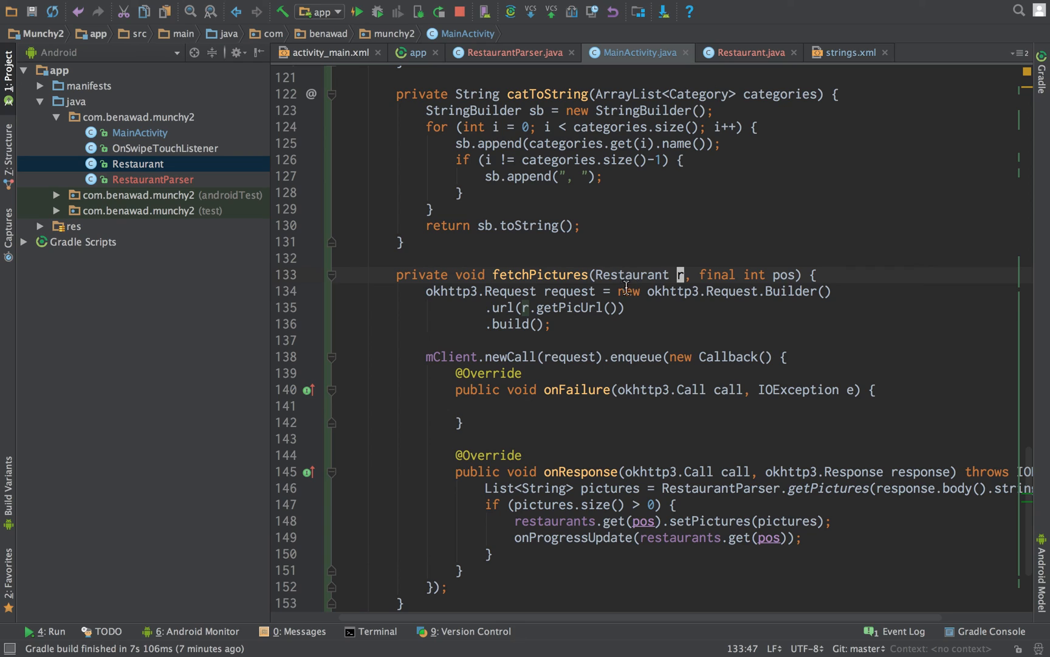
pyautogui.moveTo(582, 316)
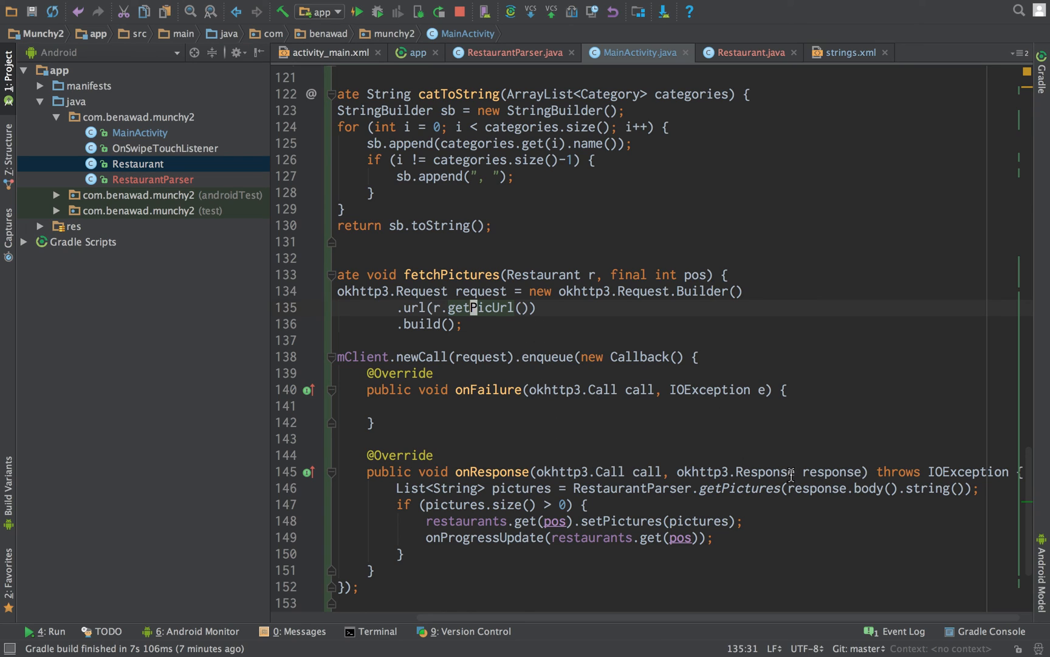
pyautogui.click(789, 487)
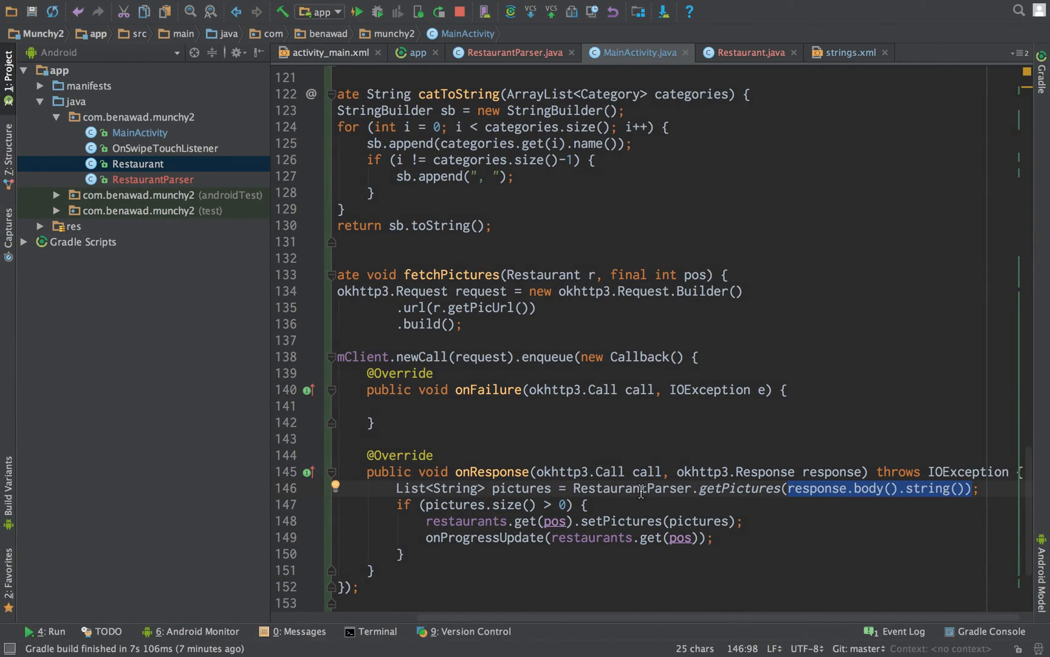
pyautogui.moveTo(748, 482)
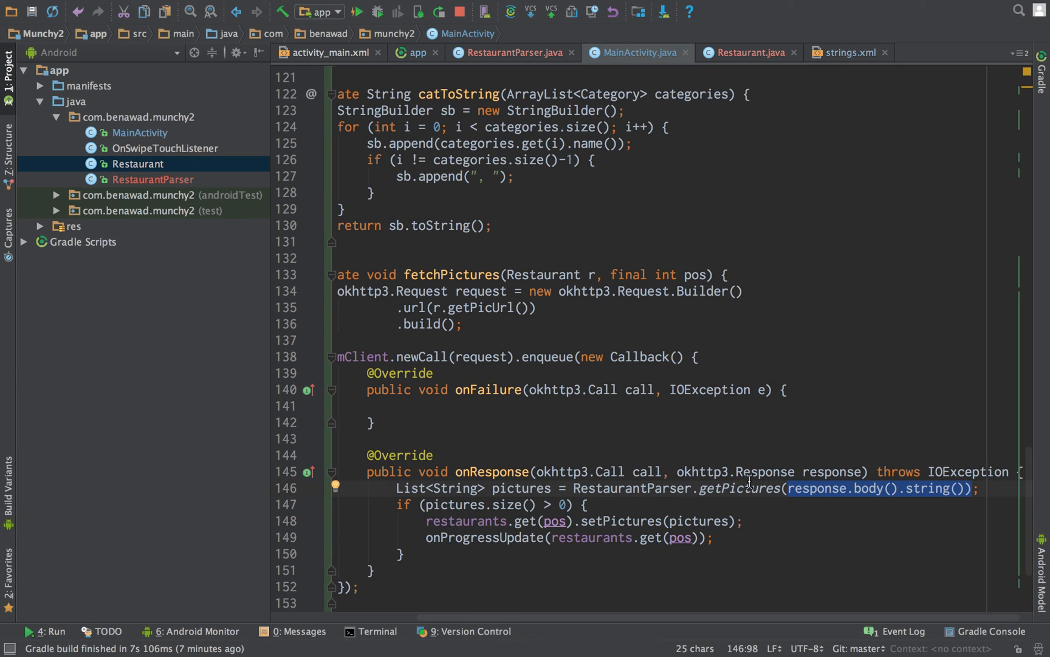
pyautogui.moveTo(484, 488)
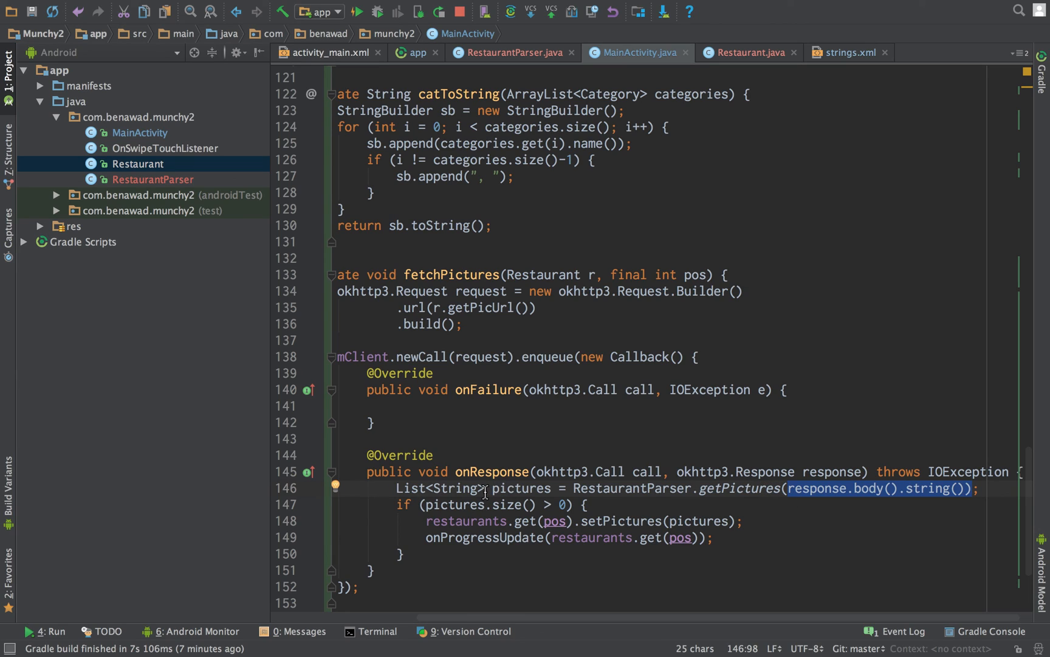
pyautogui.scroll(3)
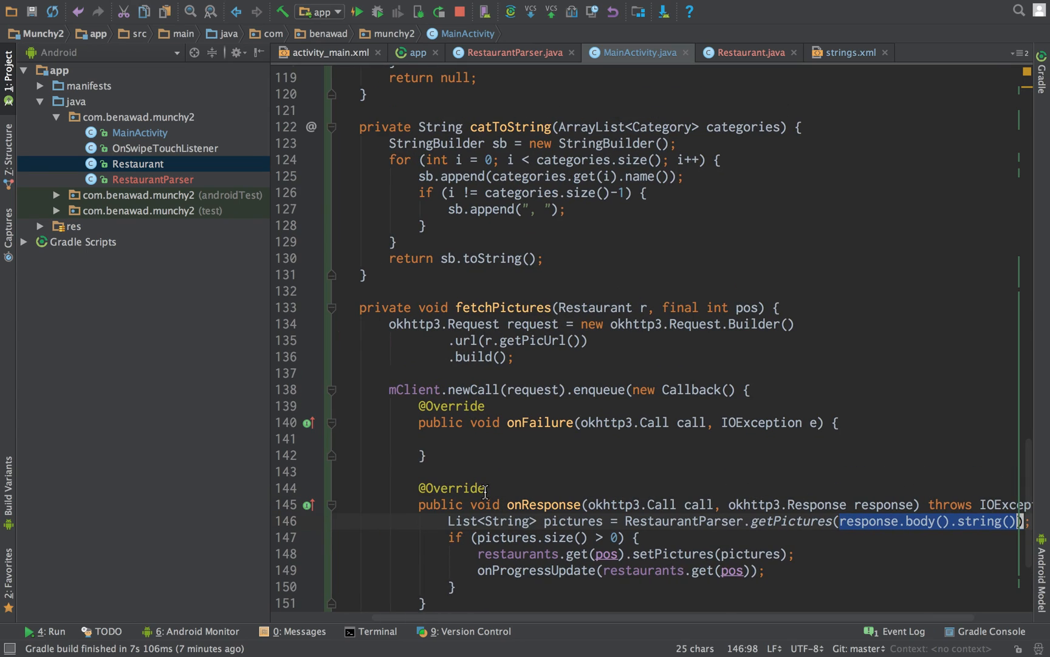
pyautogui.scroll(-3)
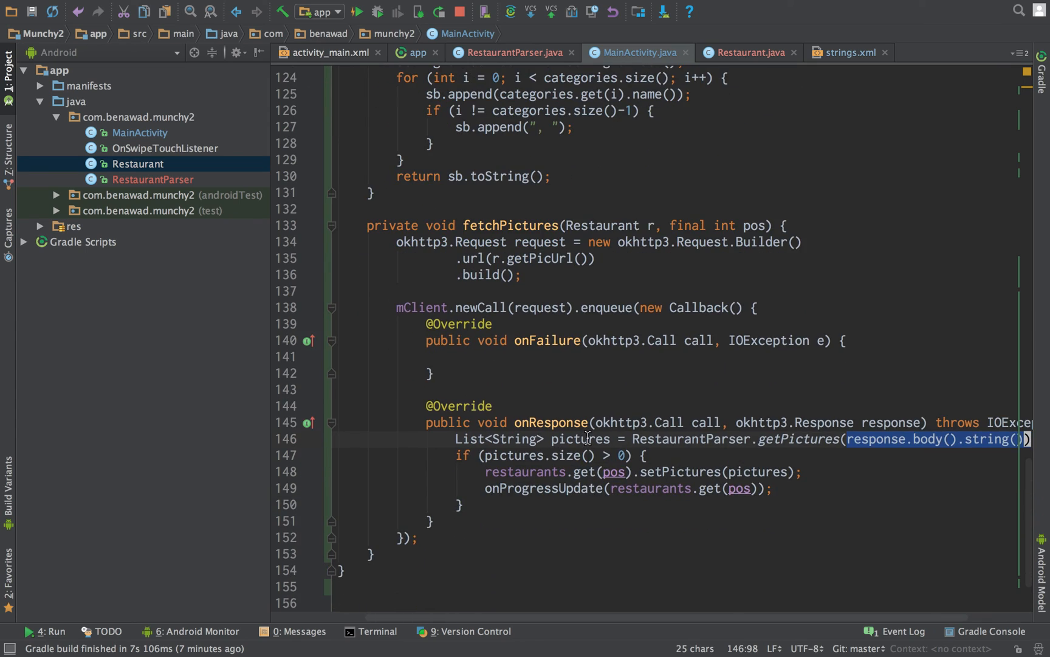
pyautogui.moveTo(588, 488)
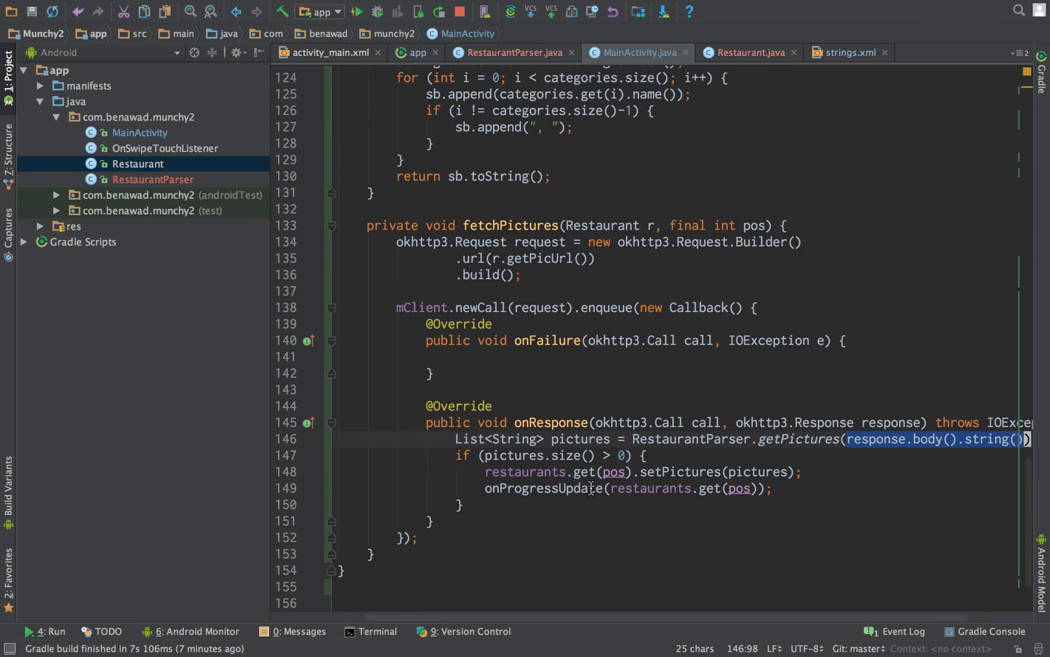
pyautogui.click(532, 472)
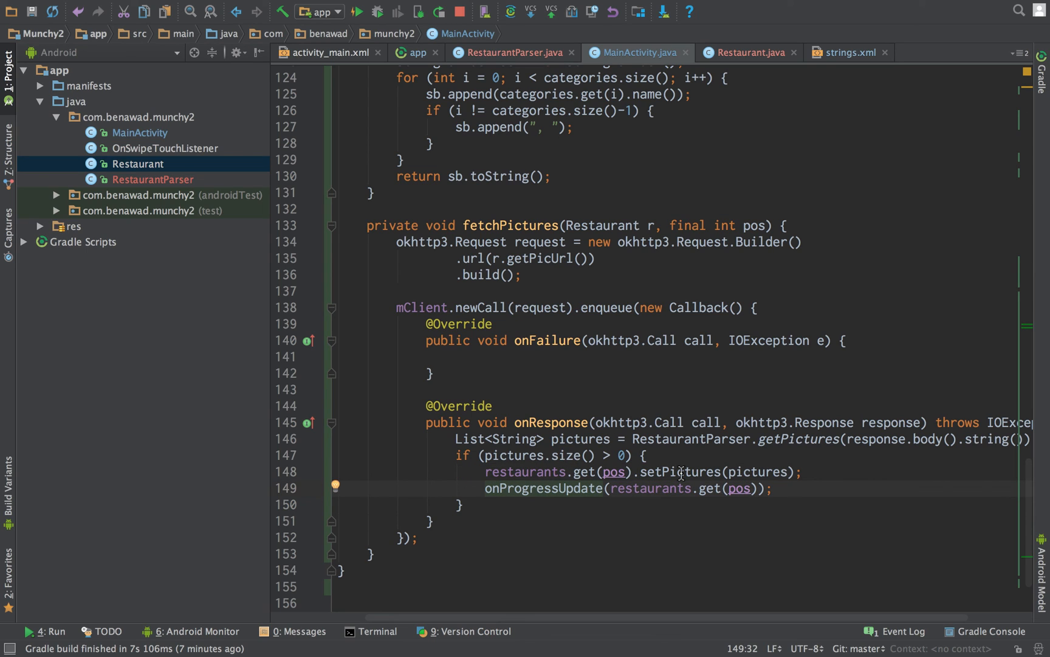
# Scroll up to the mRestaurants initialization in onCreate, then switch to the emulator running Munchy2.
pyautogui.scroll(3)
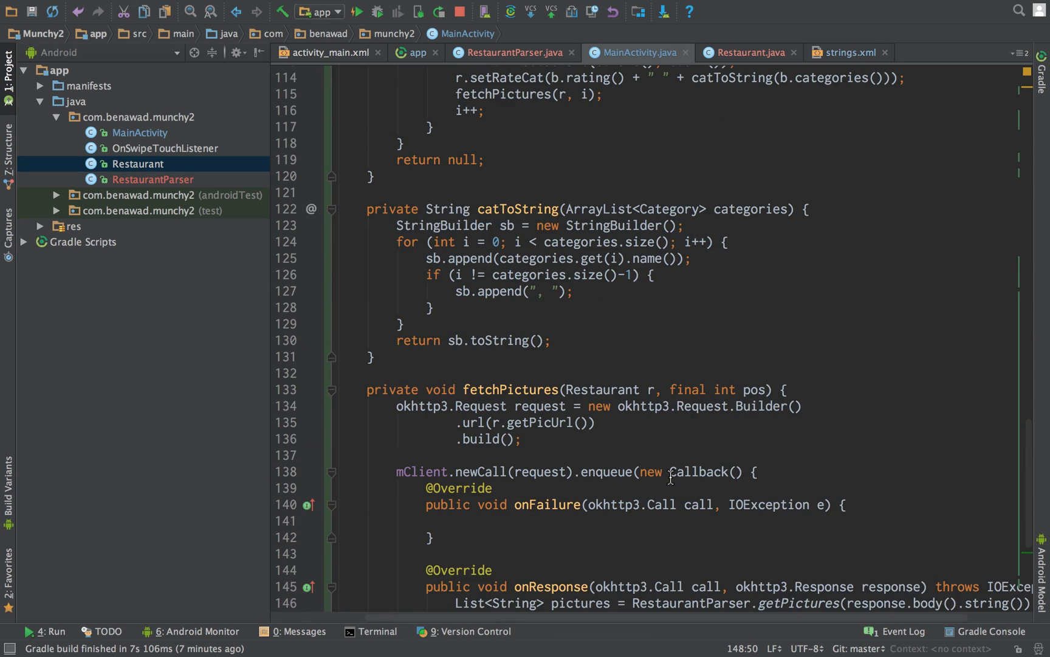
pyautogui.scroll(3)
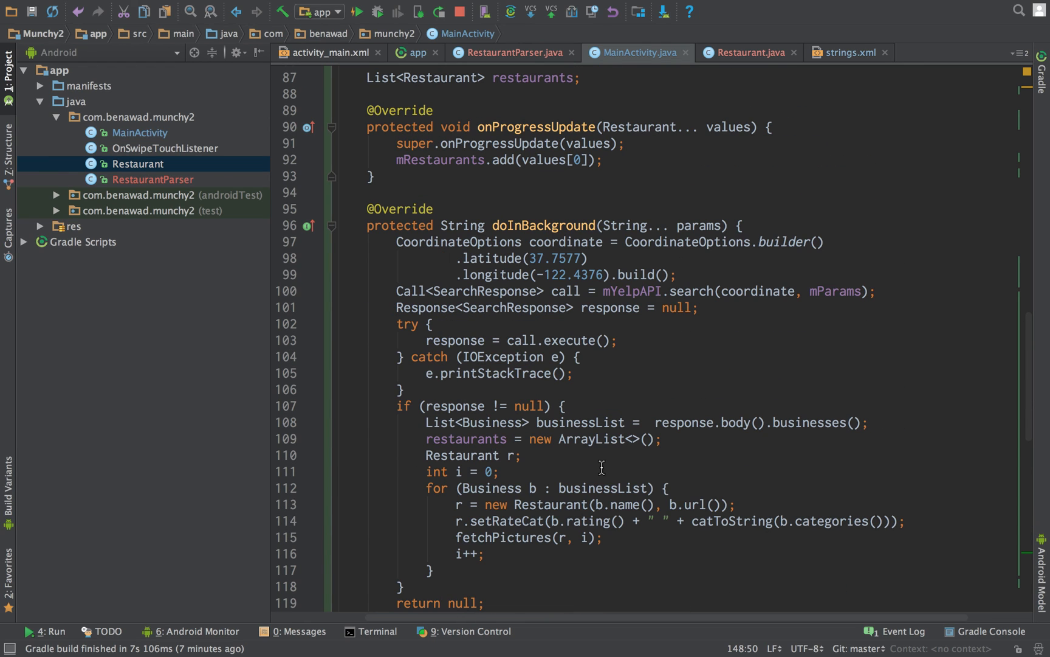
pyautogui.scroll(3)
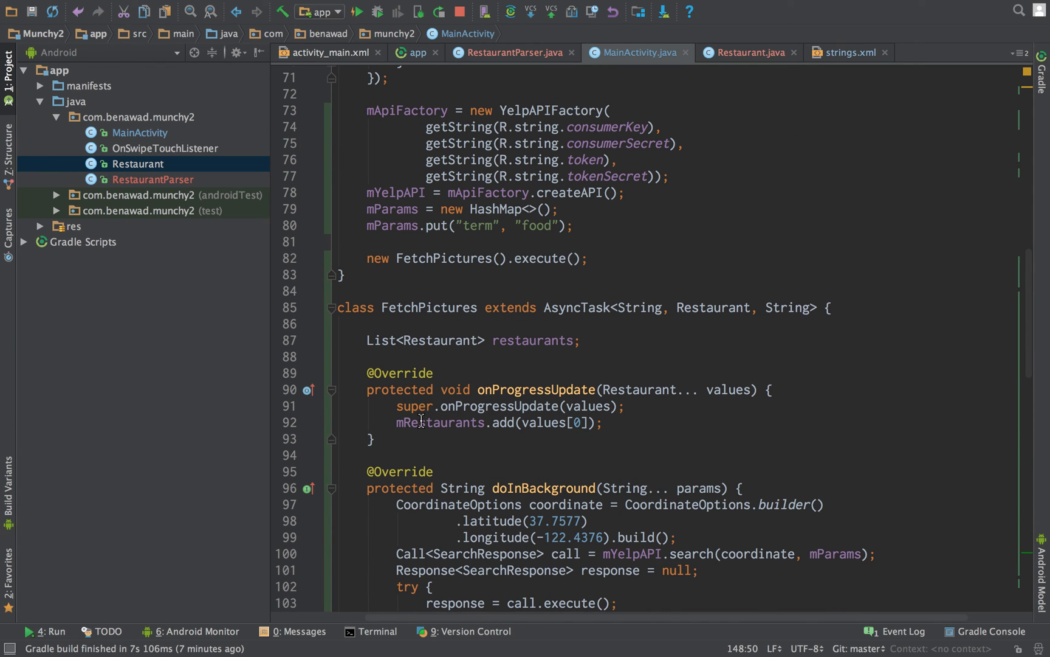
pyautogui.scroll(3)
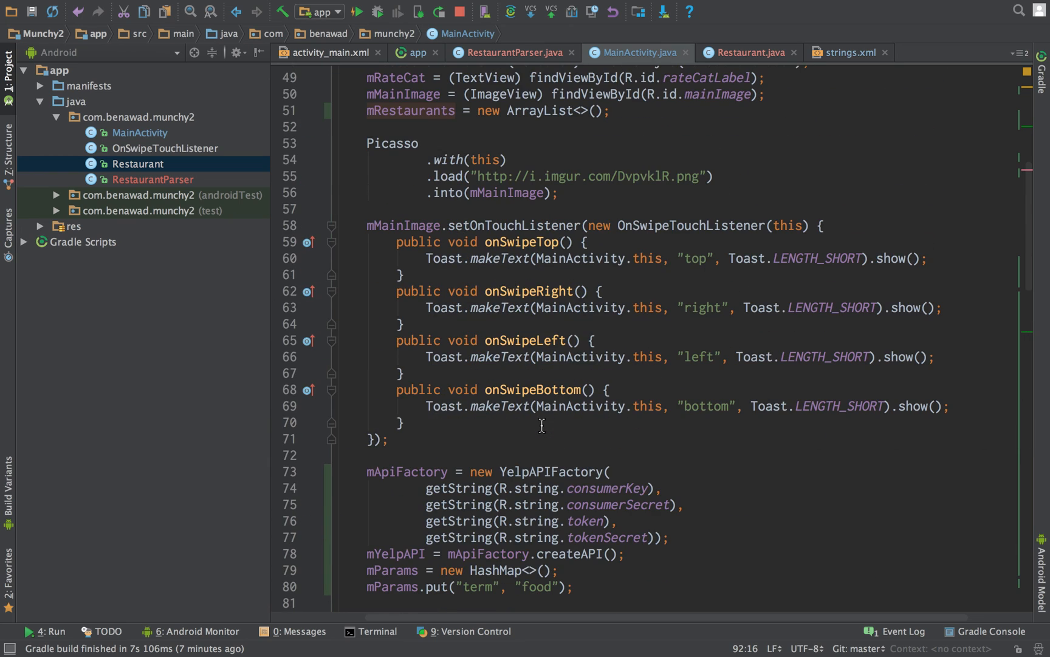
pyautogui.scroll(3)
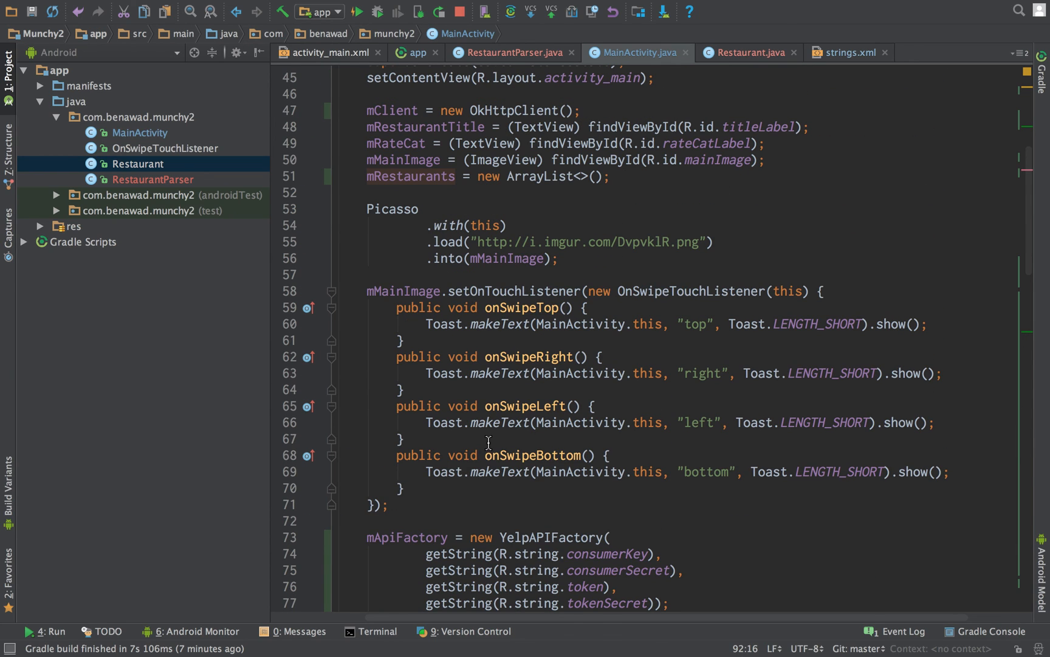
pyautogui.scroll(-3)
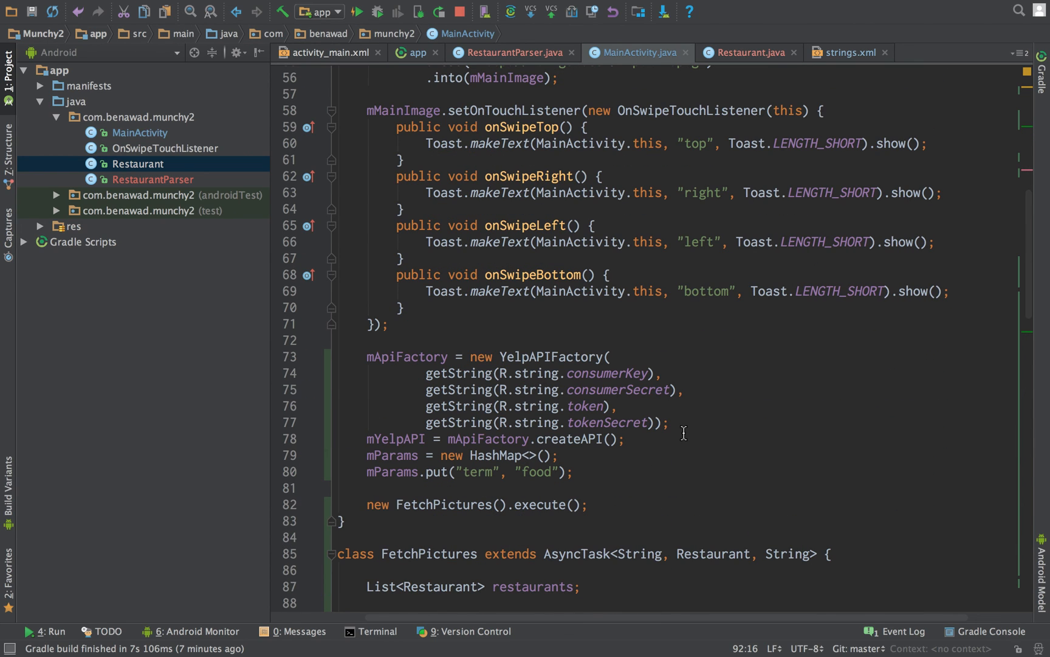
pyautogui.scroll(3)
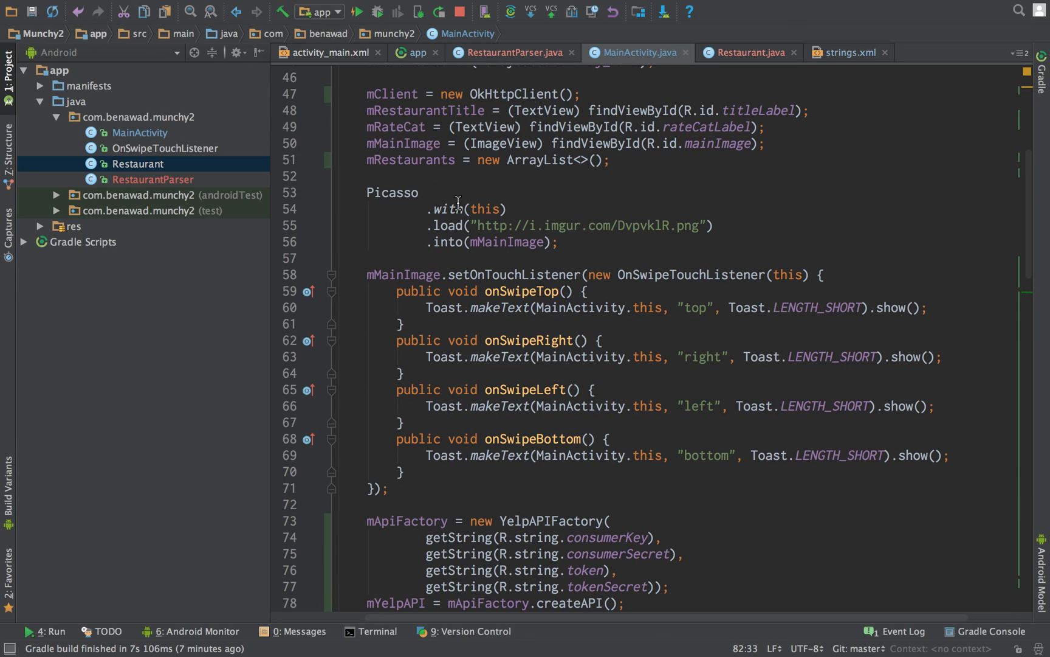
pyautogui.click(411, 160)
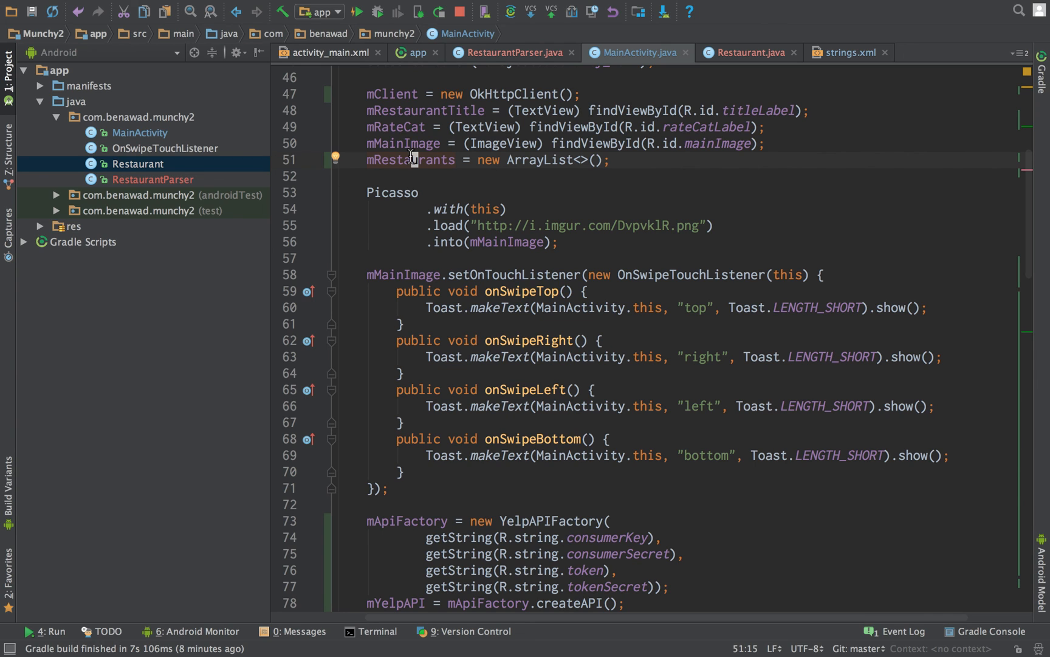
pyautogui.click(357, 11)
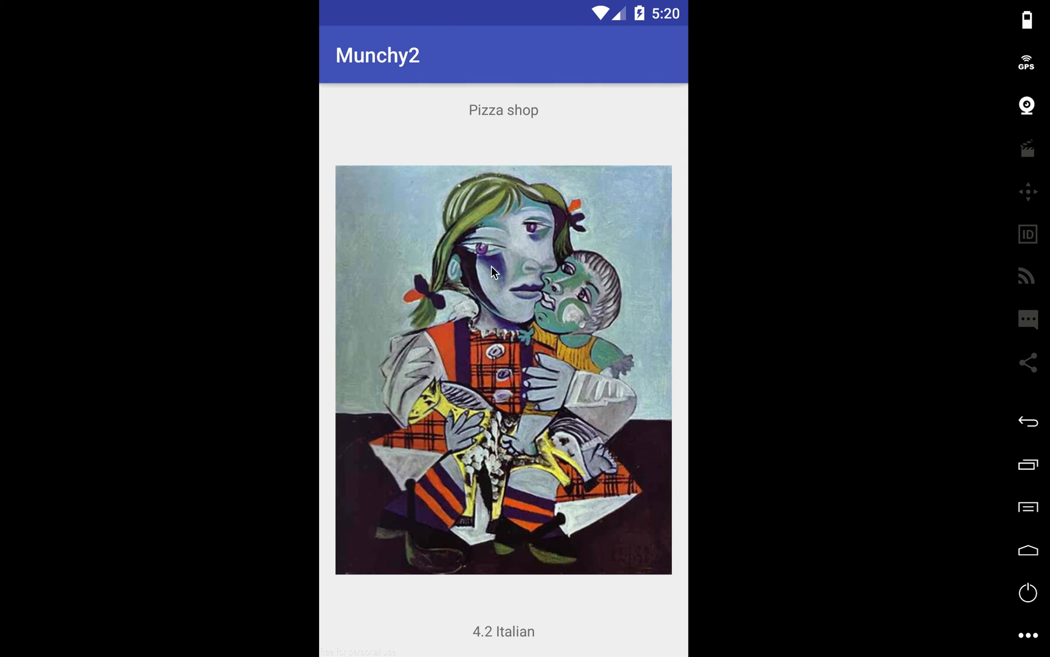